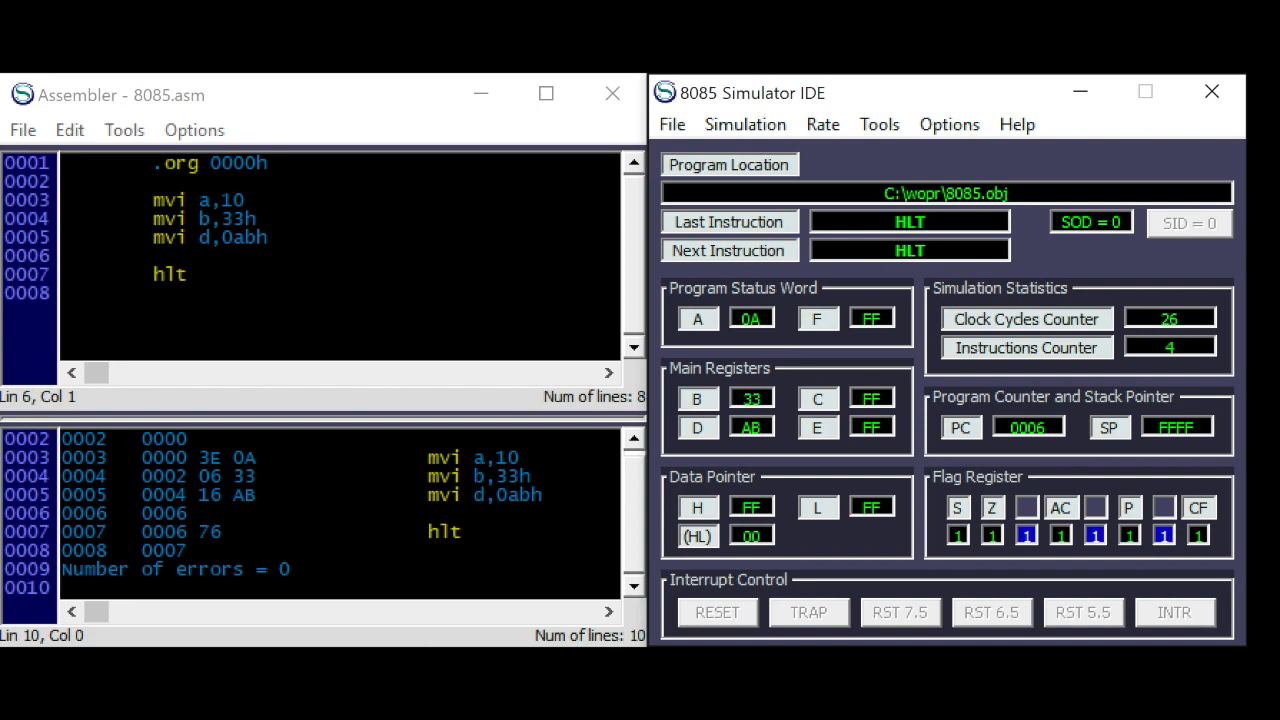
{"action": "mouse_move", "coordinate": [230, 252]}
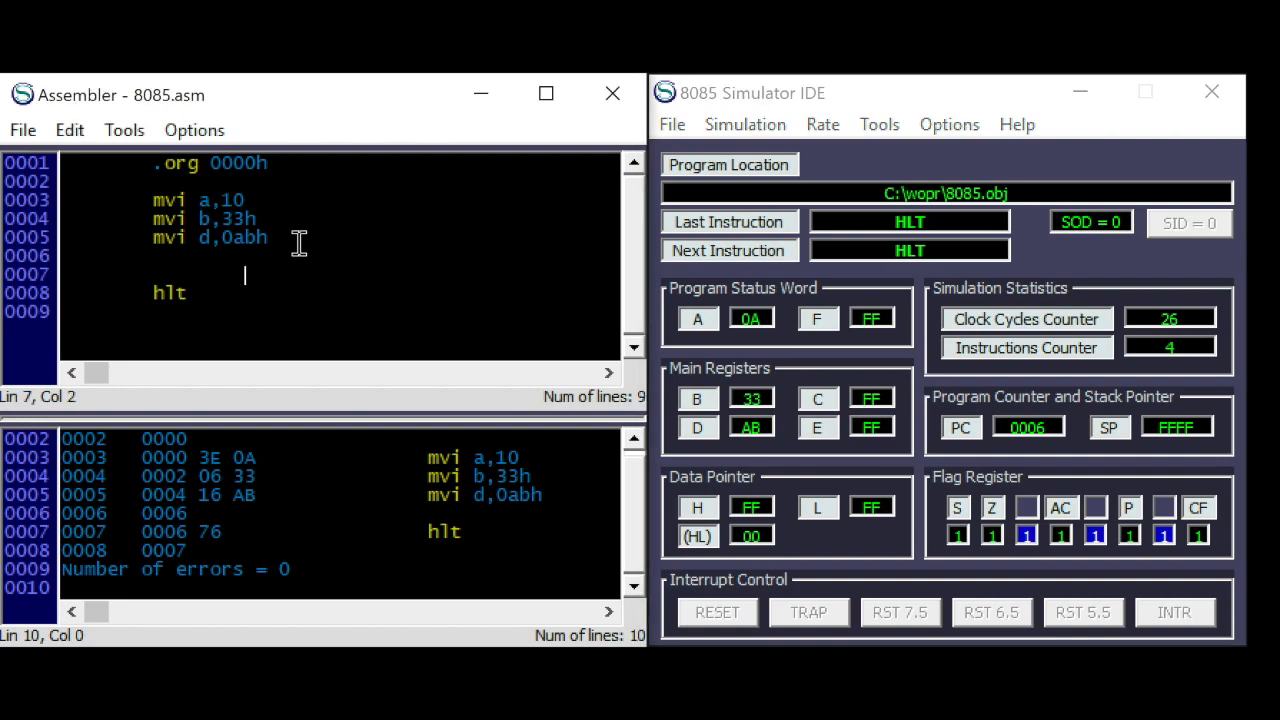
- Type the lines mov e,a, mov h,b and mov l,d just above hlt in the 8085 source
{"action": "type", "text": "mov"}
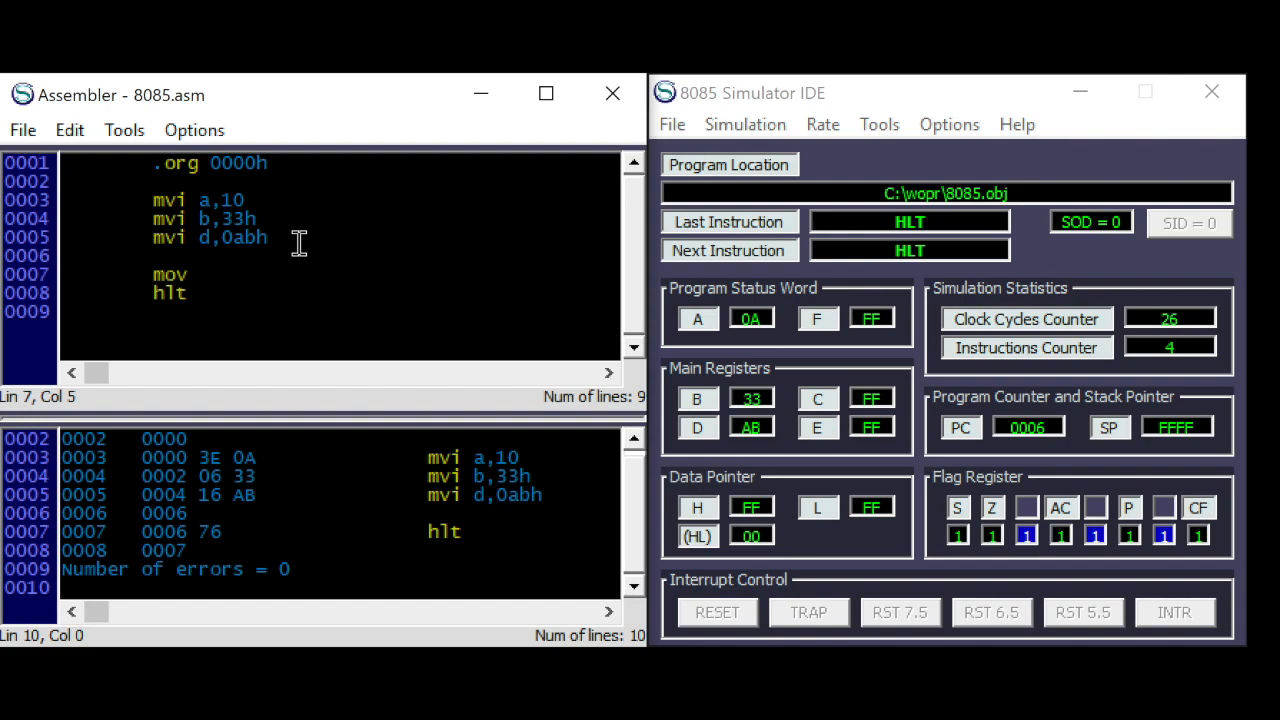
{"action": "type", "text": "e,"}
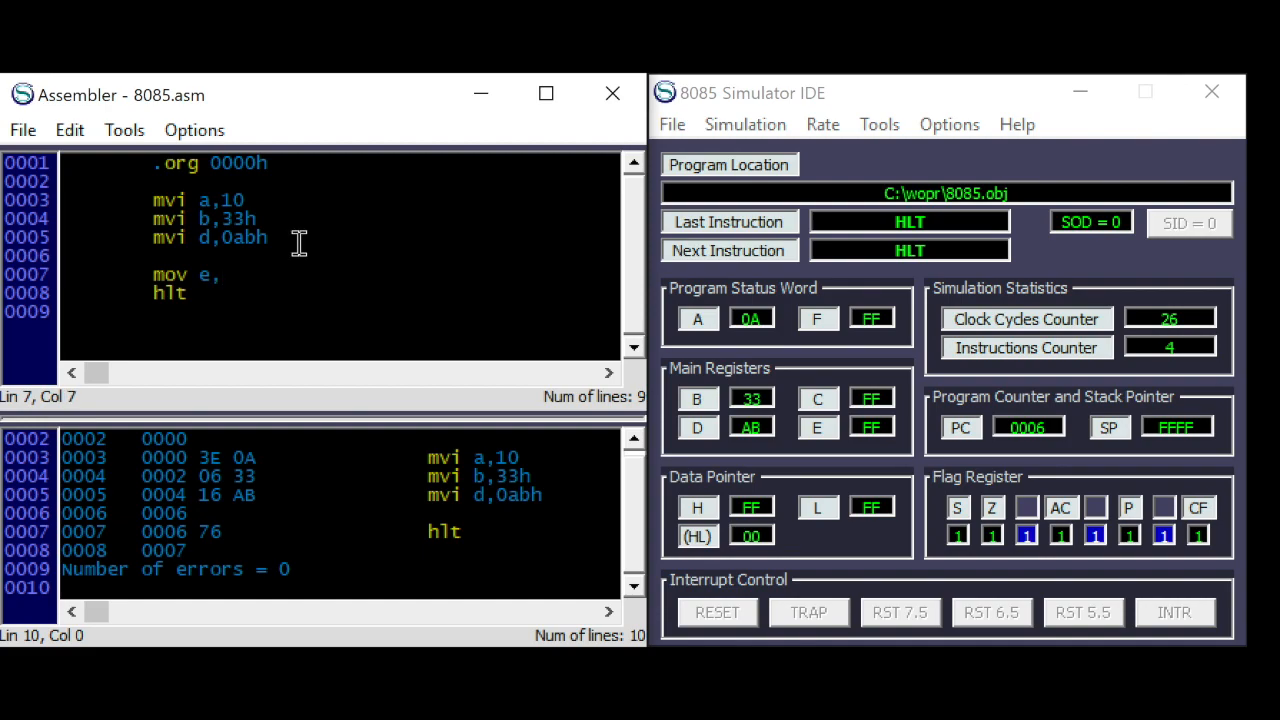
{"action": "type", "text": "a"}
{"action": "type", "text": "mov"}
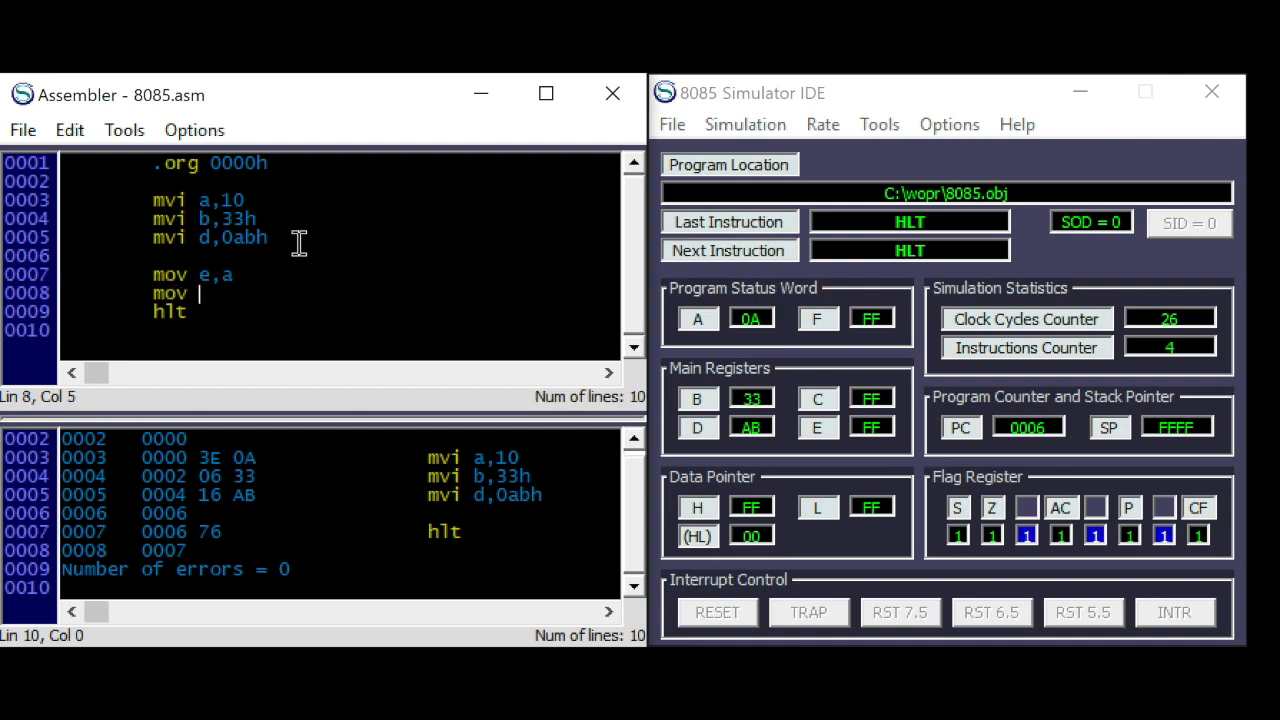
{"action": "type", "text": "h"}
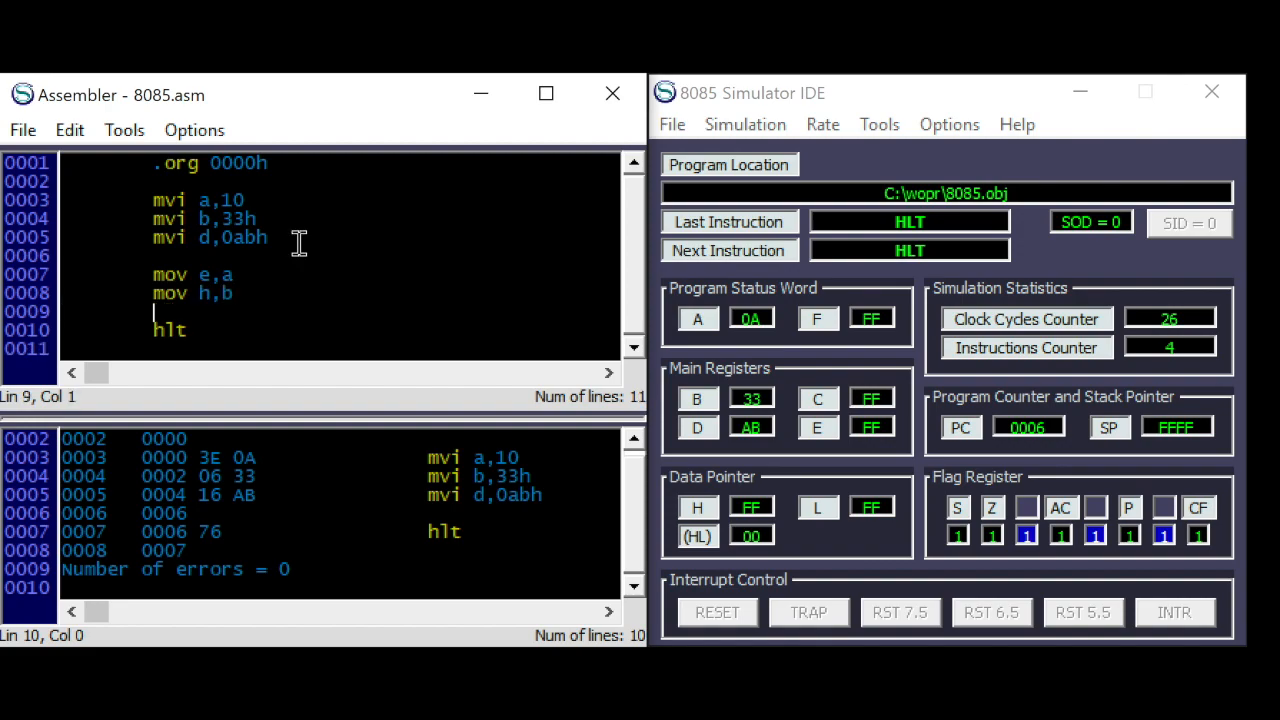
{"action": "type", "text": "mov"}
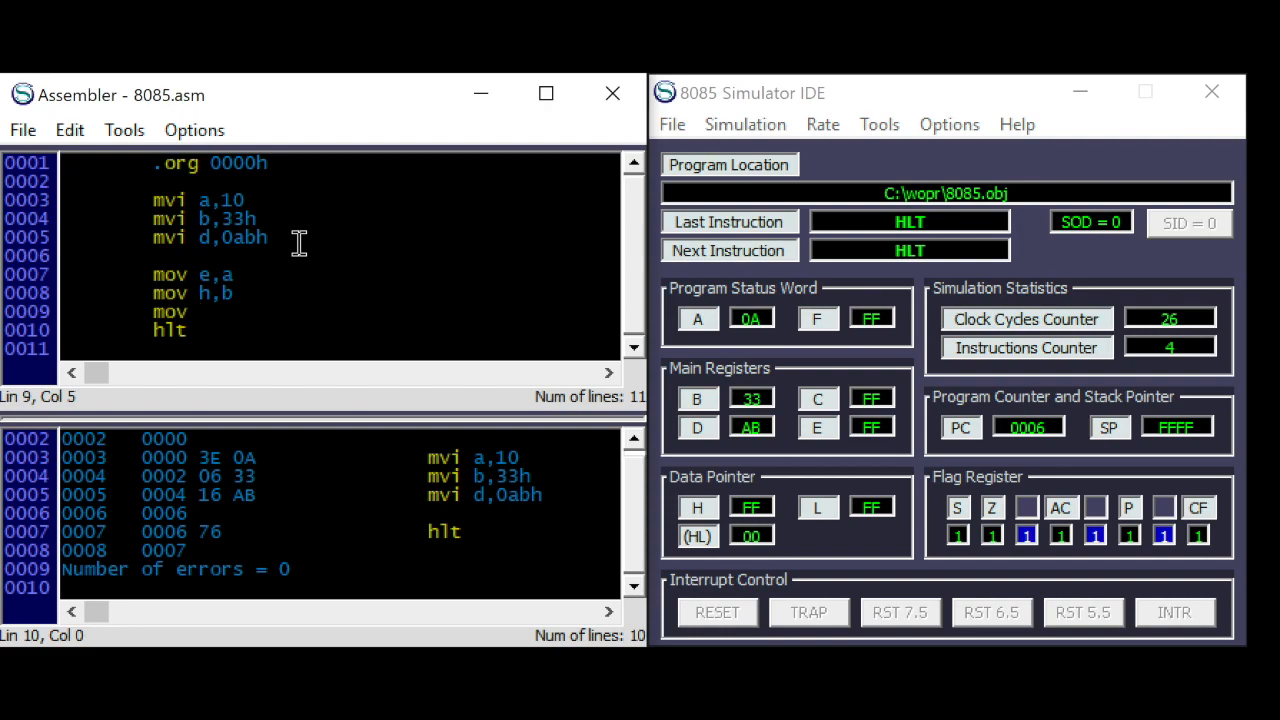
{"action": "type", "text": "l,d"}
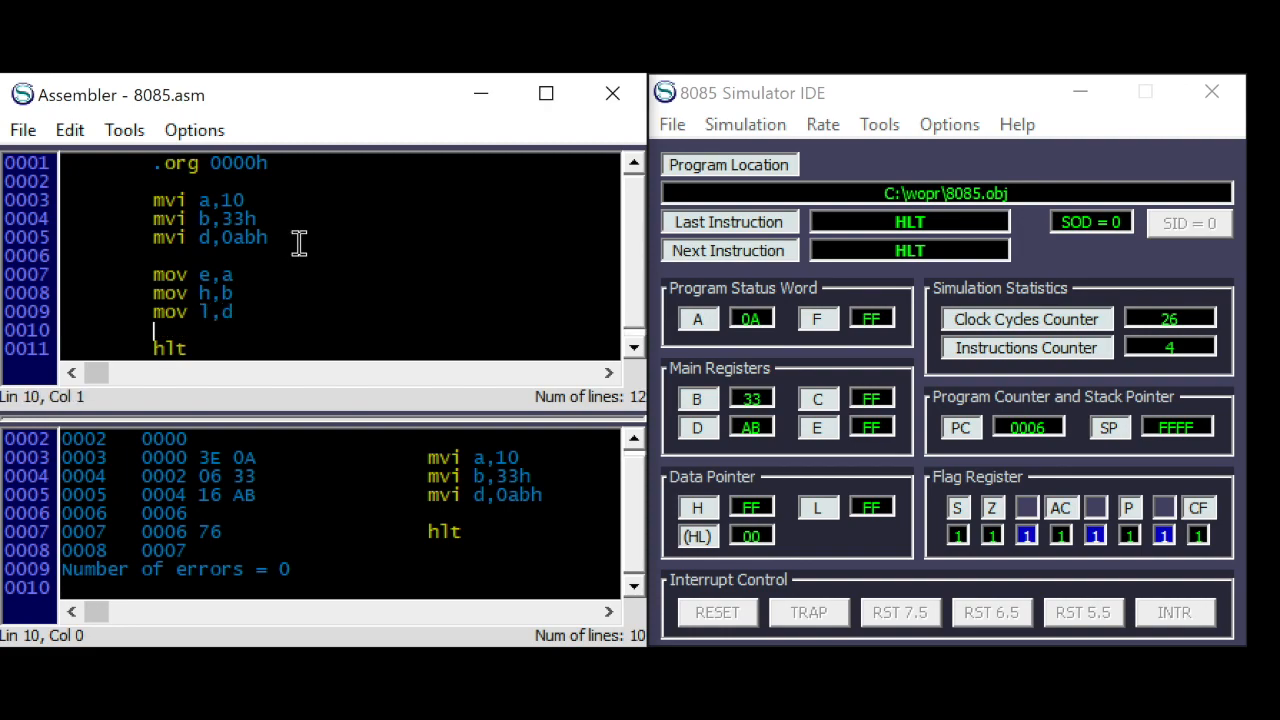
- Assemble and load the program, then step through the loads and the copy into E
{"action": "left_click", "coordinate": [717, 612]}
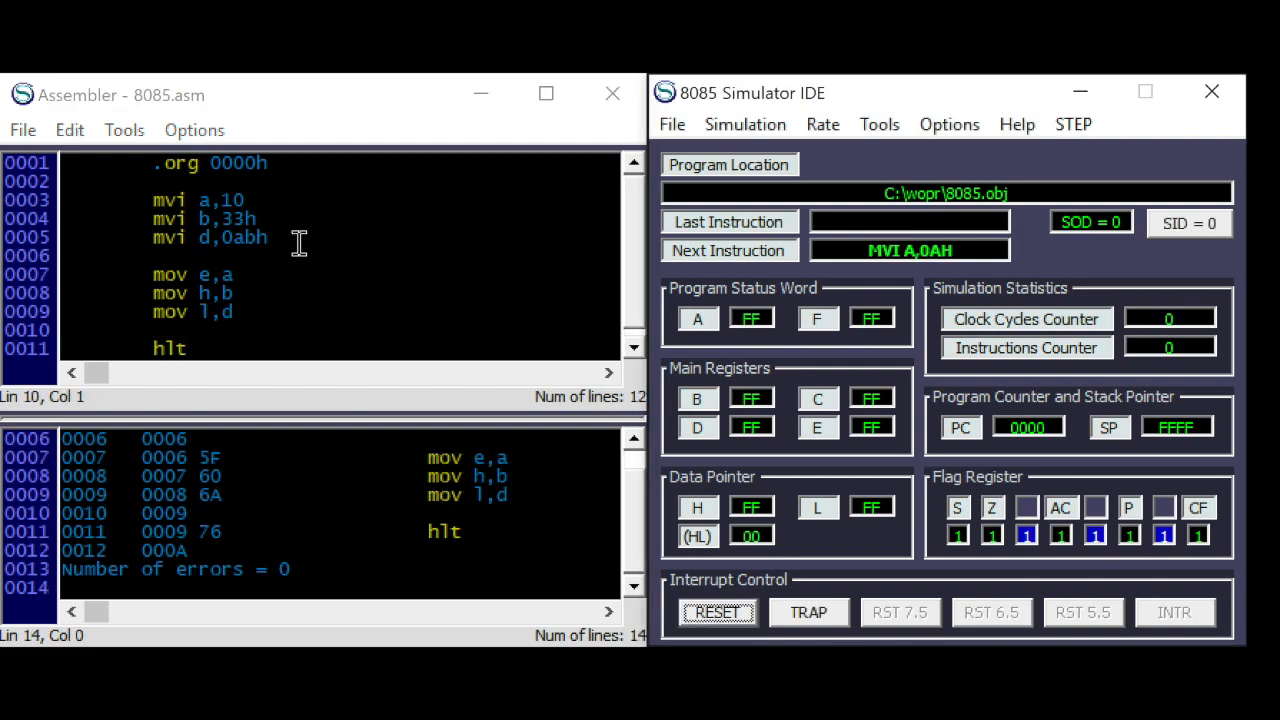
{"action": "left_click", "coordinate": [1072, 124]}
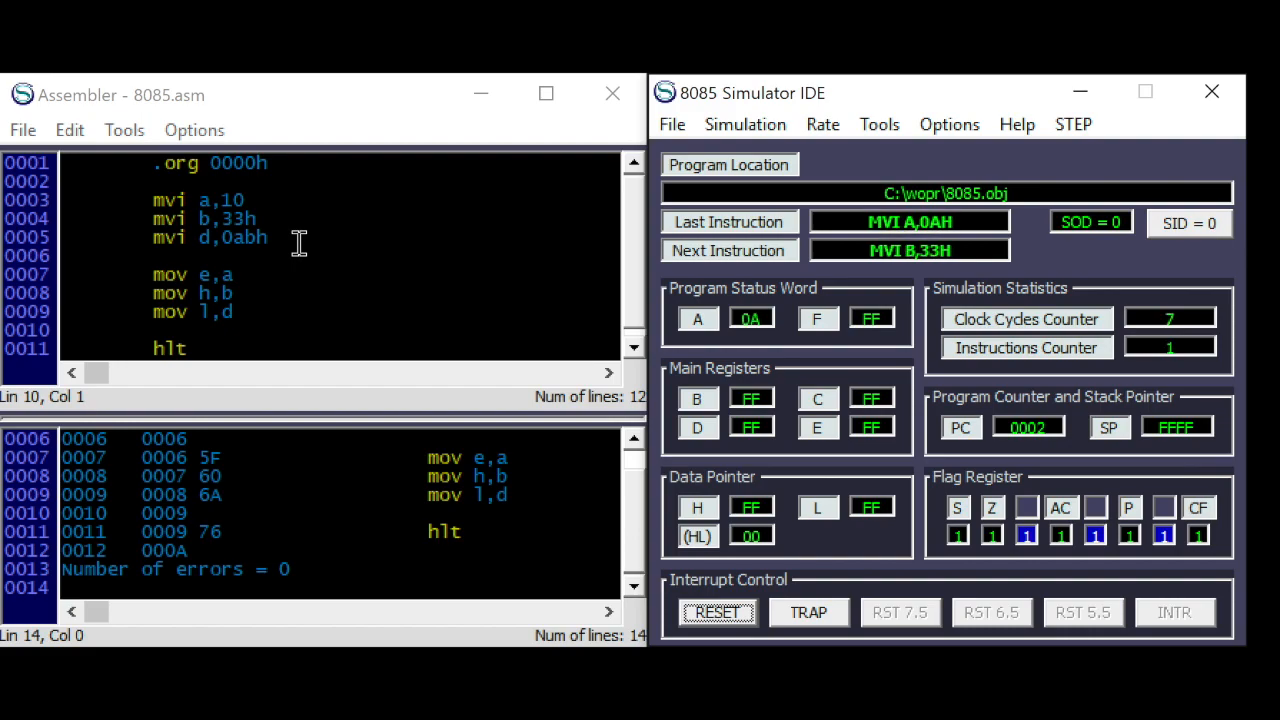
{"action": "left_click", "coordinate": [1072, 124]}
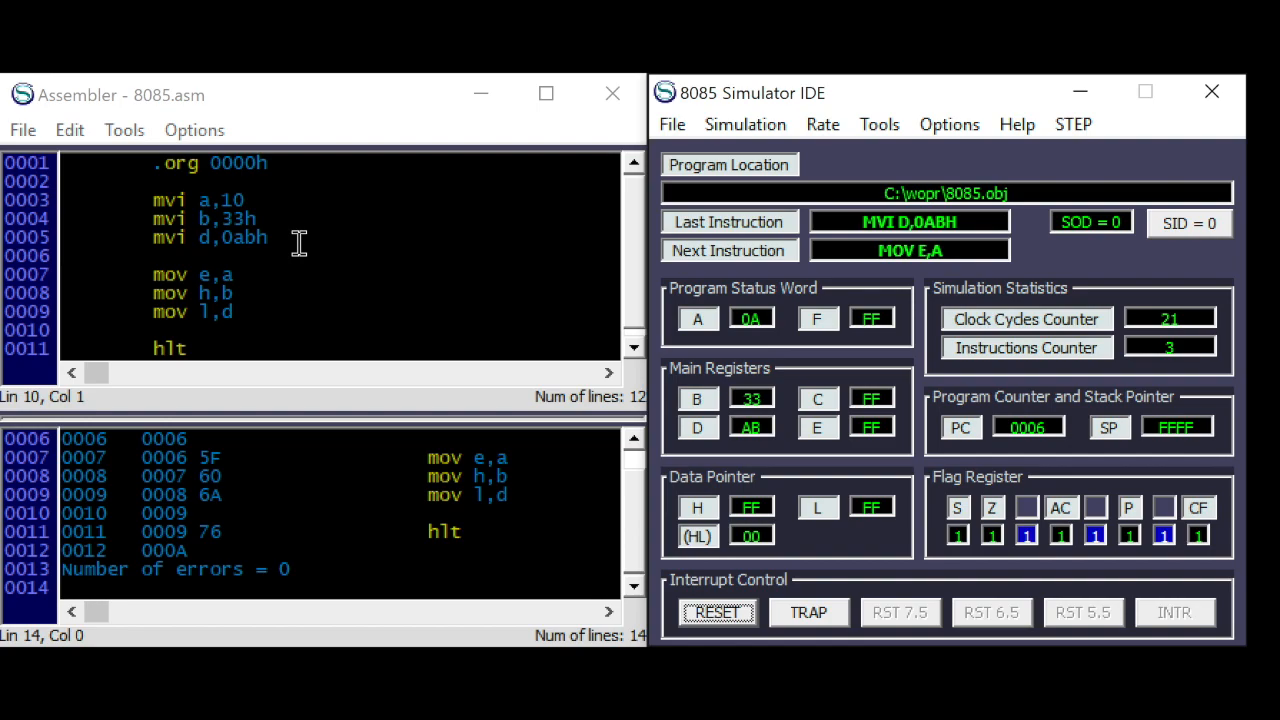
{"action": "left_click", "coordinate": [1071, 124]}
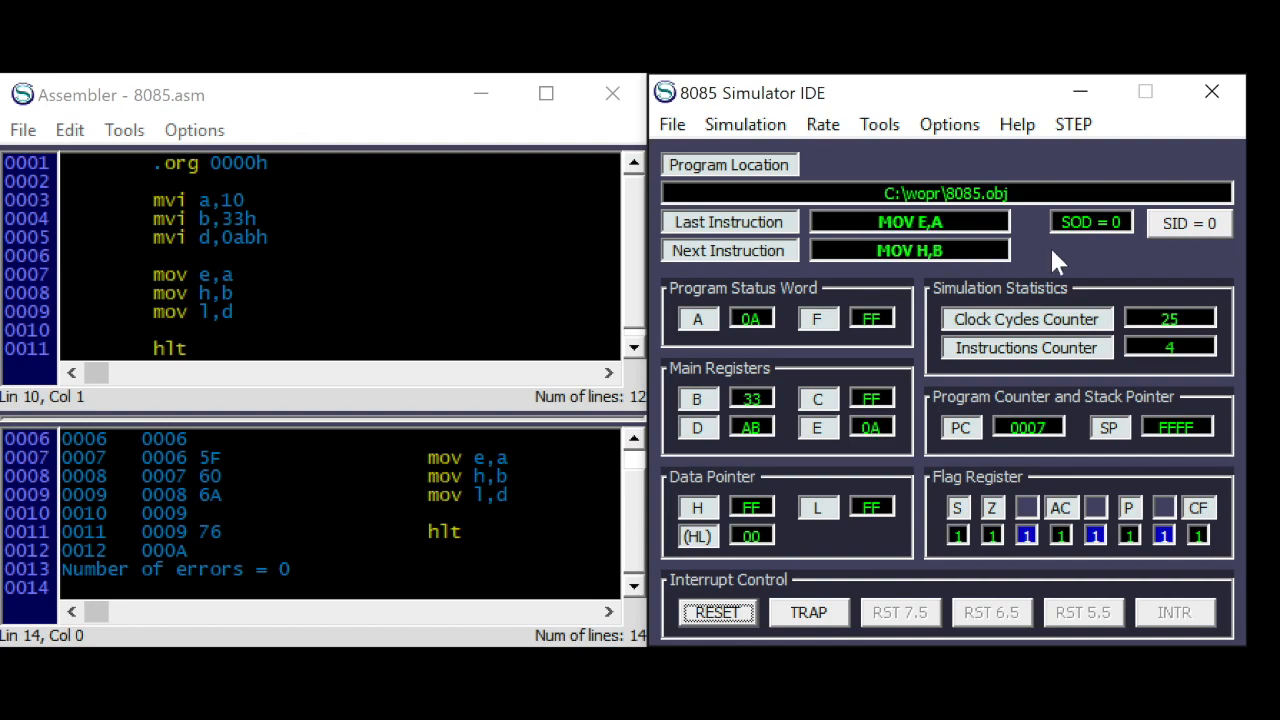
{"action": "mouse_move", "coordinate": [926, 245]}
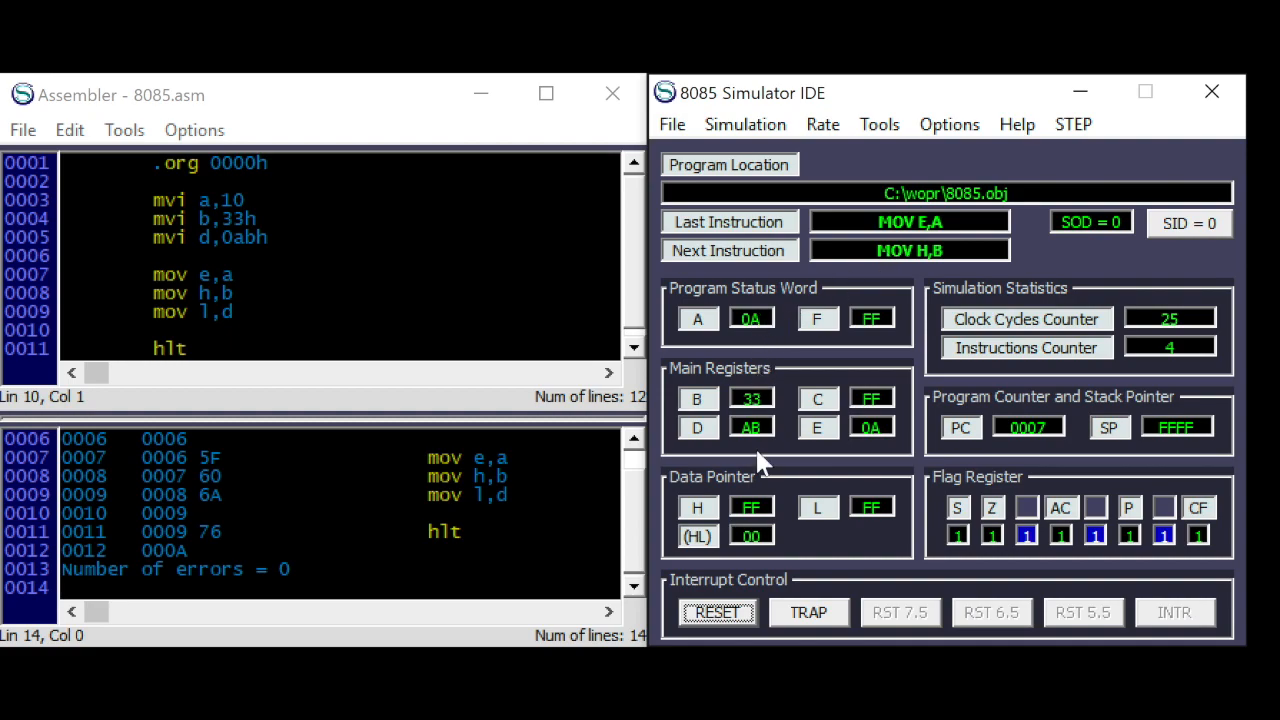
{"action": "mouse_move", "coordinate": [873, 437]}
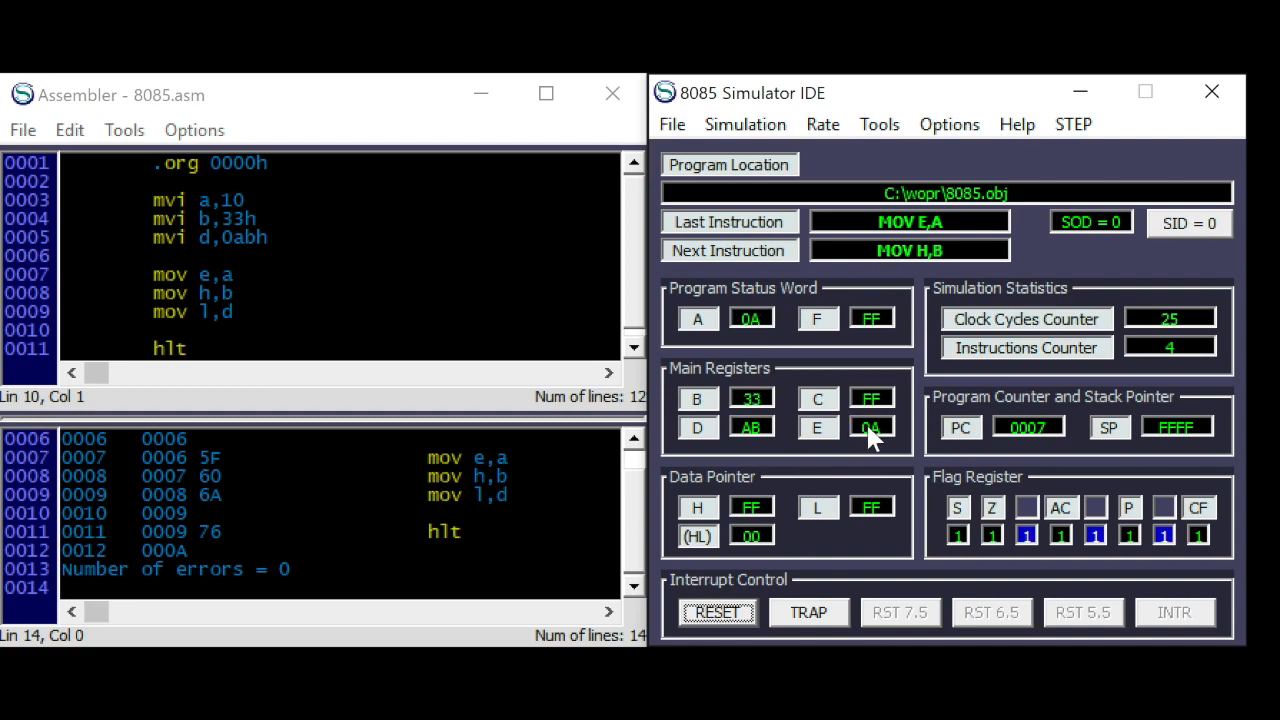
{"action": "mouse_move", "coordinate": [865, 424]}
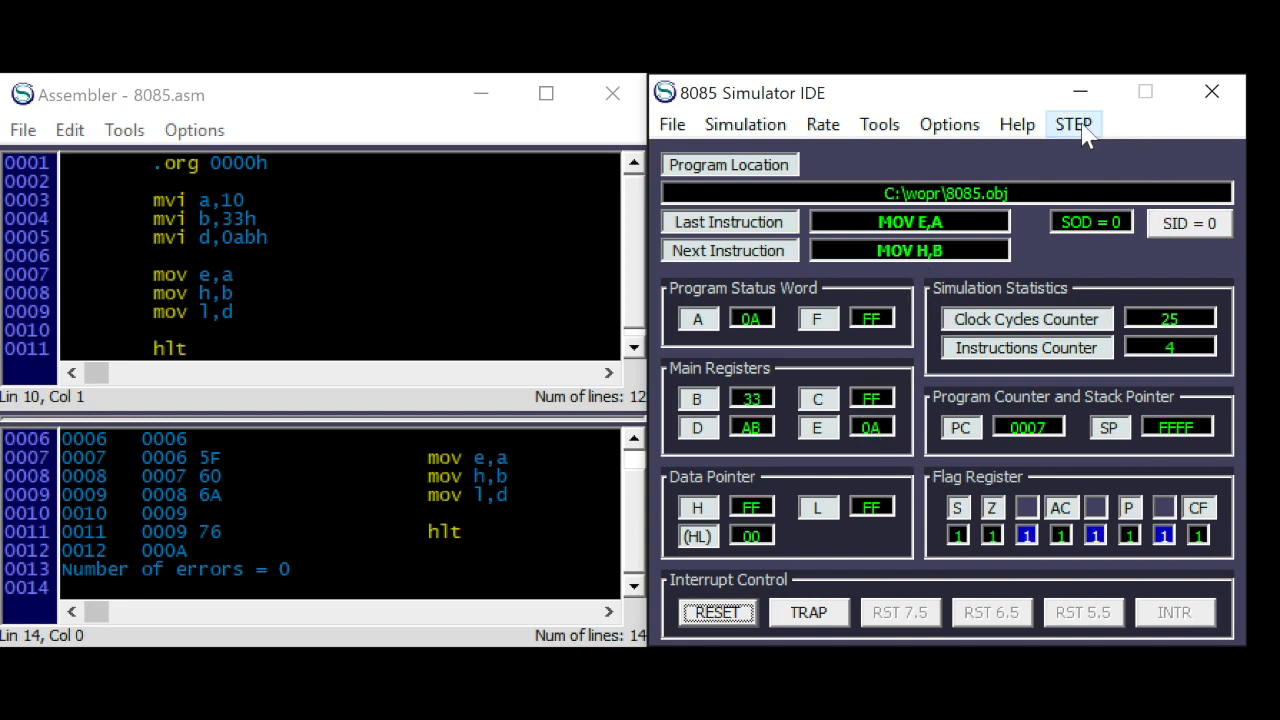
- Step the H and L copies through HLT, then select the three mov lines
{"action": "left_click", "coordinate": [1072, 124]}
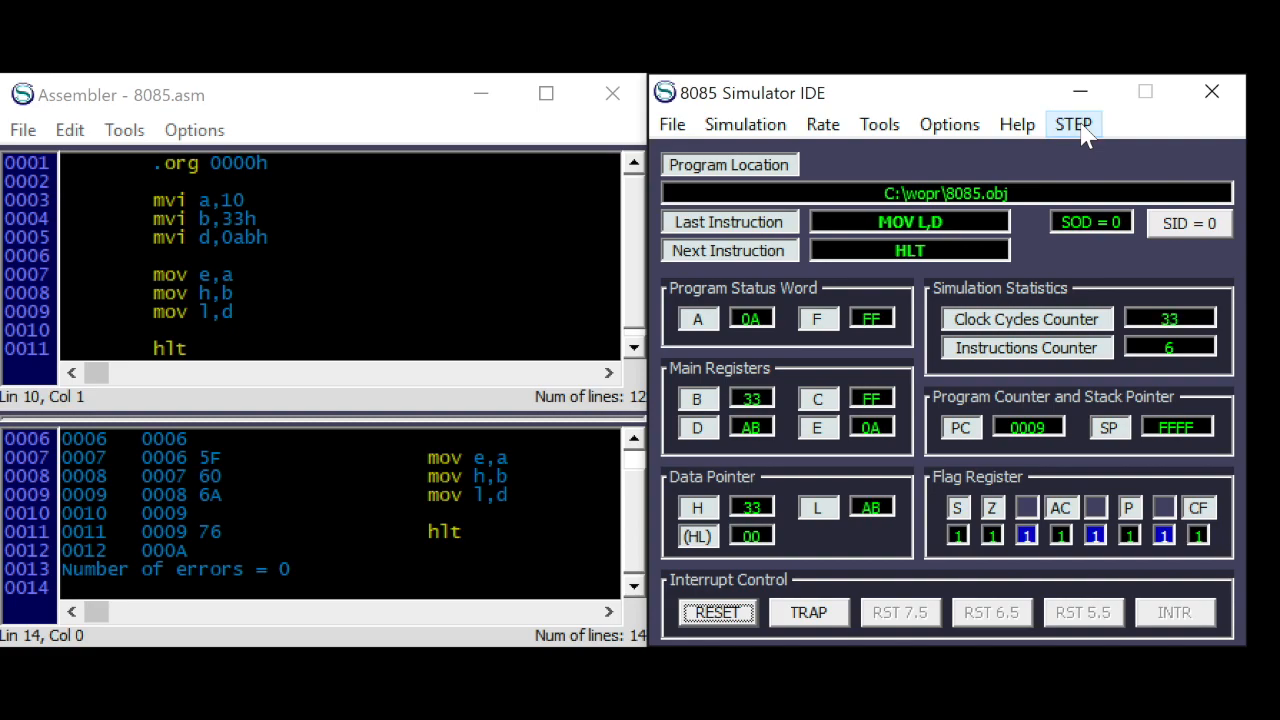
{"action": "left_click", "coordinate": [1072, 124]}
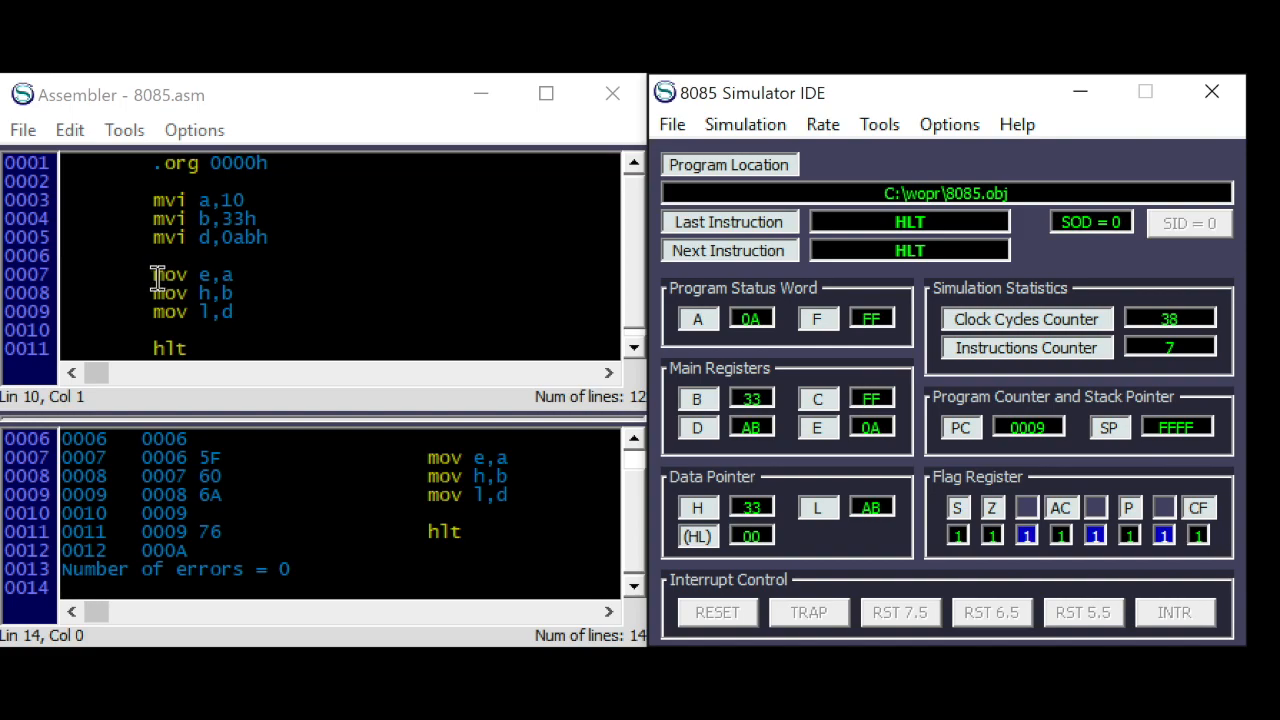
{"action": "left_click_drag", "start_coordinate": [152, 274], "coordinate": [252, 311]}
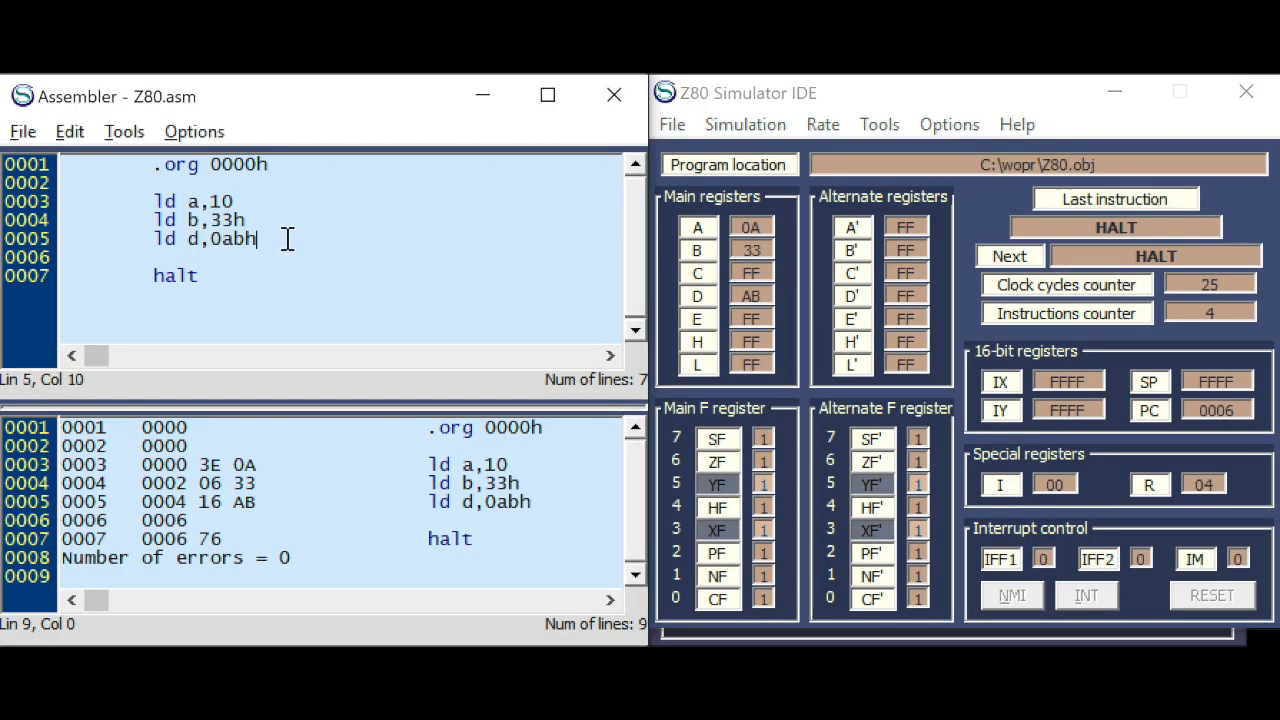
- Paste the mov lines into Z80.asm and replace each mov word with ld
{"action": "type", "text": "mov e,a"}
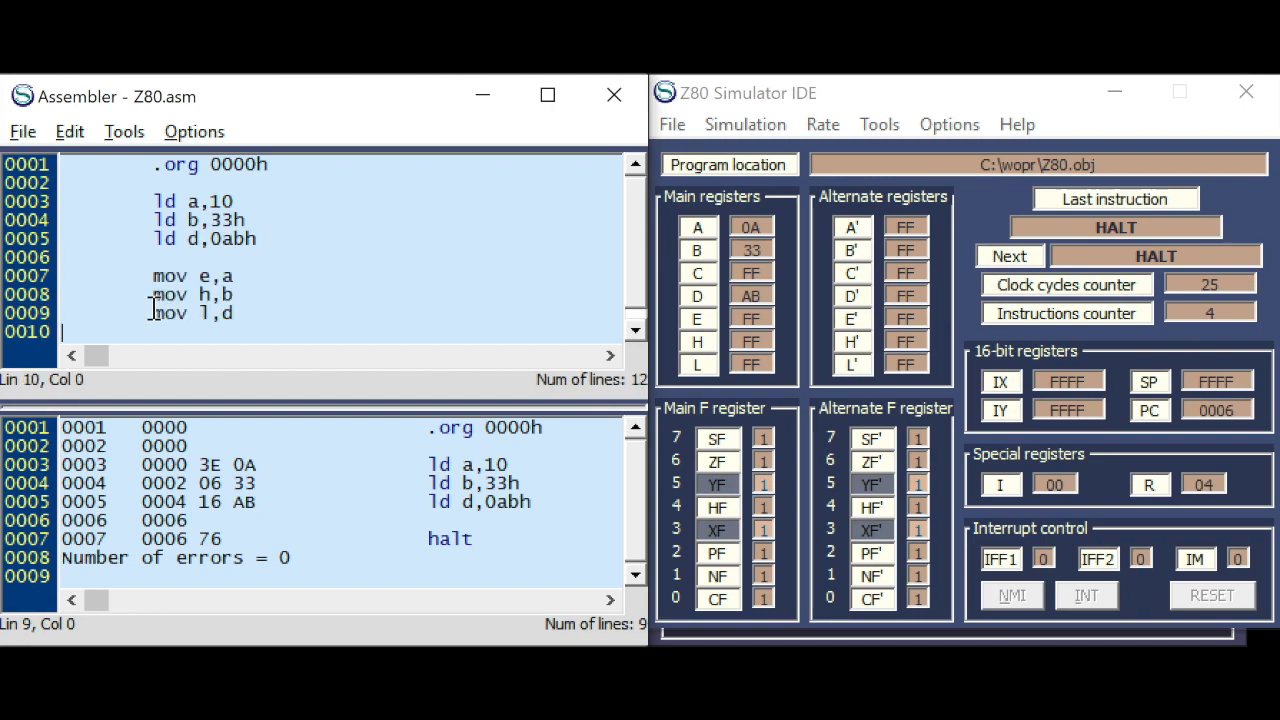
{"action": "double_click", "coordinate": [169, 276]}
{"action": "type", "text": "ld"}
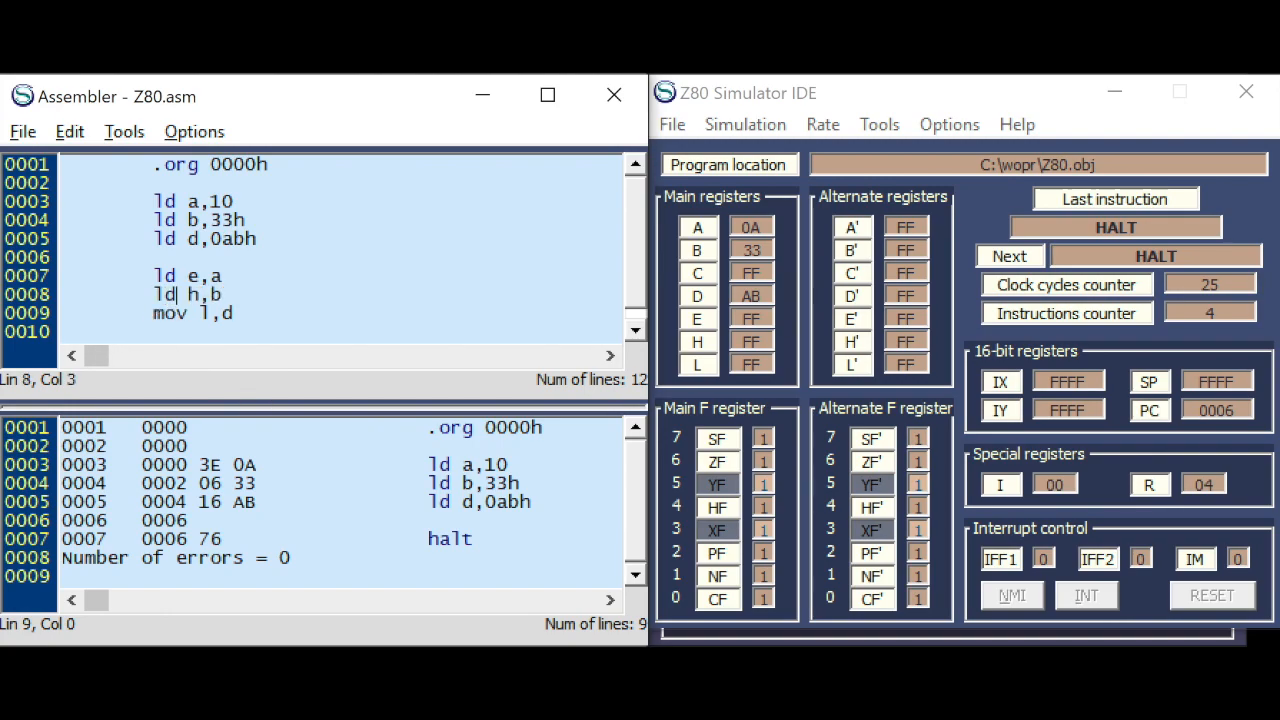
{"action": "double_click", "coordinate": [170, 313]}
{"action": "type", "text": "ld"}
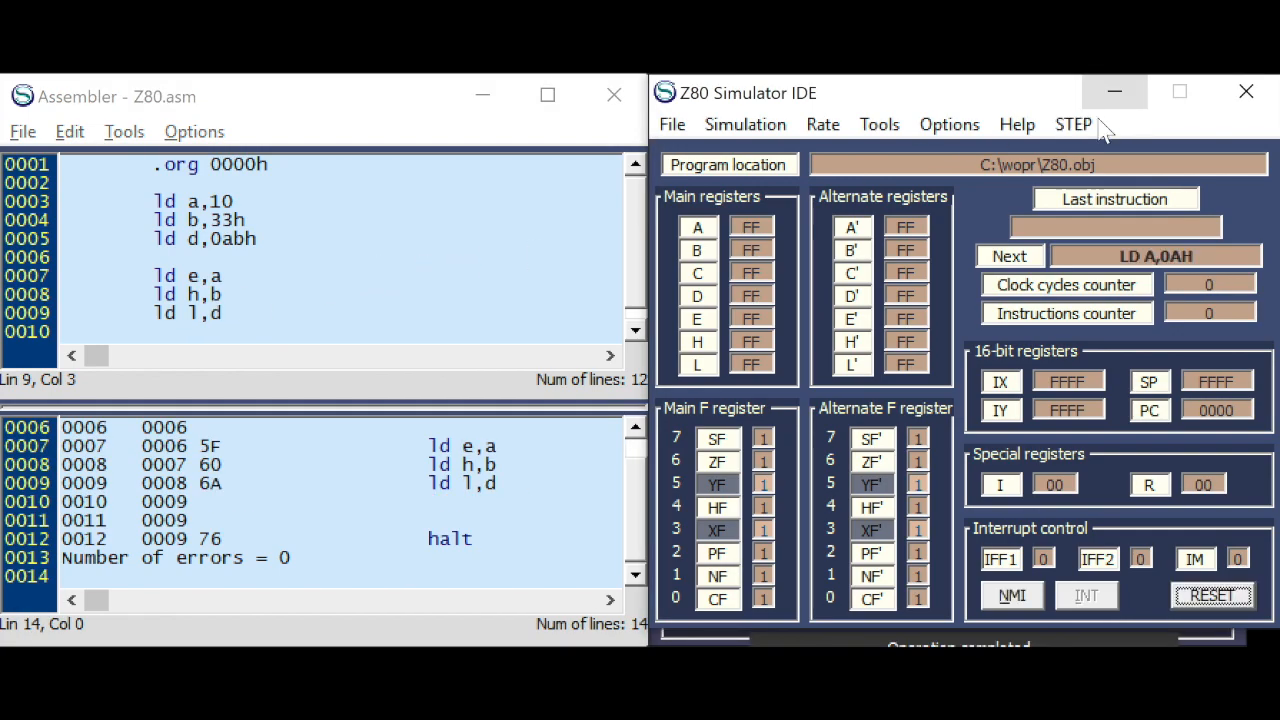
- Step the Z80 program to HALT, confirming E=0A, H=33 and L=AB
{"action": "left_click", "coordinate": [1072, 124]}
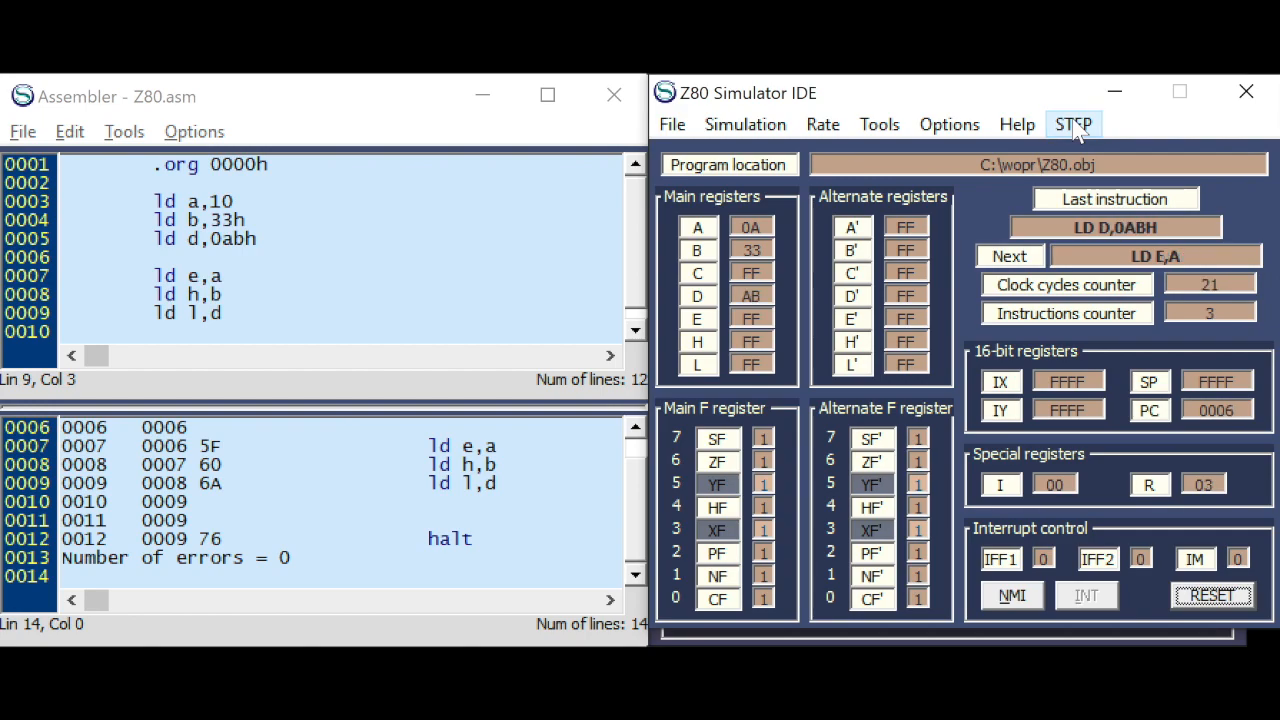
{"action": "left_click", "coordinate": [1073, 124]}
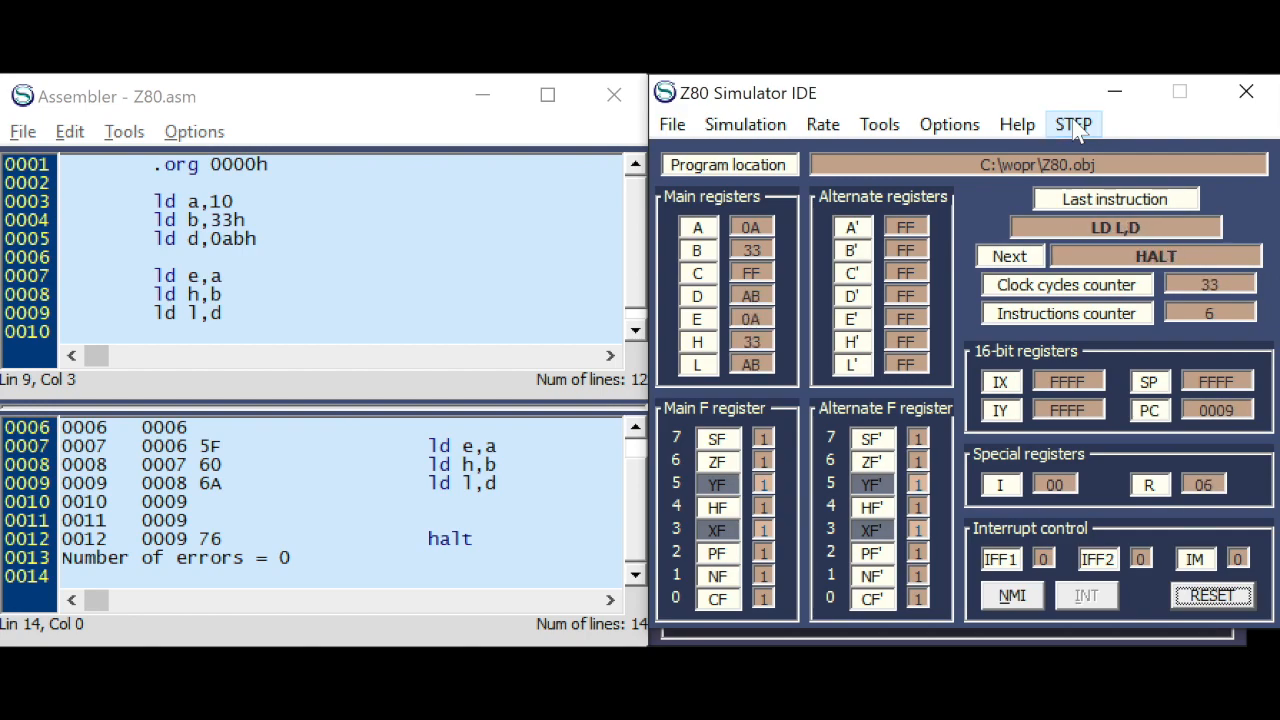
{"action": "left_click", "coordinate": [1073, 124]}
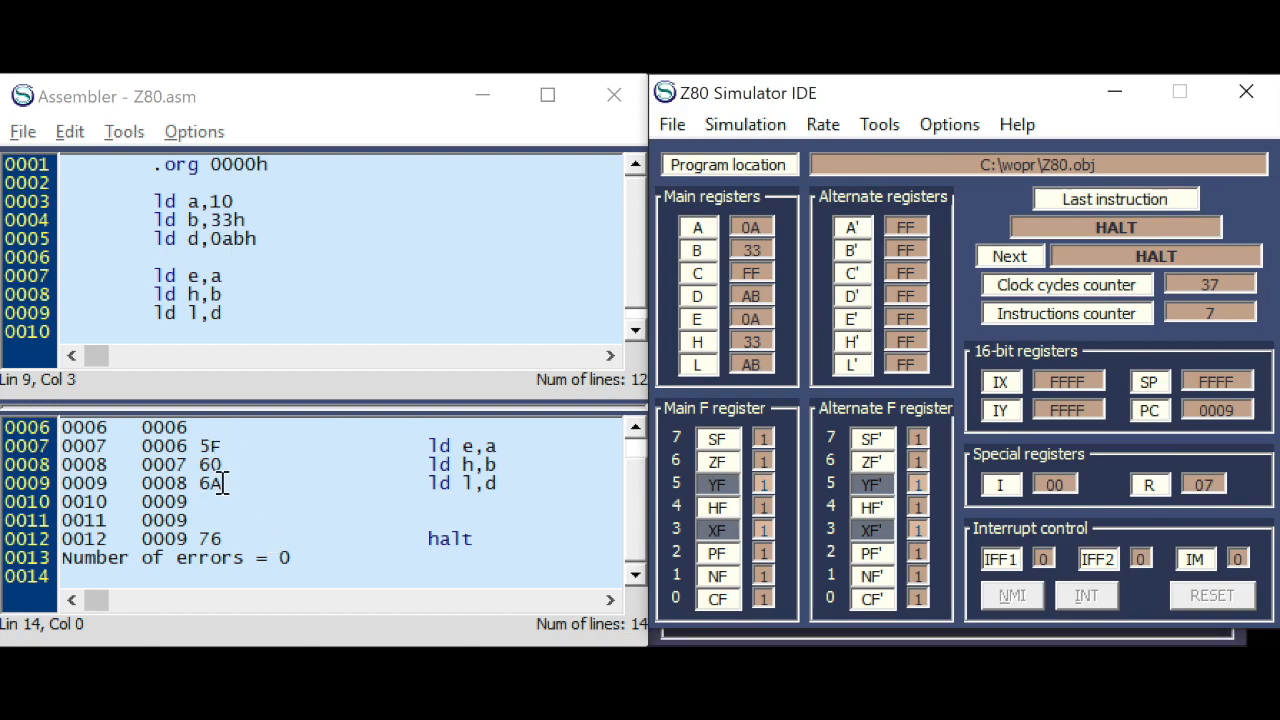
{"action": "mouse_move", "coordinate": [210, 484]}
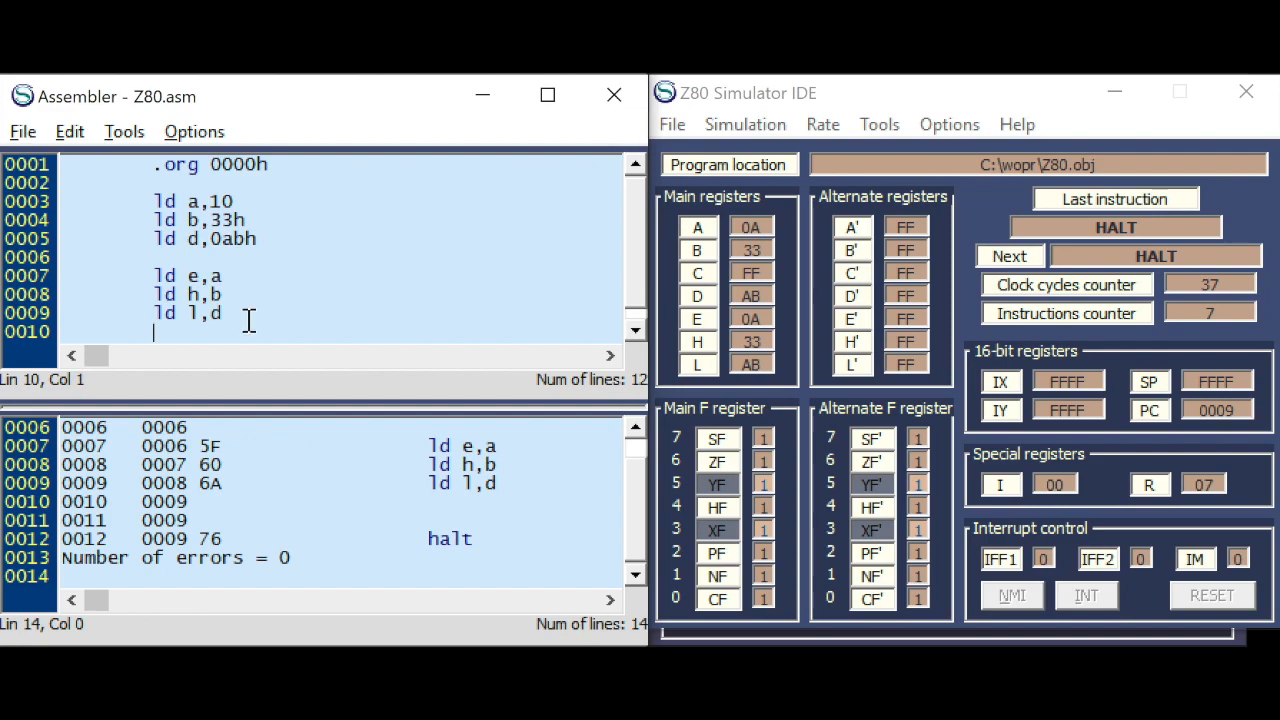
{"action": "type", "text": "ld"}
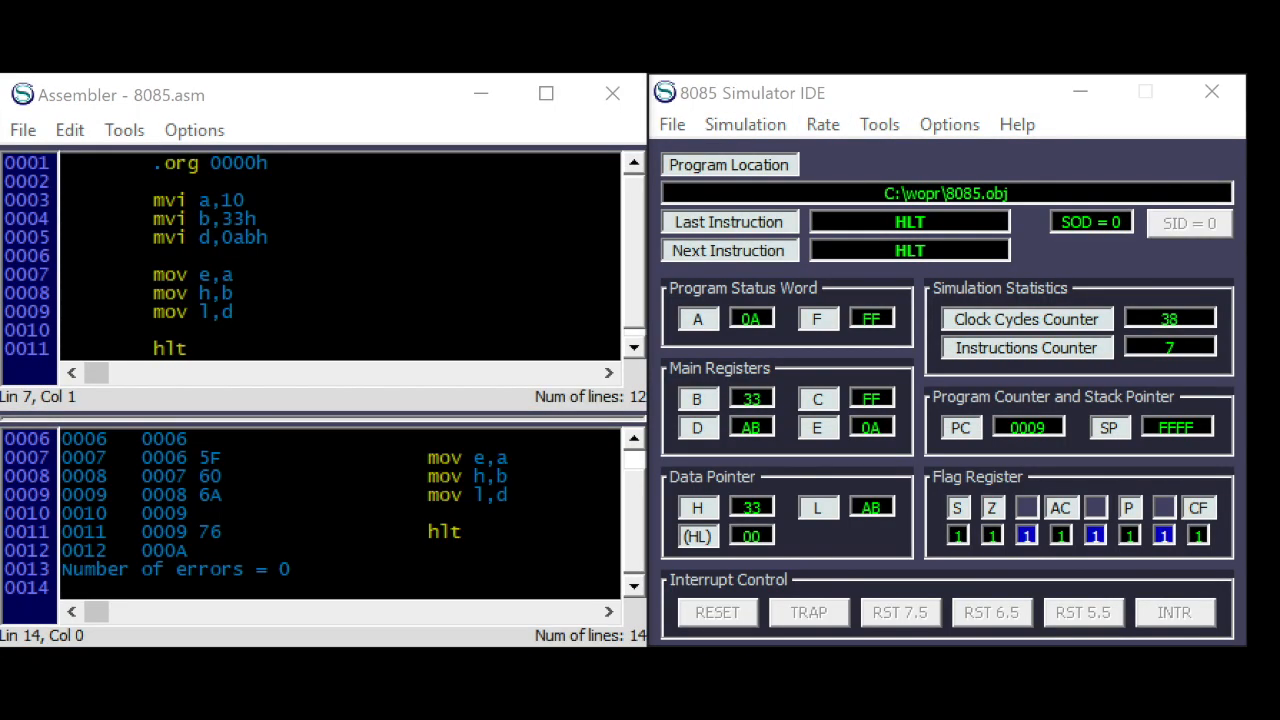
- Add a mov h,h line after mov l,d
{"action": "left_click", "coordinate": [263, 312]}
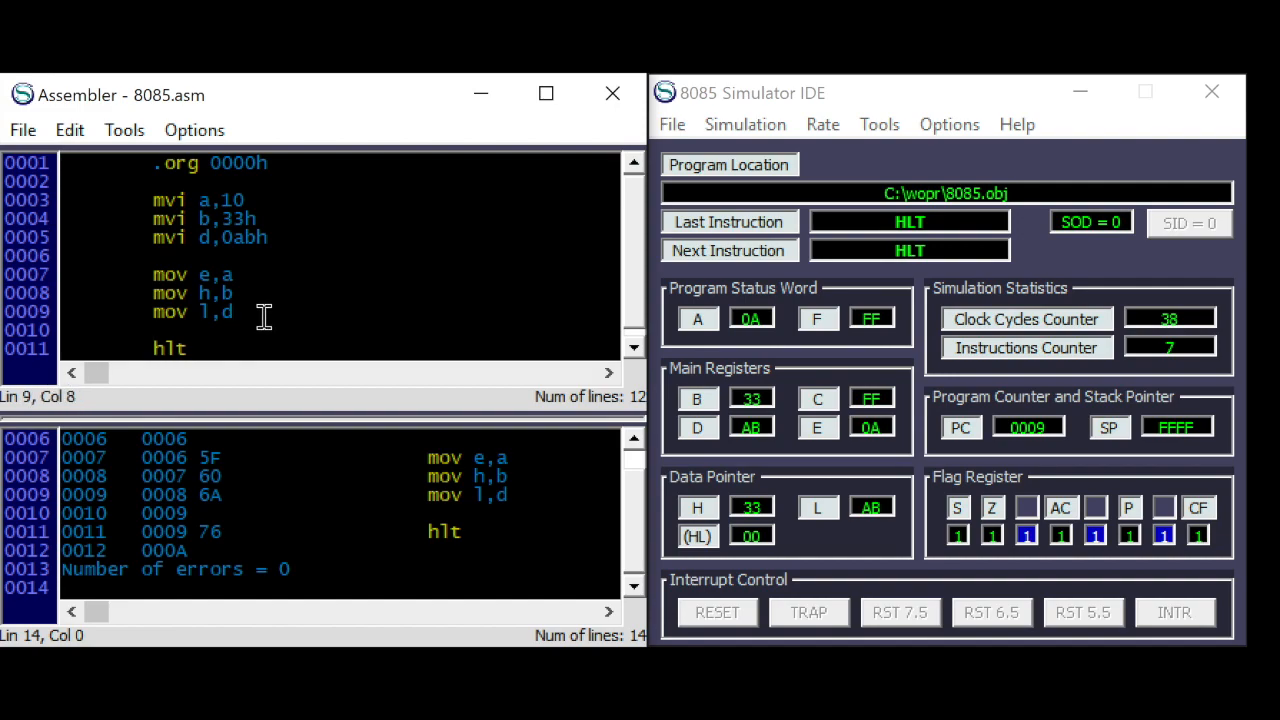
{"action": "type", "text": "mov h,h"}
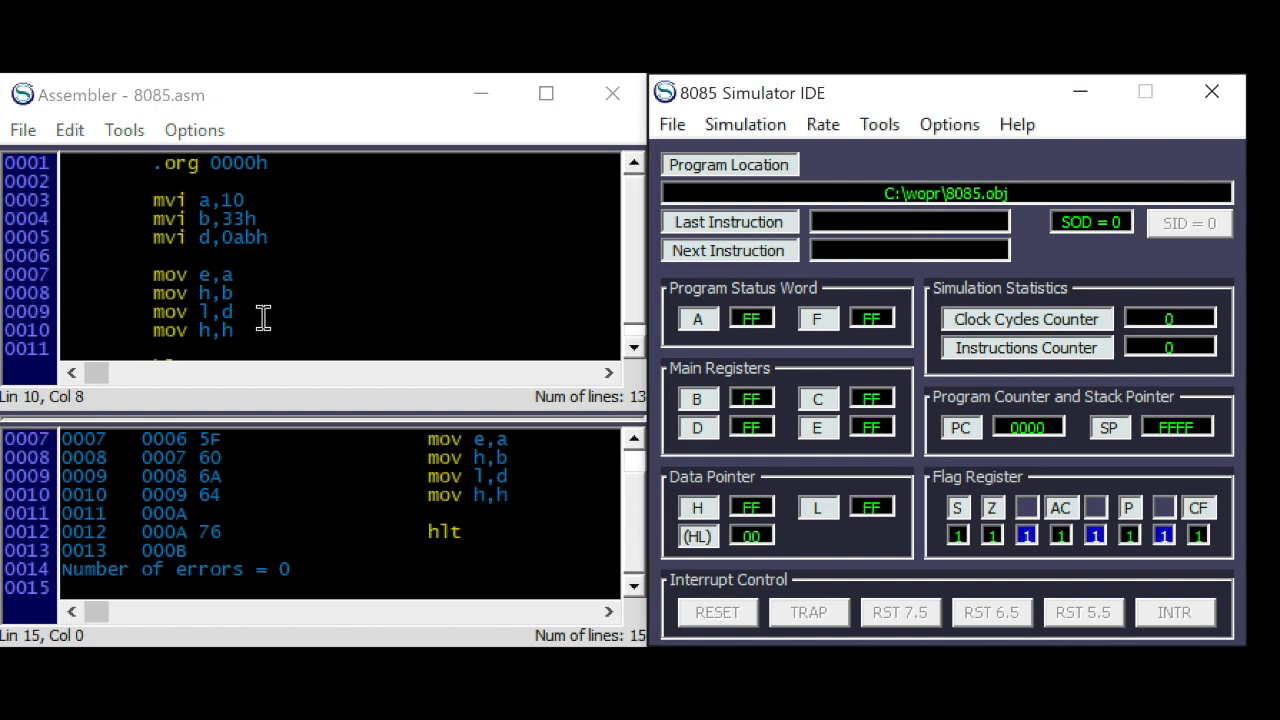
{"action": "mouse_move", "coordinate": [320, 355]}
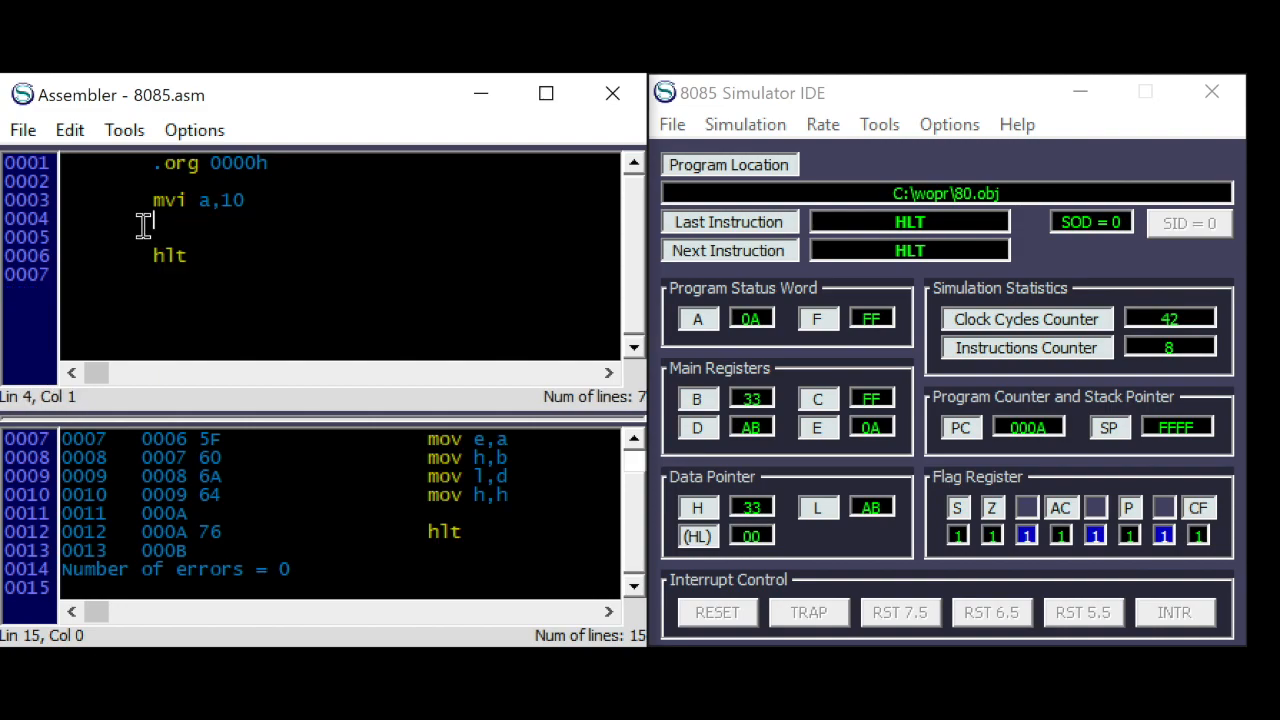
- Write mvi c,34h and mvi b,12h instructions ahead of hlt
{"action": "type", "text": "mvi"}
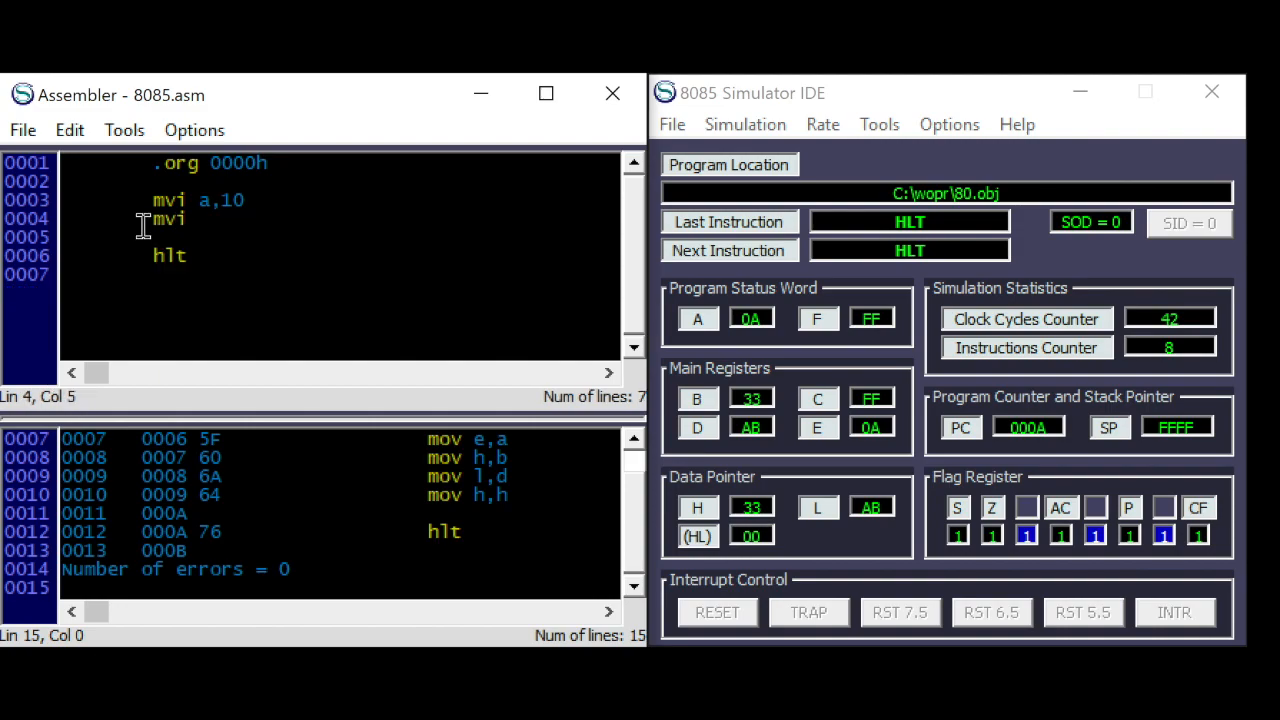
{"action": "type", "text": "c,3"}
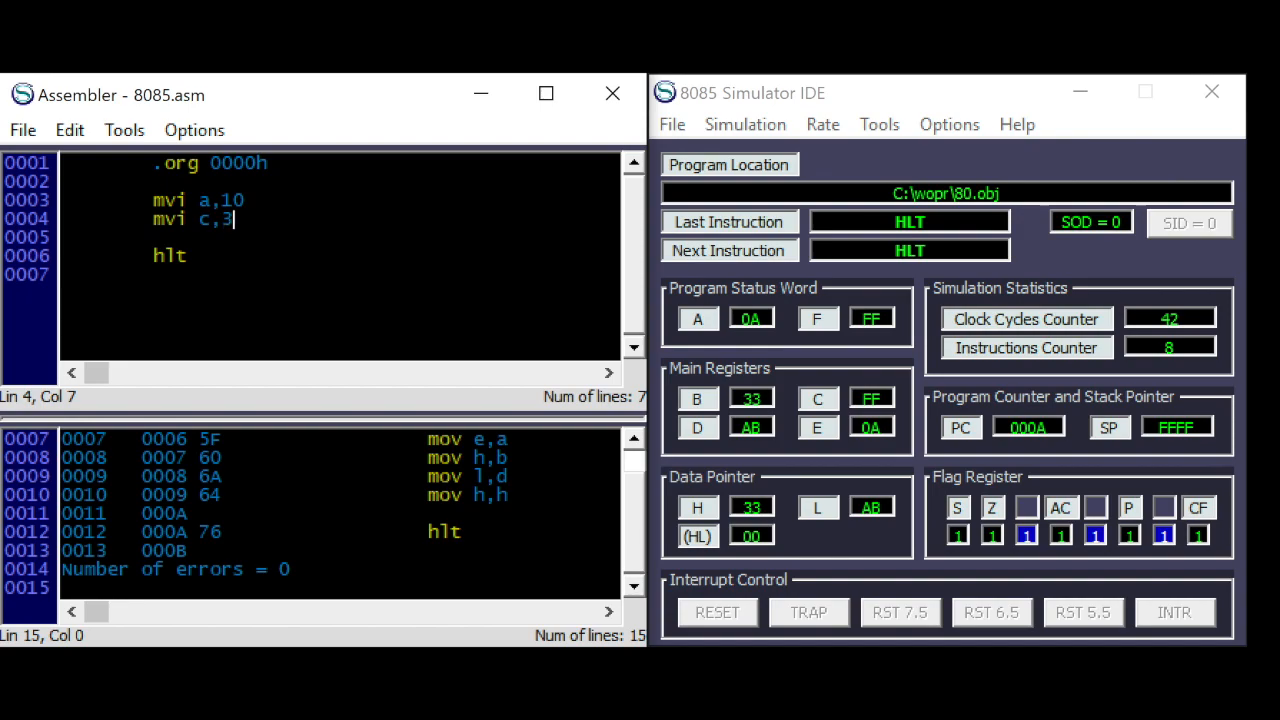
{"action": "type", "text": "4h"}
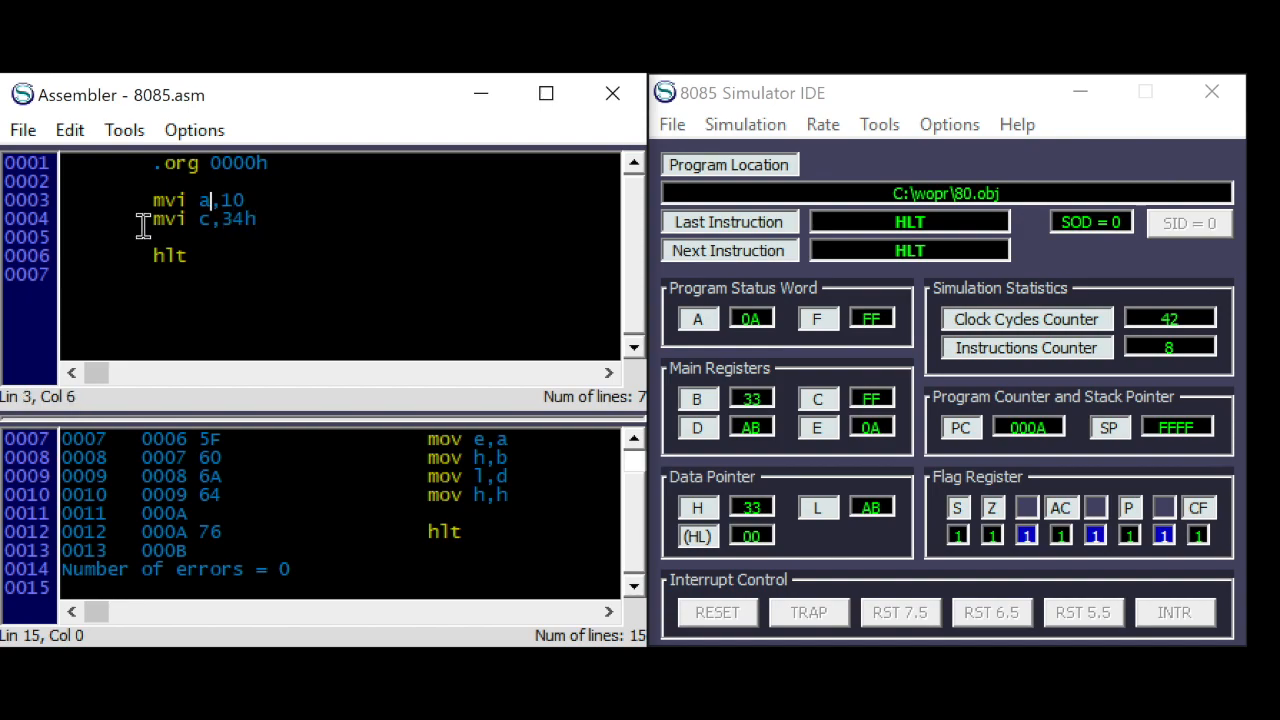
{"action": "type", "text": "b"}
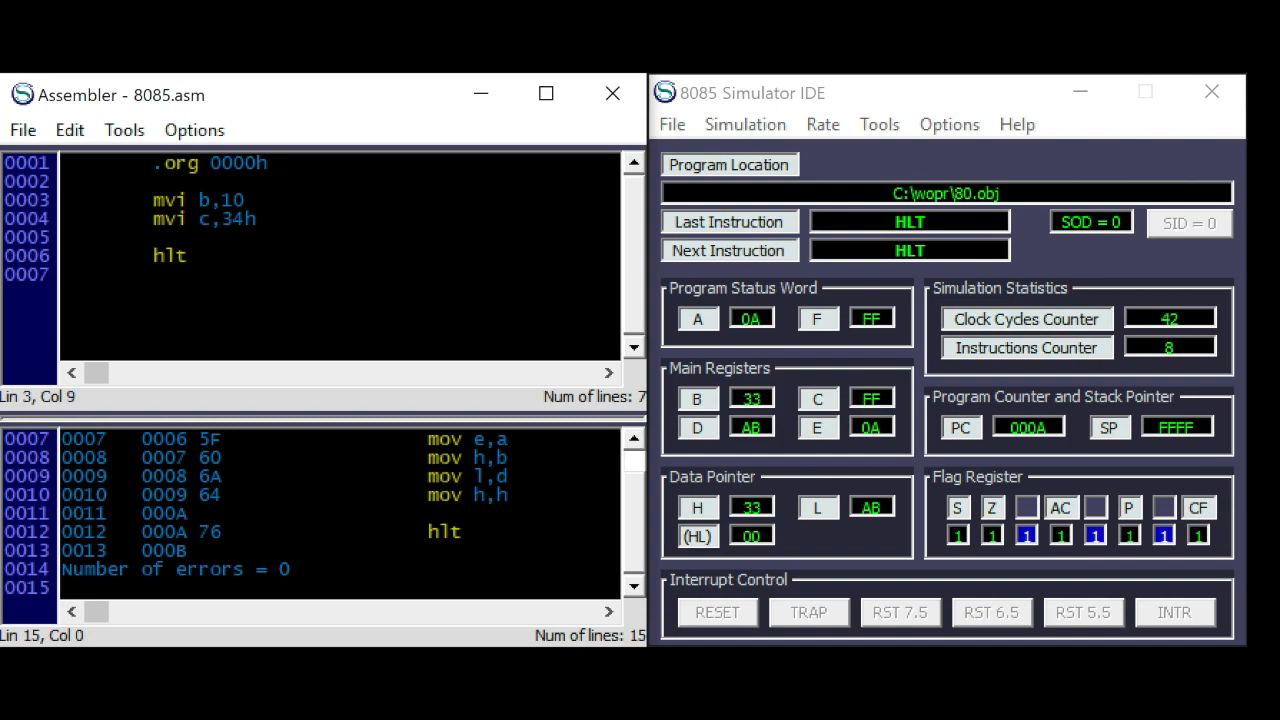
{"action": "type", "text": "12h"}
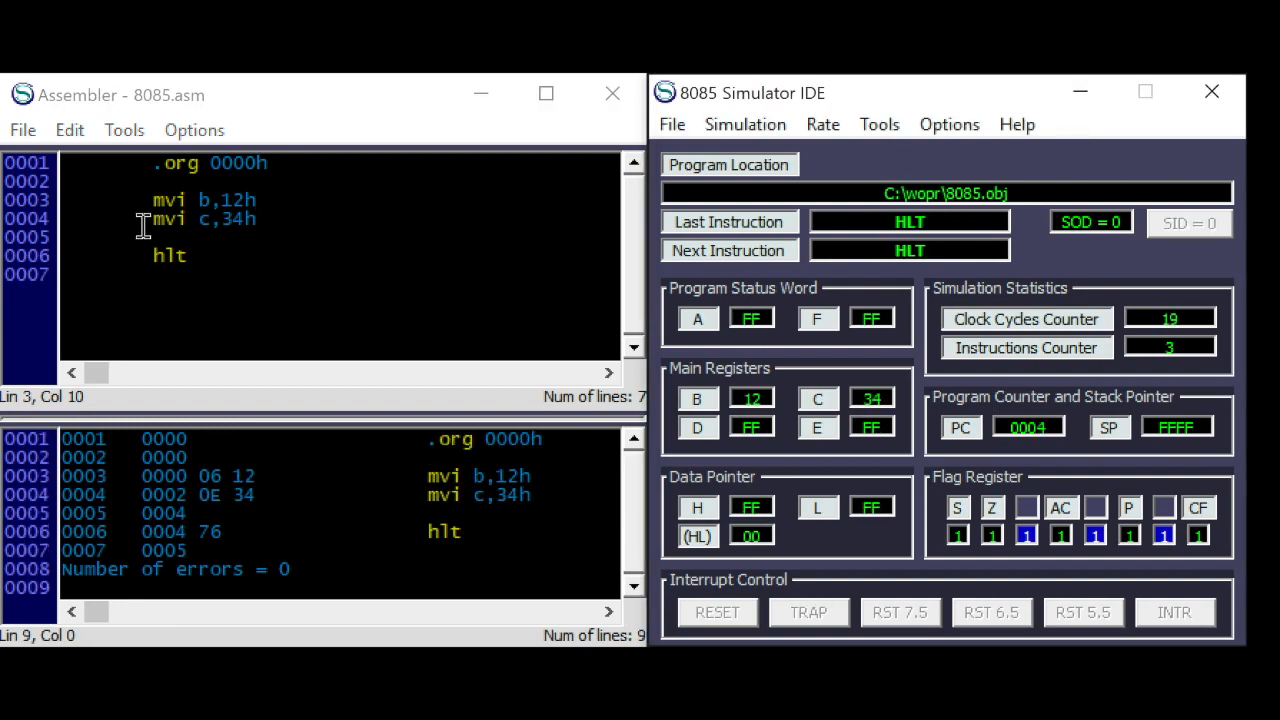
{"action": "left_click", "coordinate": [275, 219]}
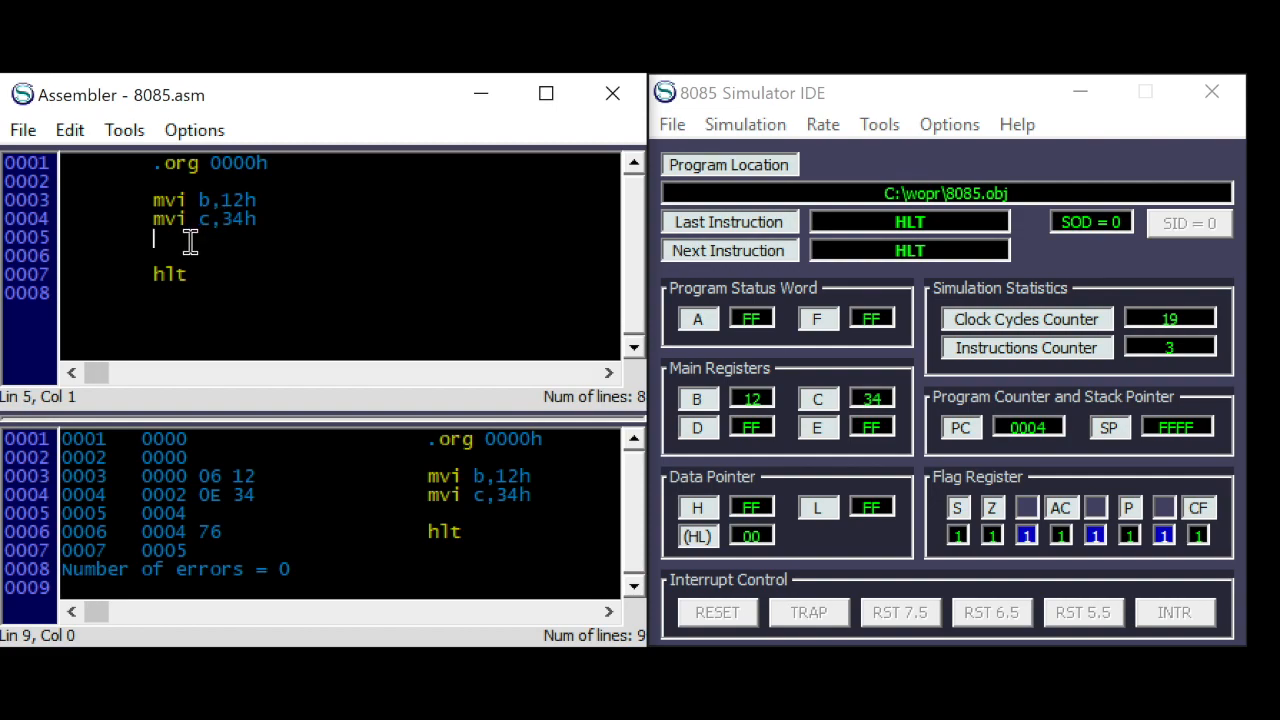
- Replace the B load with lxi b,1234h, assemble, and execute it
{"action": "type", "text": "lxi"}
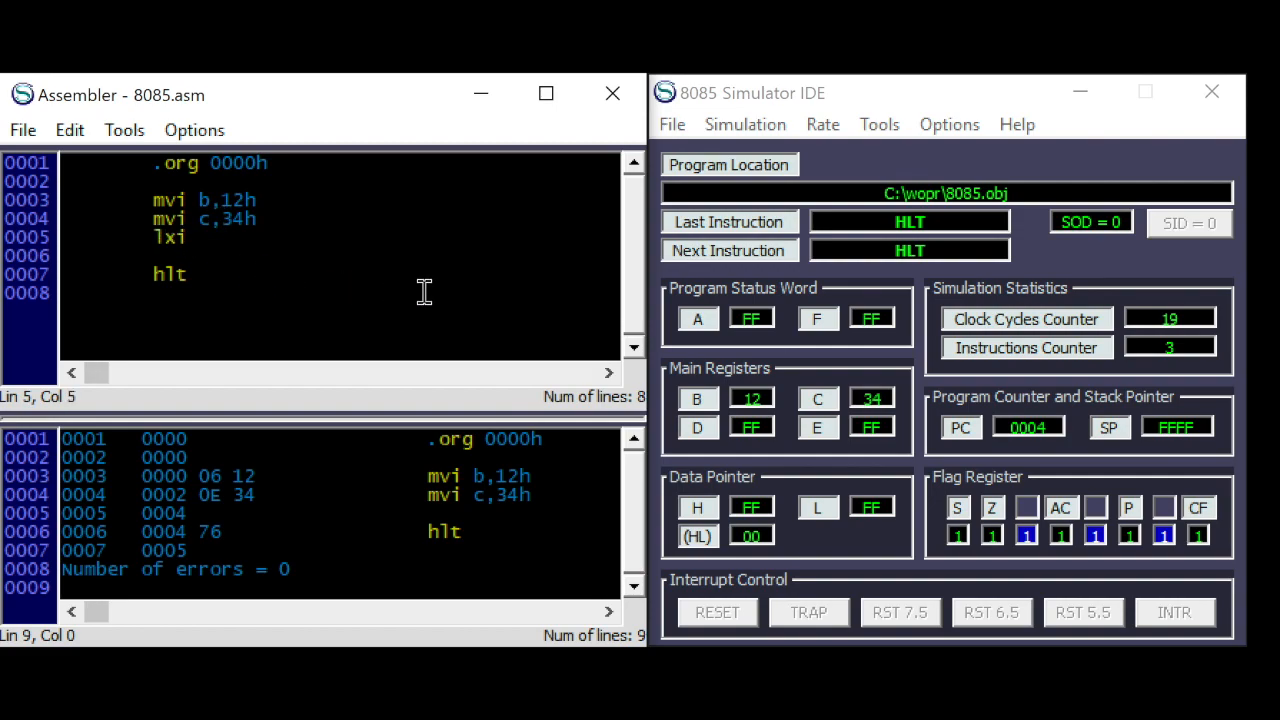
{"action": "type", "text": "b,"}
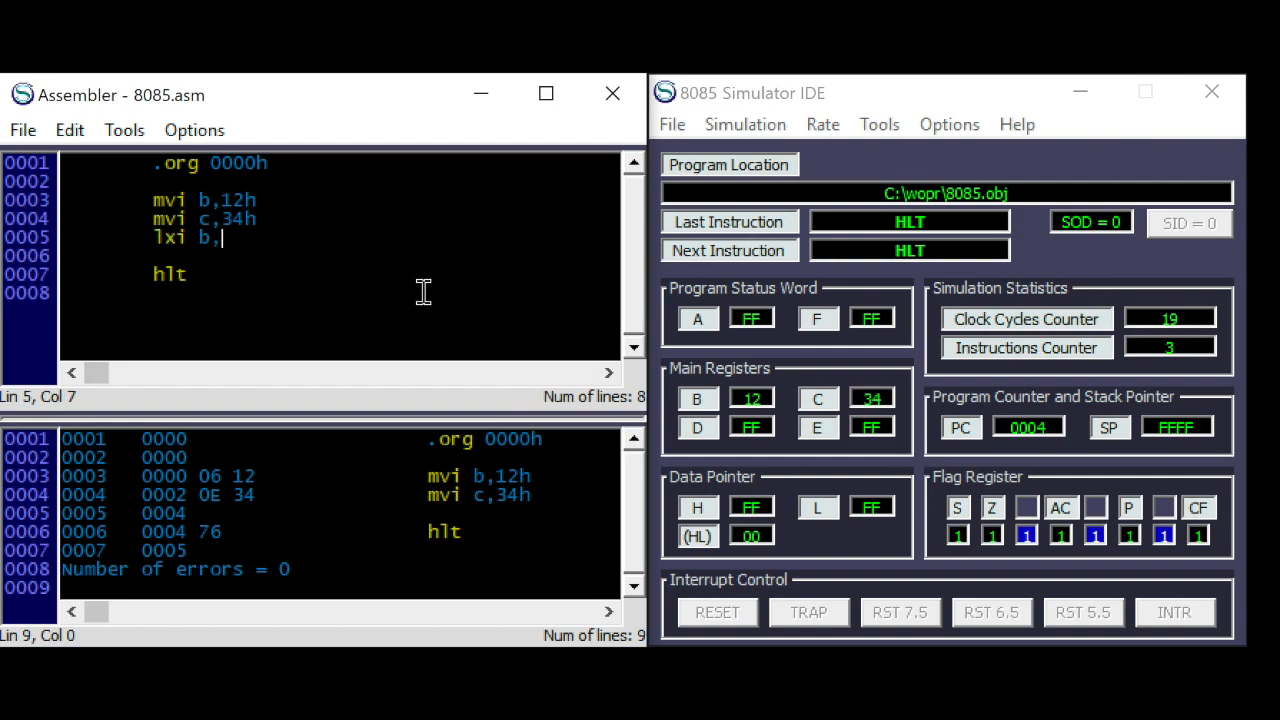
{"action": "type", "text": "1234h"}
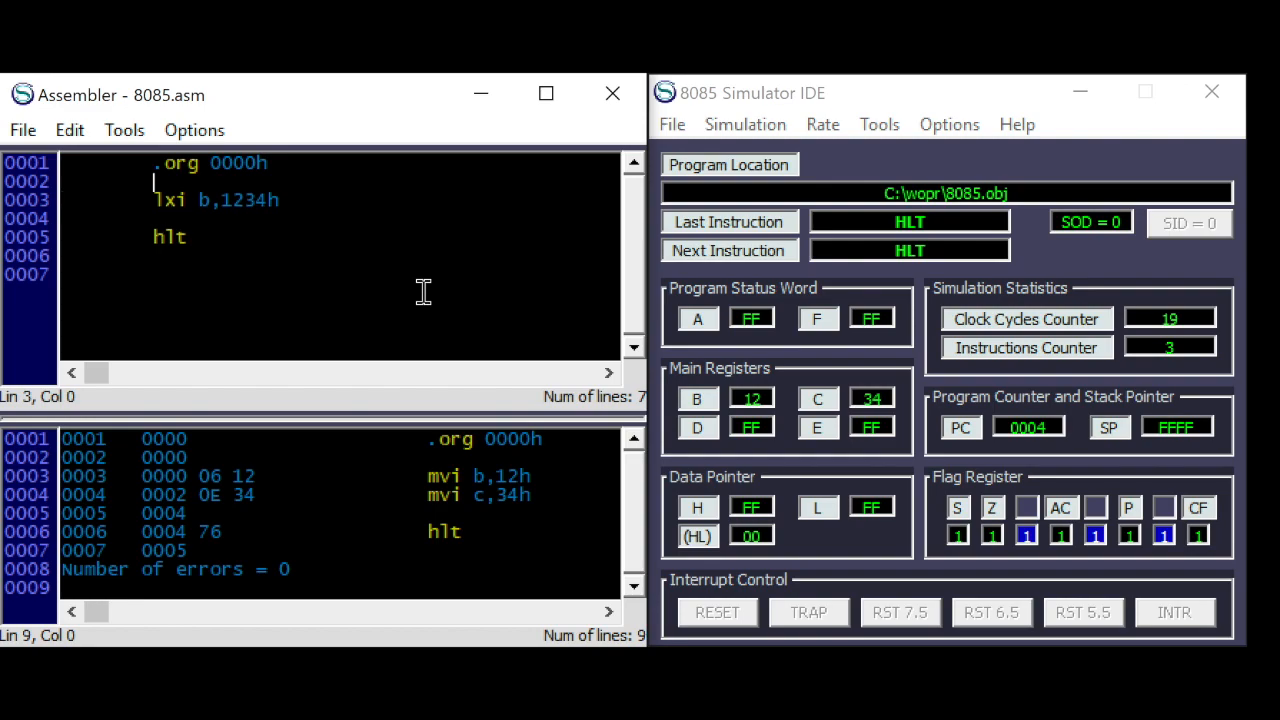
{"action": "left_click", "coordinate": [716, 612]}
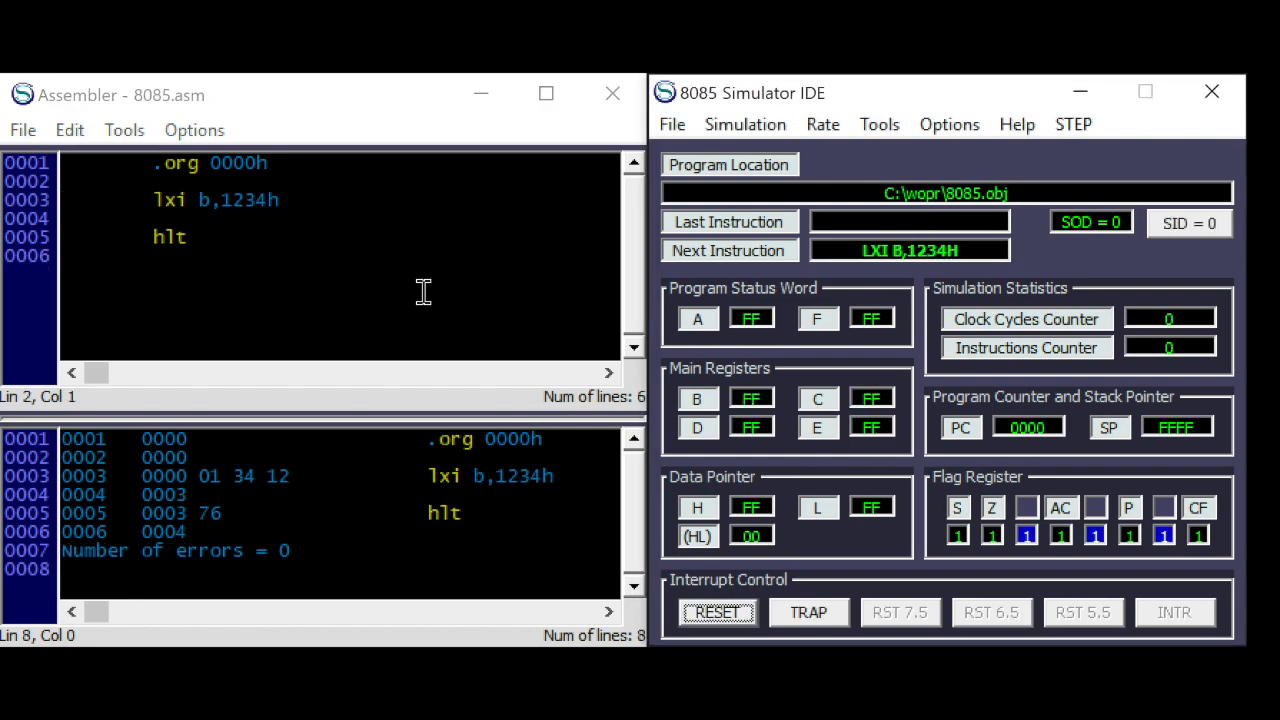
{"action": "left_click", "coordinate": [1072, 124]}
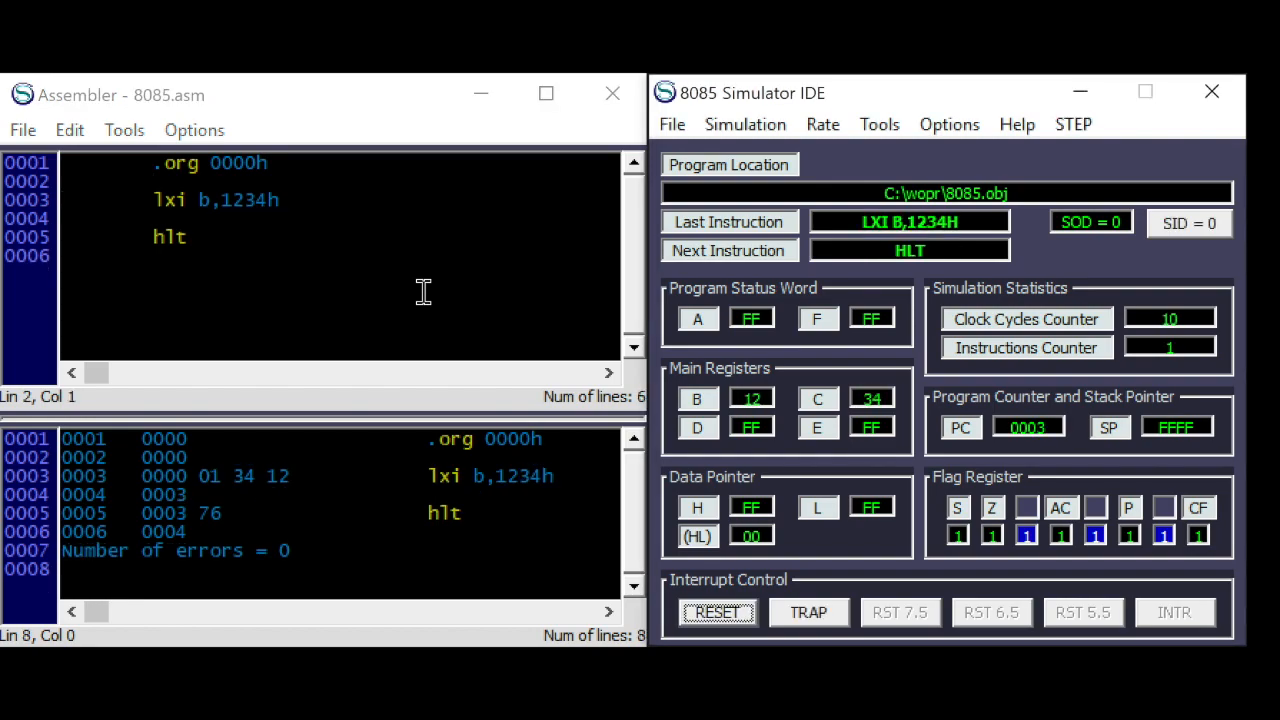
{"action": "mouse_move", "coordinate": [210, 205]}
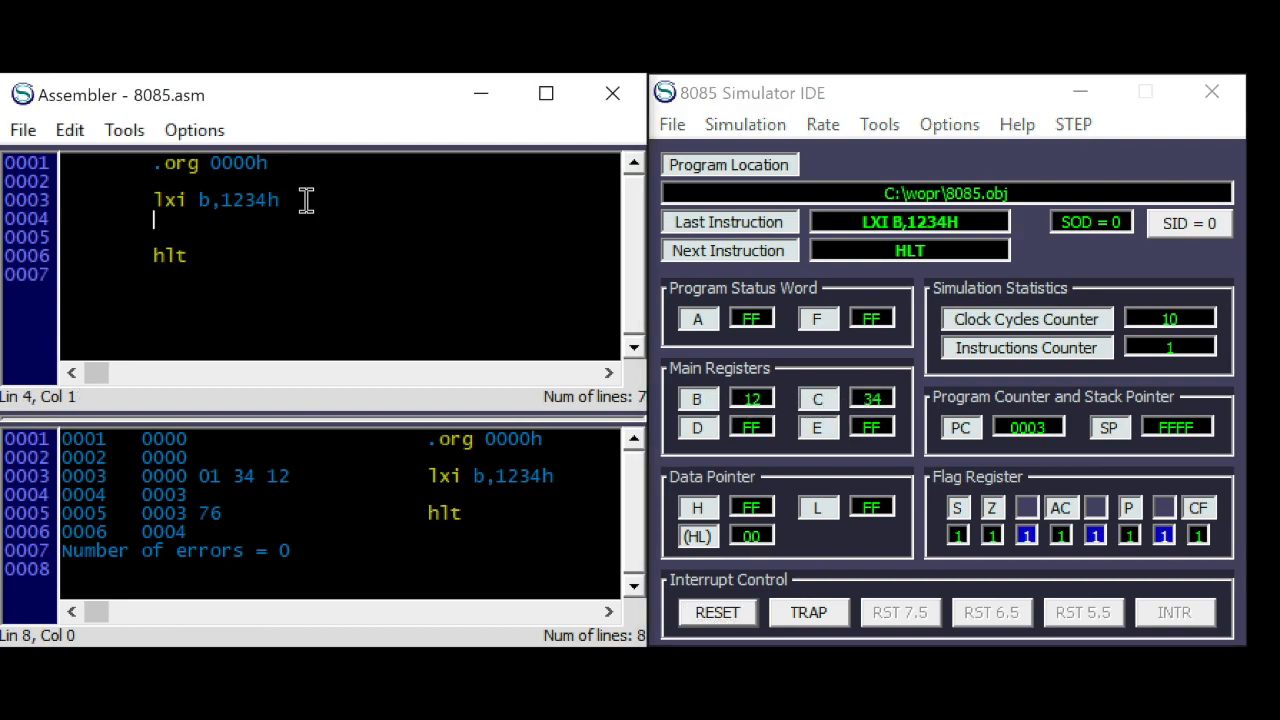
- Add lxi d,5678h and run the program with the DE load
{"action": "type", "text": "lxi"}
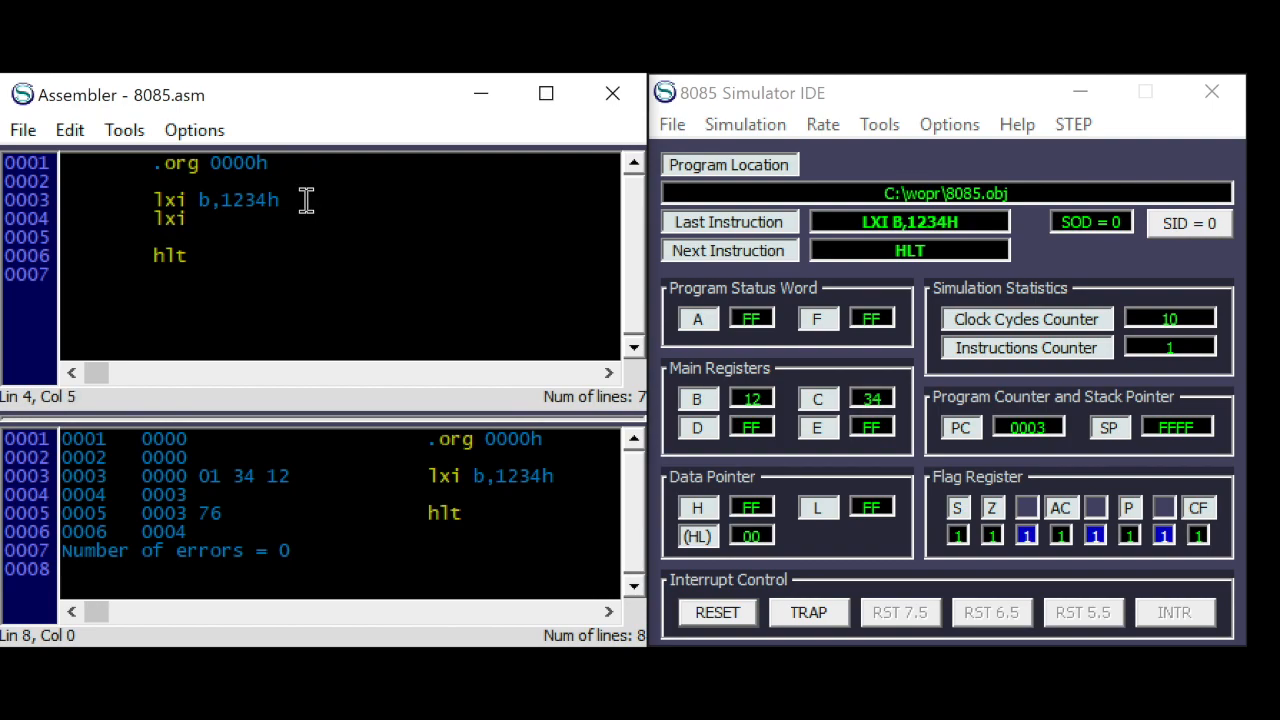
{"action": "type", "text": "d,"}
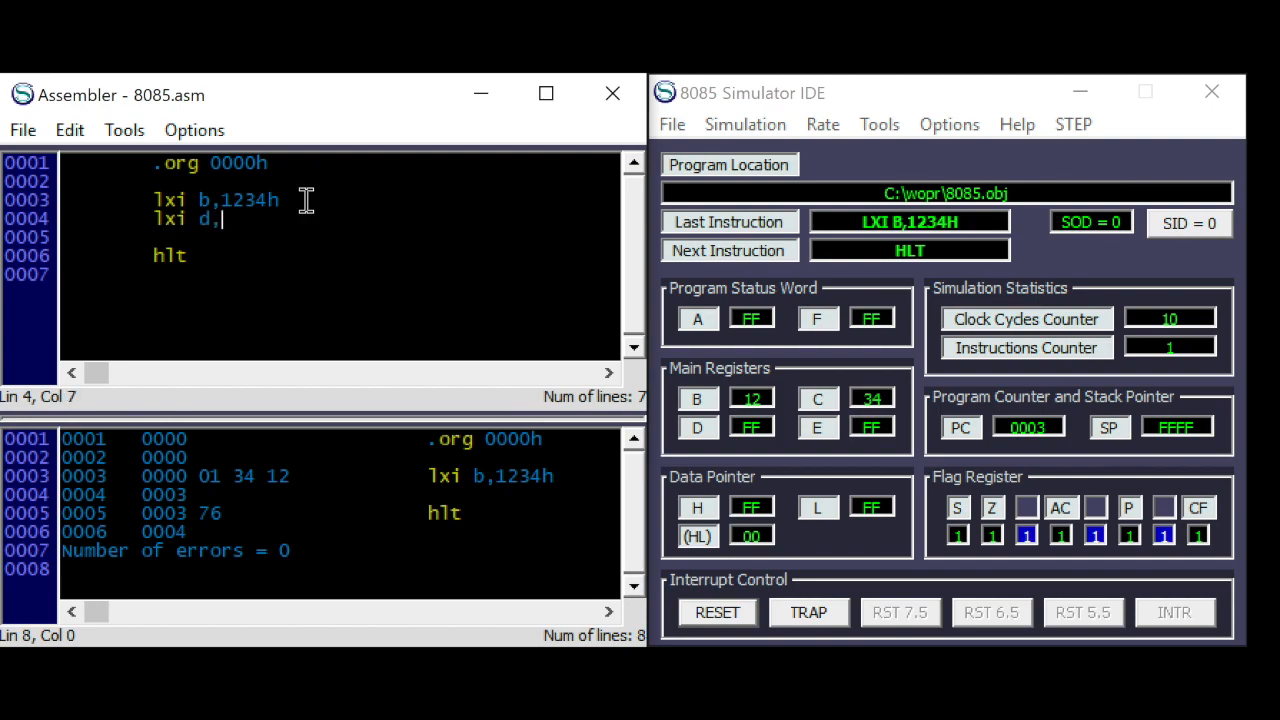
{"action": "type", "text": "56"}
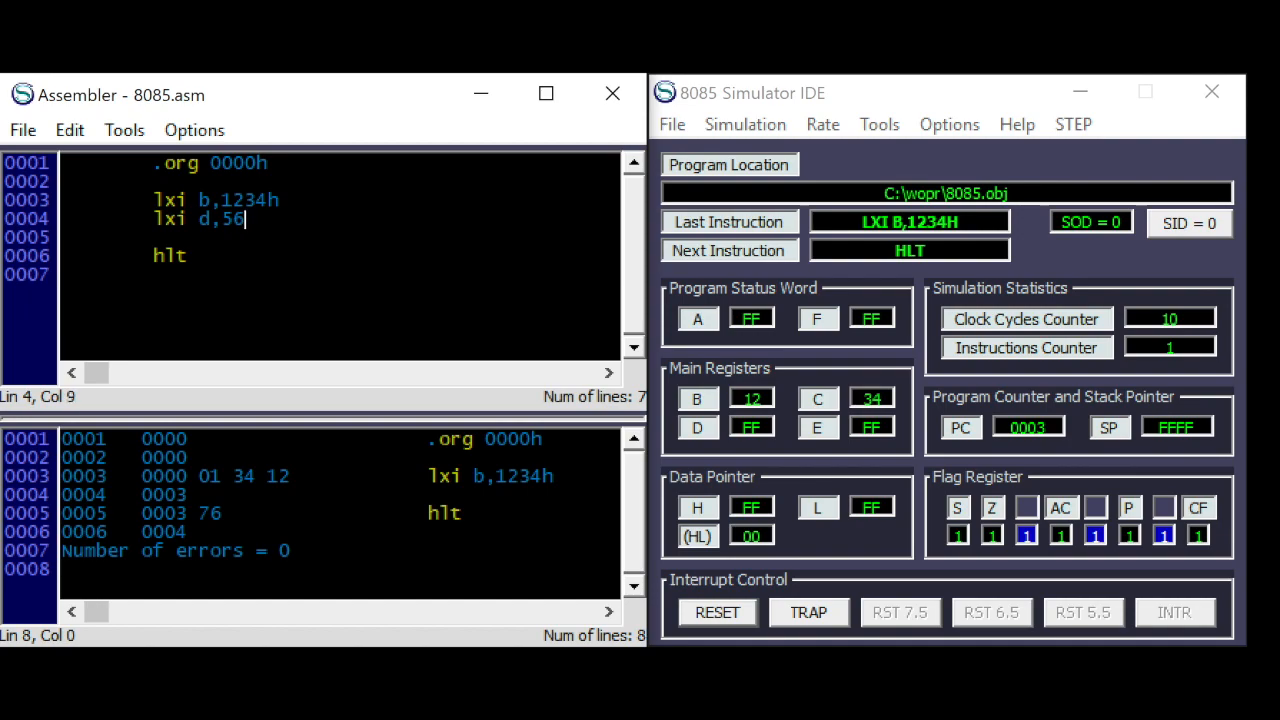
{"action": "type", "text": "78h"}
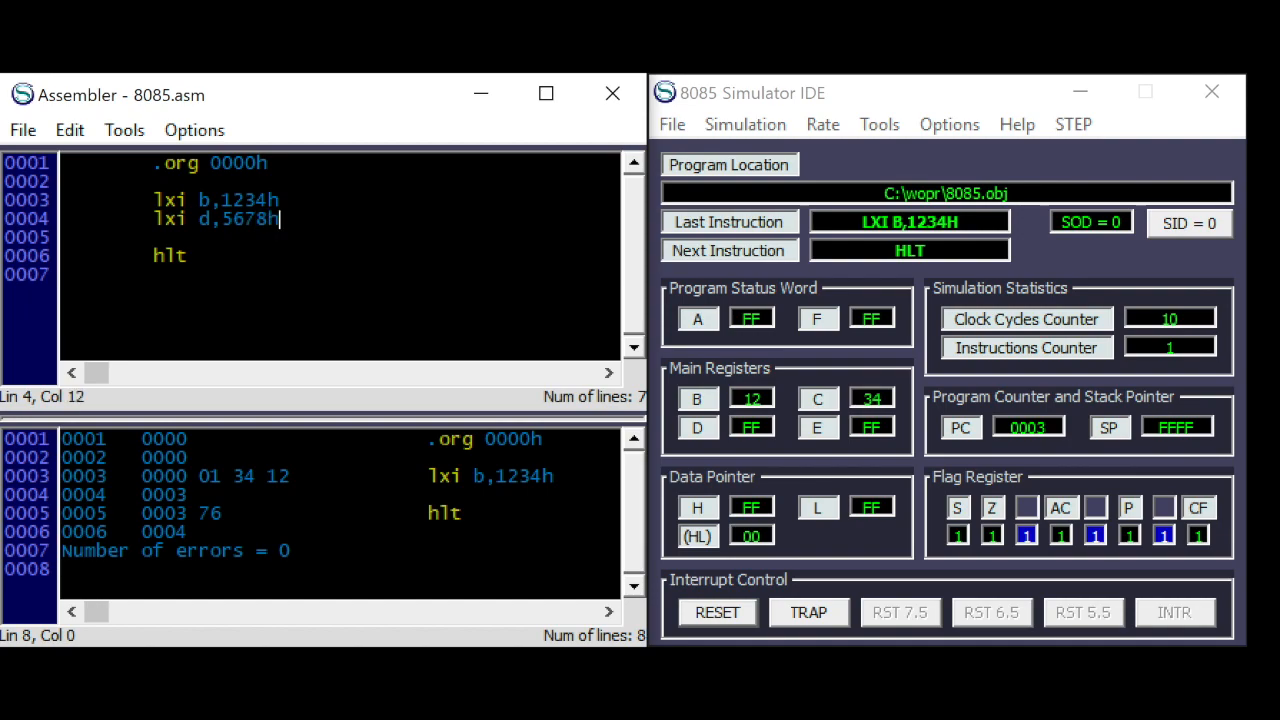
{"action": "left_click", "coordinate": [1074, 124]}
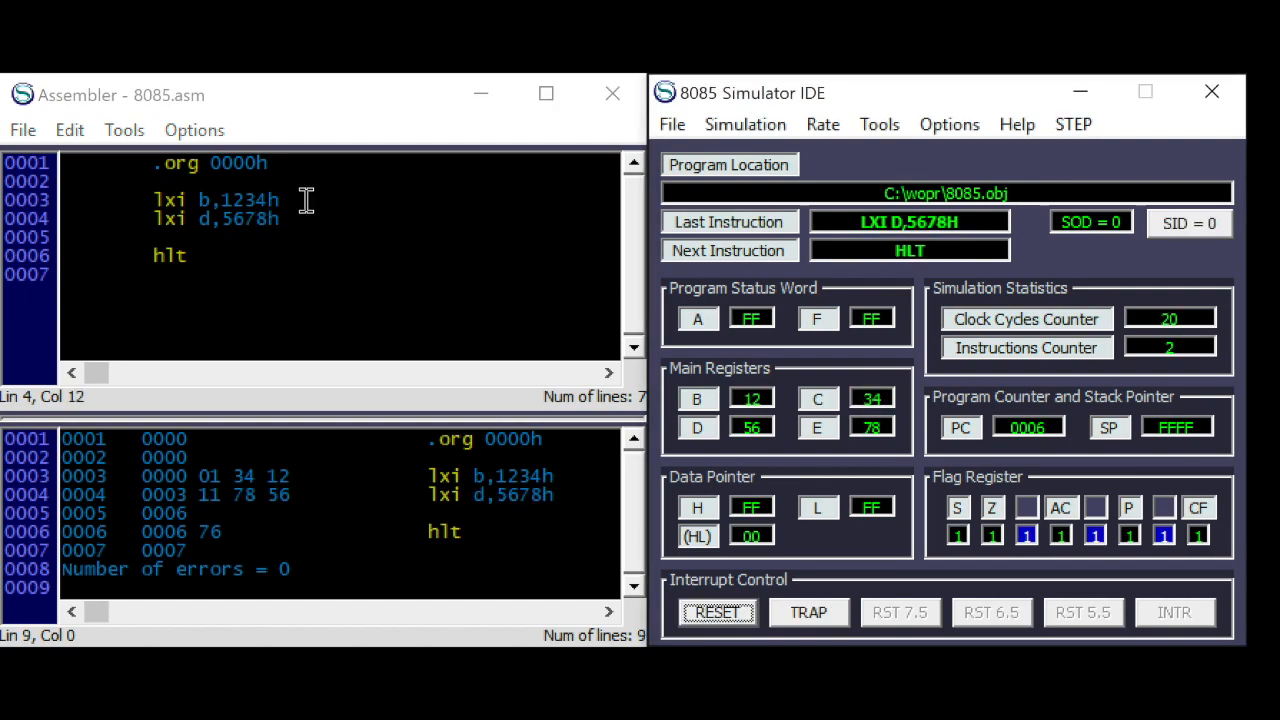
{"action": "mouse_move", "coordinate": [751, 437]}
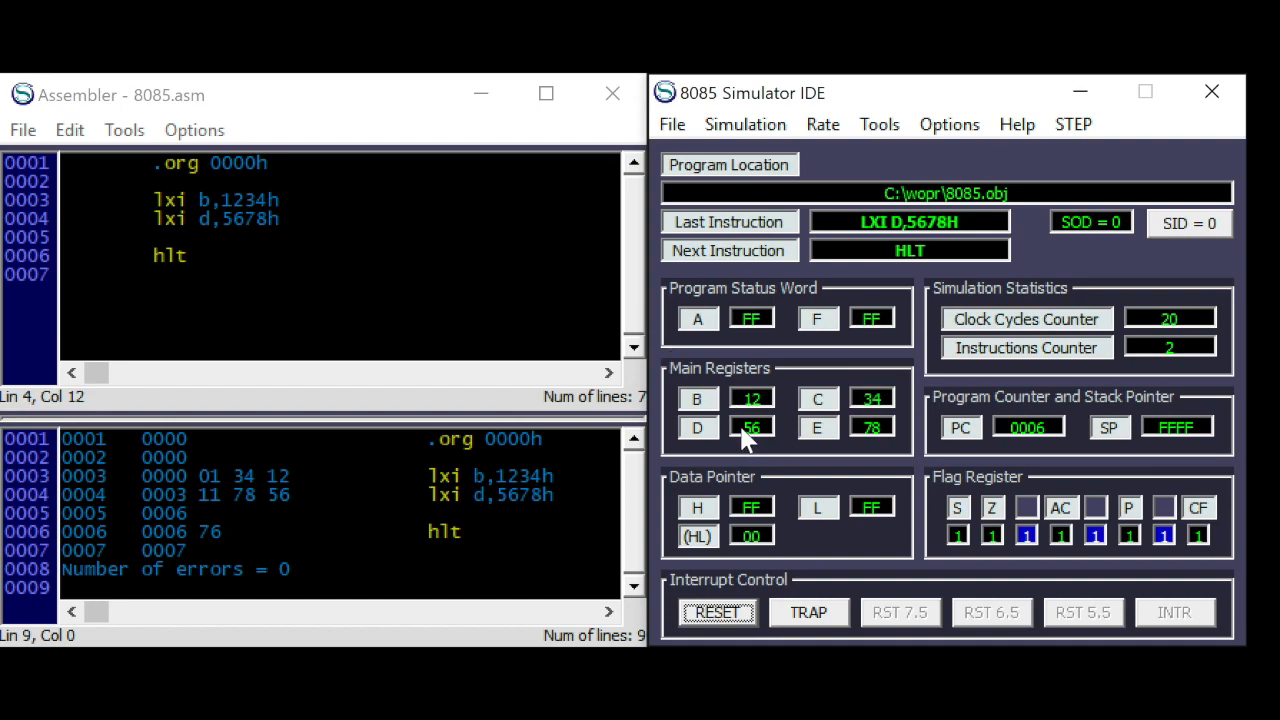
{"action": "mouse_move", "coordinate": [536, 318]}
{"action": "type", "text": "l"}
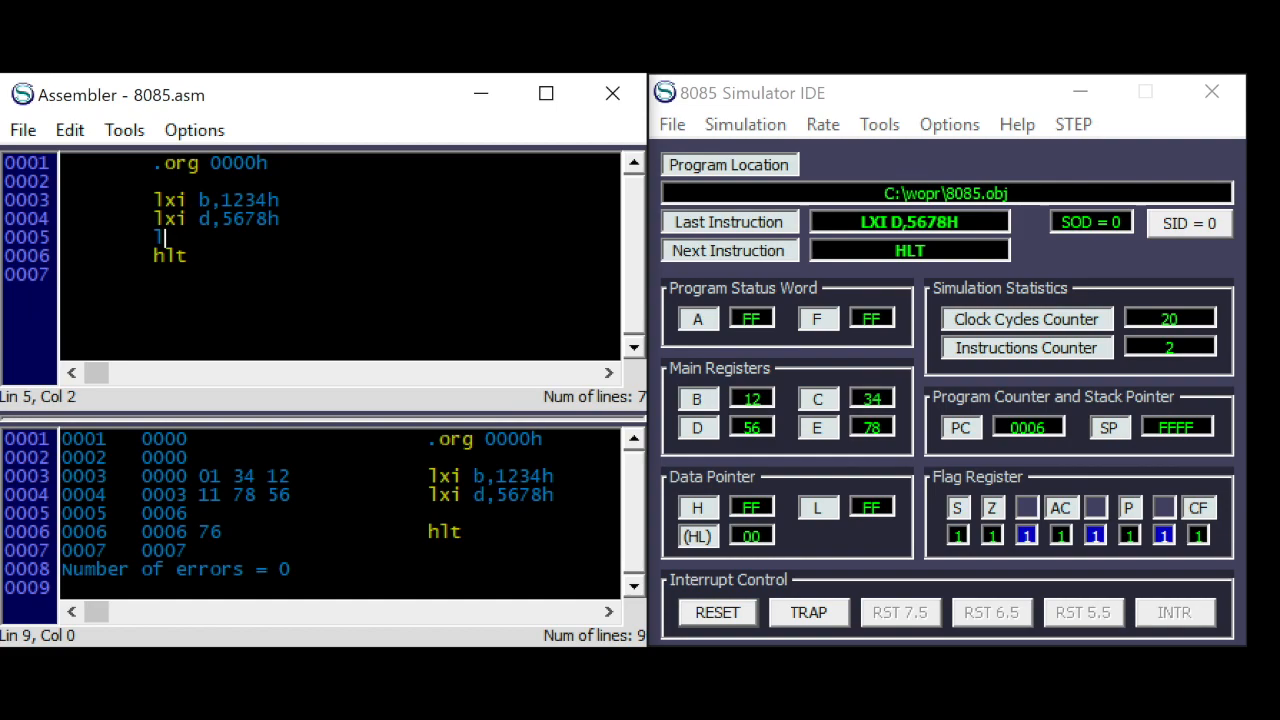
{"action": "mouse_move", "coordinate": [438, 327]}
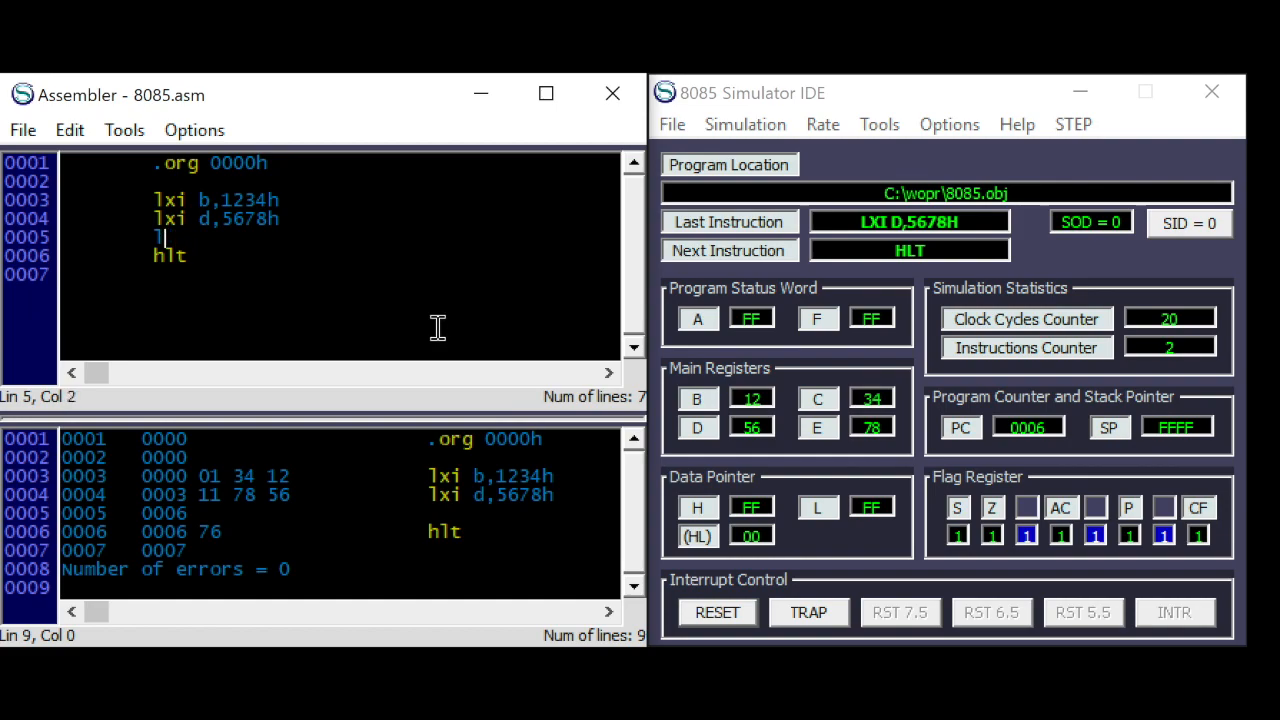
- Add the lxi h,9abch instruction to load HL
{"action": "type", "text": "xi h"}
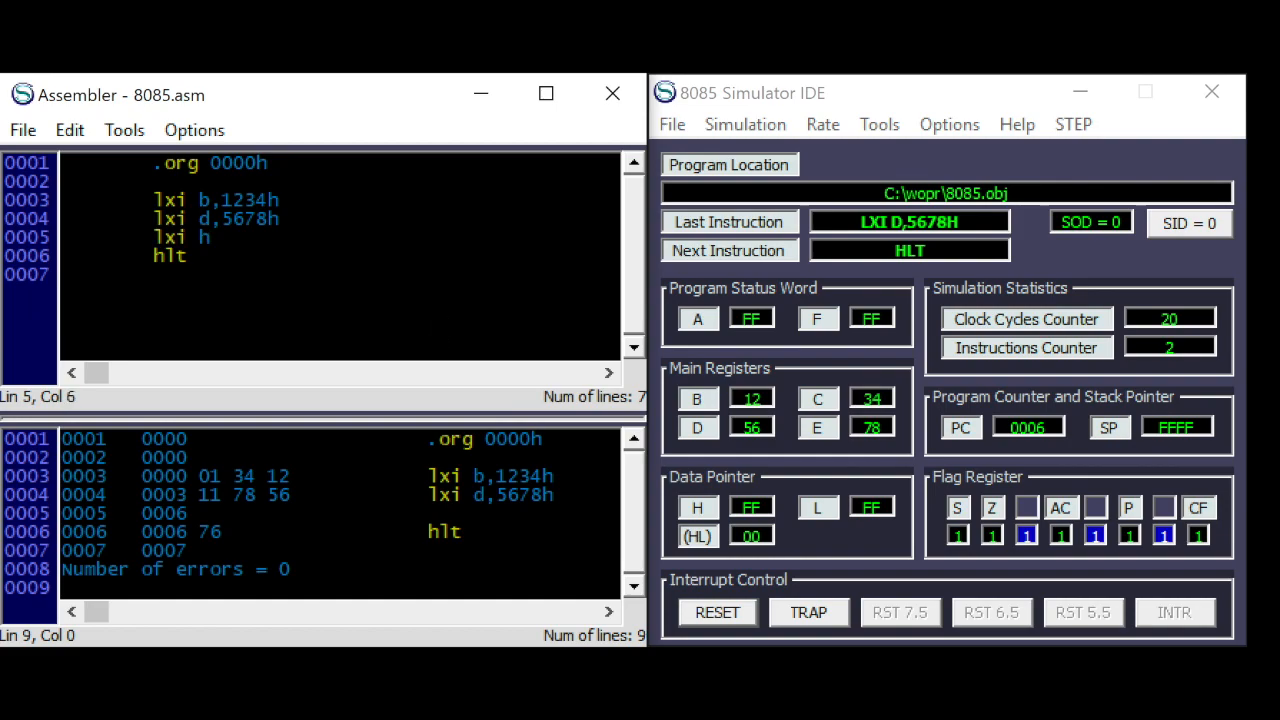
{"action": "type", "text": ",9"}
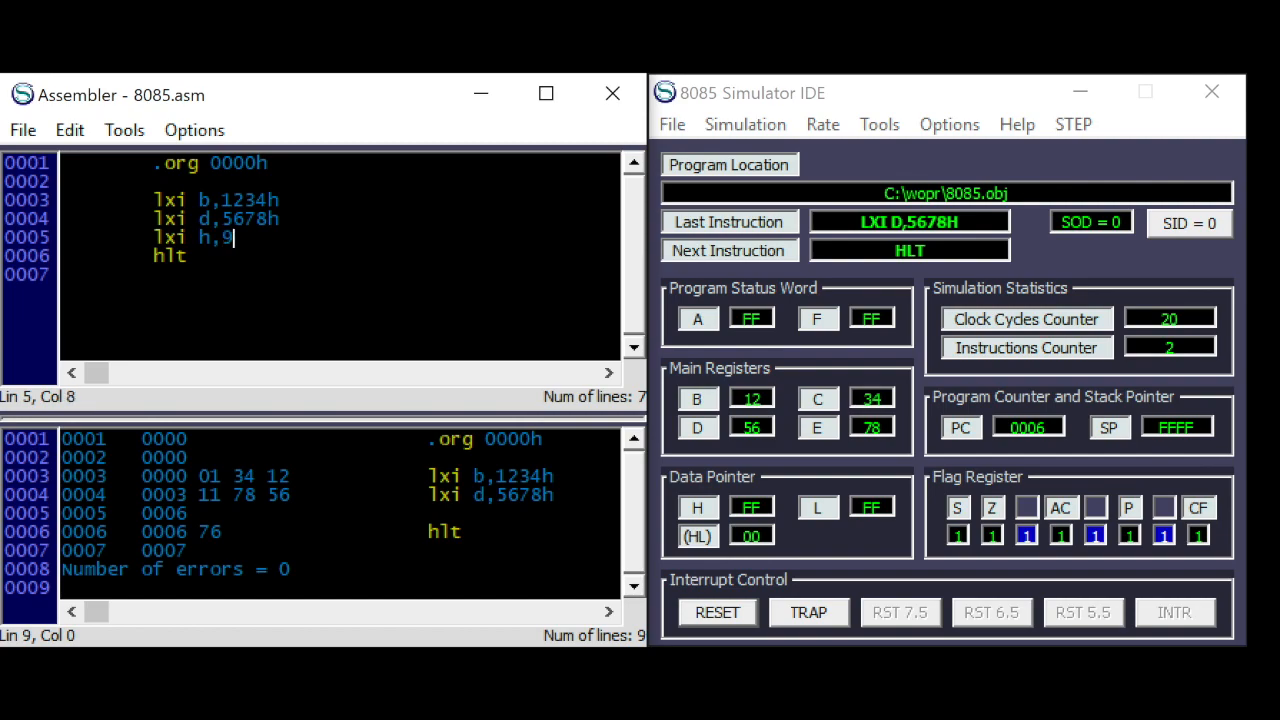
{"action": "type", "text": "a"}
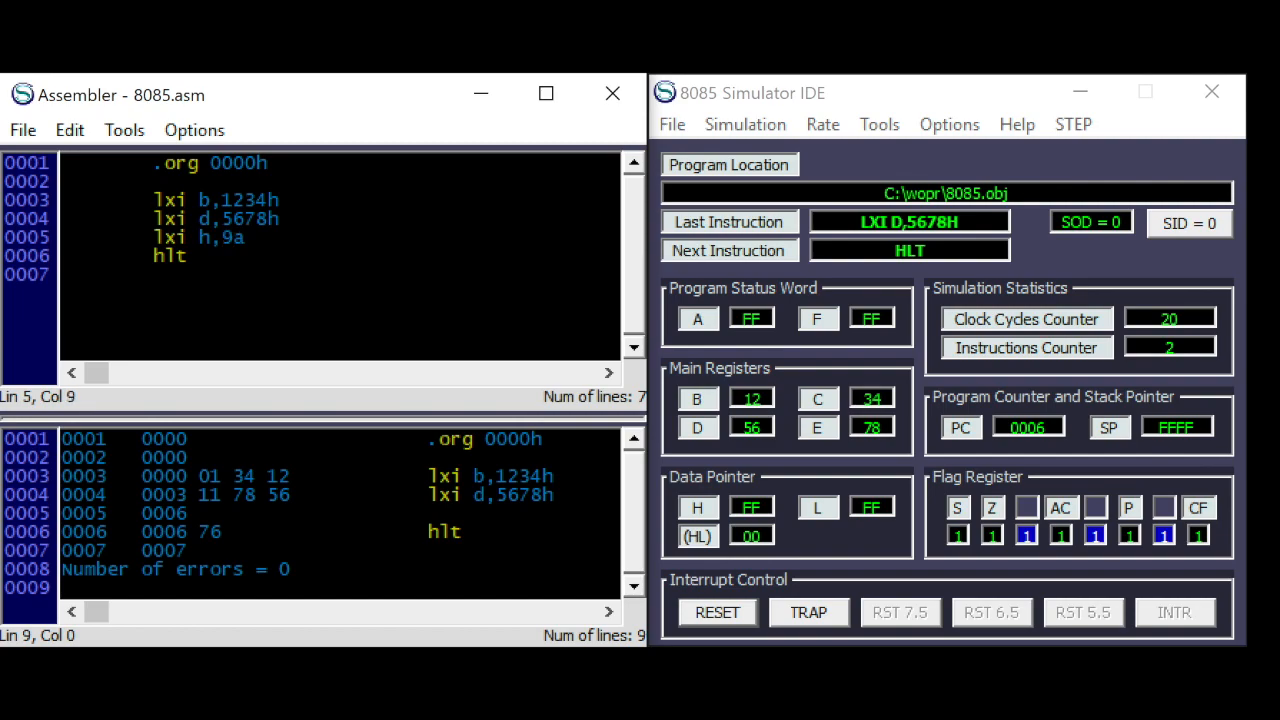
{"action": "type", "text": "bch"}
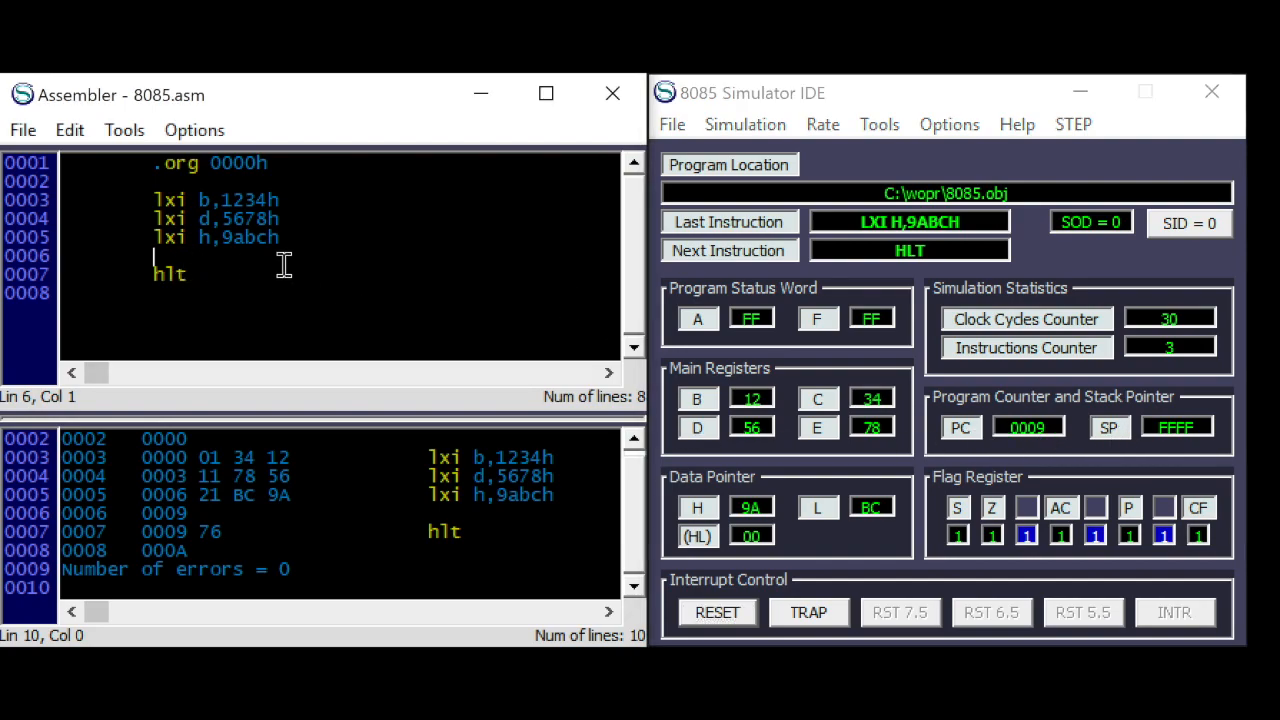
- Add lxi sp,1234h before hlt and assemble and load again
{"action": "type", "text": "lxi sp"}
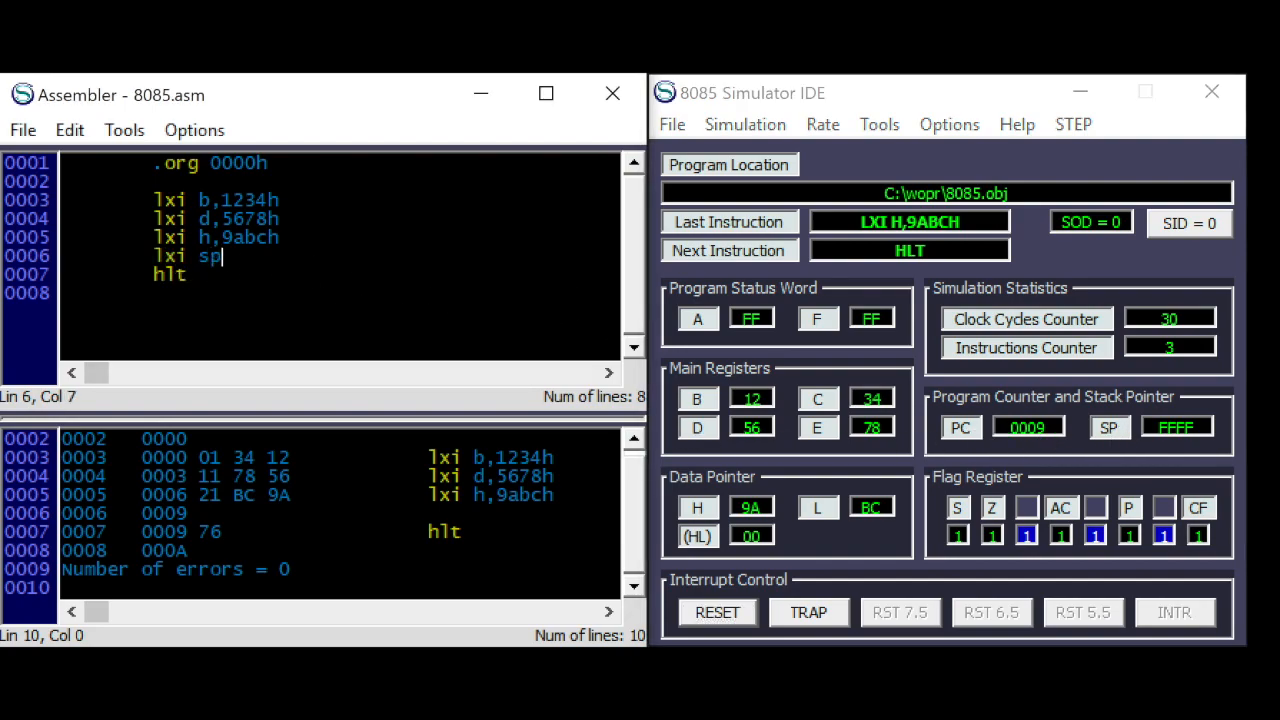
{"action": "type", "text": ","}
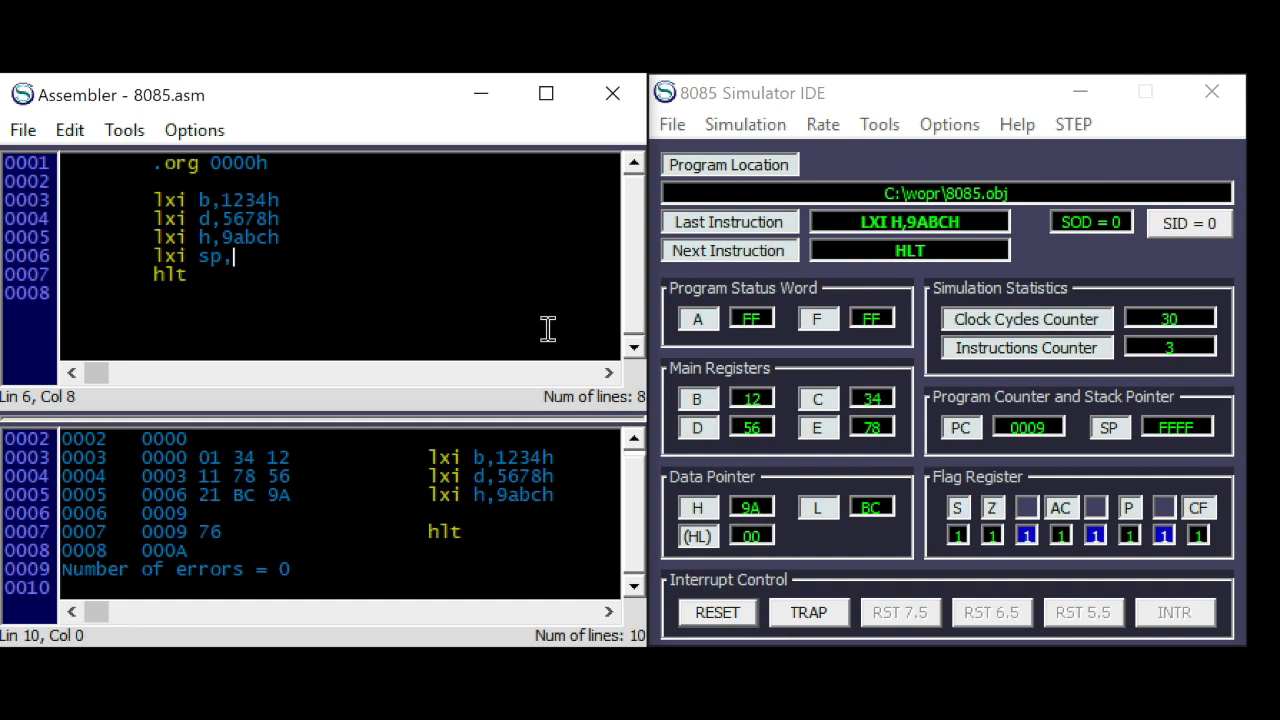
{"action": "type", "text": "1234h"}
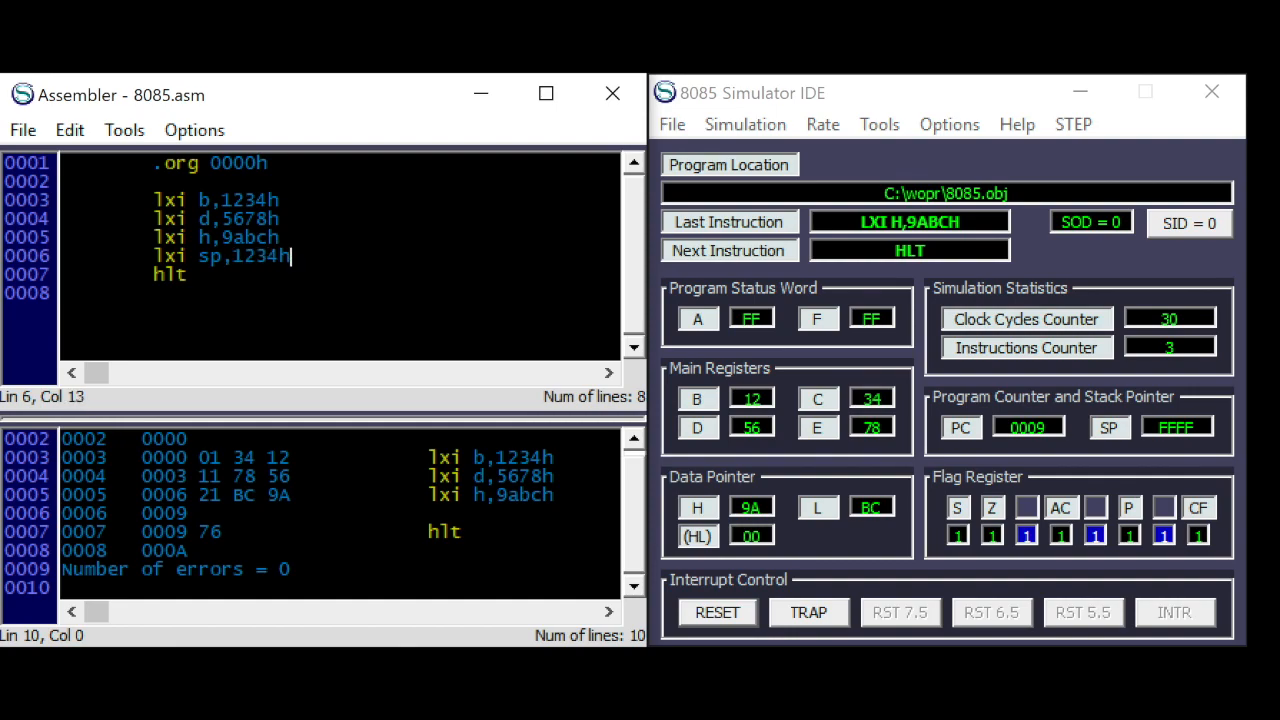
{"action": "left_click", "coordinate": [716, 611]}
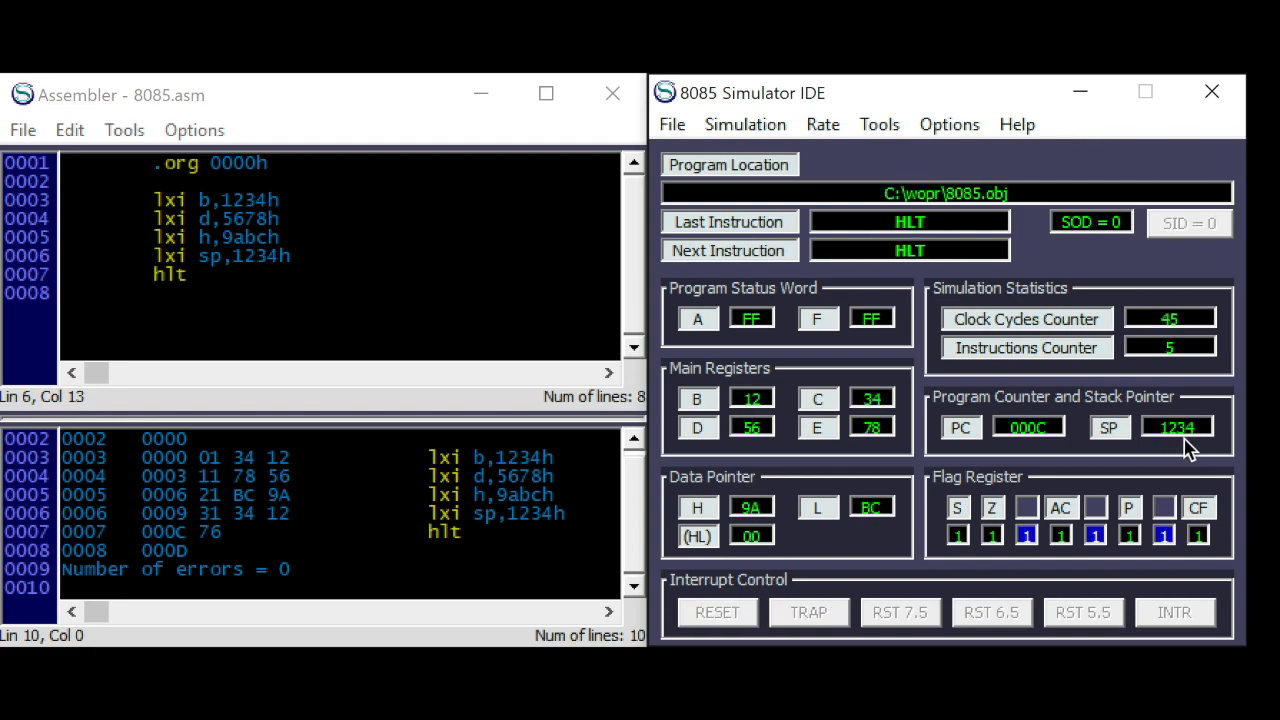
{"action": "mouse_move", "coordinate": [200, 460]}
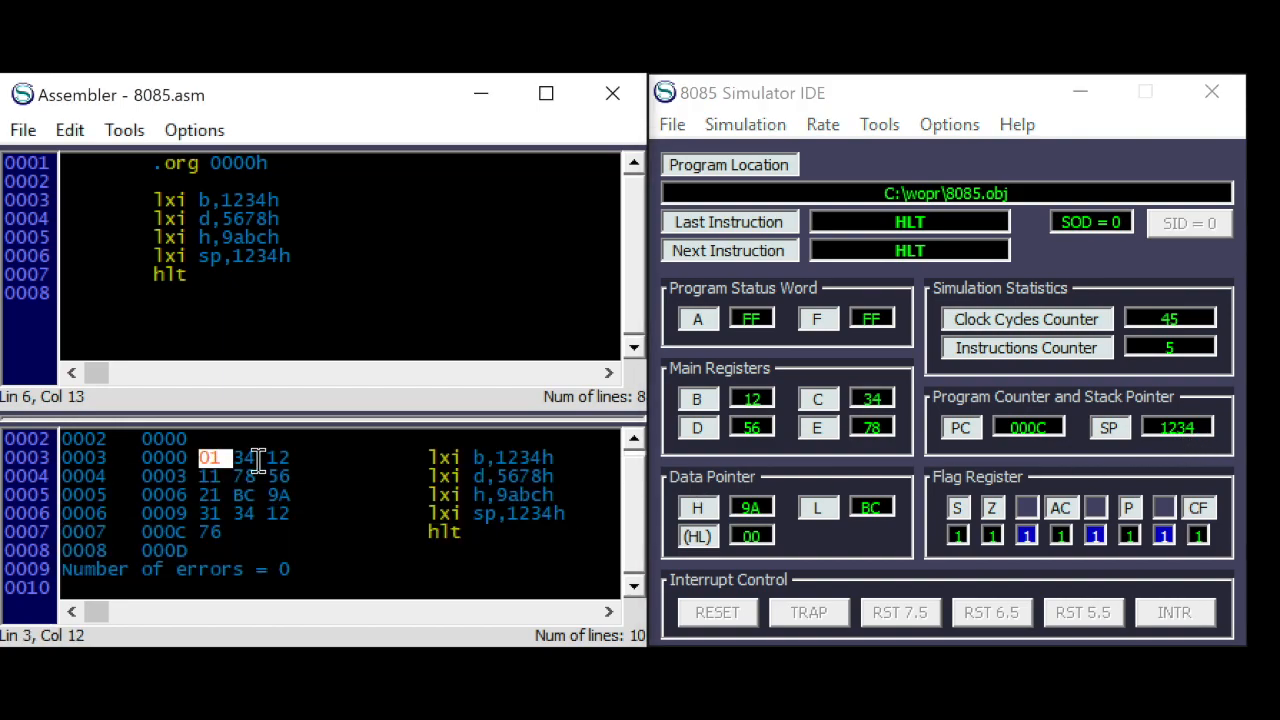
{"action": "mouse_move", "coordinate": [263, 475]}
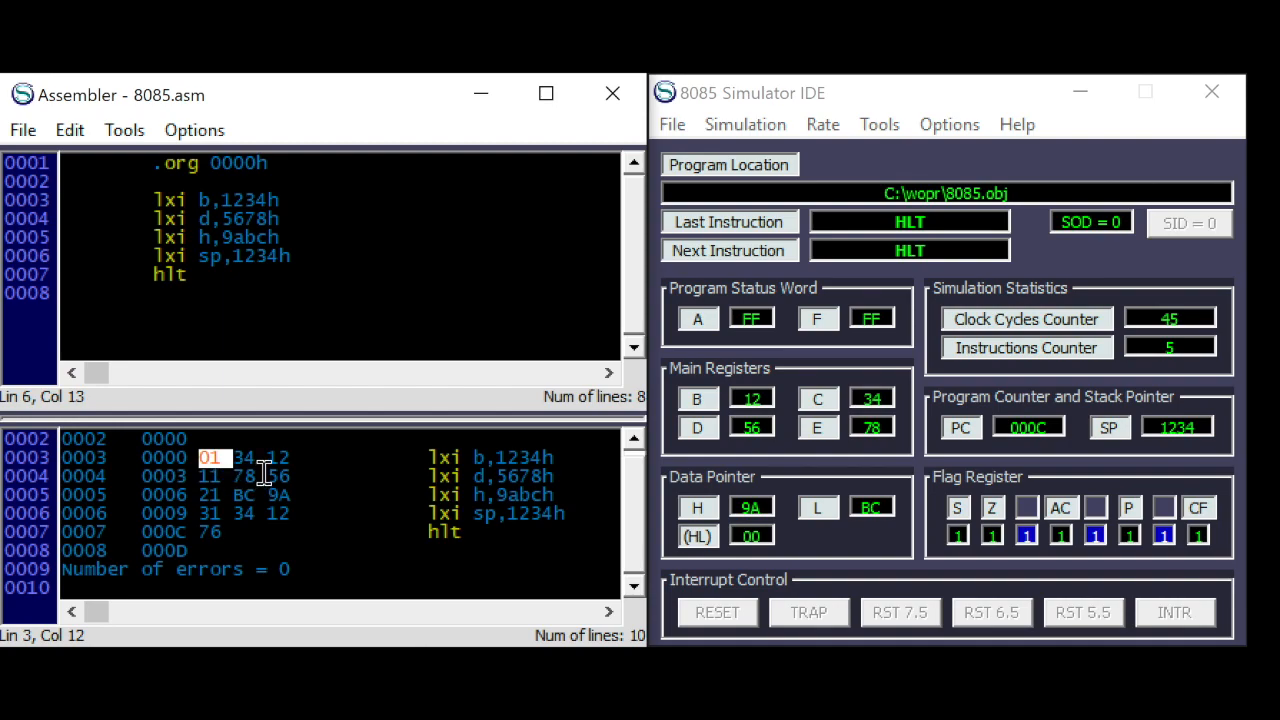
{"action": "mouse_move", "coordinate": [475, 460]}
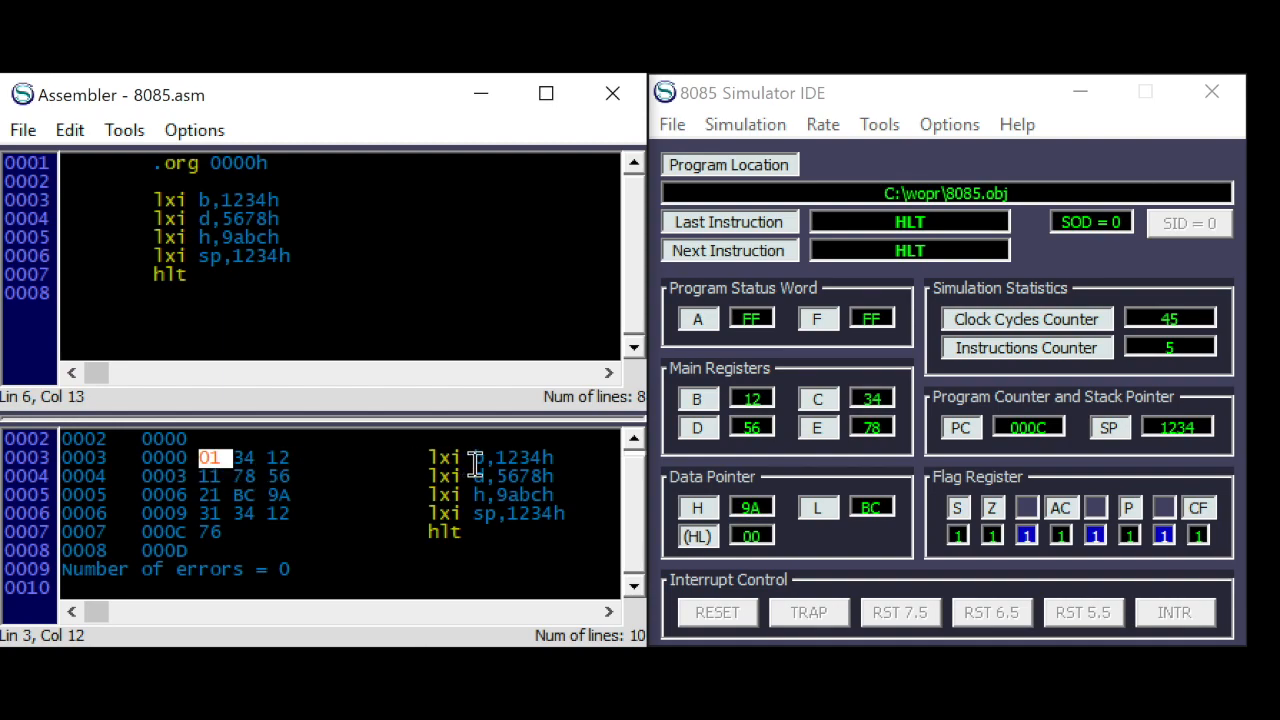
{"action": "mouse_move", "coordinate": [293, 461]}
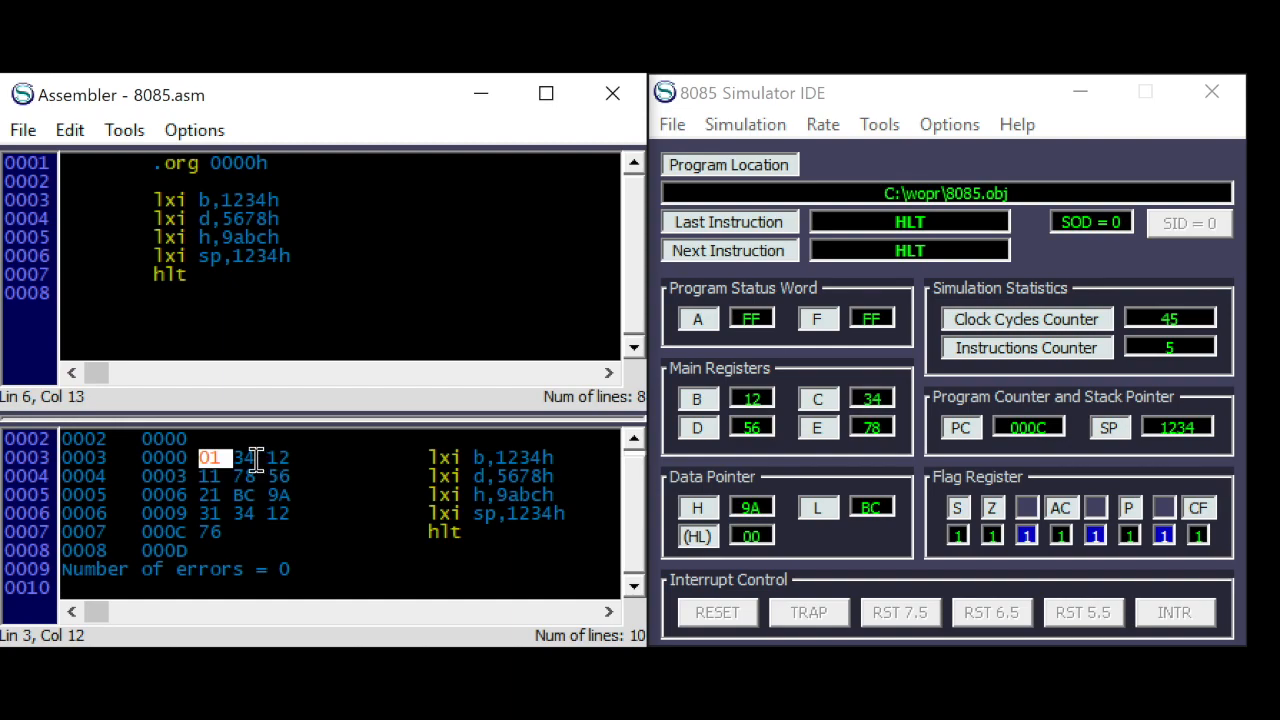
{"action": "mouse_move", "coordinate": [323, 257]}
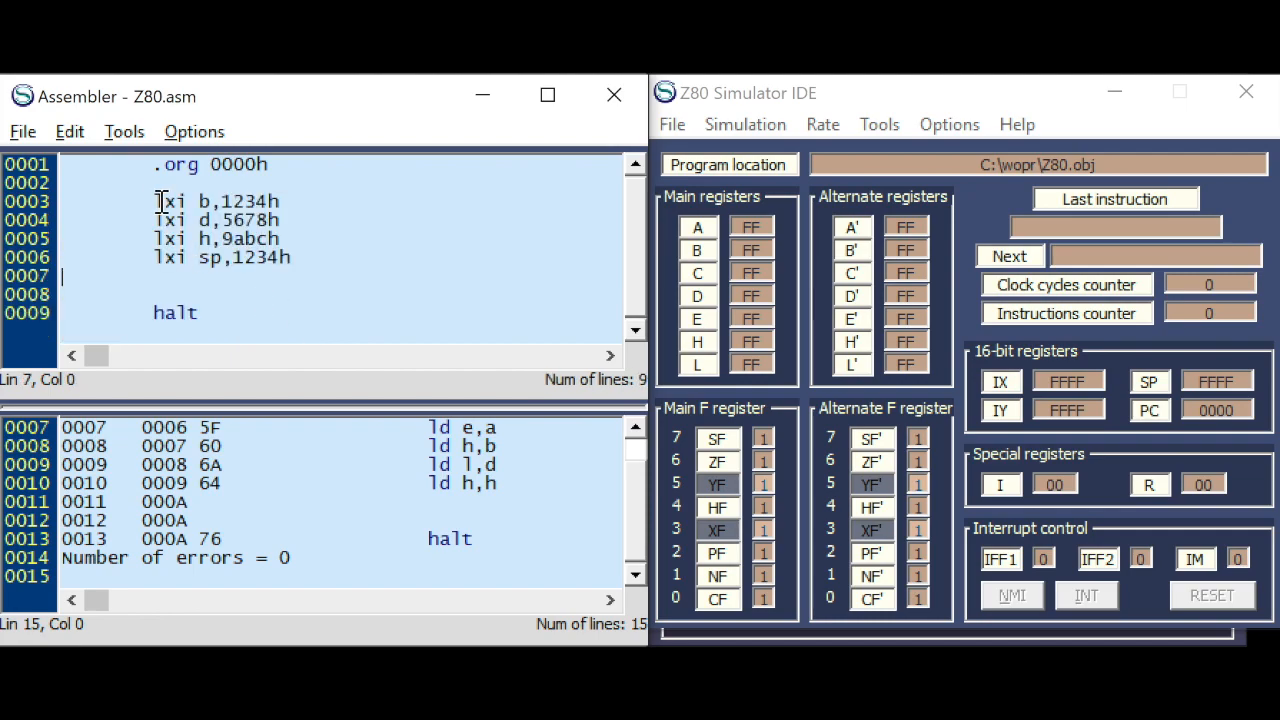
- Convert the lxi lines to ld bc, de, hl, sp and step to HALT
{"action": "type", "text": "ld"}
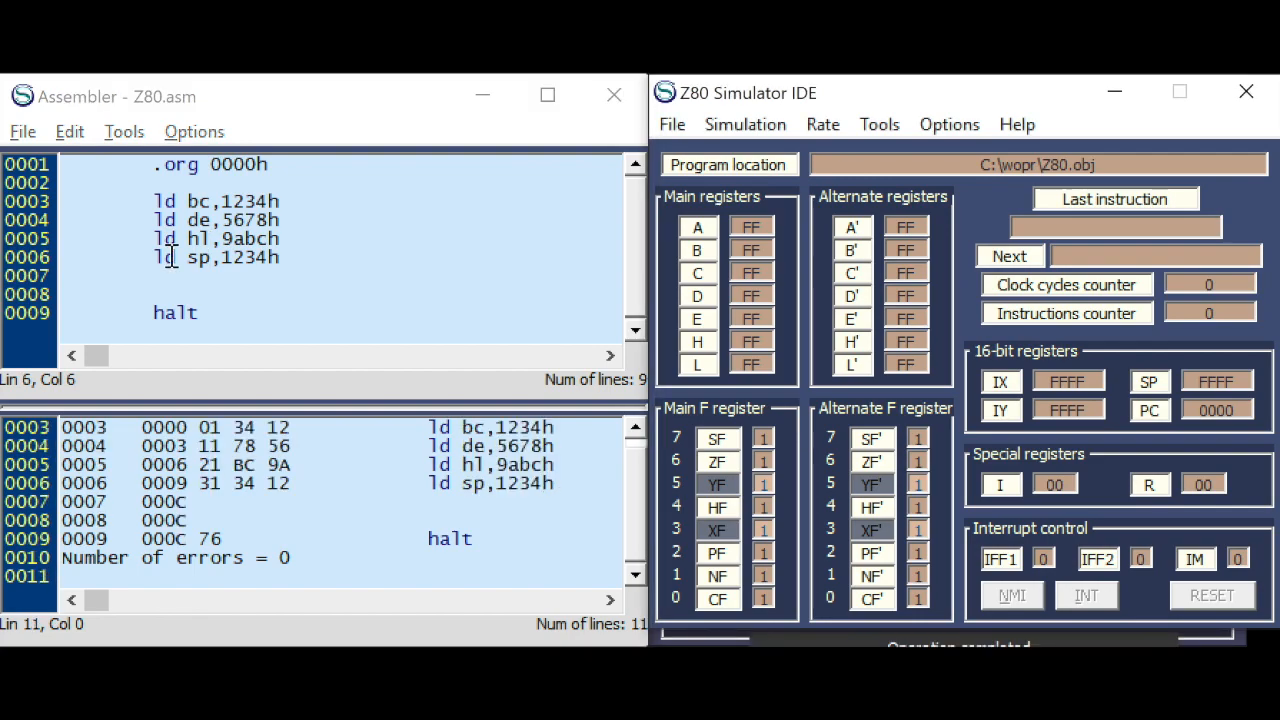
{"action": "left_click", "coordinate": [1008, 256]}
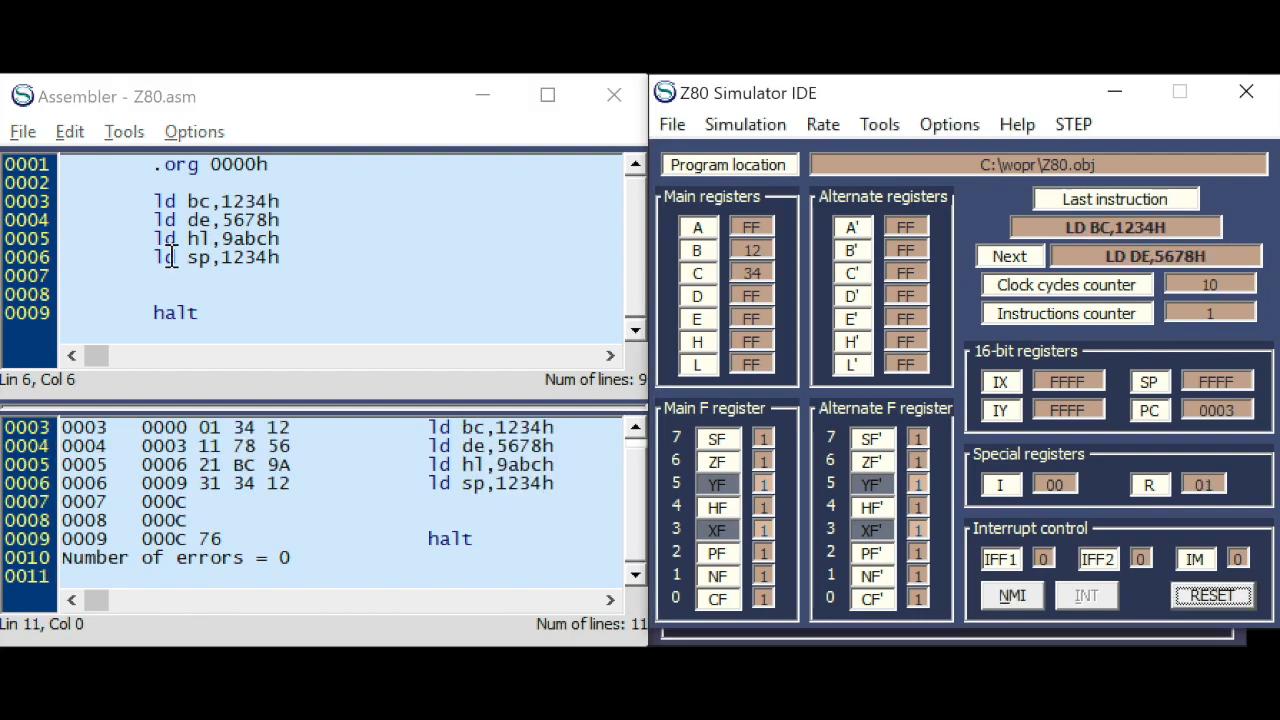
{"action": "left_click", "coordinate": [1008, 256]}
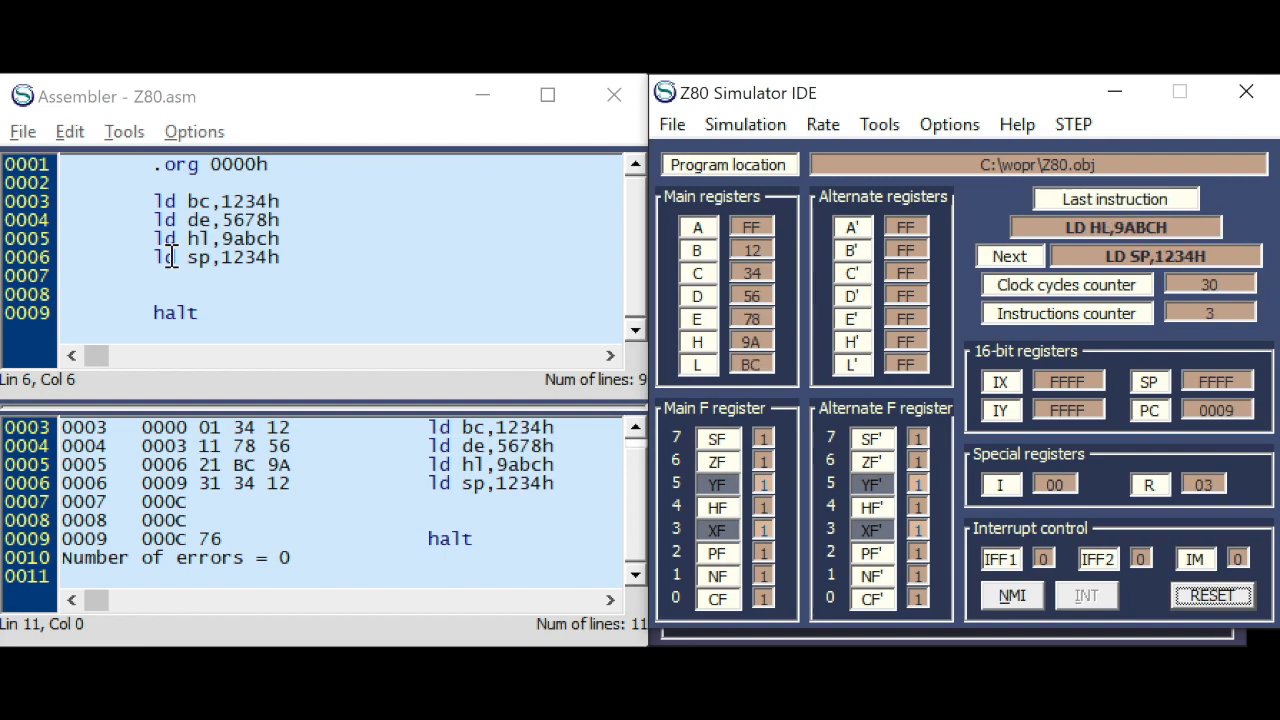
{"action": "left_click", "coordinate": [1008, 256]}
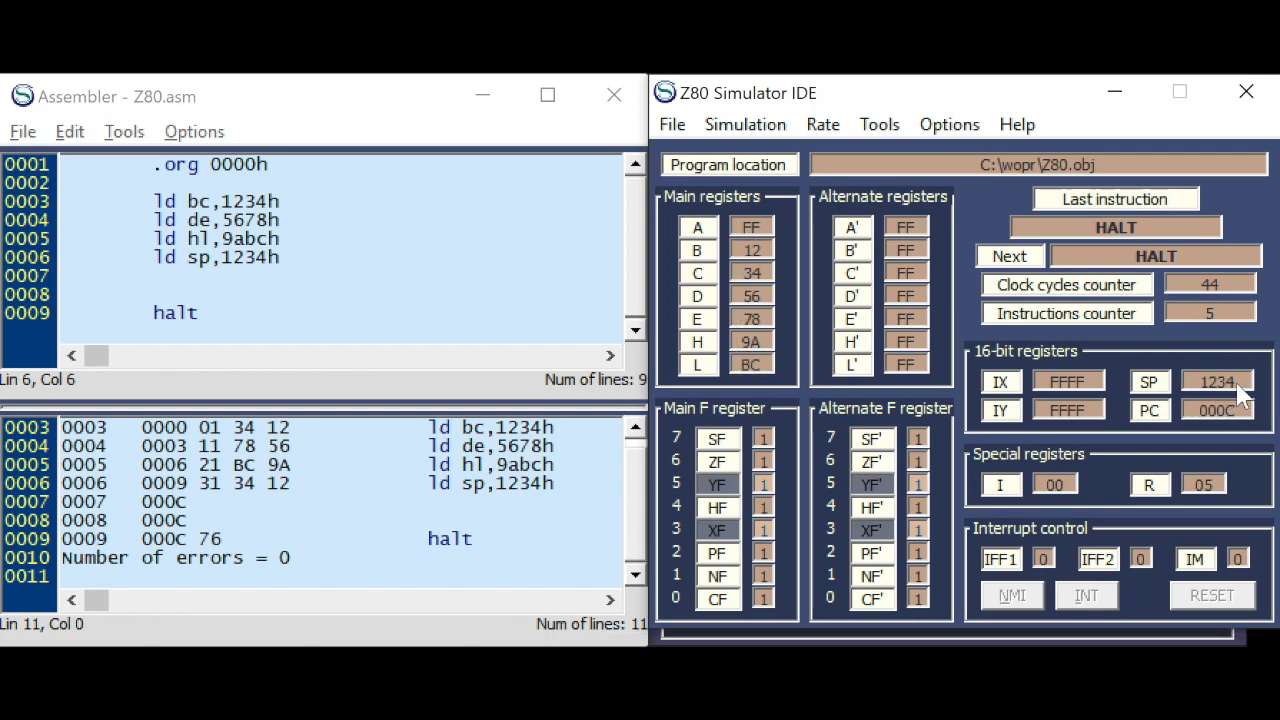
{"action": "mouse_move", "coordinate": [200, 455]}
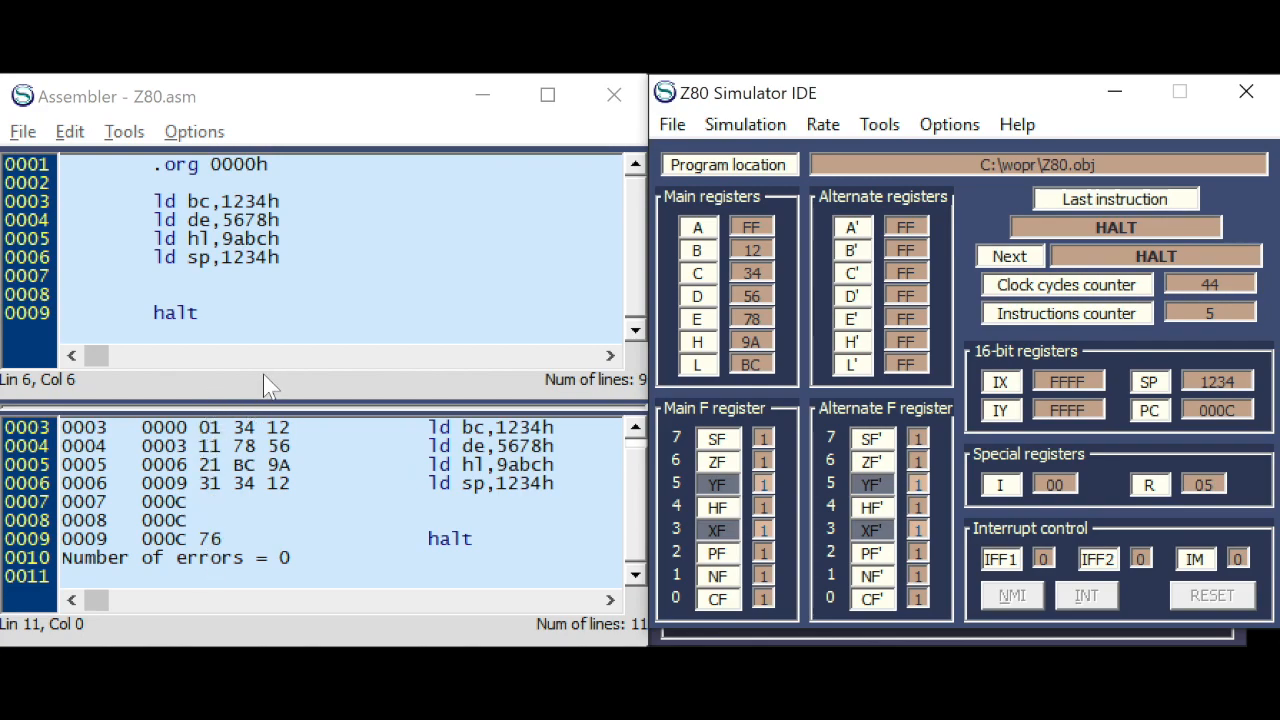
- Add ld ix,1234h and ld iy,1234h after the sp load line
{"action": "double_click", "coordinate": [248, 257]}
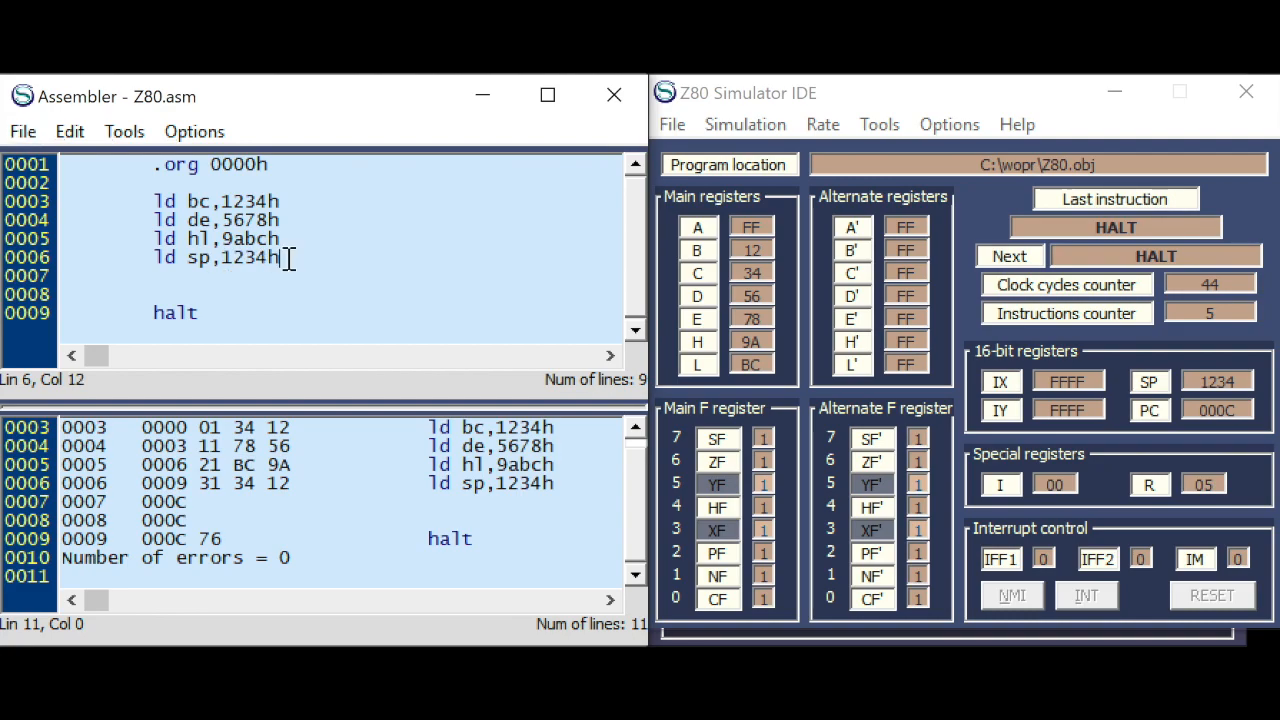
{"action": "type", "text": "ld"}
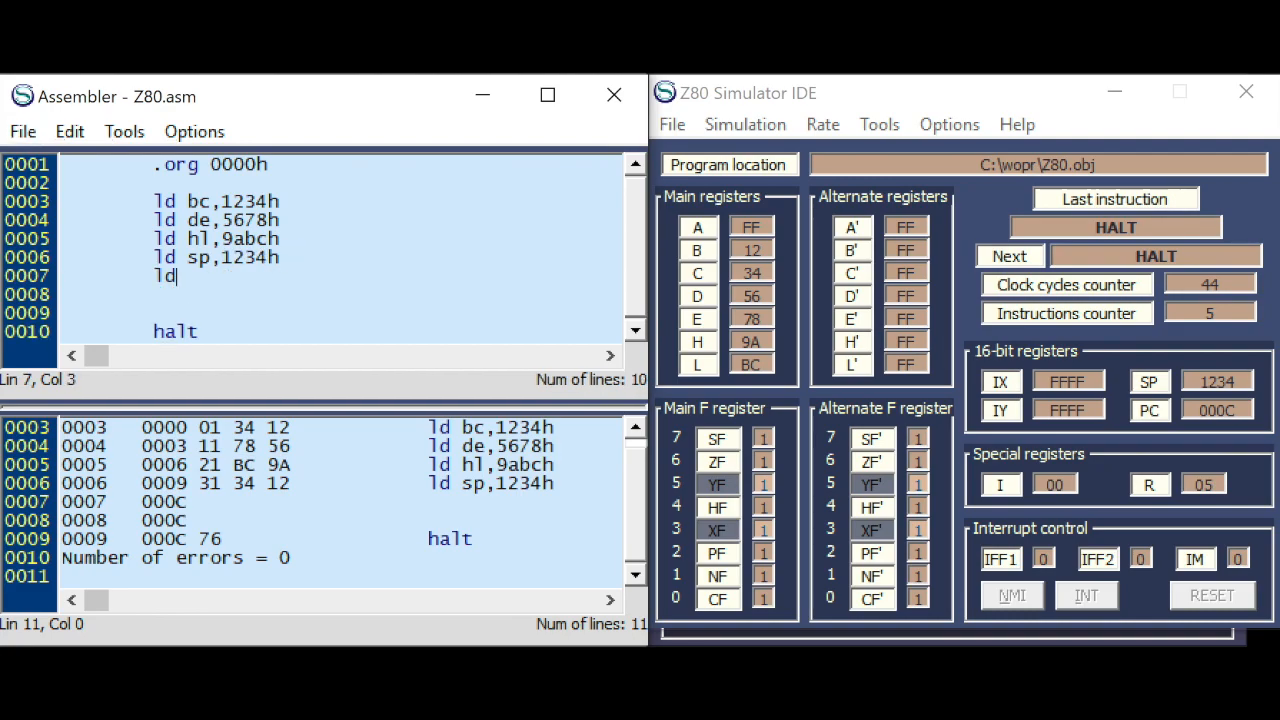
{"action": "type", "text": "ix,"}
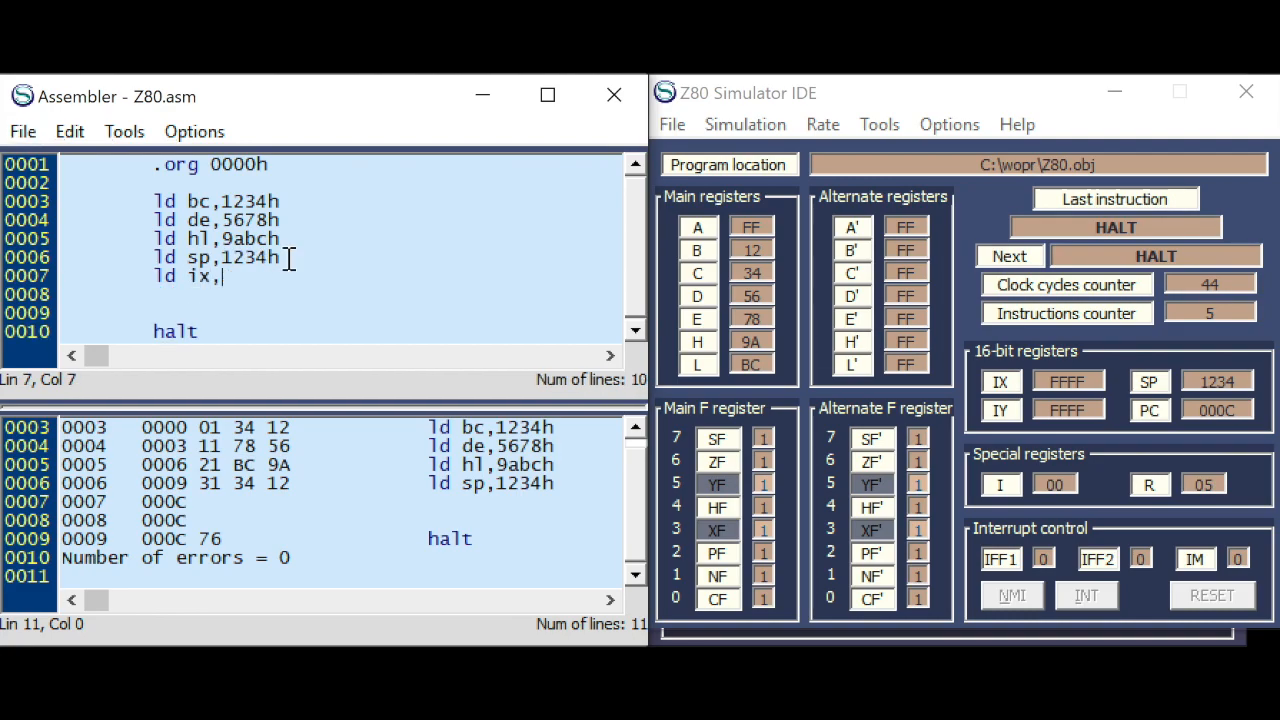
{"action": "type", "text": "1234h"}
{"action": "left_click", "coordinate": [342, 294]}
{"action": "type", "text": "ld"}
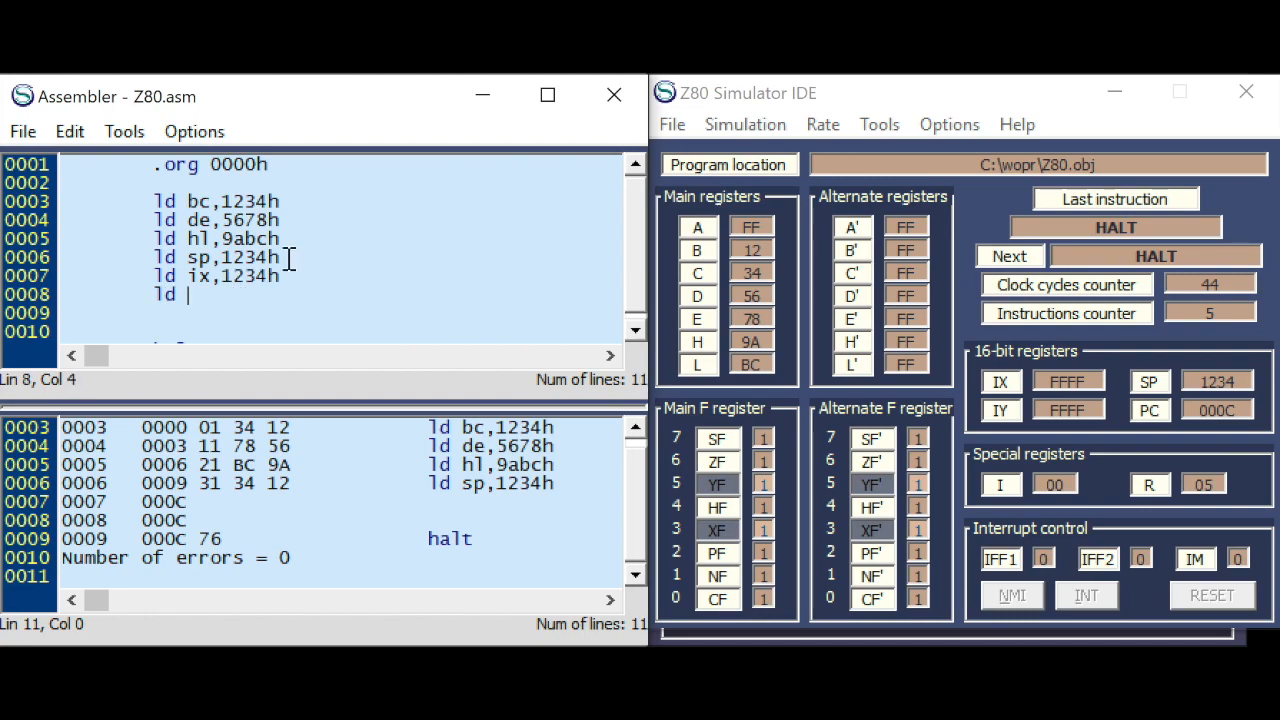
{"action": "type", "text": "iy,1234h"}
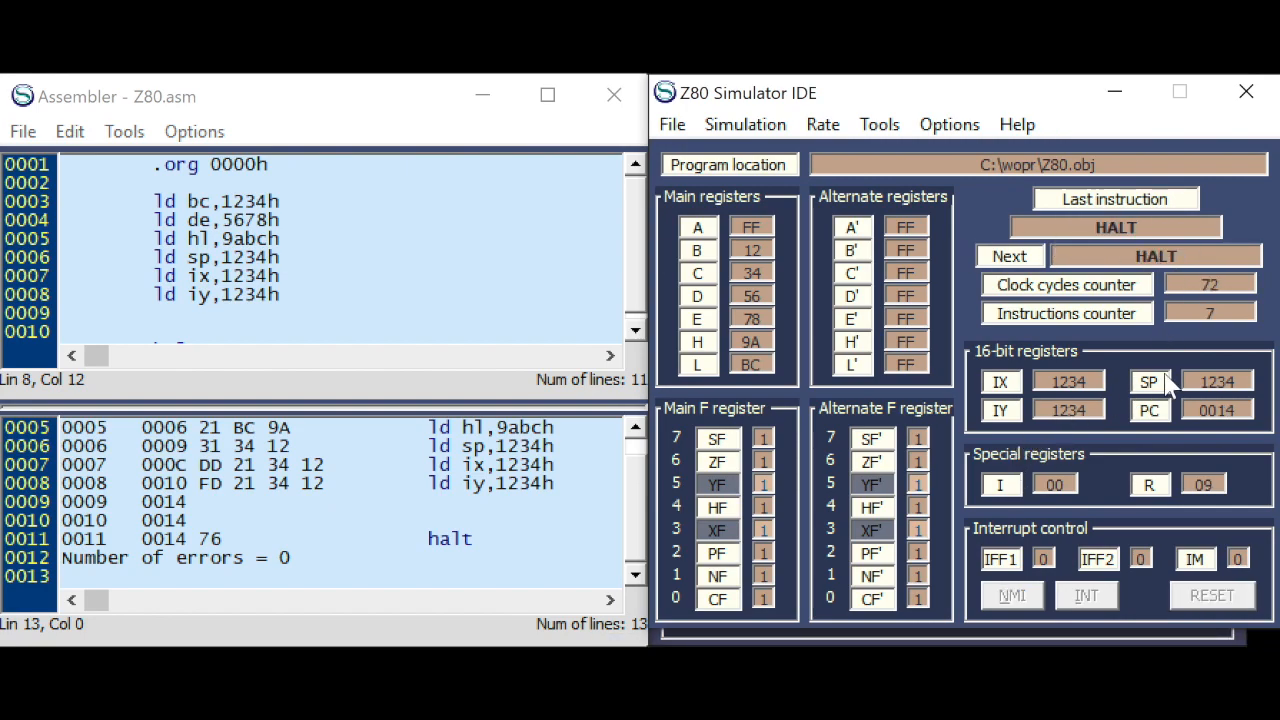
{"action": "mouse_move", "coordinate": [1115, 92]}
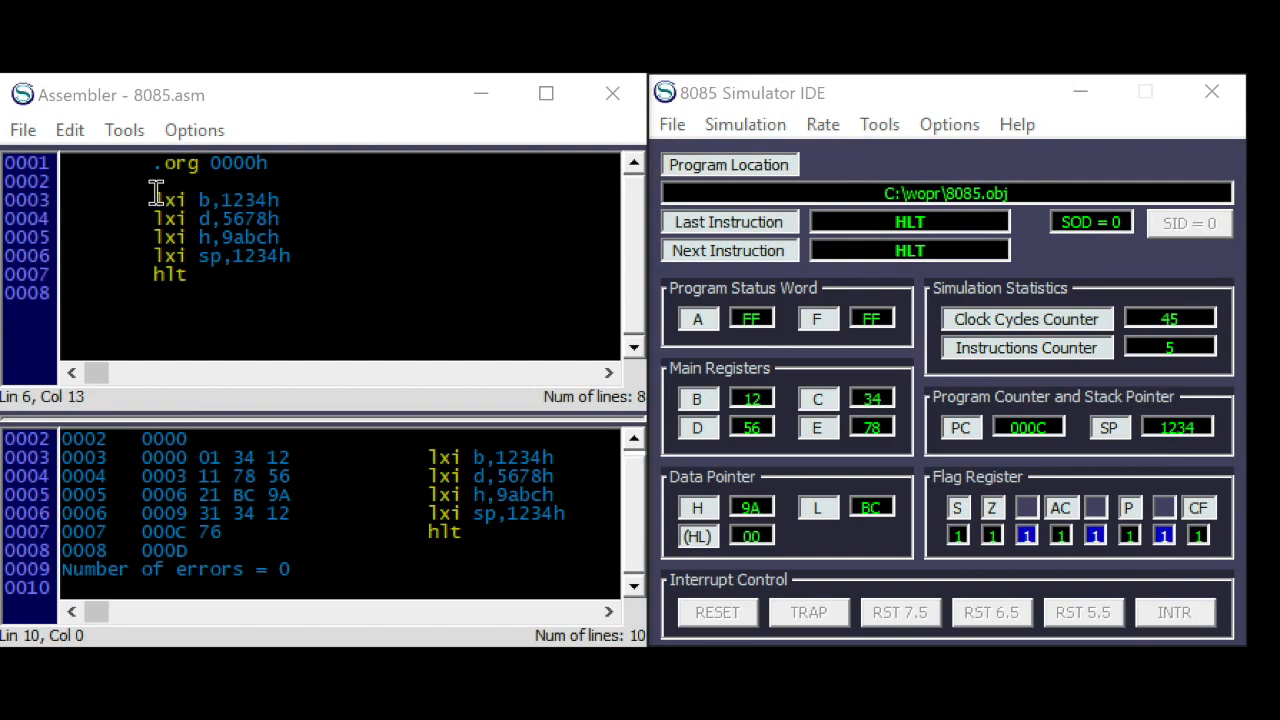
- Replace the four lxi lines with mvi a,12h and sta, then edit its address to 010ah
{"action": "left_click_drag", "start_coordinate": [155, 199], "coordinate": [290, 255]}
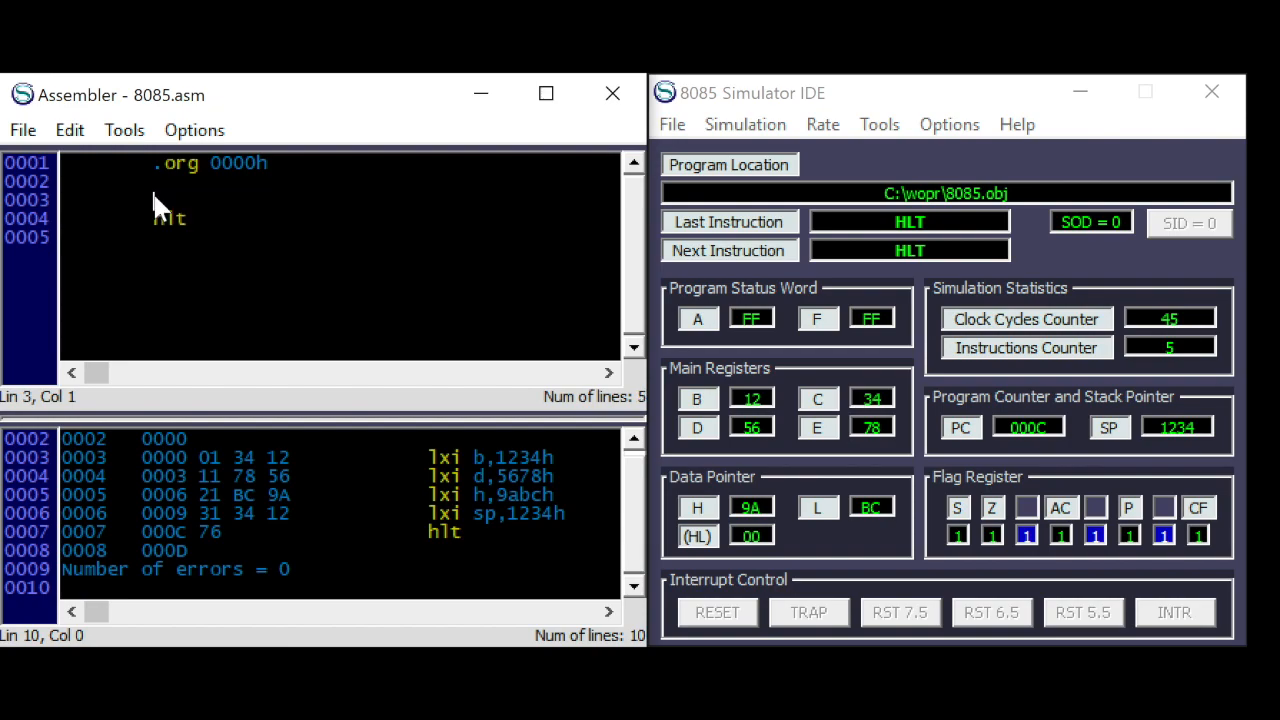
{"action": "type", "text": "mvi a"}
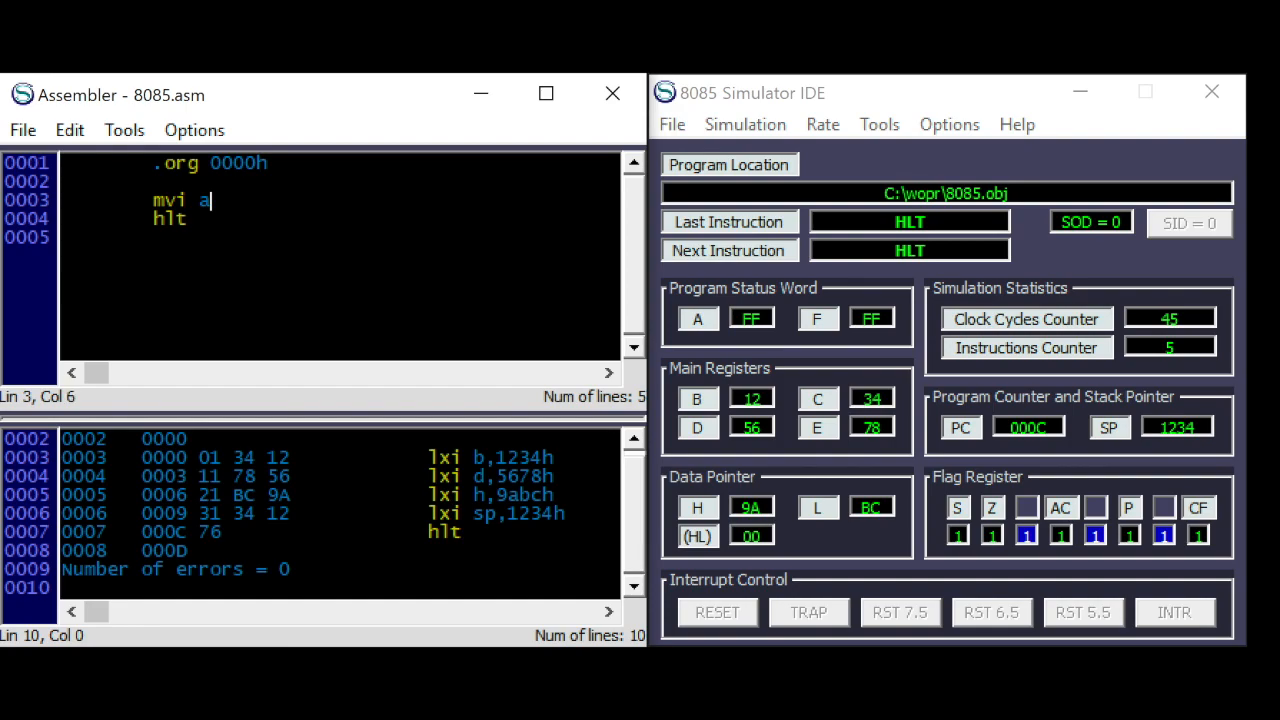
{"action": "type", "text": ",12h"}
{"action": "type", "text": "st"}
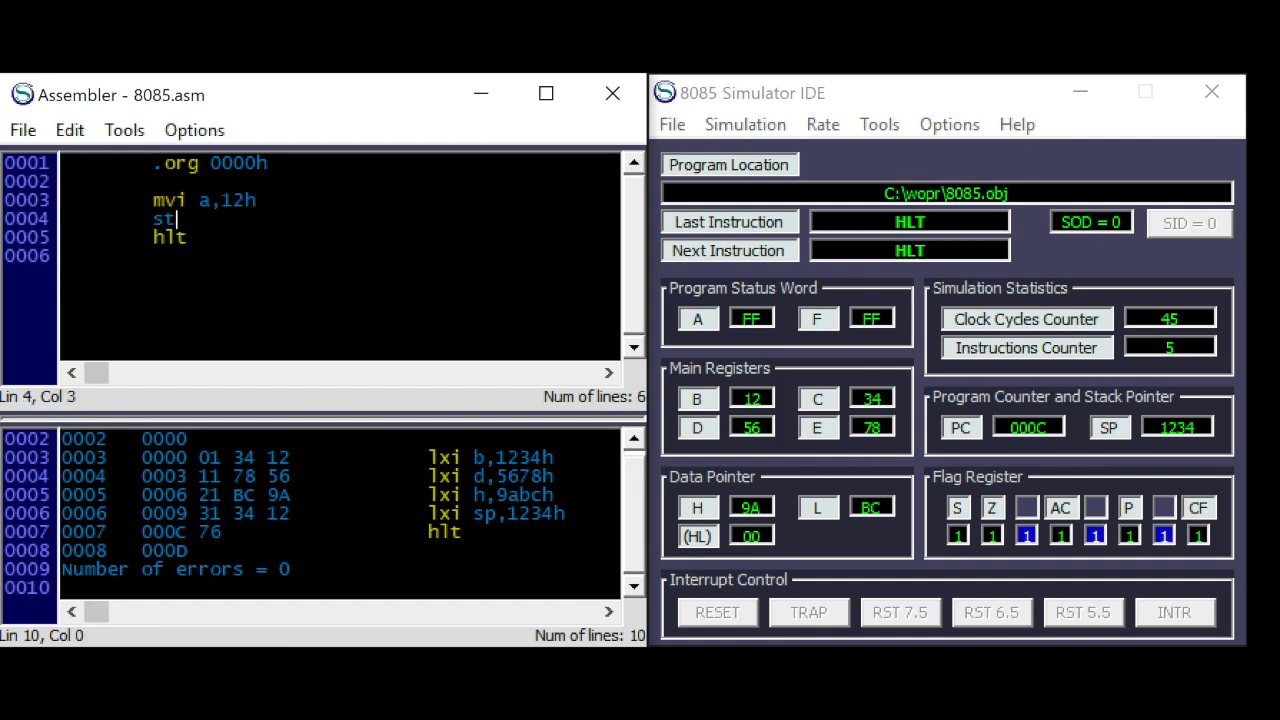
{"action": "type", "text": "a 012"}
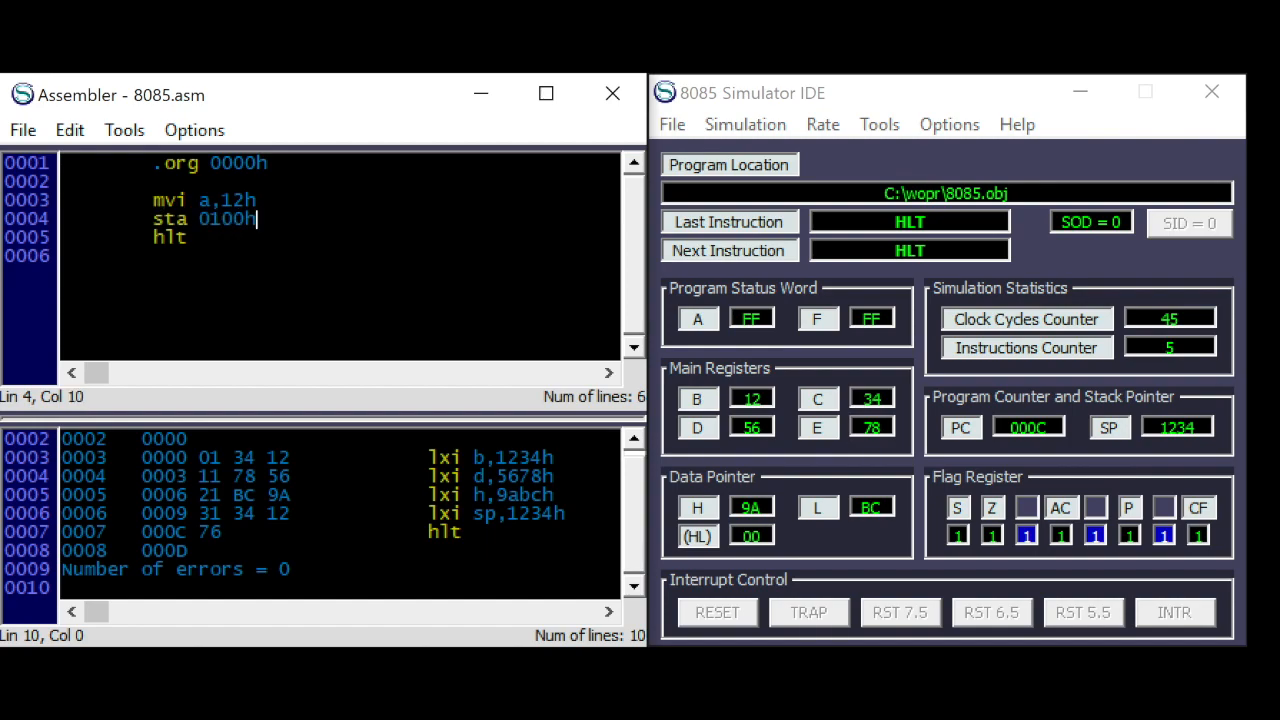
{"action": "key", "text": "Enter"}
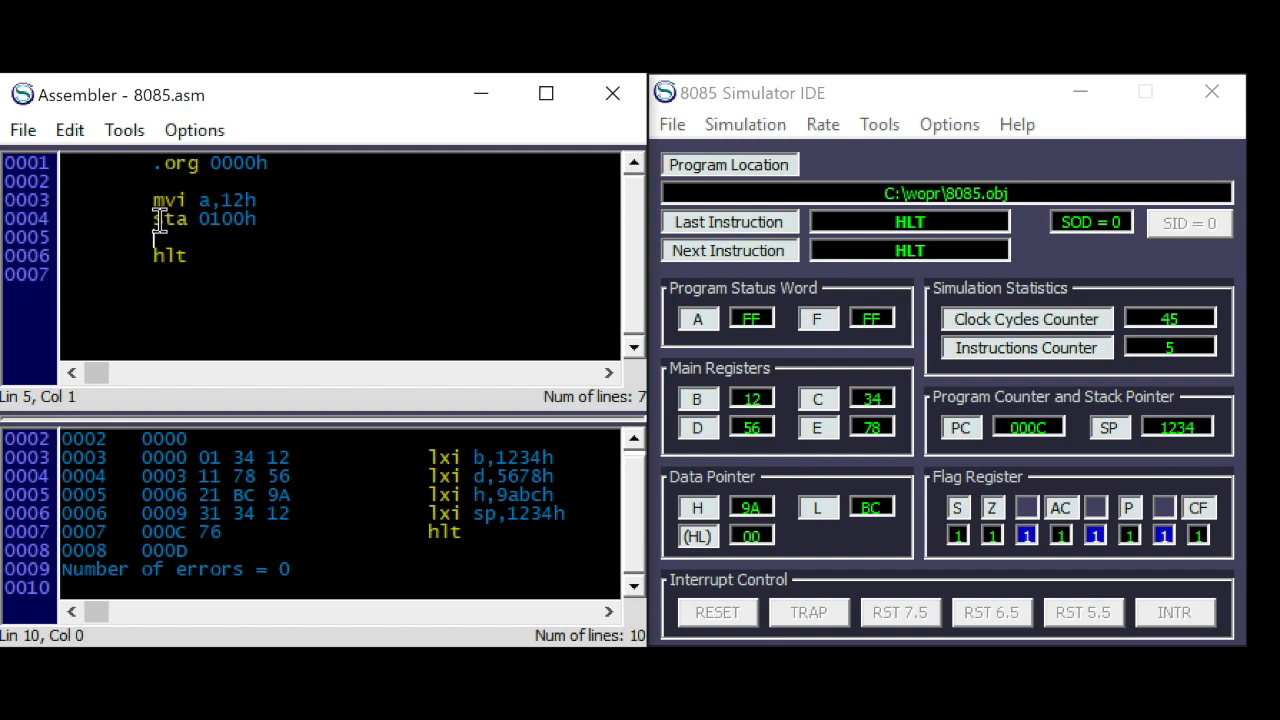
{"action": "mouse_move", "coordinate": [190, 220]}
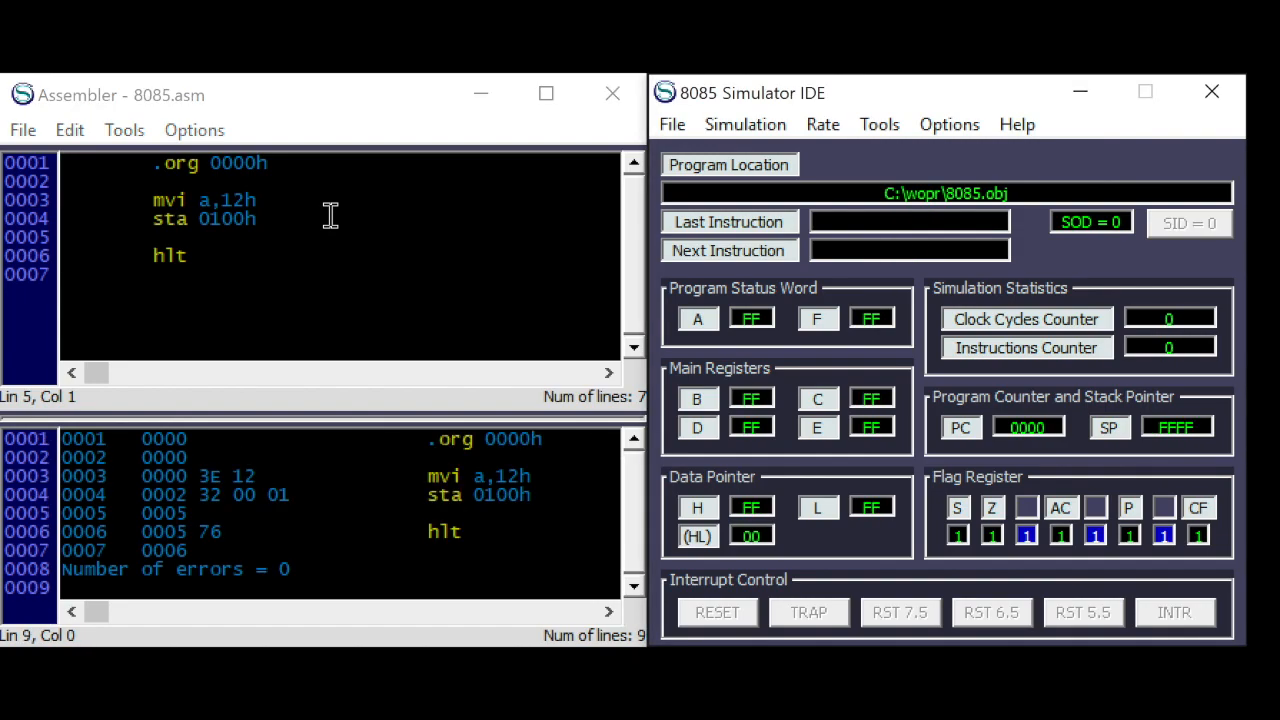
{"action": "mouse_move", "coordinate": [205, 495]}
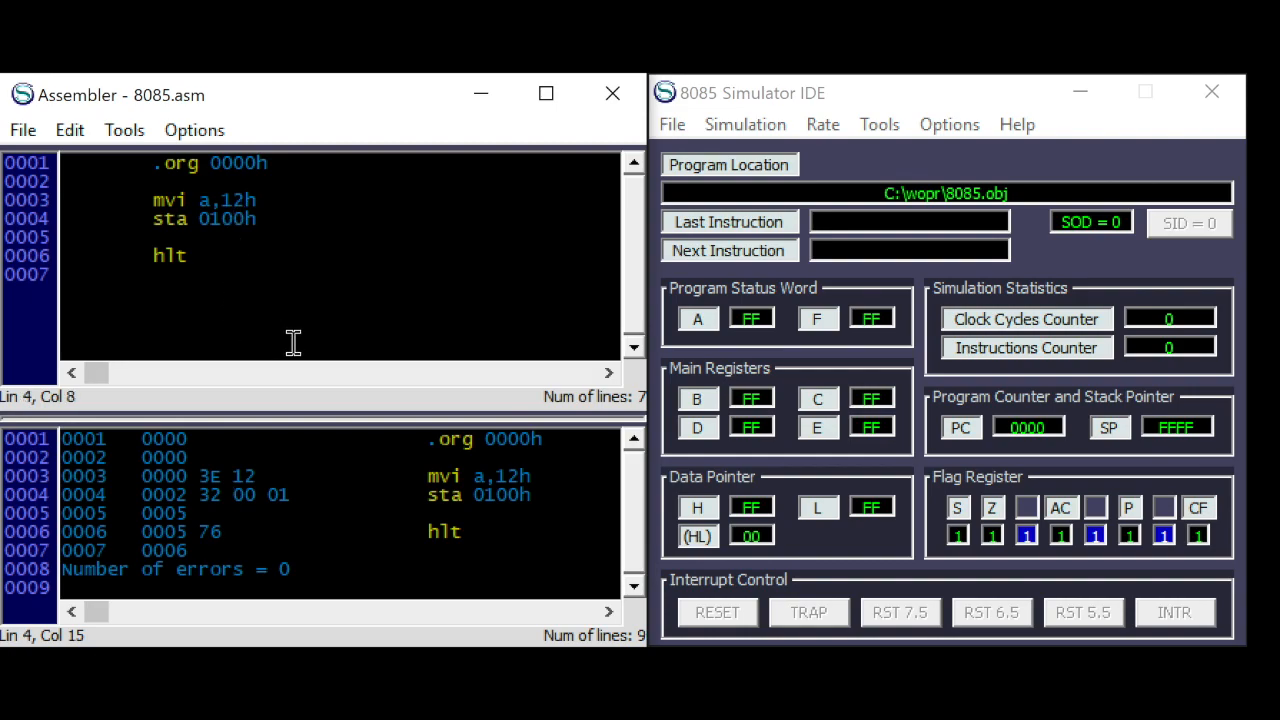
{"action": "type", "text": "a"}
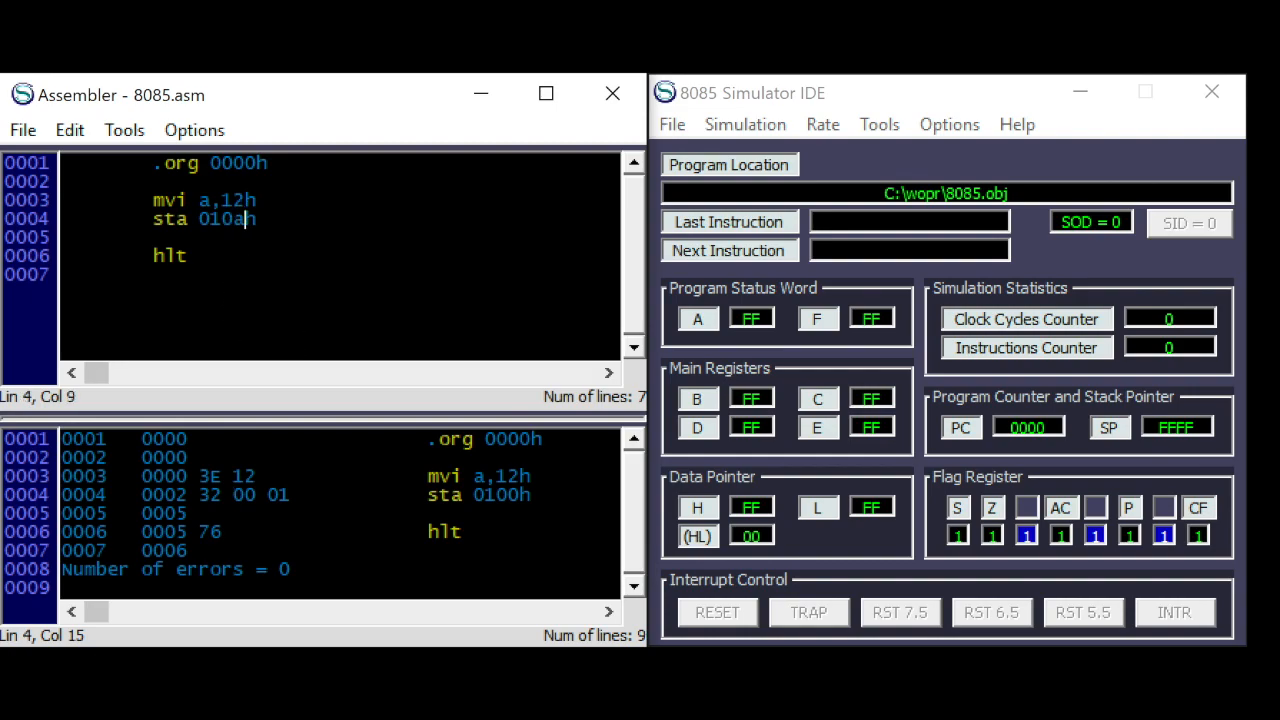
- Reassemble the sta 010ah program and step through MVI A,12H and STA 010AH
{"action": "left_click", "coordinate": [251, 495]}
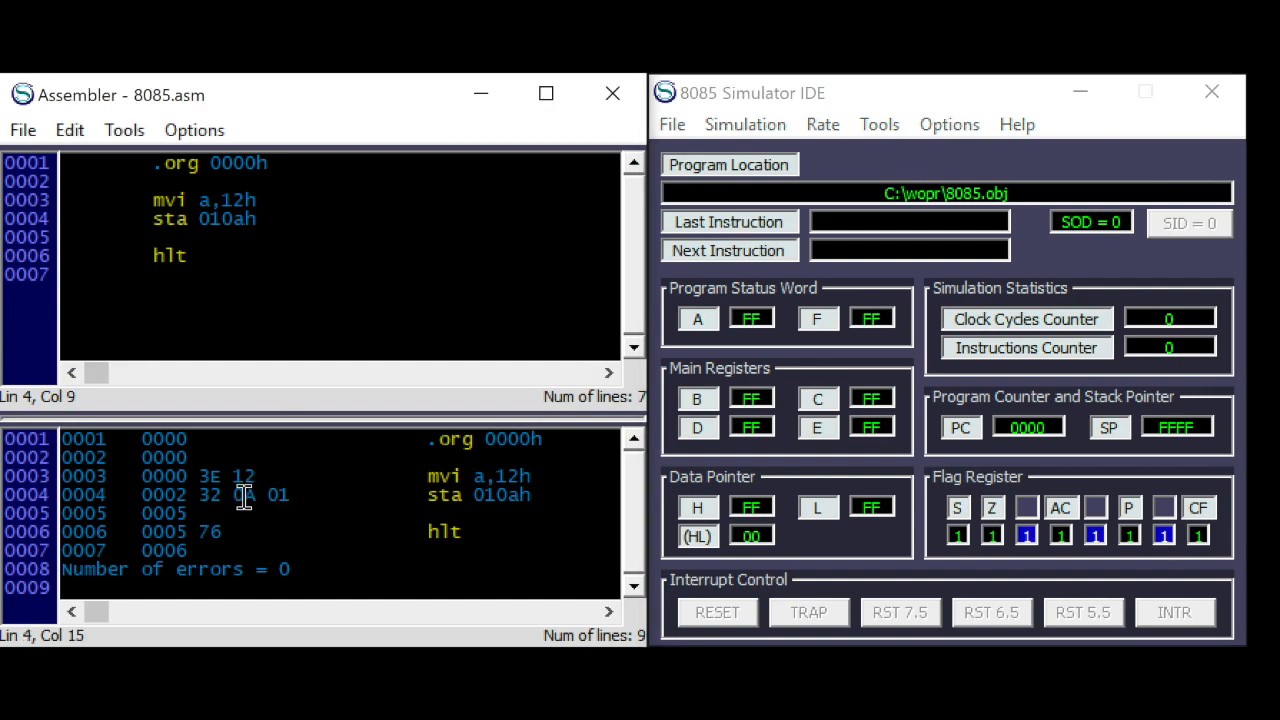
{"action": "mouse_move", "coordinate": [264, 495]}
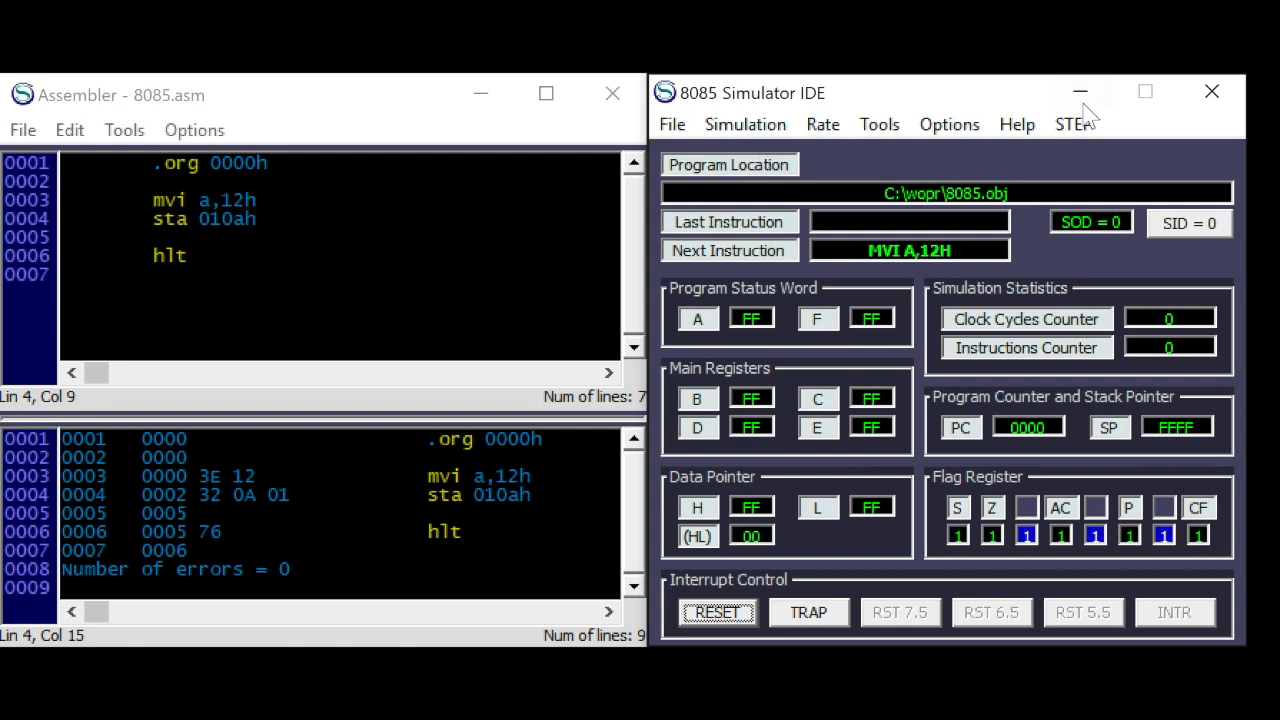
{"action": "left_click", "coordinate": [1071, 124]}
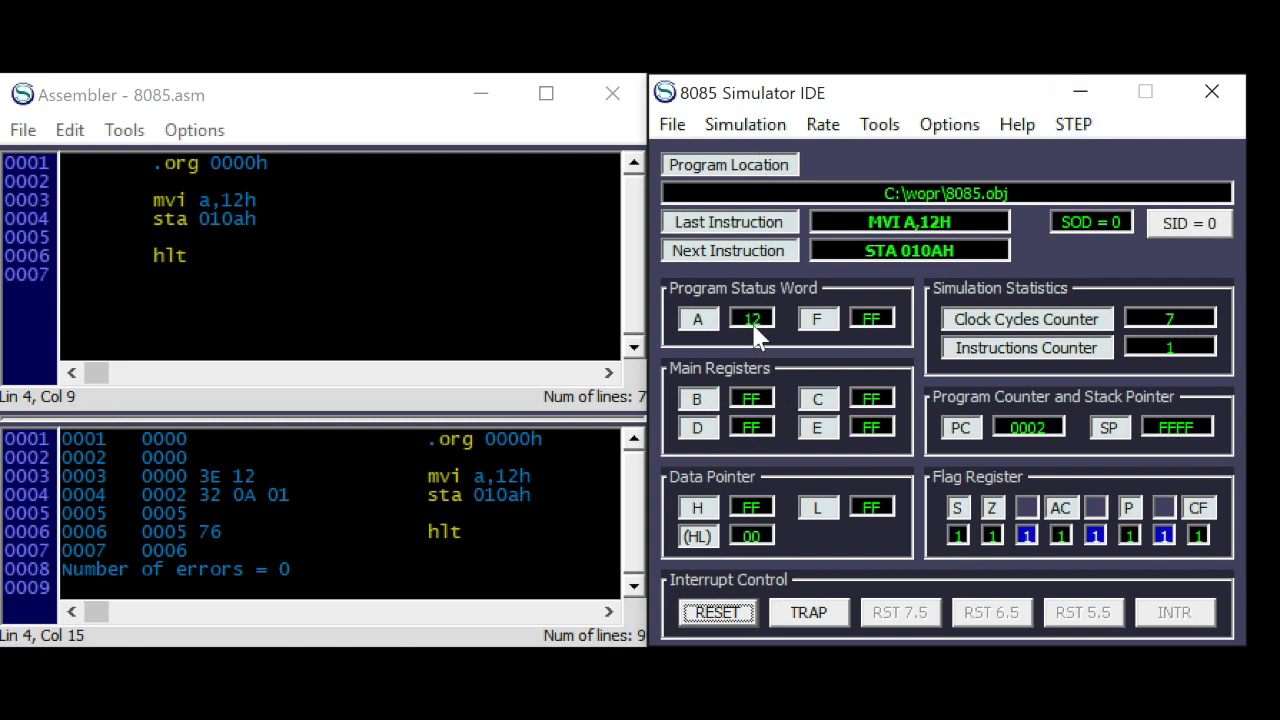
{"action": "left_click", "coordinate": [1071, 124]}
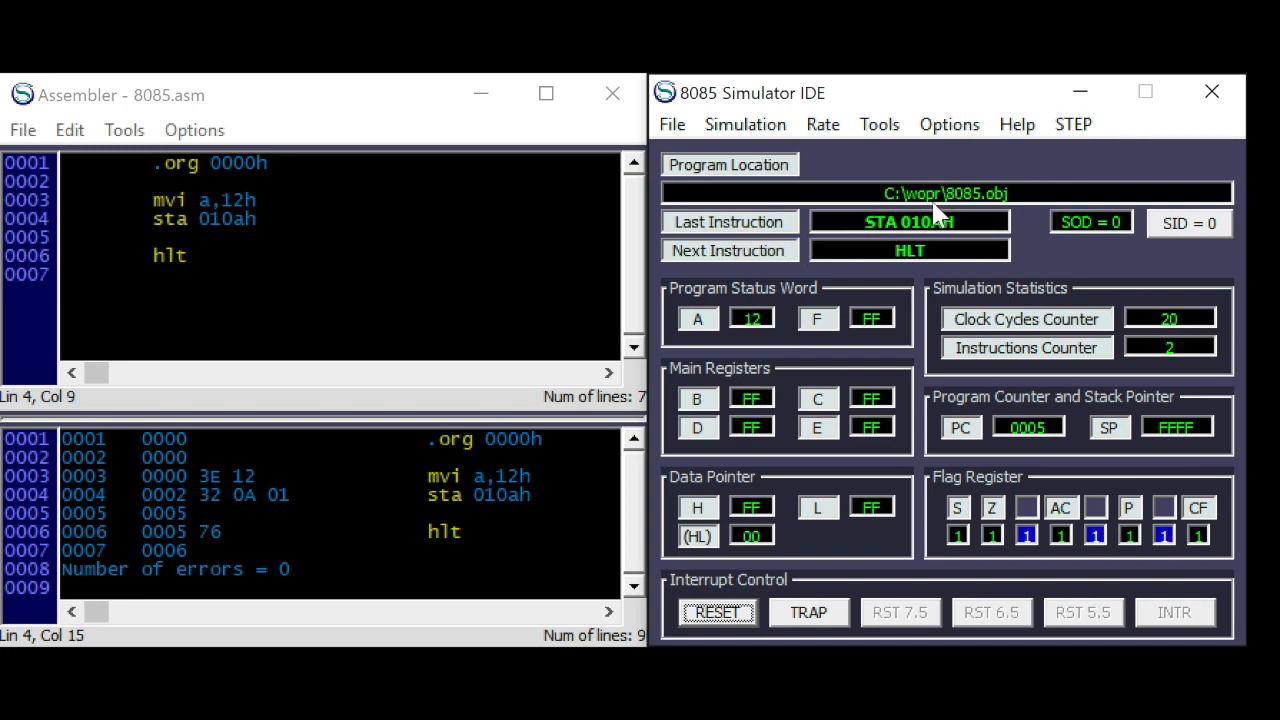
{"action": "mouse_move", "coordinate": [923, 240]}
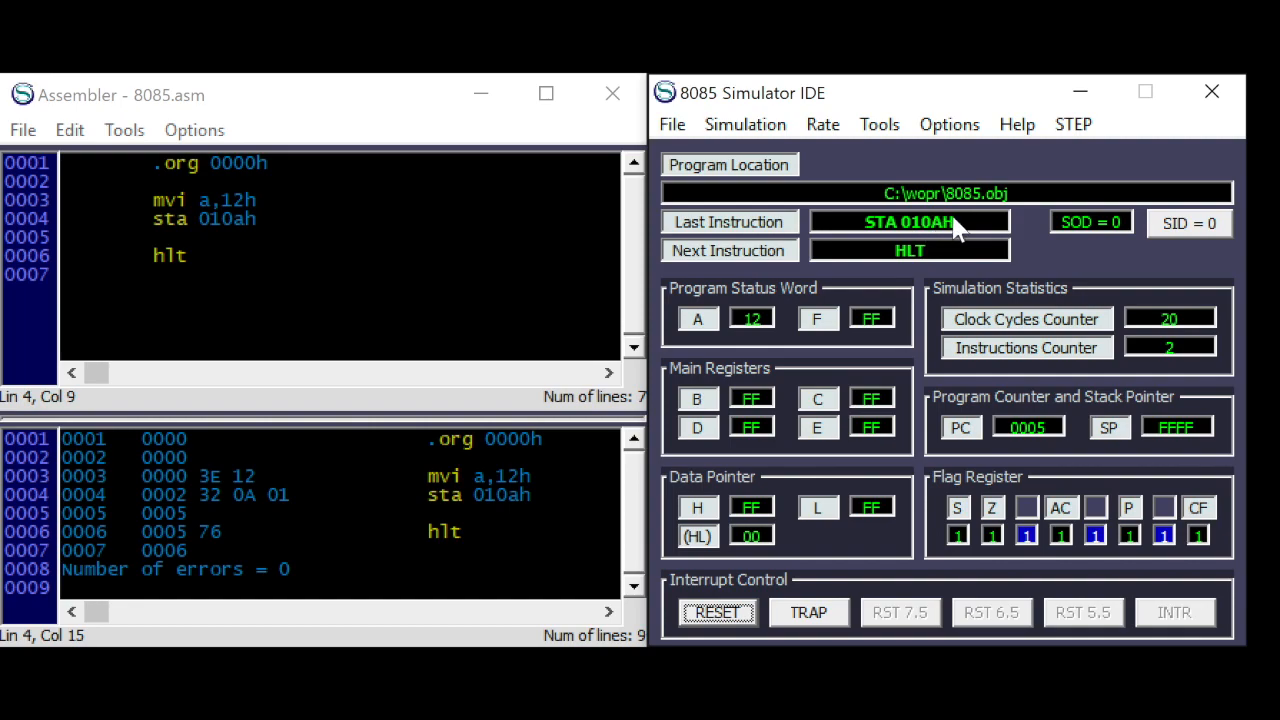
{"action": "mouse_move", "coordinate": [918, 137]}
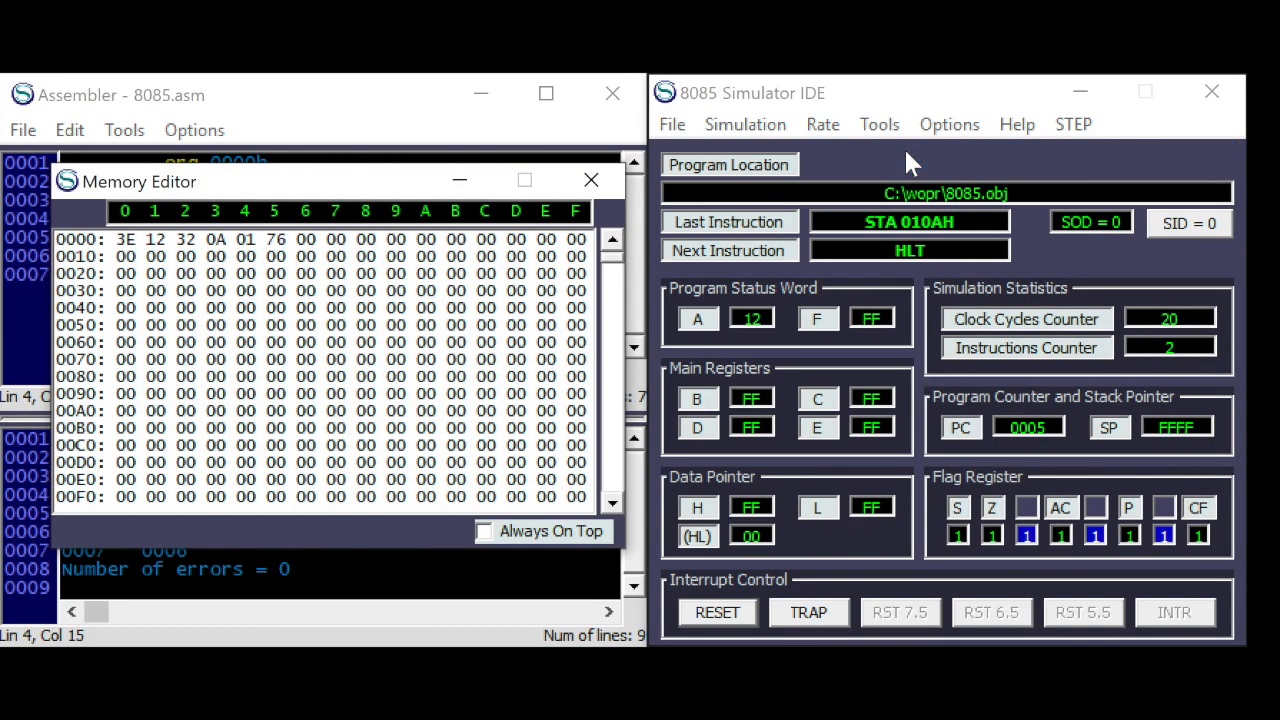
- Scroll memory to row 0100, confirm 12 at 010A, then close the Memory Editor
{"action": "scroll", "scroll_direction": "down", "scroll_amount": 3}
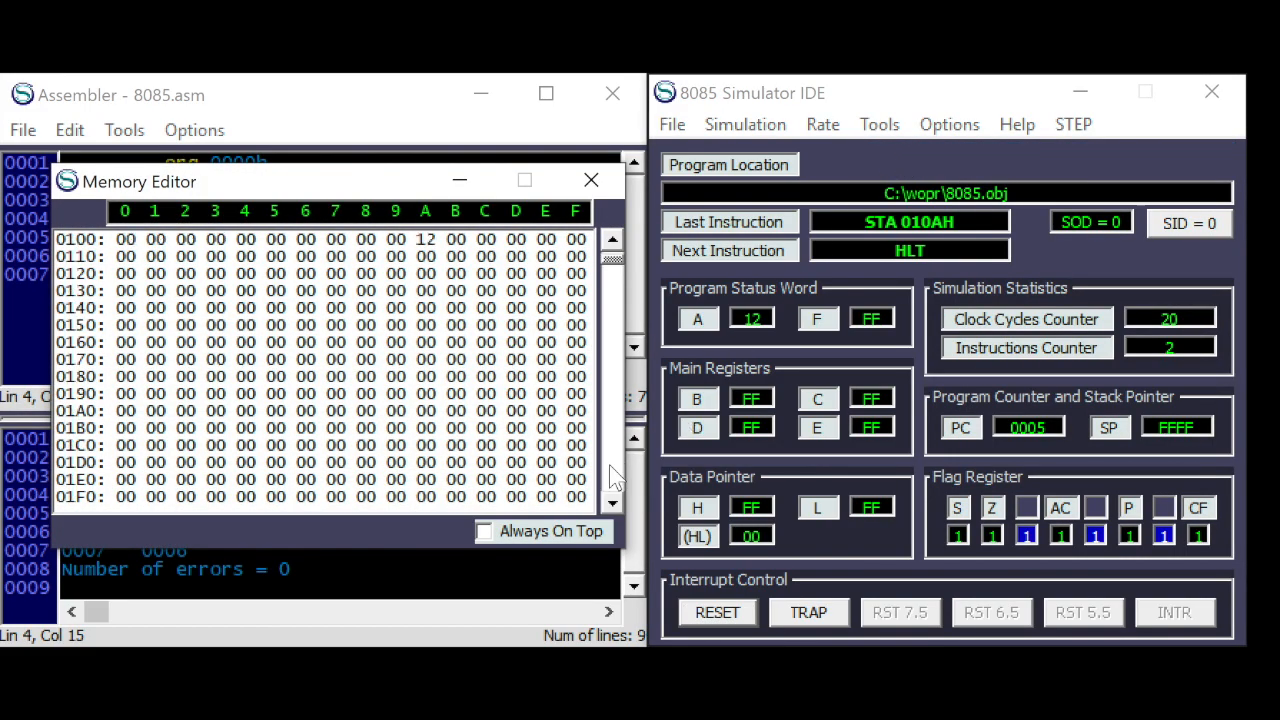
{"action": "mouse_move", "coordinate": [373, 262]}
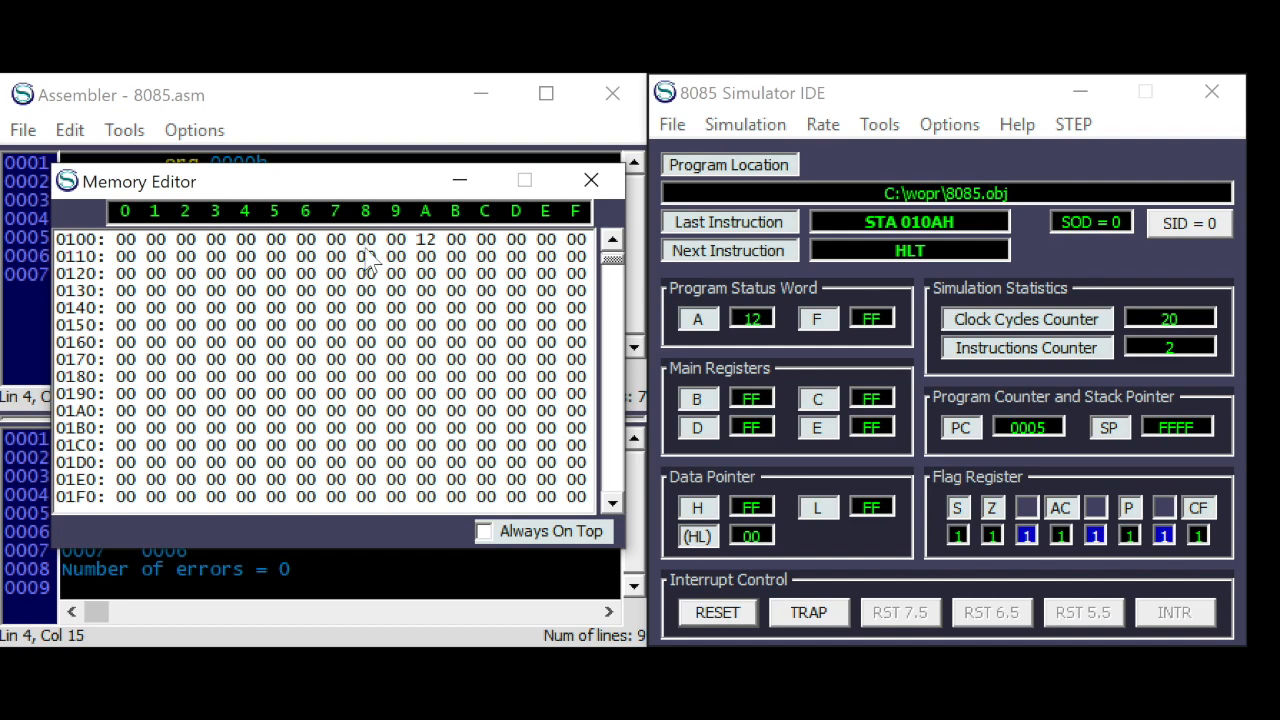
{"action": "mouse_move", "coordinate": [433, 248]}
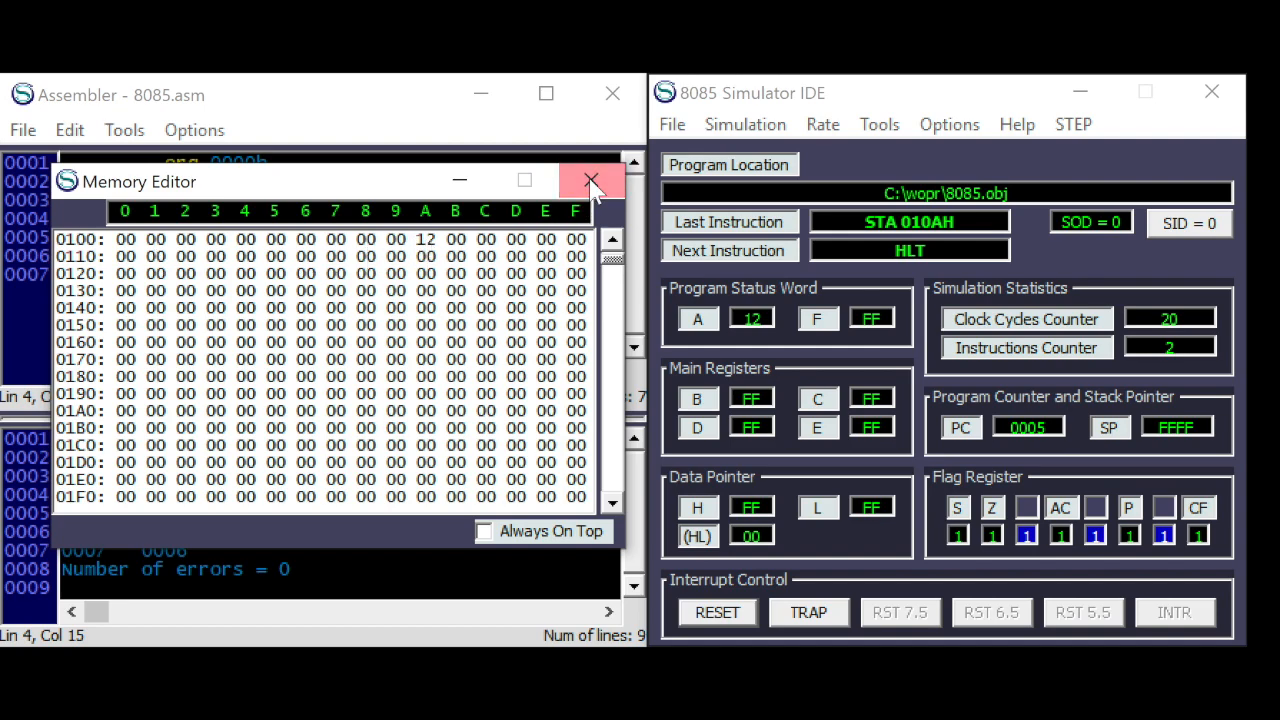
{"action": "left_click", "coordinate": [589, 180]}
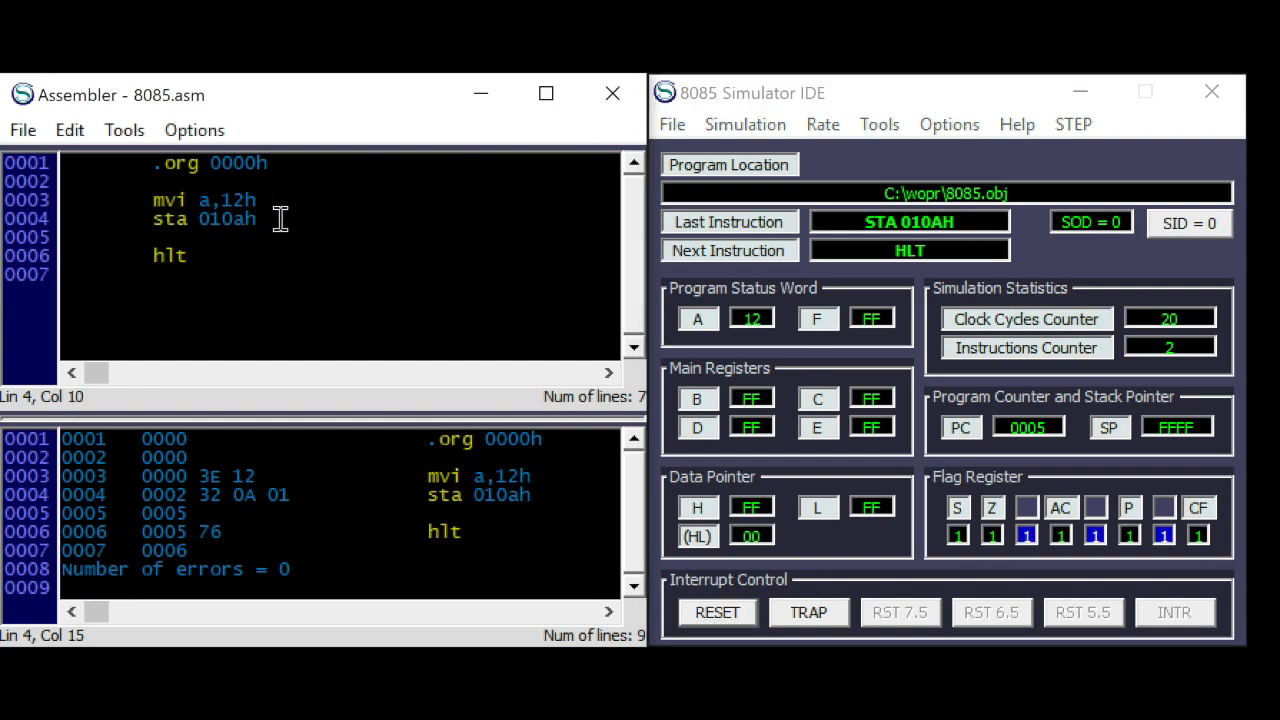
- Add lda 010ah after sta and step through to the LDA instruction
{"action": "type", "text": "lda"}
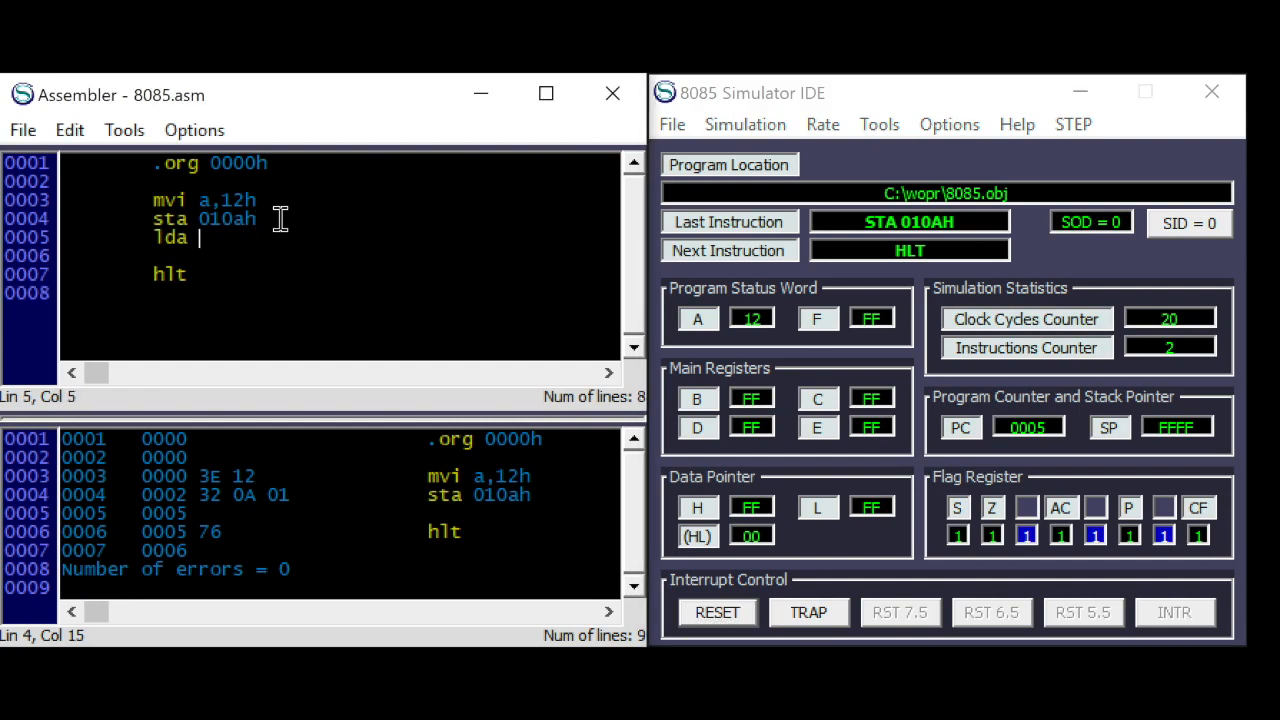
{"action": "type", "text": "010a"}
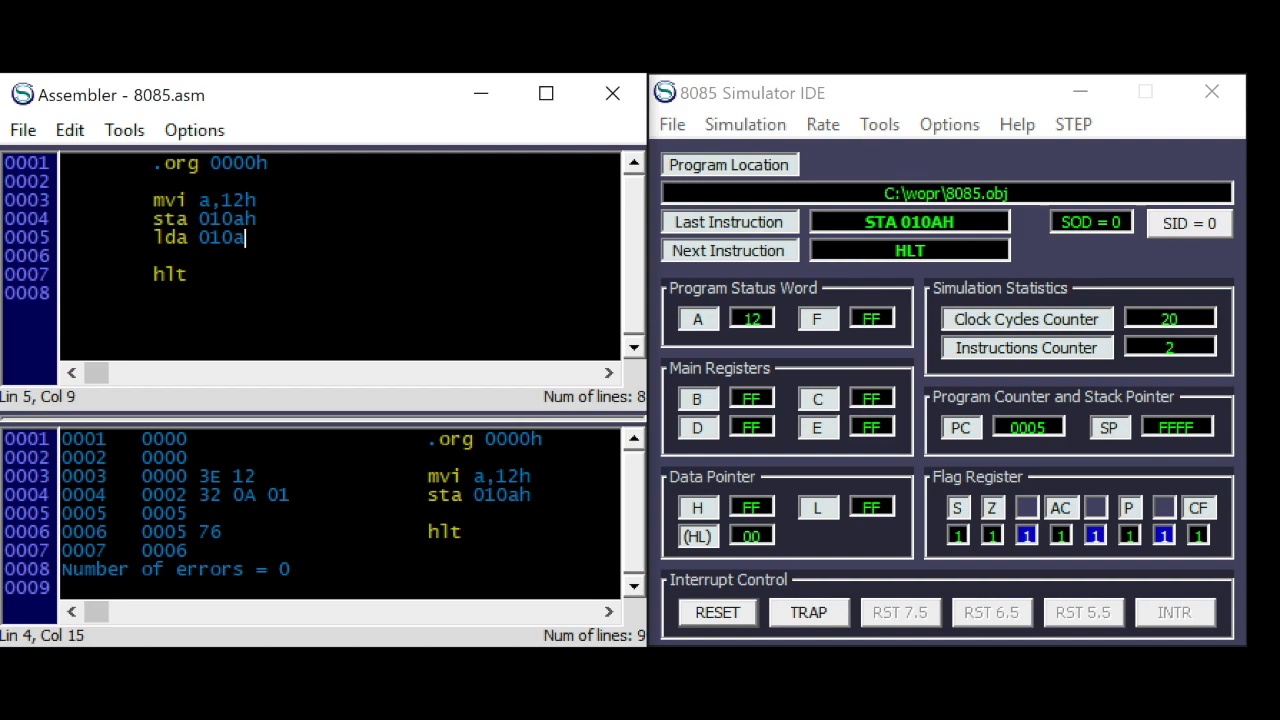
{"action": "type", "text": "h"}
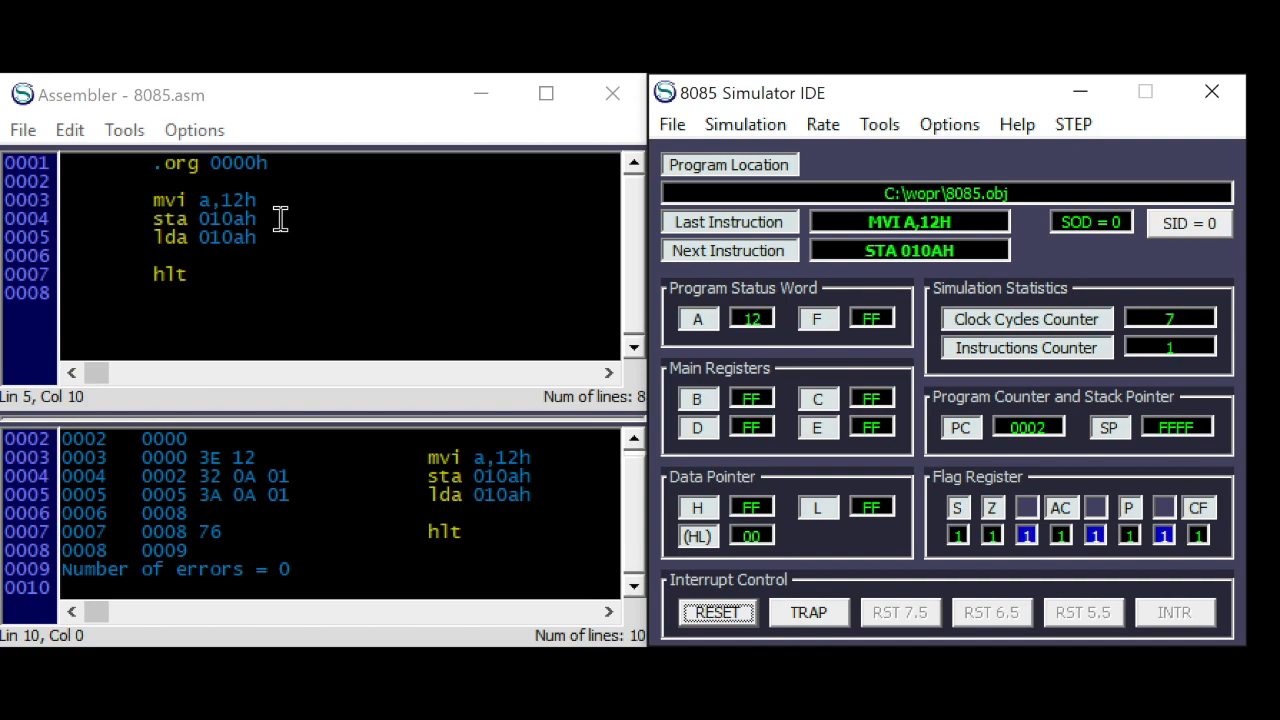
{"action": "left_click", "coordinate": [1072, 124]}
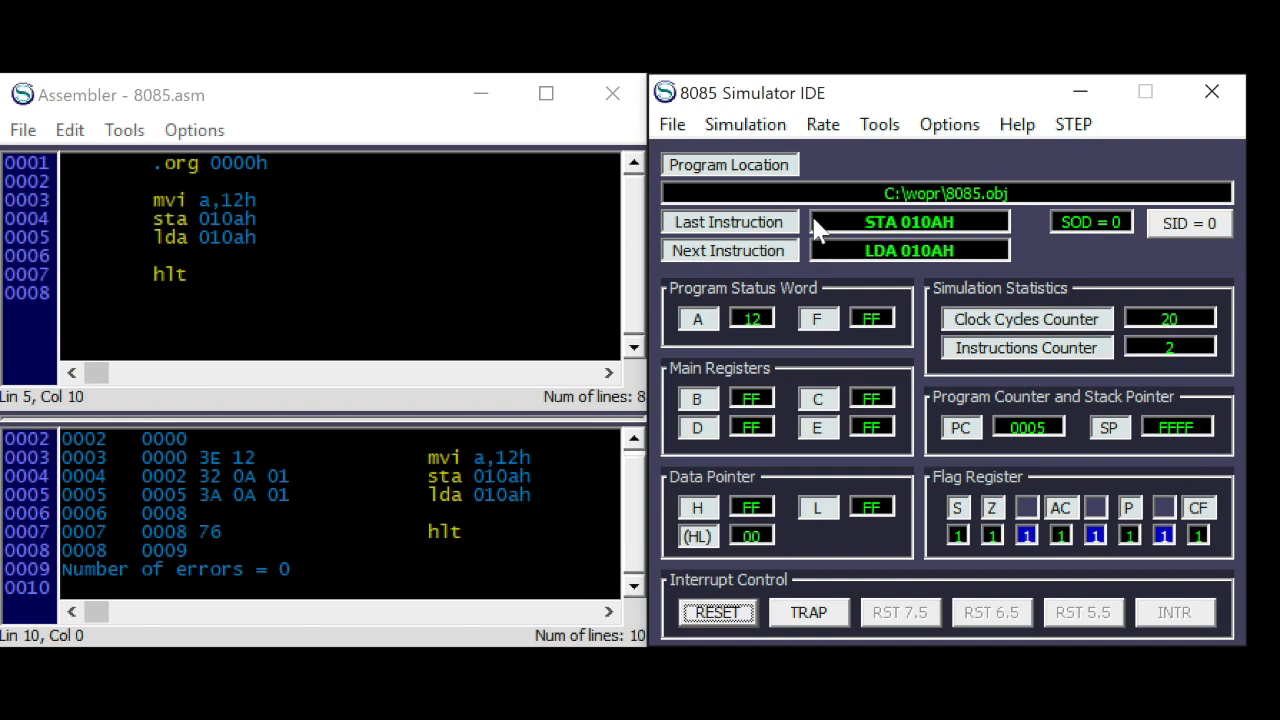
{"action": "left_click", "coordinate": [879, 124]}
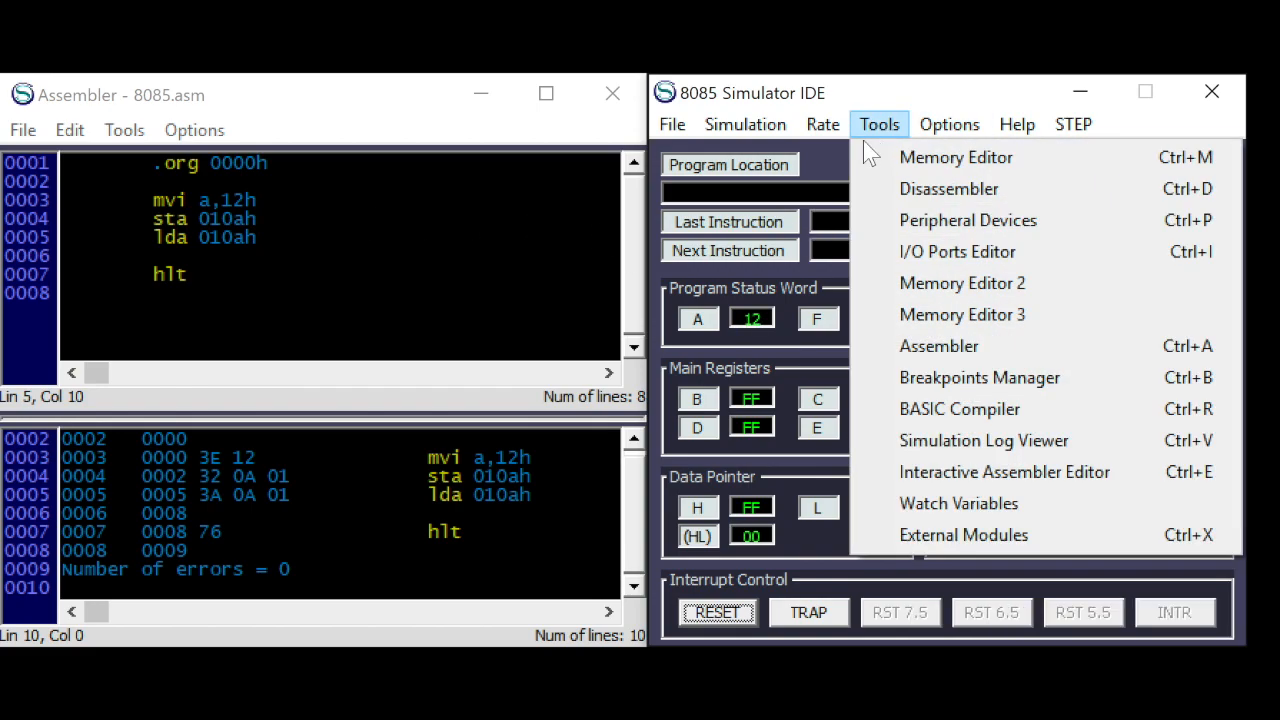
- Overwrite the byte at address 010A with 88 in the Memory Editor
{"action": "left_click", "coordinate": [956, 157]}
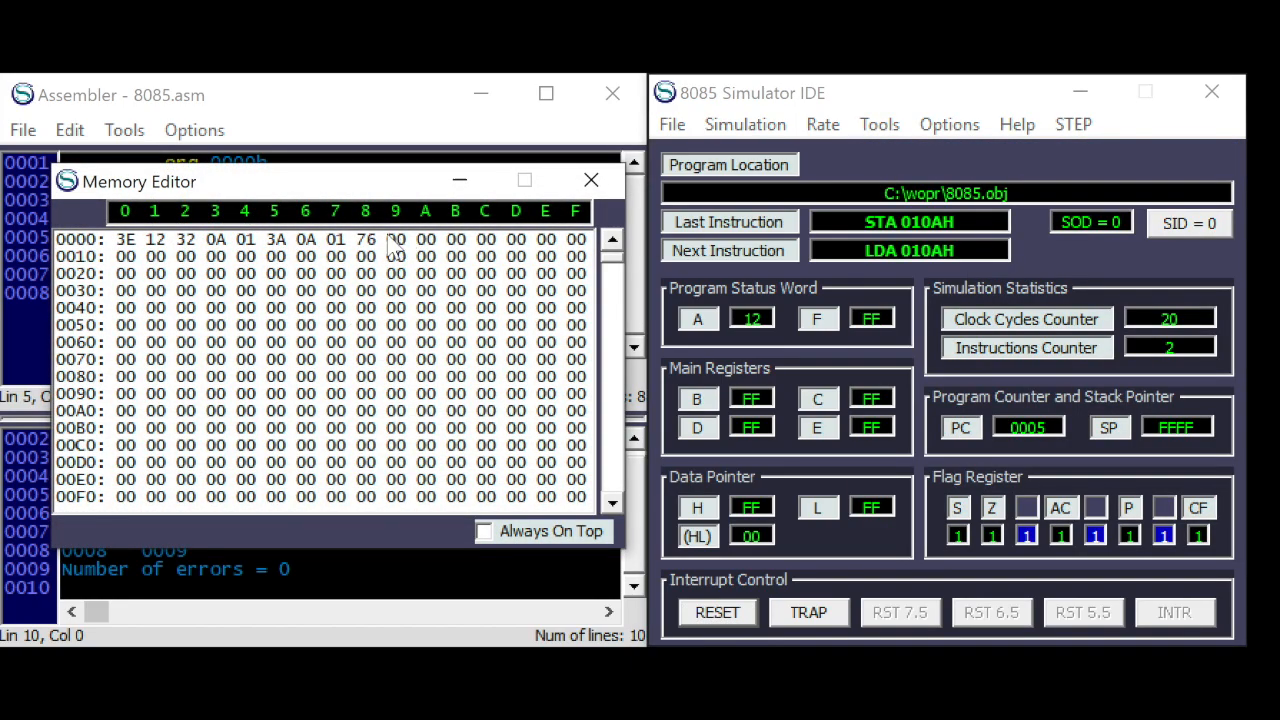
{"action": "mouse_move", "coordinate": [617, 462]}
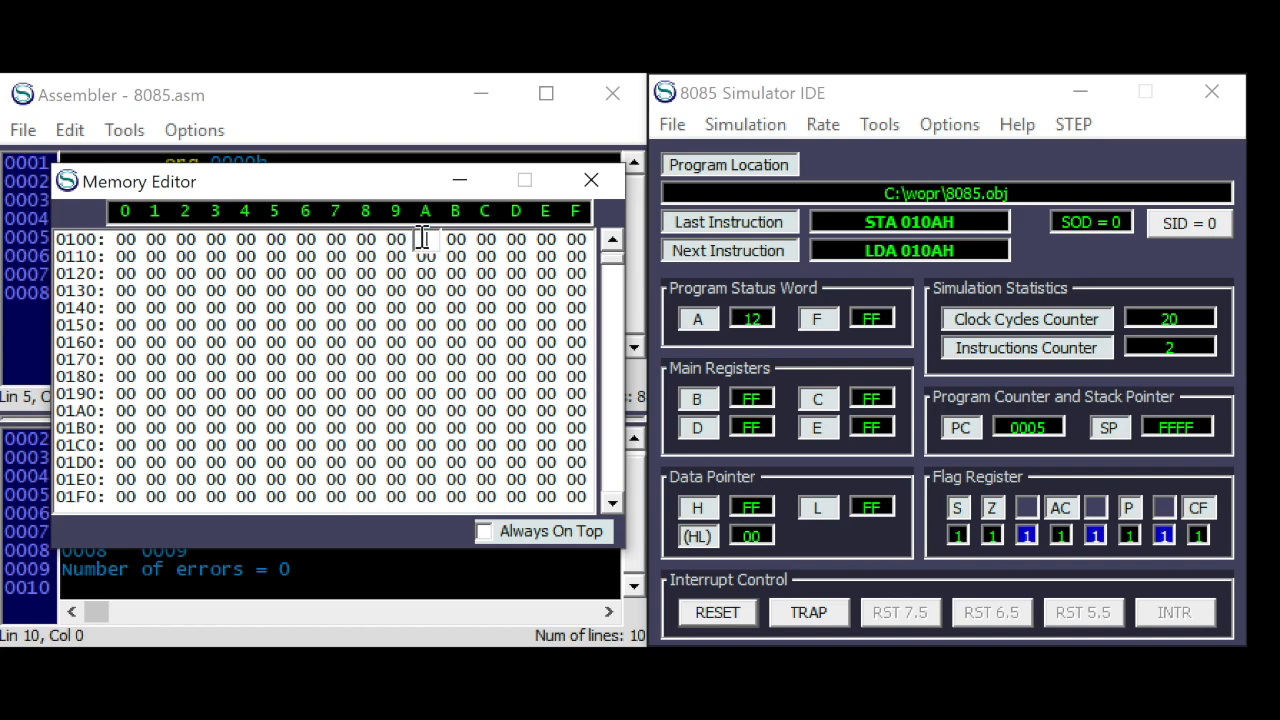
{"action": "type", "text": "88"}
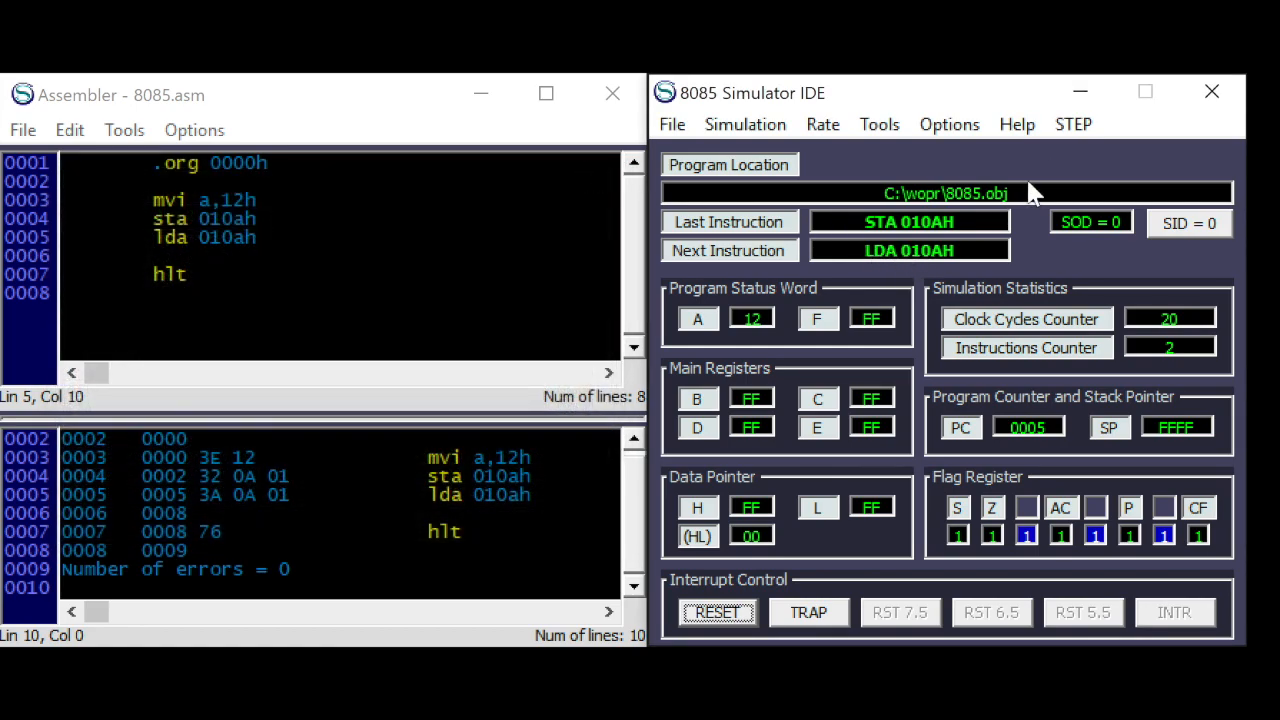
- Step through LDA 010AH and HLT, leaving 88 in register A
{"action": "left_click", "coordinate": [1072, 124]}
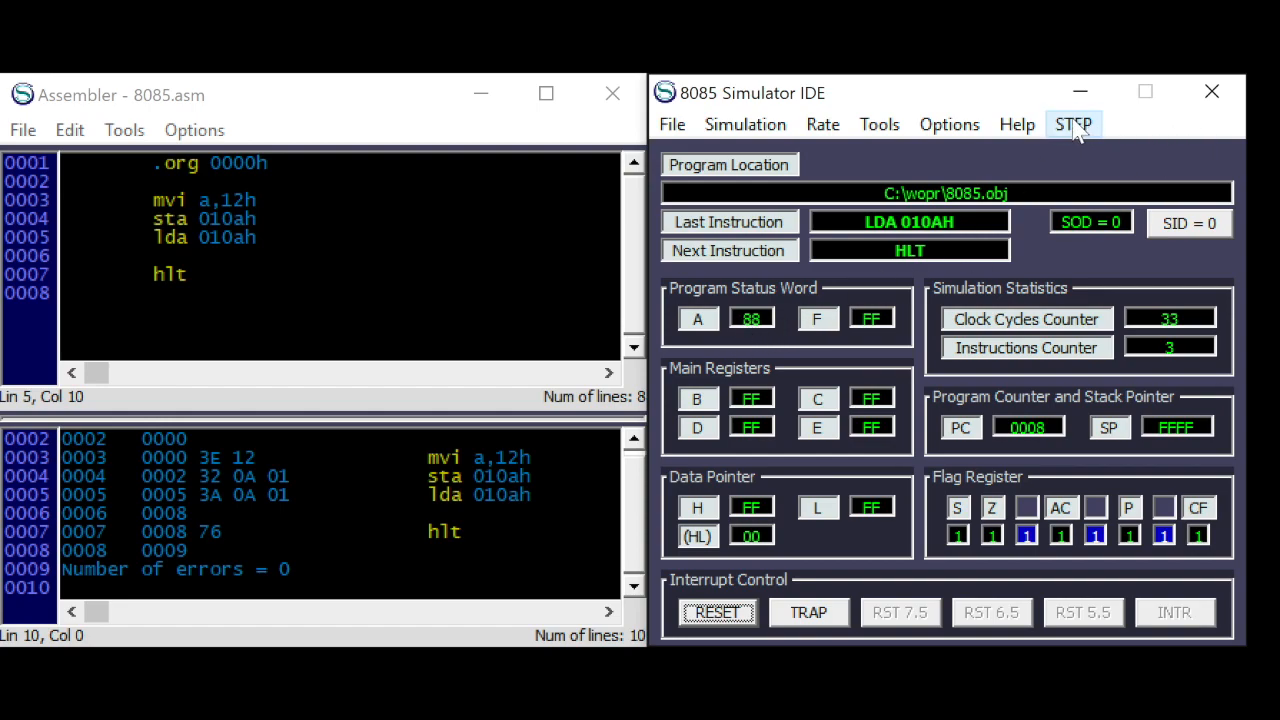
{"action": "left_click", "coordinate": [1073, 124]}
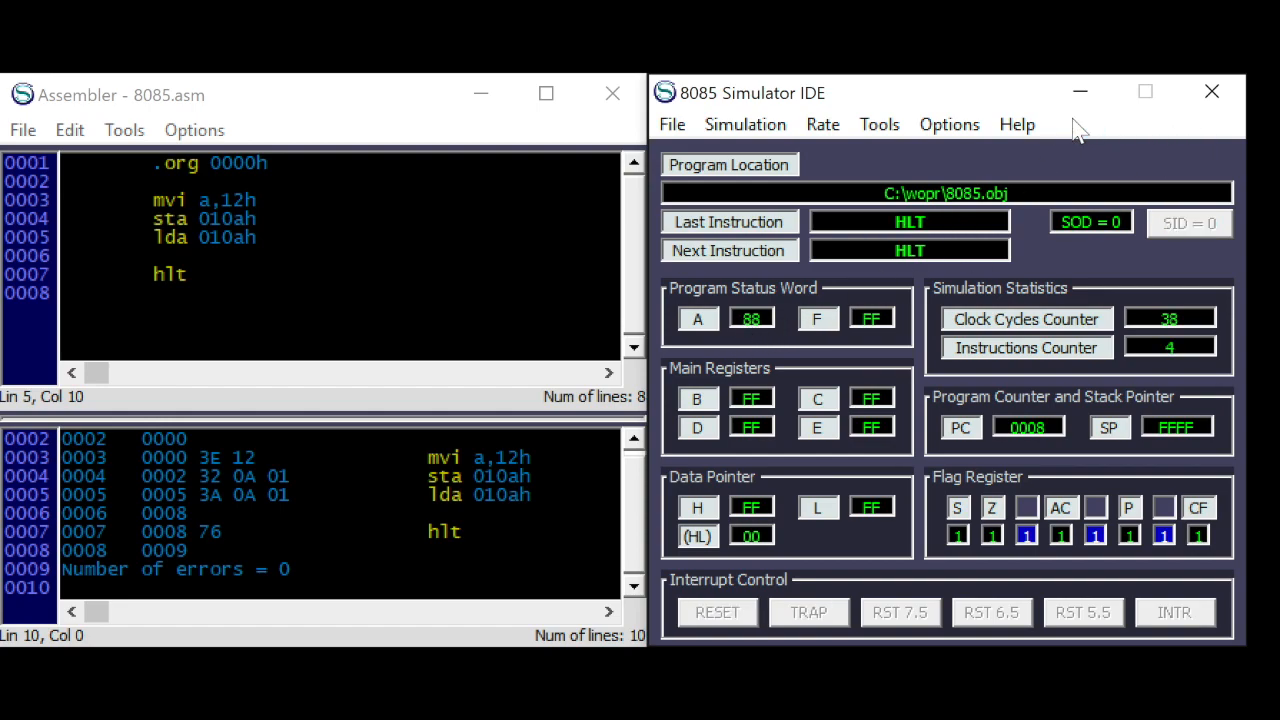
{"action": "mouse_move", "coordinate": [471, 287]}
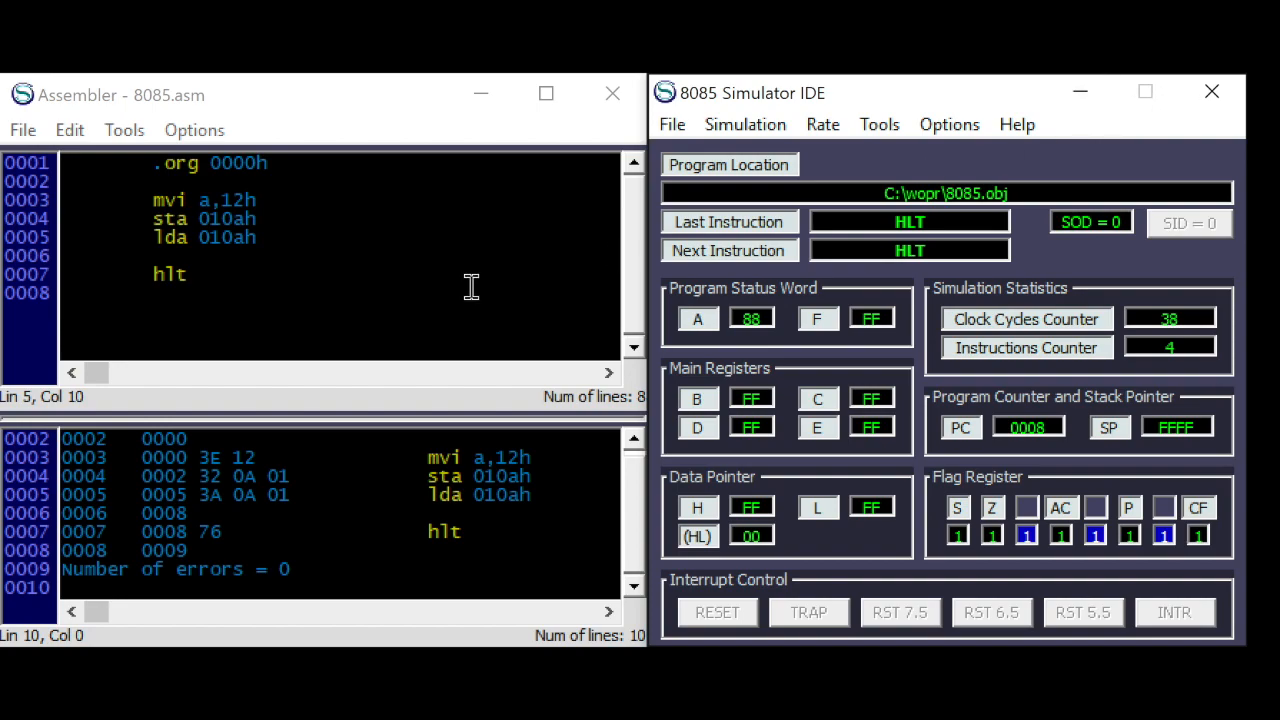
{"action": "mouse_move", "coordinate": [180, 237]}
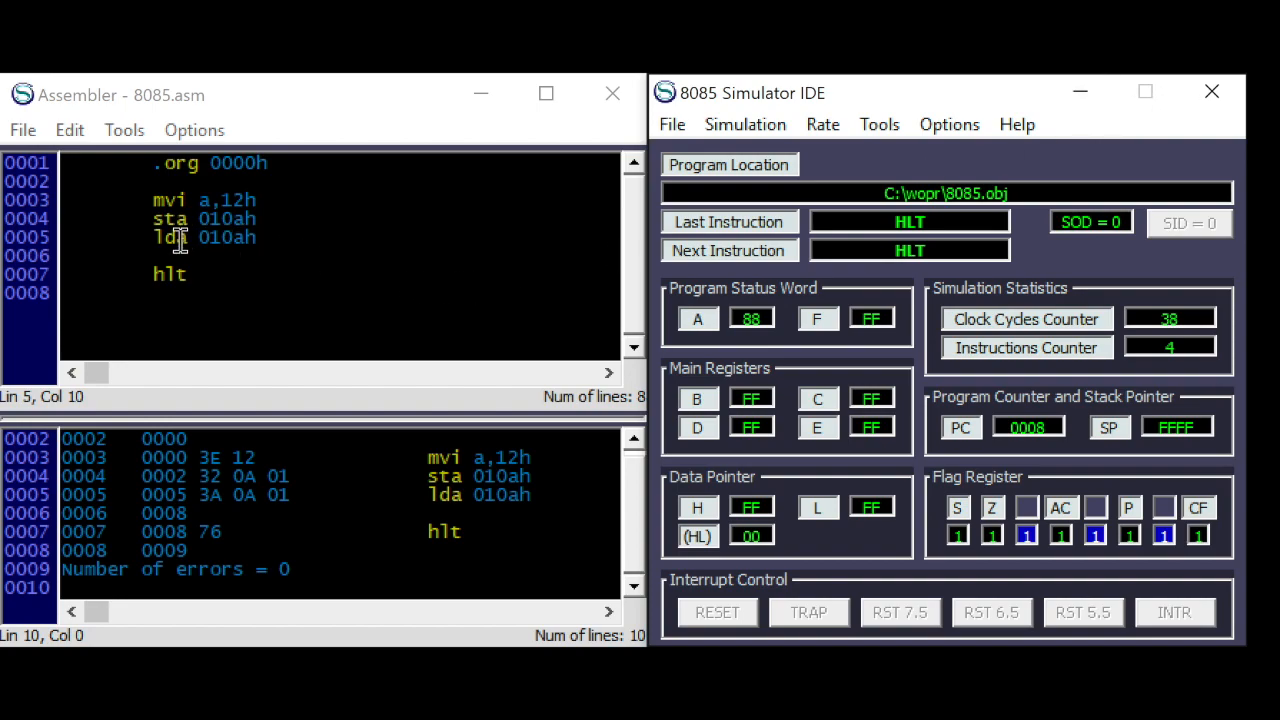
{"action": "mouse_move", "coordinate": [185, 240]}
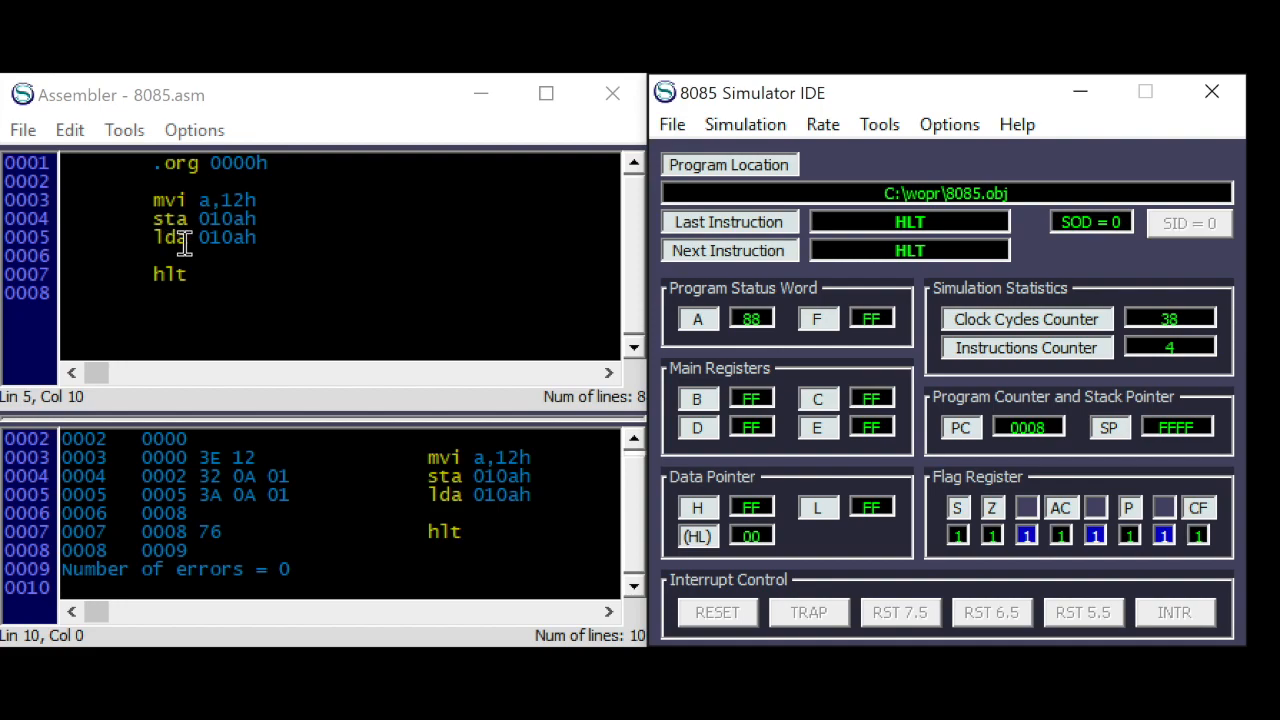
{"action": "mouse_move", "coordinate": [194, 238]}
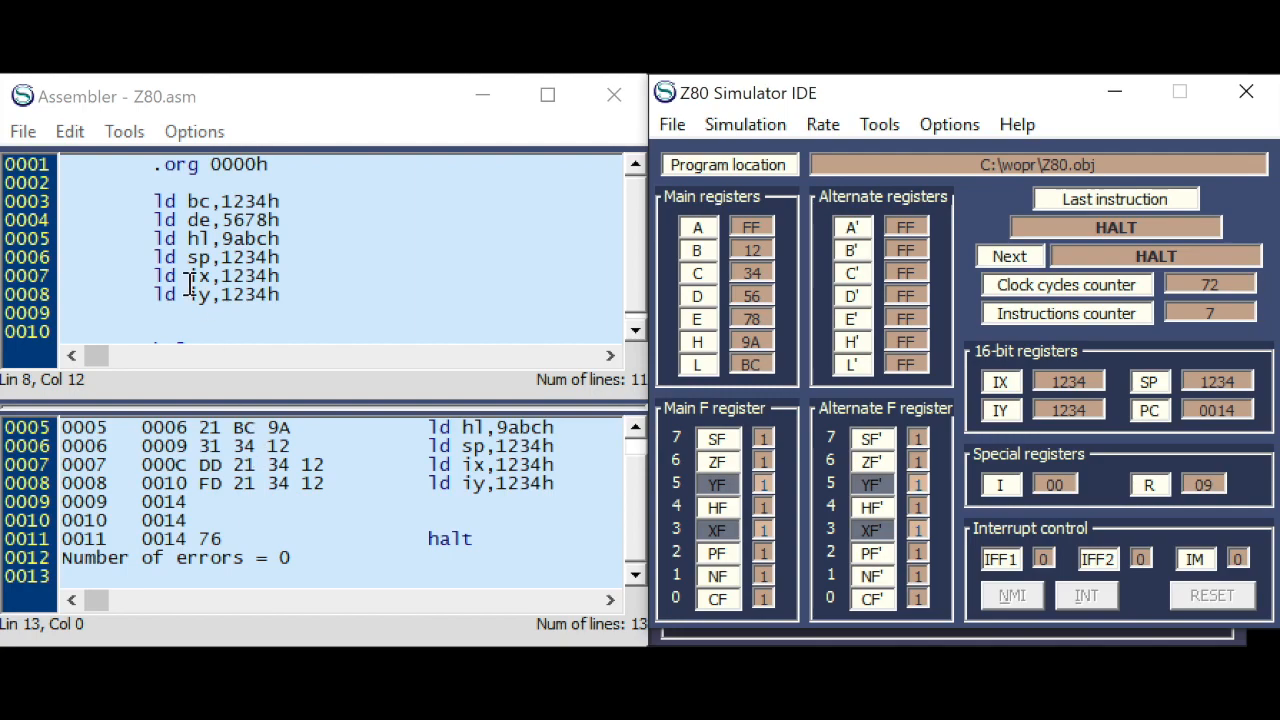
- Replace the old ld lines with ld a,12h, ld (010ah),a and ld a,(010ah)
{"action": "left_click_drag", "start_coordinate": [150, 201], "coordinate": [280, 283]}
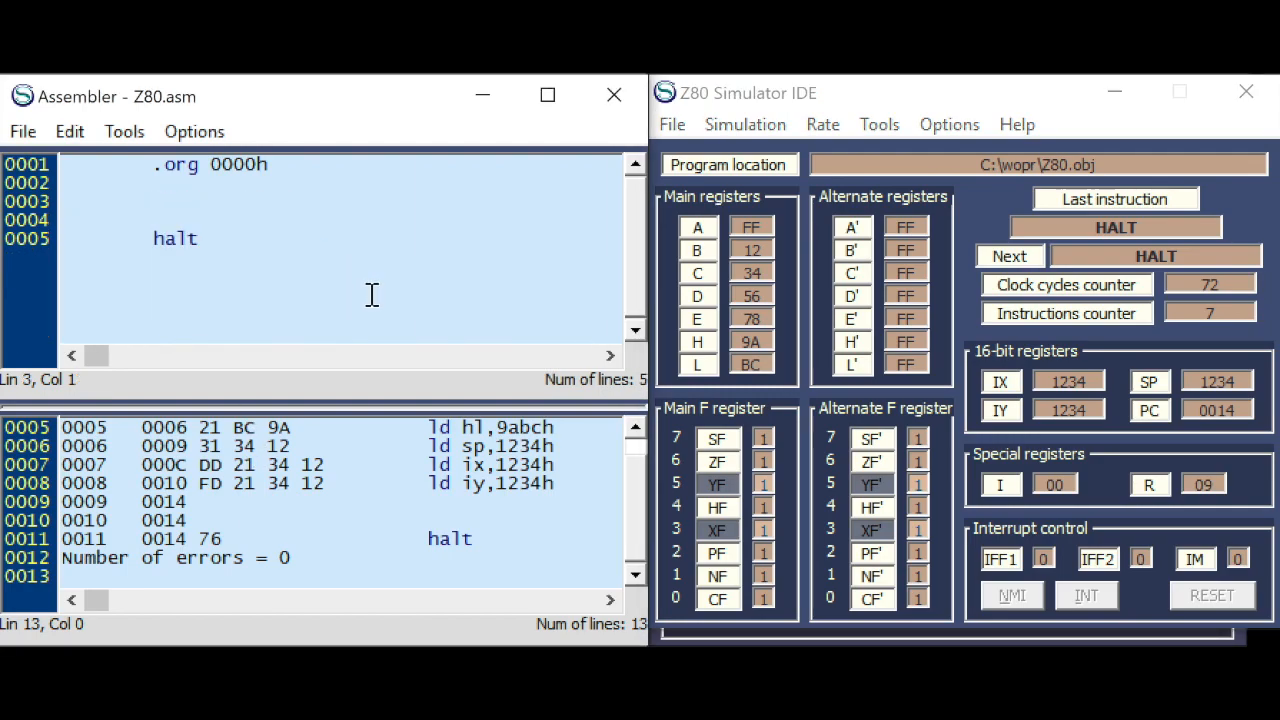
{"action": "type", "text": "mvi a,12h"}
{"action": "left_click", "coordinate": [340, 220]}
{"action": "type", "text": "ld (010ah"}
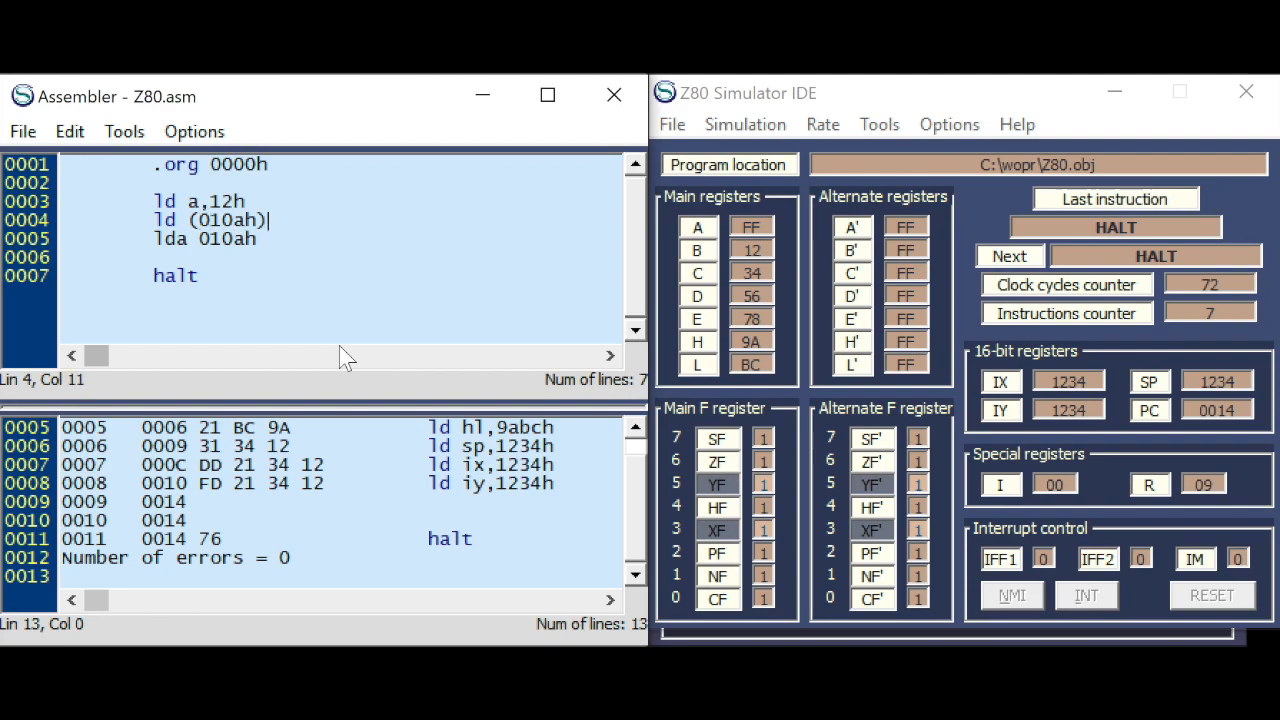
{"action": "type", "text": ",a"}
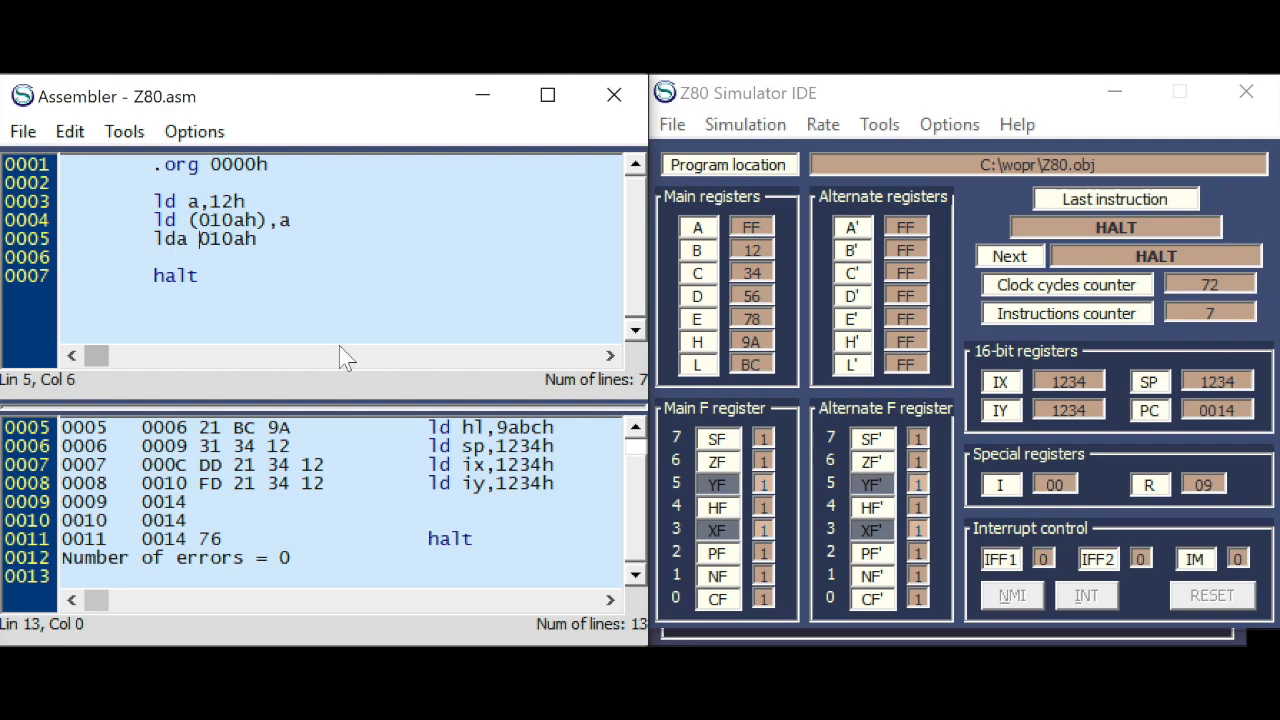
{"action": "type", "text": "a,"}
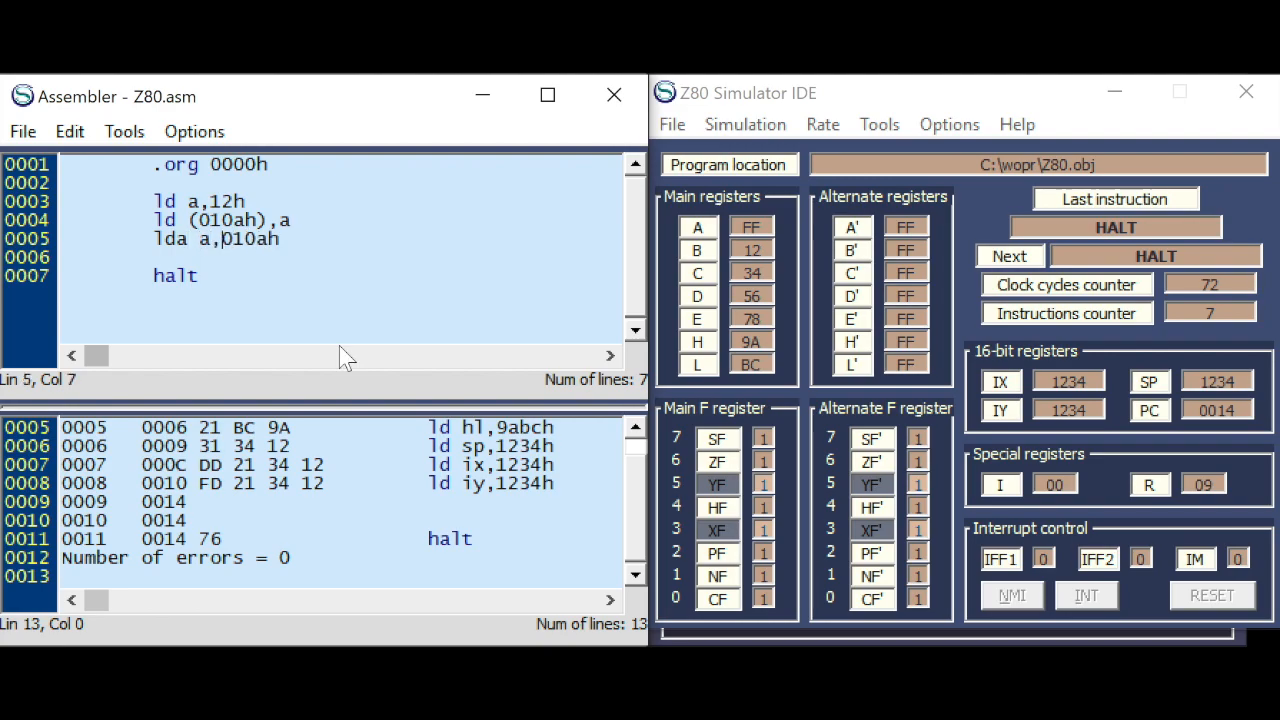
{"action": "type", "text": "("}
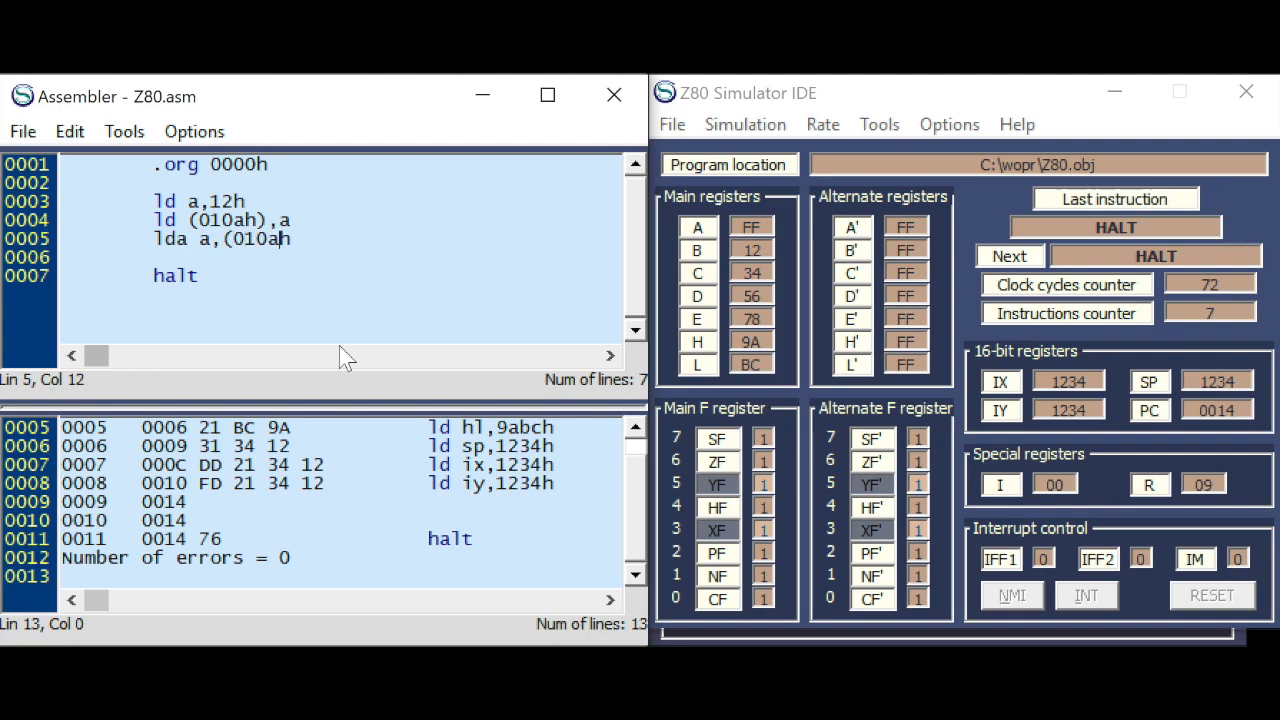
{"action": "type", "text": ")"}
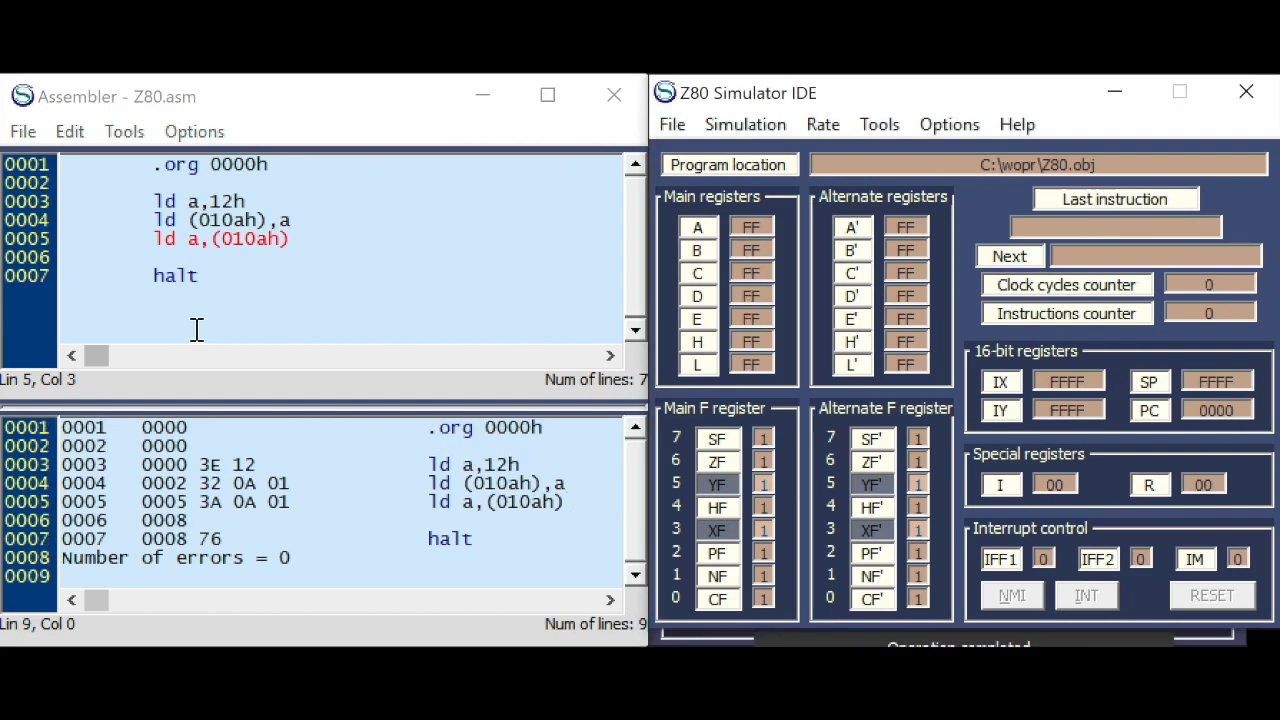
- Step the load and store, overwrite 010A with AB, then step the read-back into A
{"action": "left_click", "coordinate": [1009, 256]}
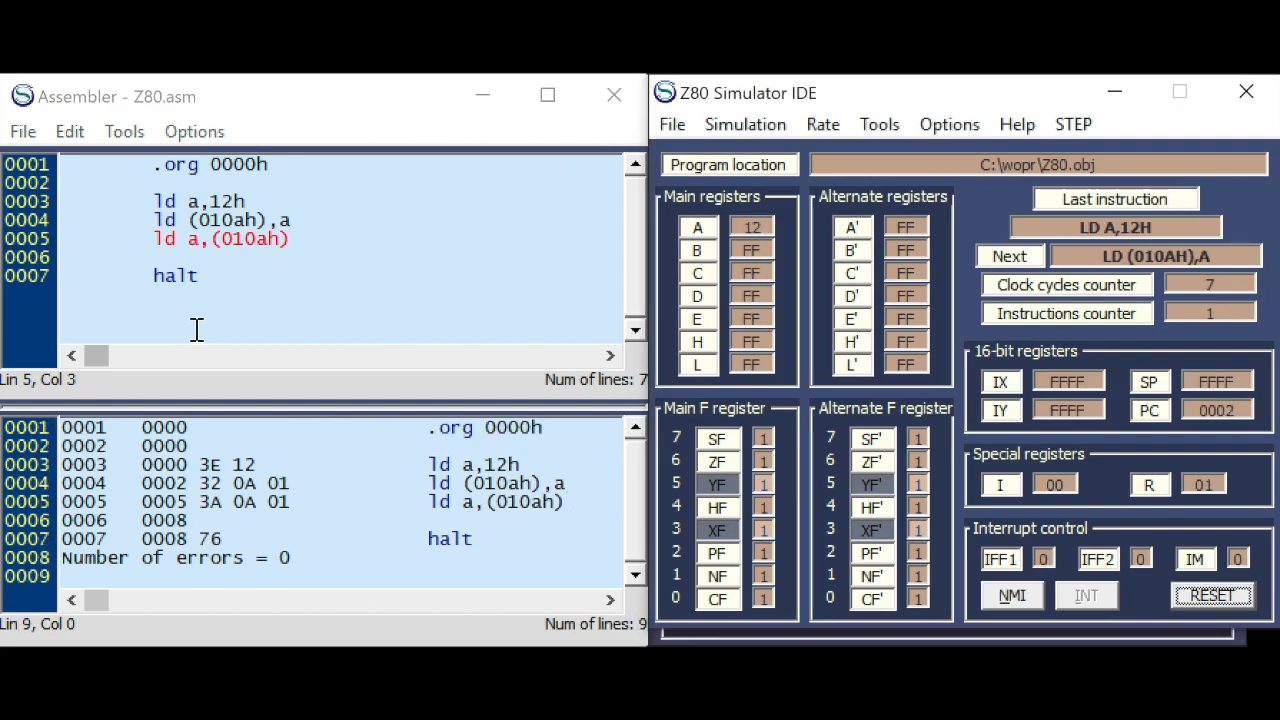
{"action": "left_click", "coordinate": [1008, 256]}
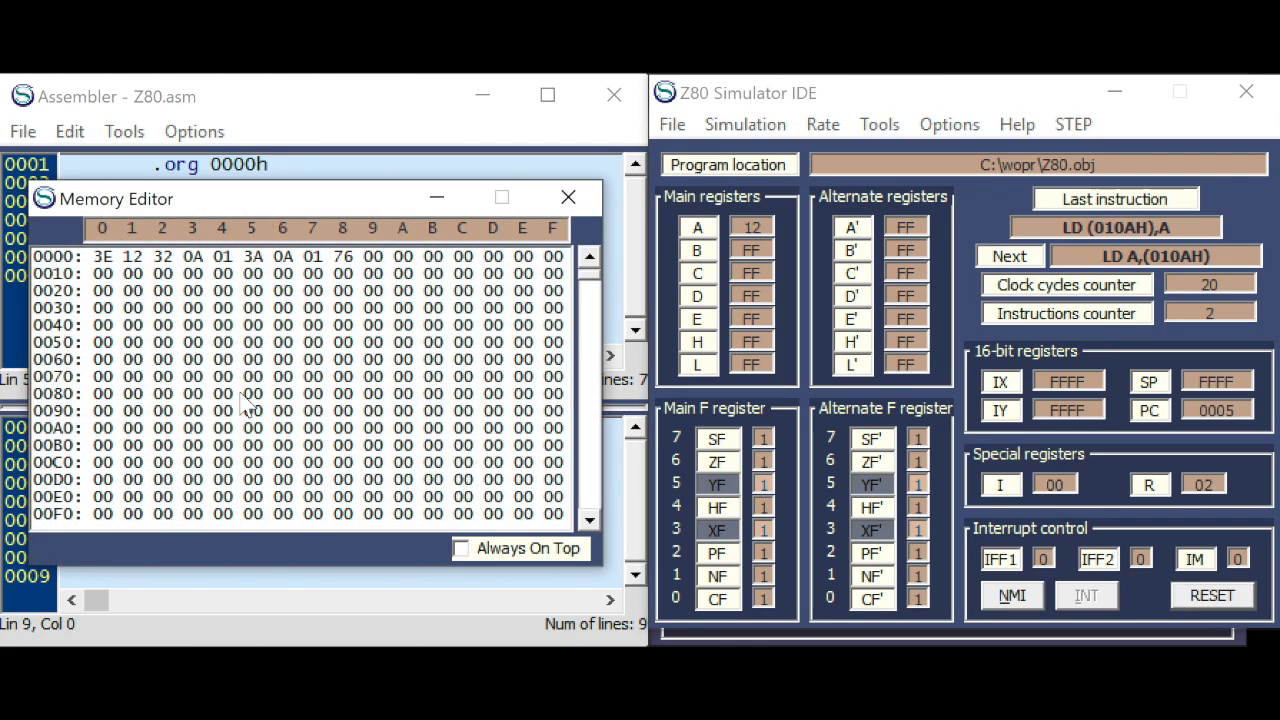
{"action": "scroll", "scroll_direction": "down", "scroll_amount": 3}
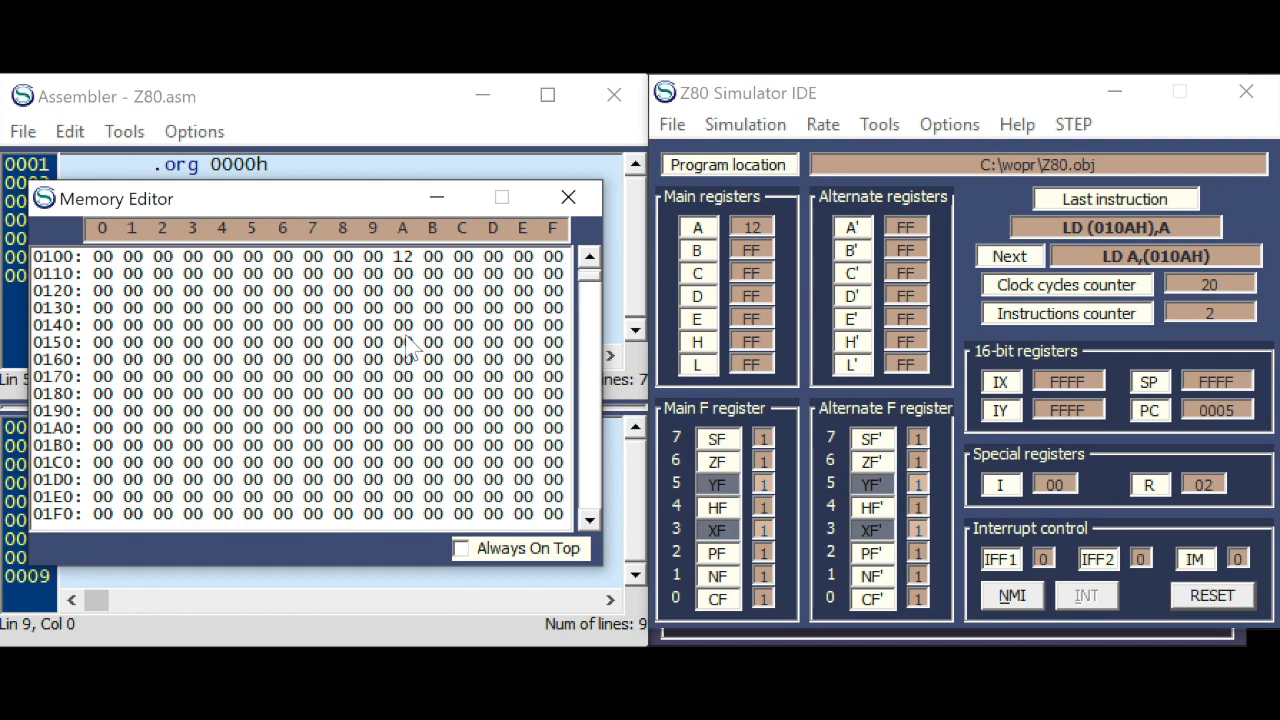
{"action": "left_click", "coordinate": [402, 257]}
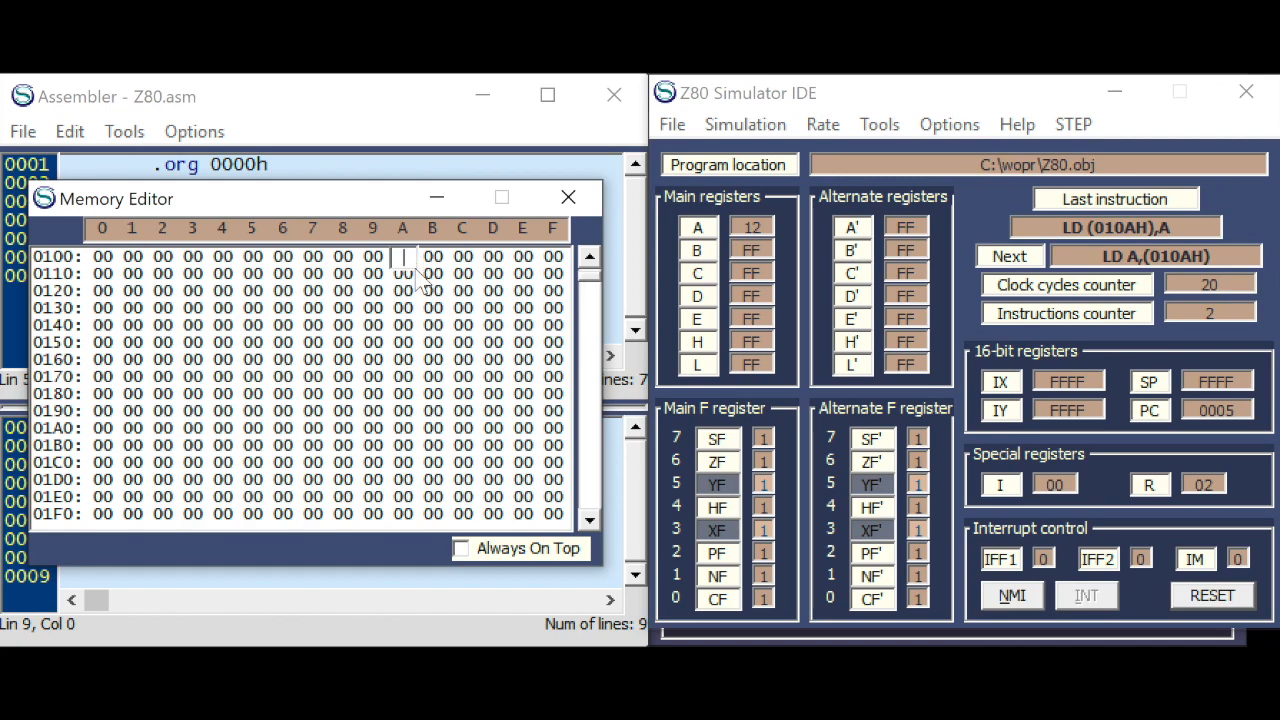
{"action": "type", "text": "AB"}
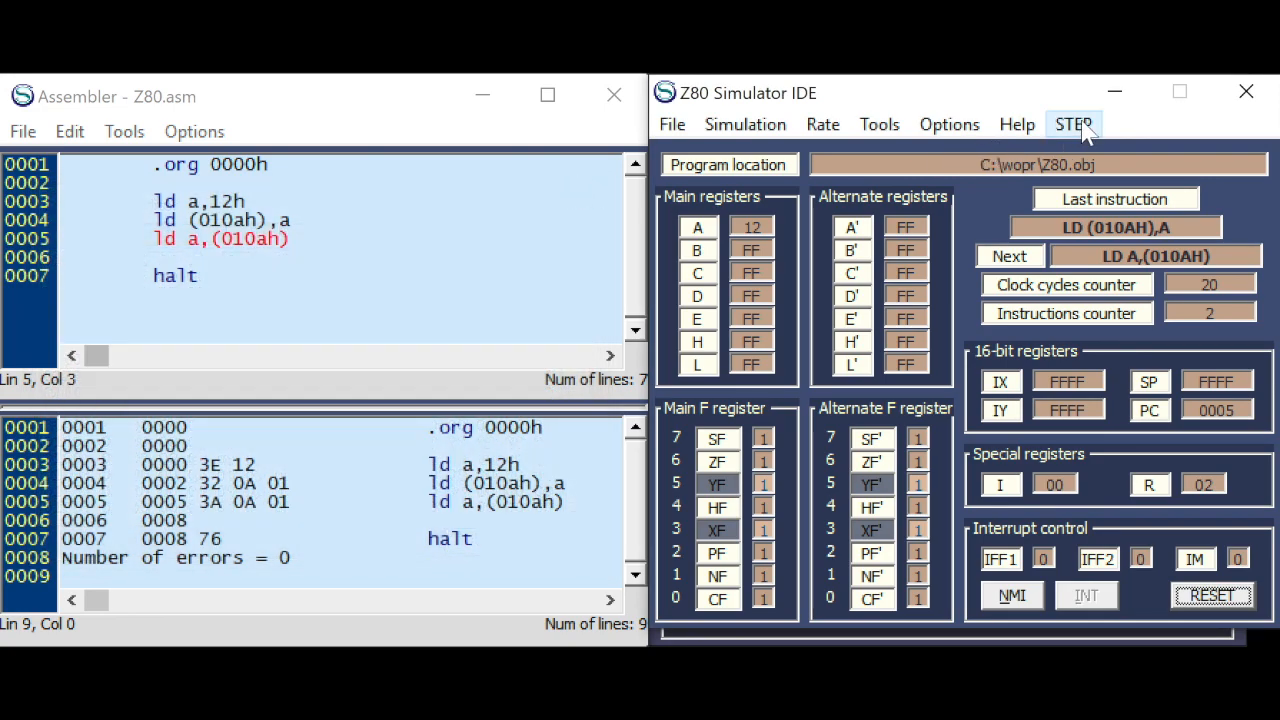
{"action": "left_click", "coordinate": [1072, 124]}
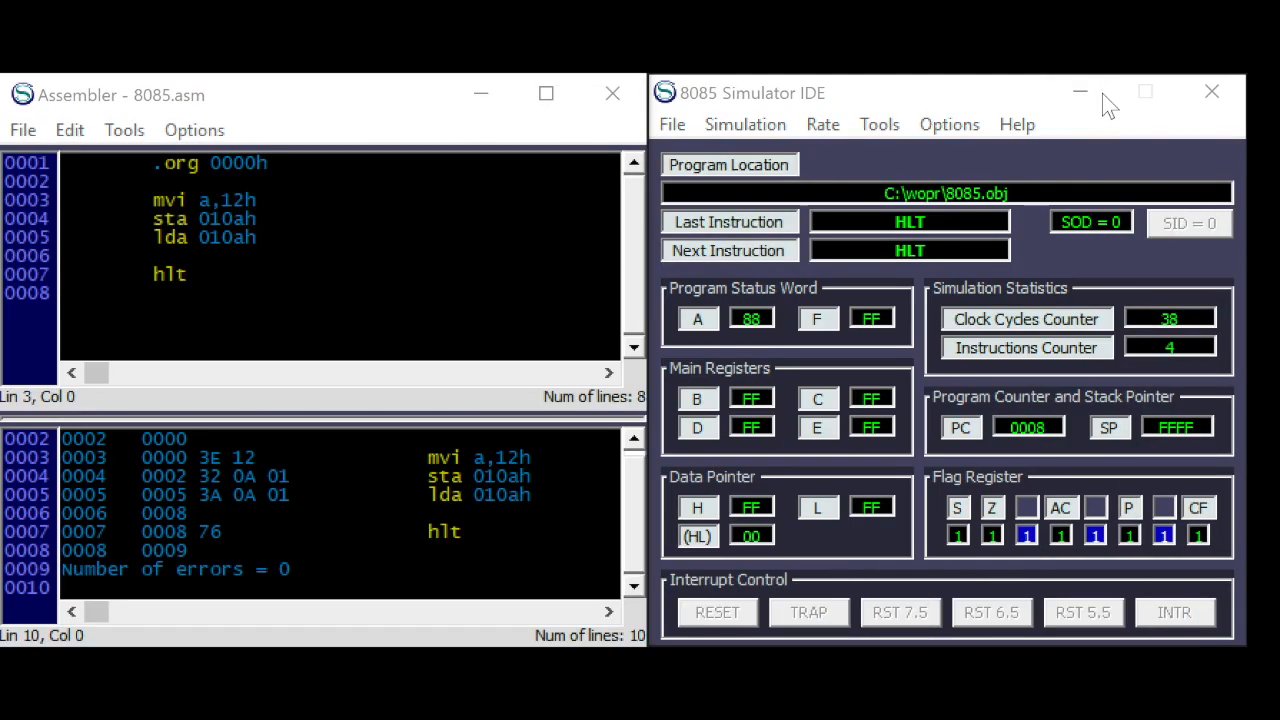
{"action": "mouse_move", "coordinate": [240, 230]}
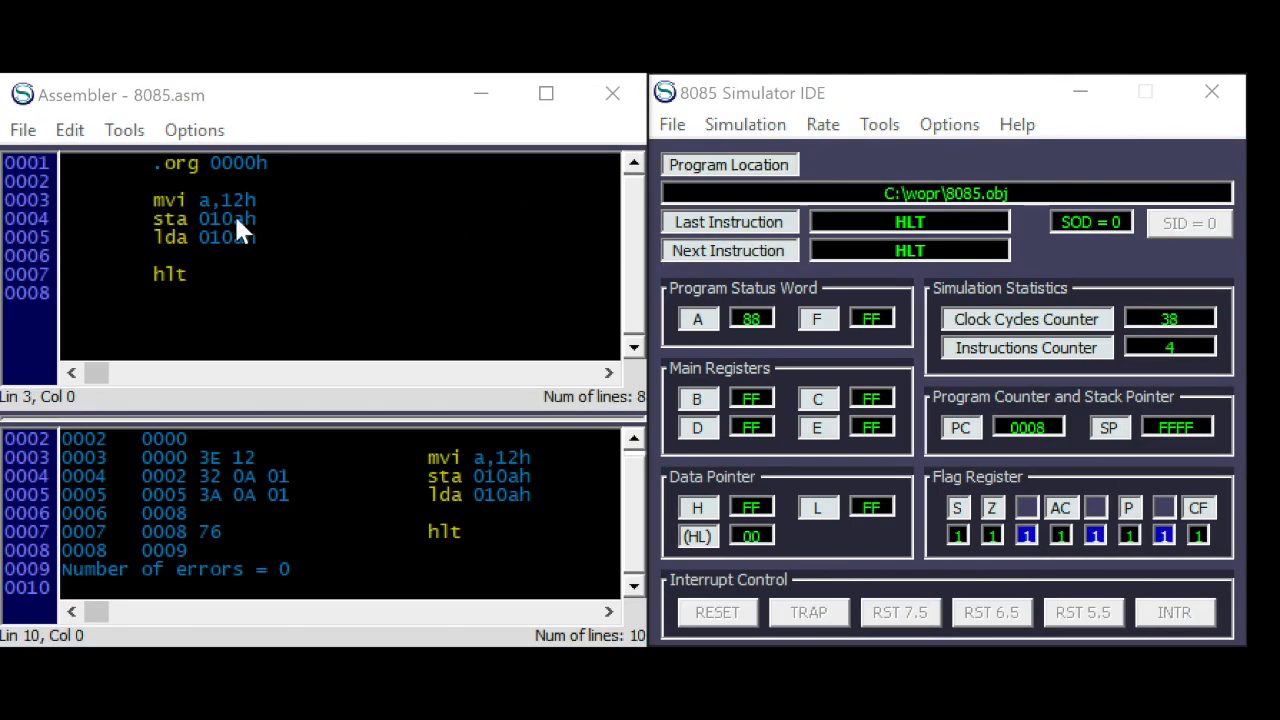
- Delete the mvi/sta/lda lines, type mov a,b and sta 0100h, then reselect them
{"action": "left_click_drag", "start_coordinate": [155, 199], "coordinate": [255, 237]}
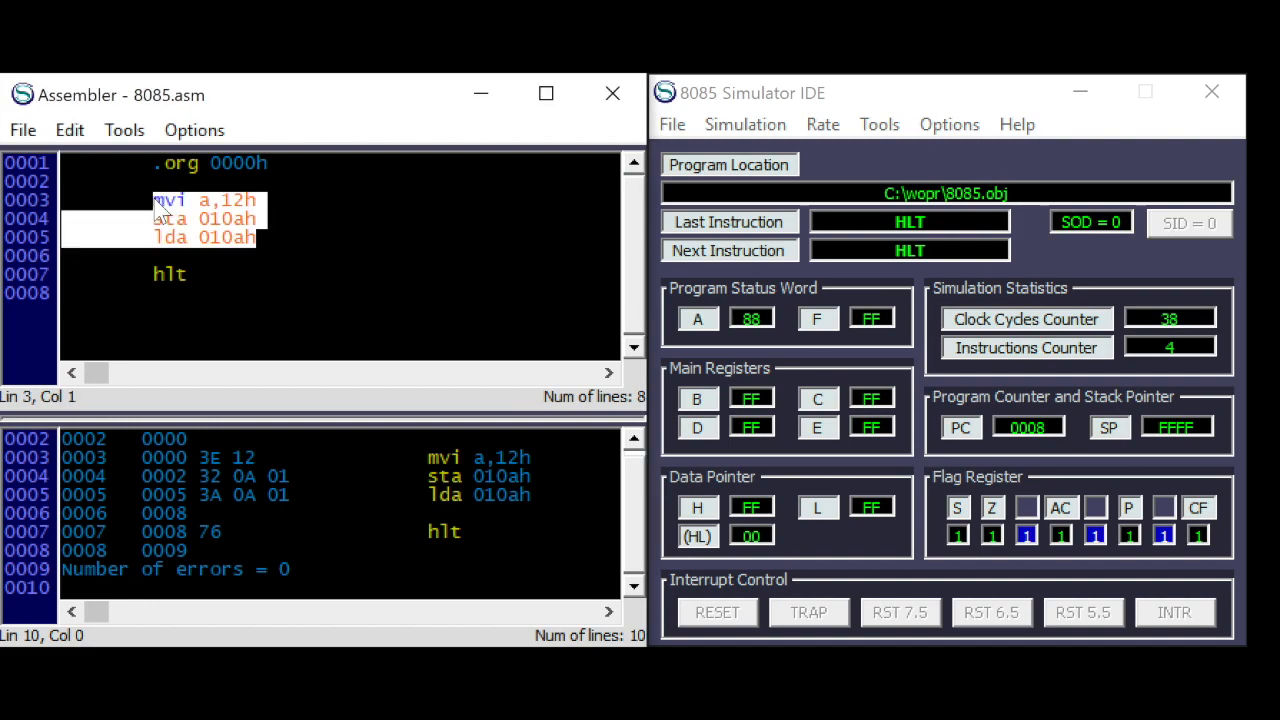
{"action": "key", "text": "Delete"}
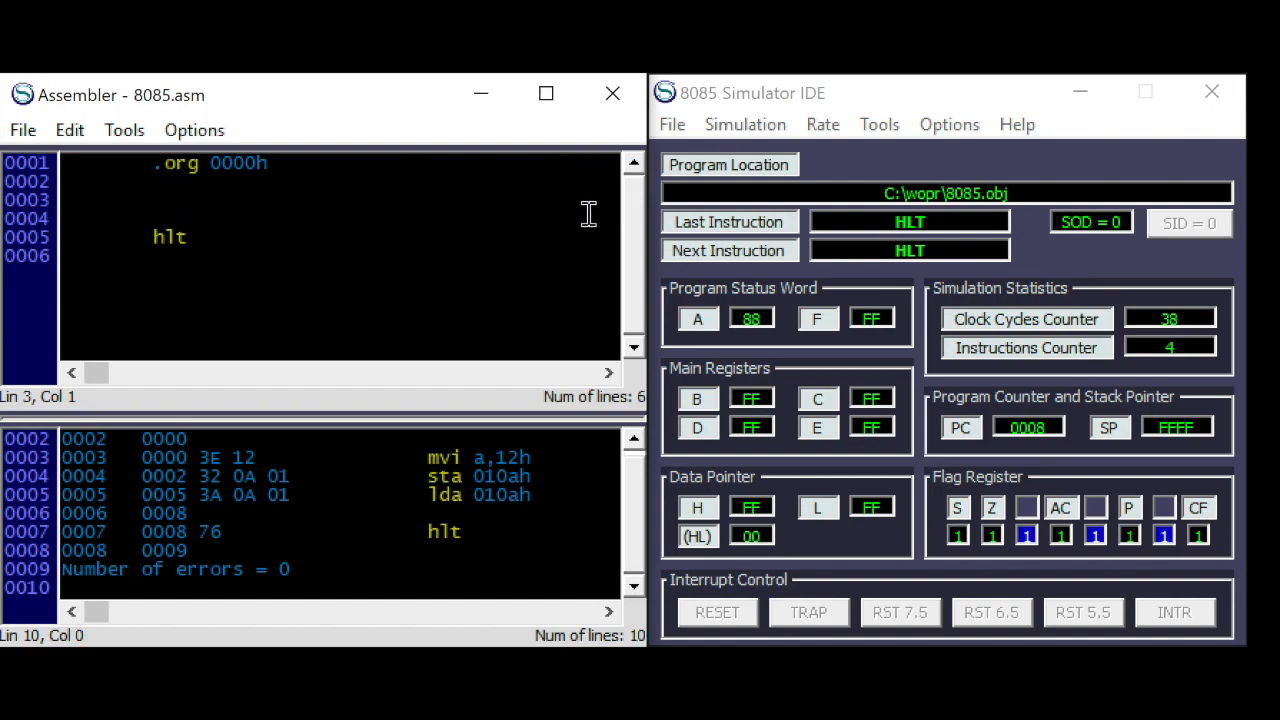
{"action": "type", "text": "mov"}
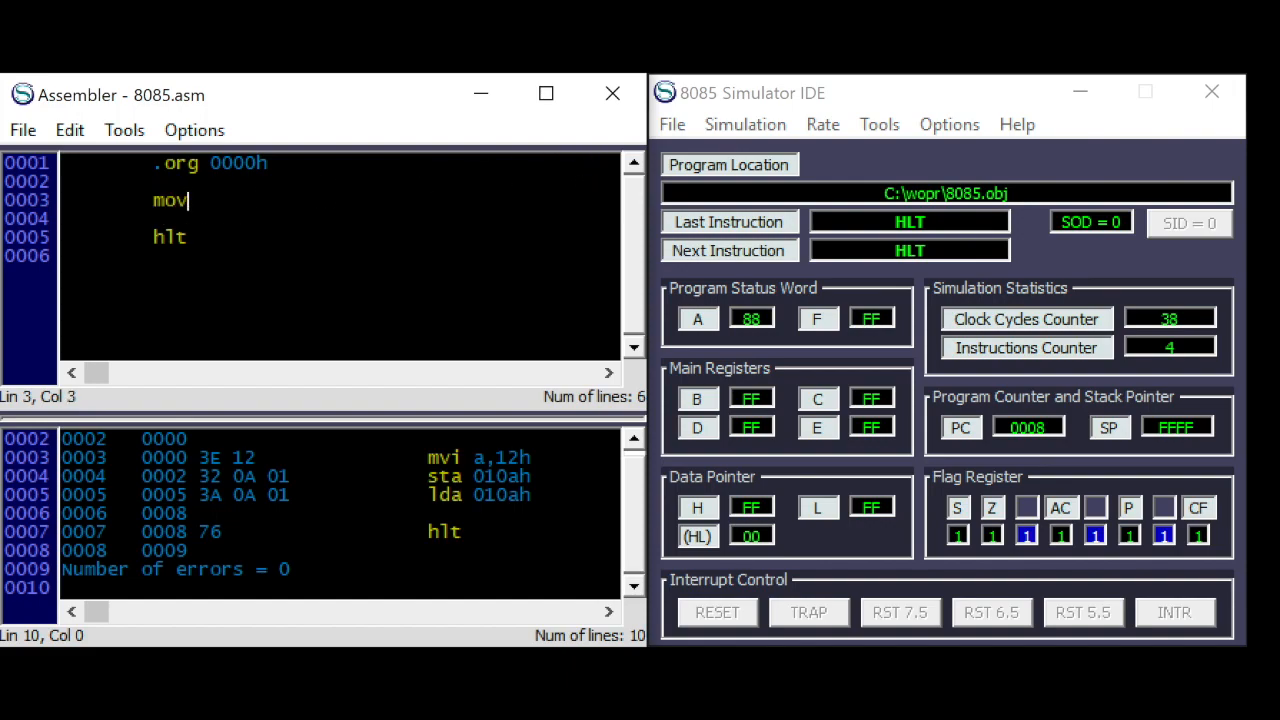
{"action": "type", "text": "b,"}
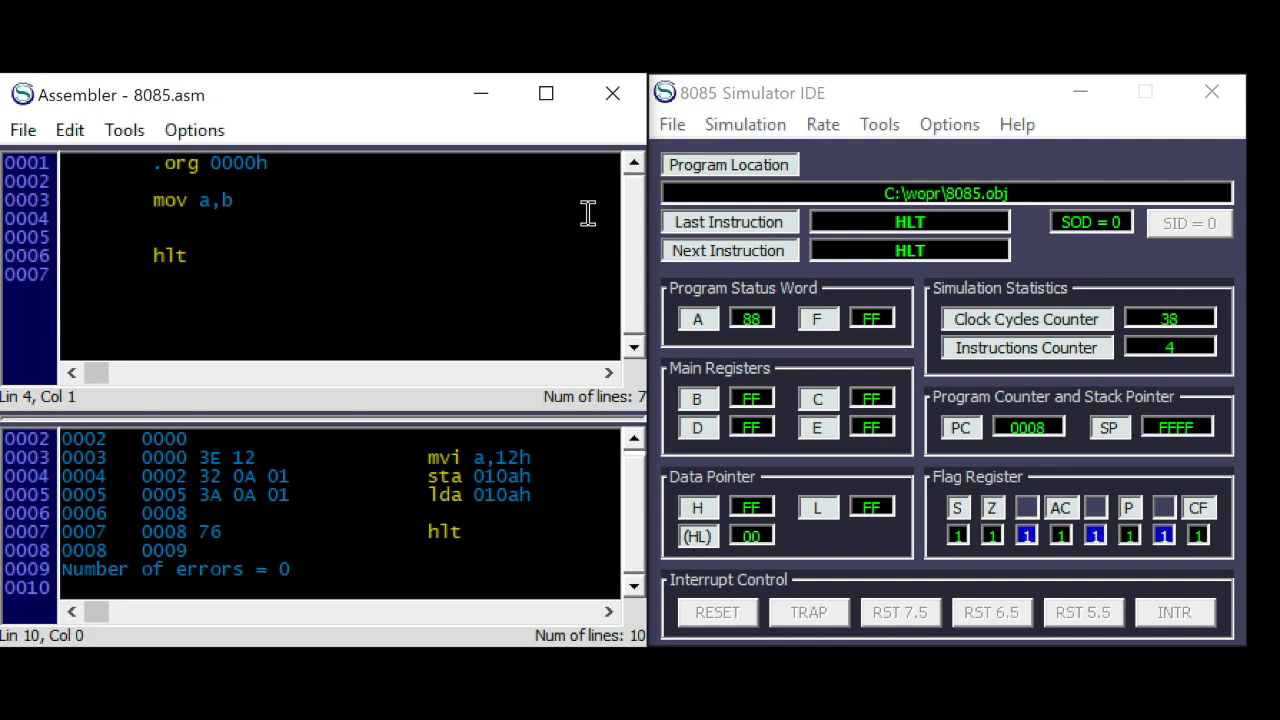
{"action": "type", "text": "sta"}
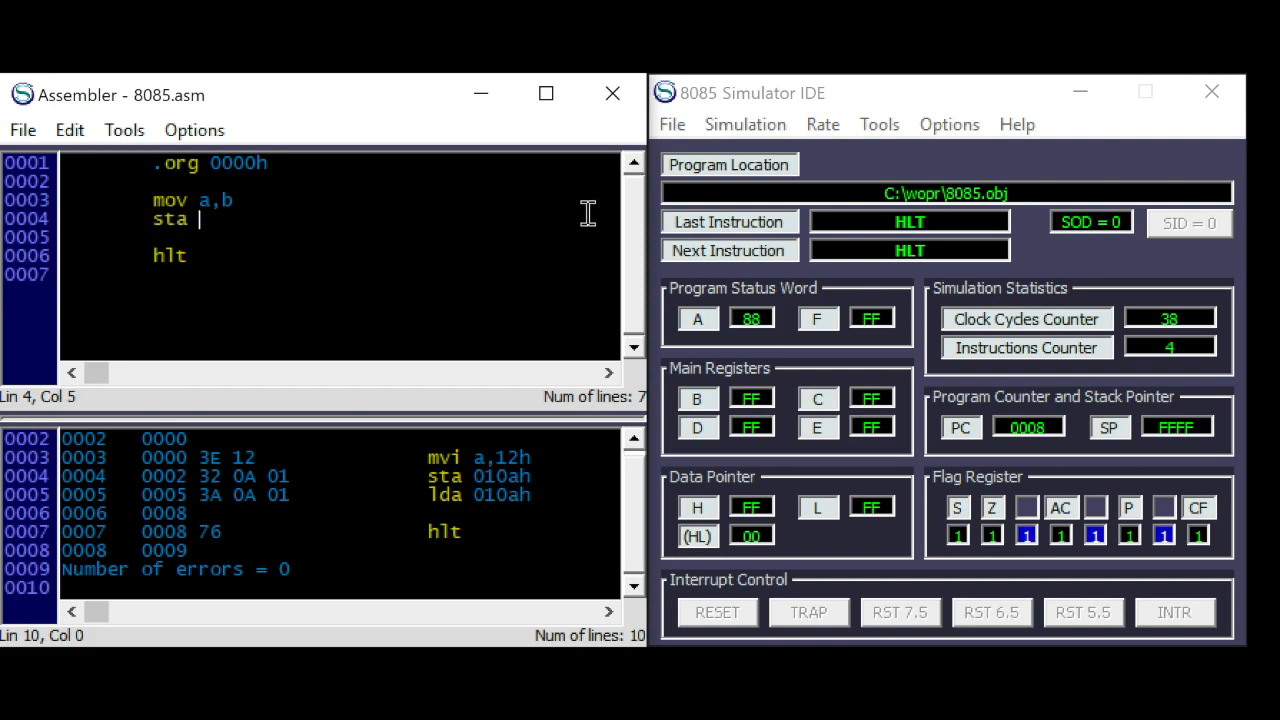
{"action": "type", "text": "0100h"}
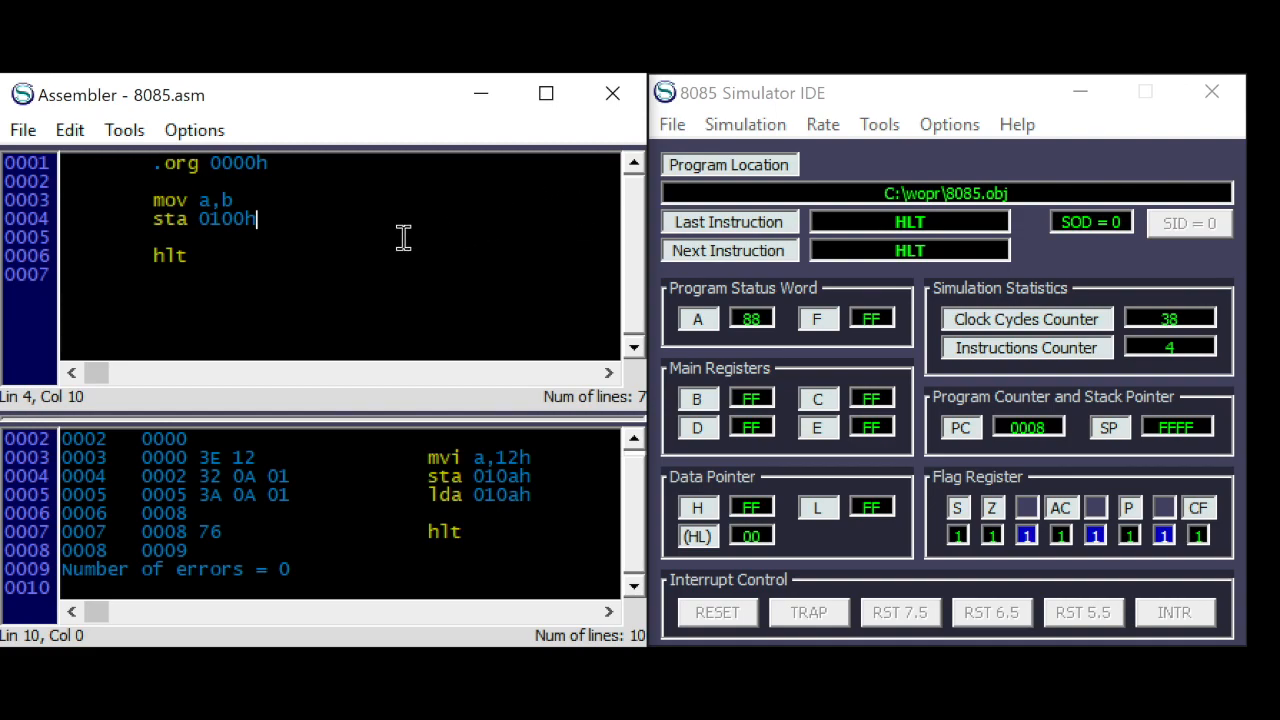
{"action": "mouse_move", "coordinate": [369, 237]}
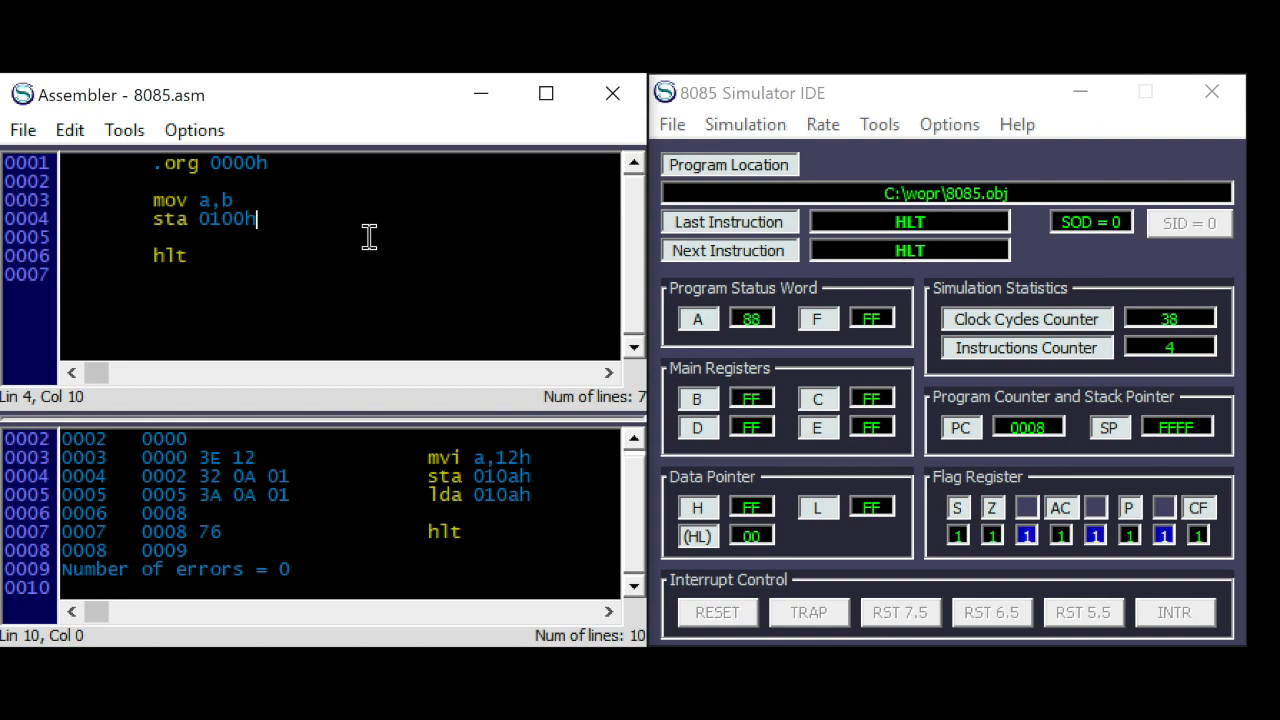
{"action": "mouse_move", "coordinate": [703, 517]}
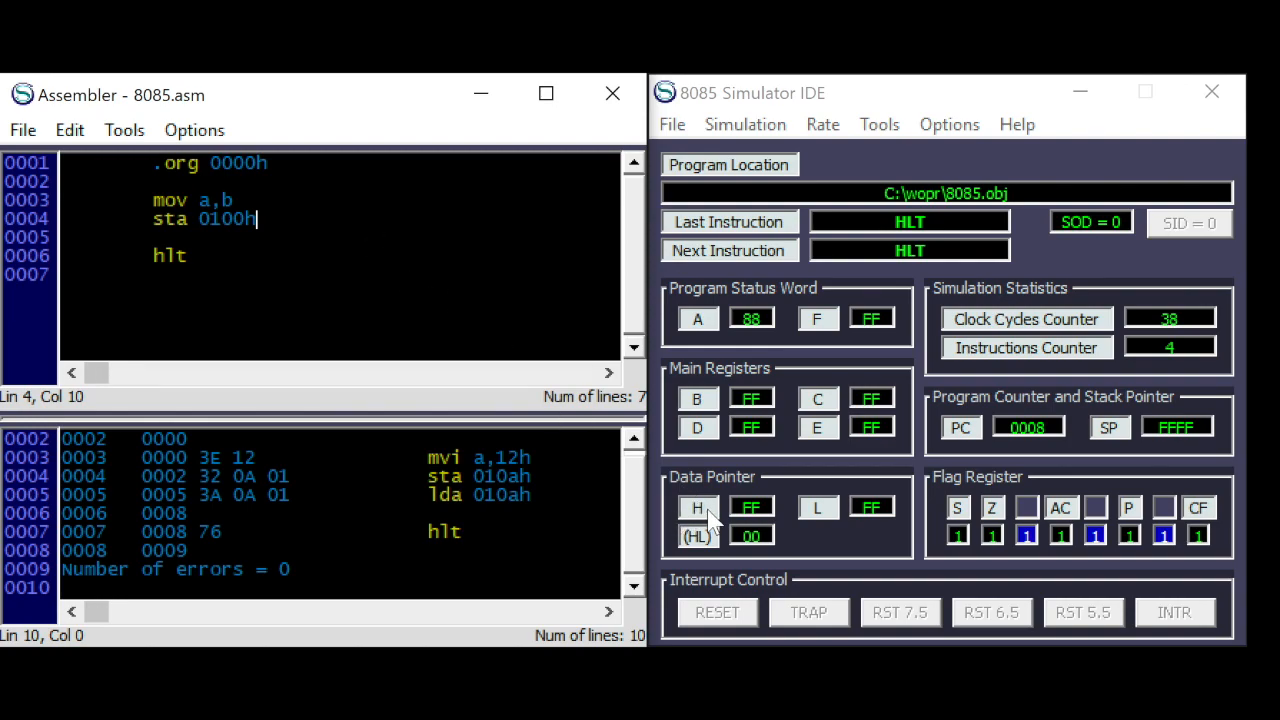
{"action": "mouse_move", "coordinate": [695, 505]}
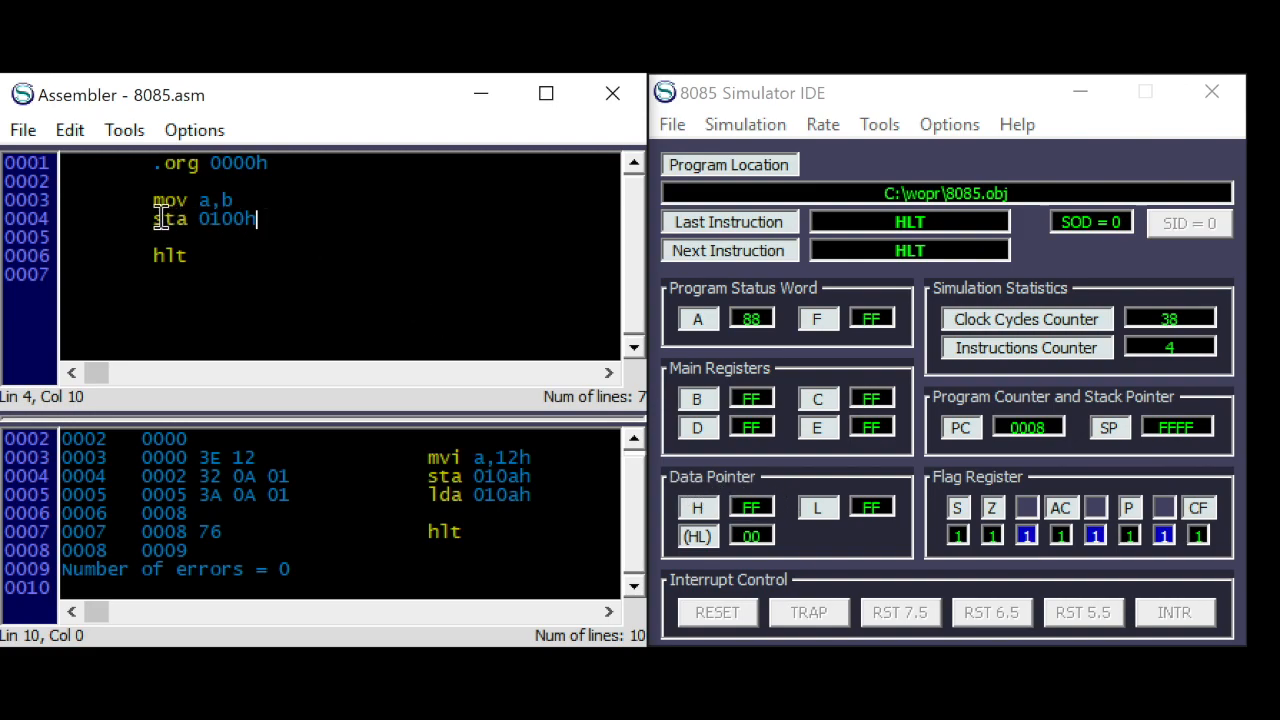
{"action": "left_click_drag", "start_coordinate": [152, 199], "coordinate": [280, 219]}
{"action": "type", "text": "lxi"}
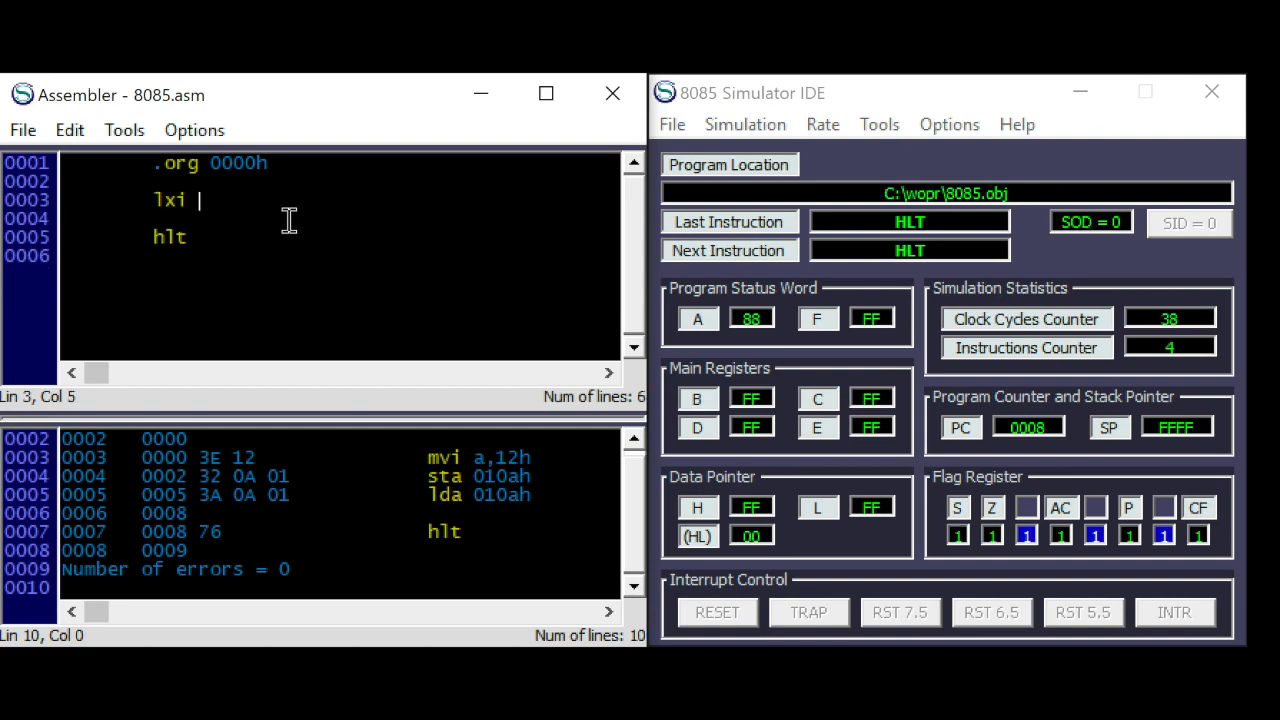
- Complete lxi h,0100h and enter mvi b,56h
{"action": "type", "text": "h"}
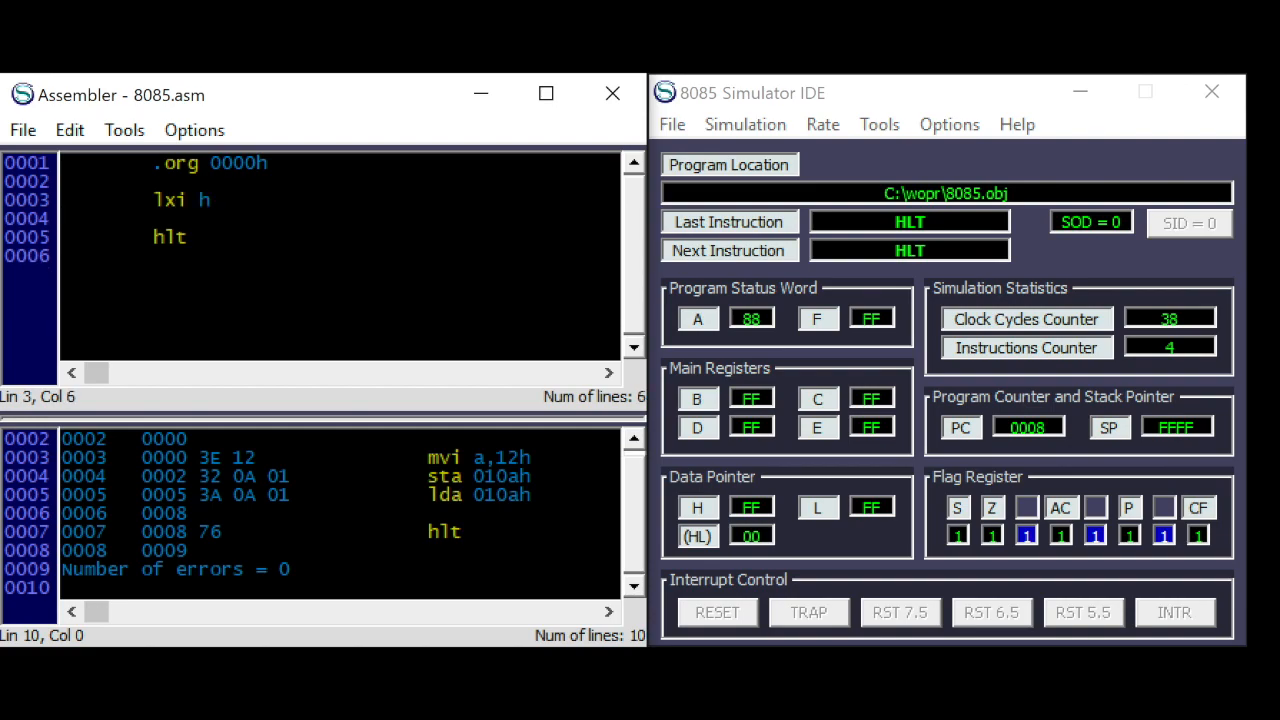
{"action": "type", "text": ",0100"}
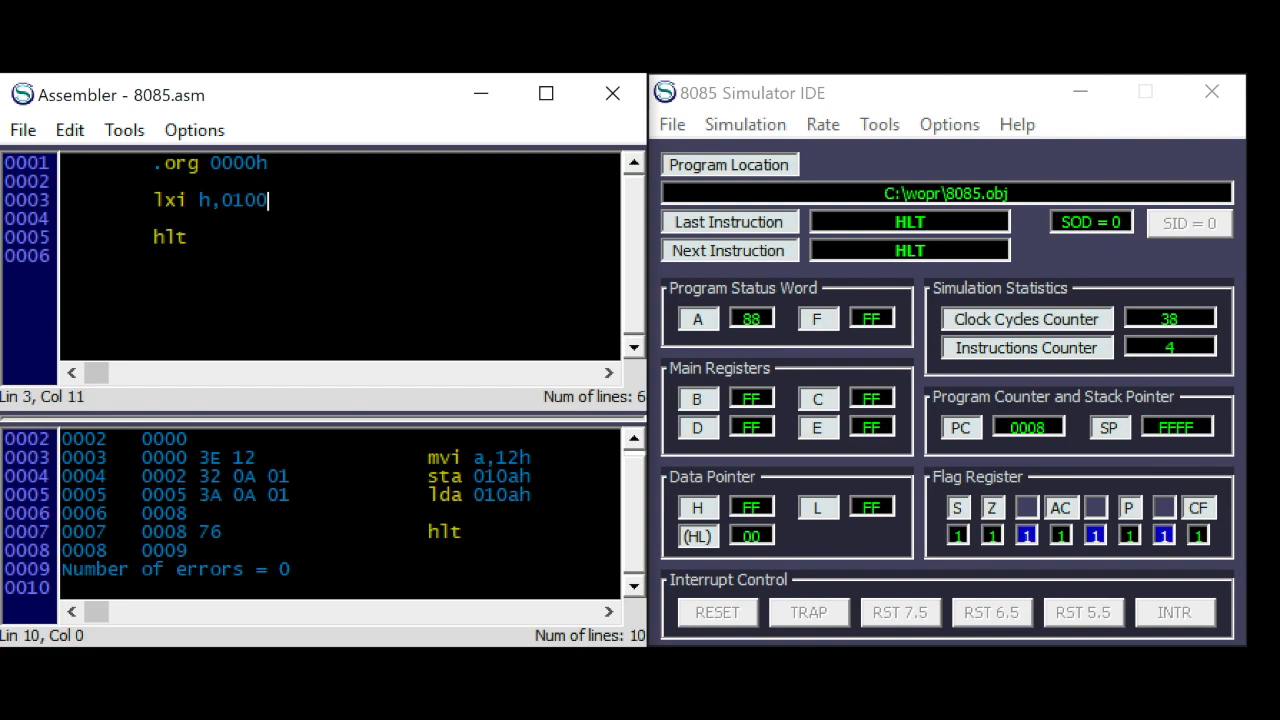
{"action": "type", "text": "h"}
{"action": "left_click", "coordinate": [340, 218]}
{"action": "type", "text": "mvi b,"}
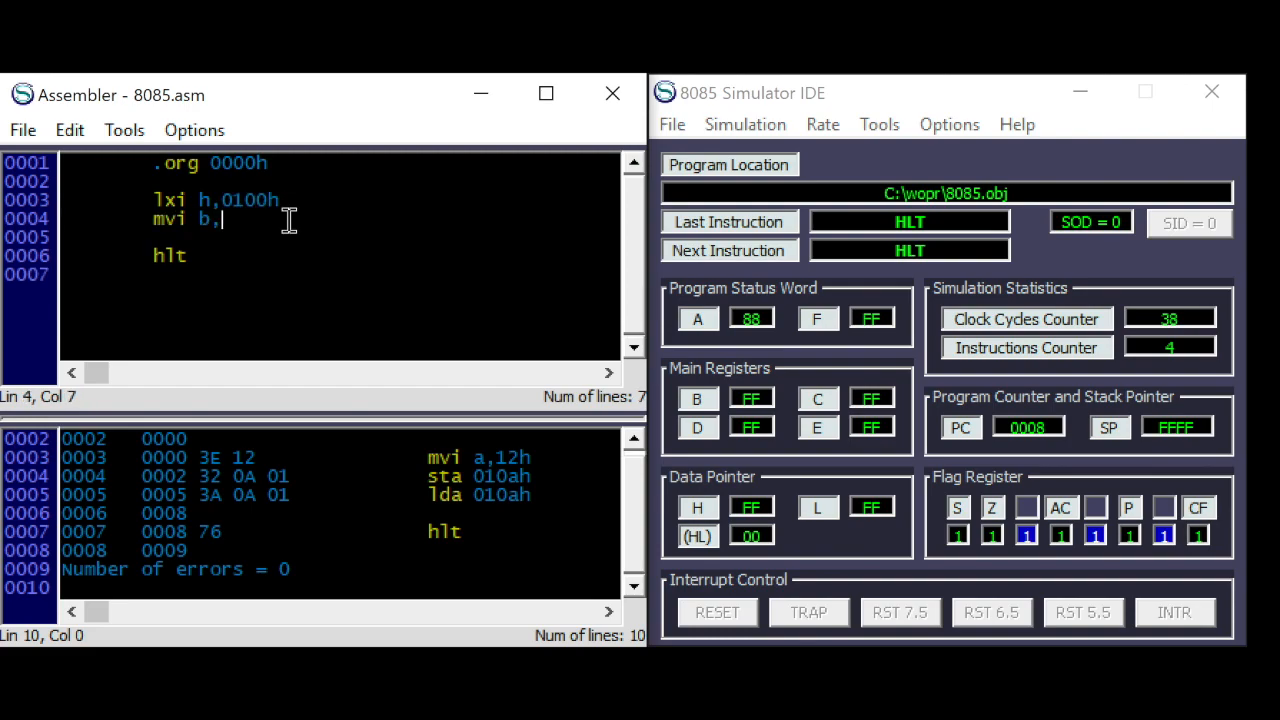
{"action": "type", "text": "56h"}
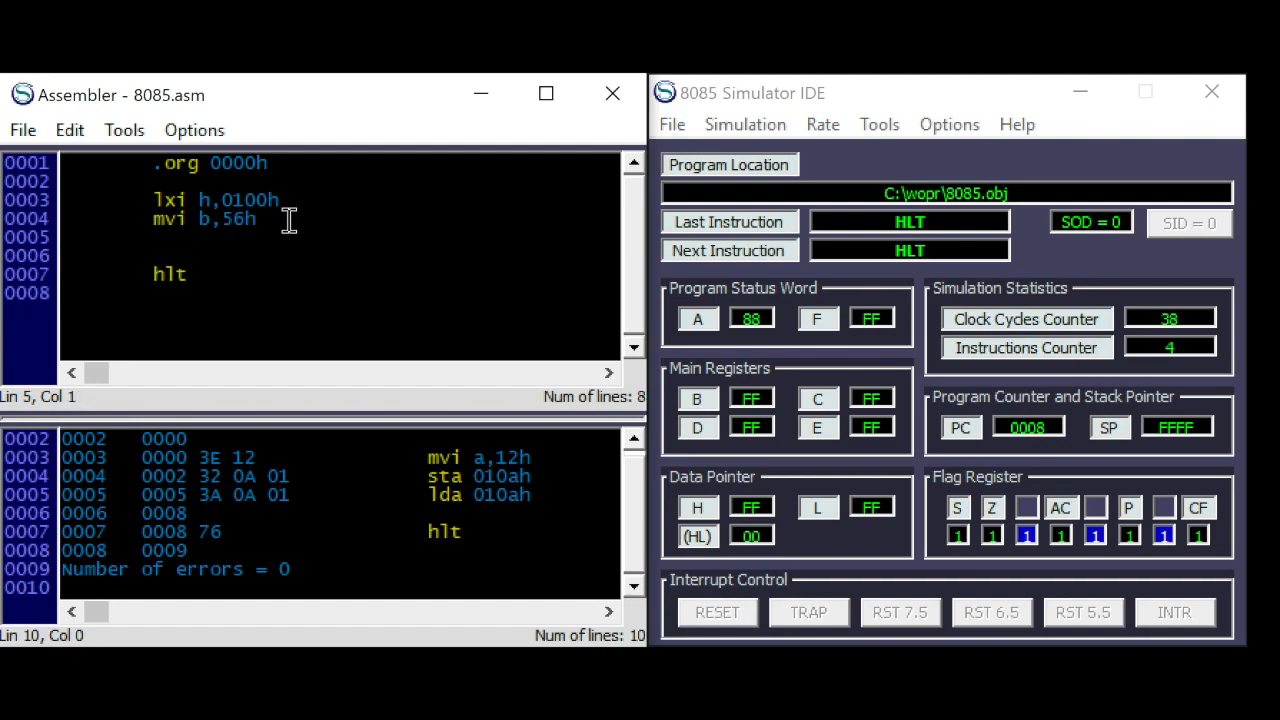
- Add mov m,b, correcting the mistyped register a, followed by mov c,m
{"action": "type", "text": "mov m,"}
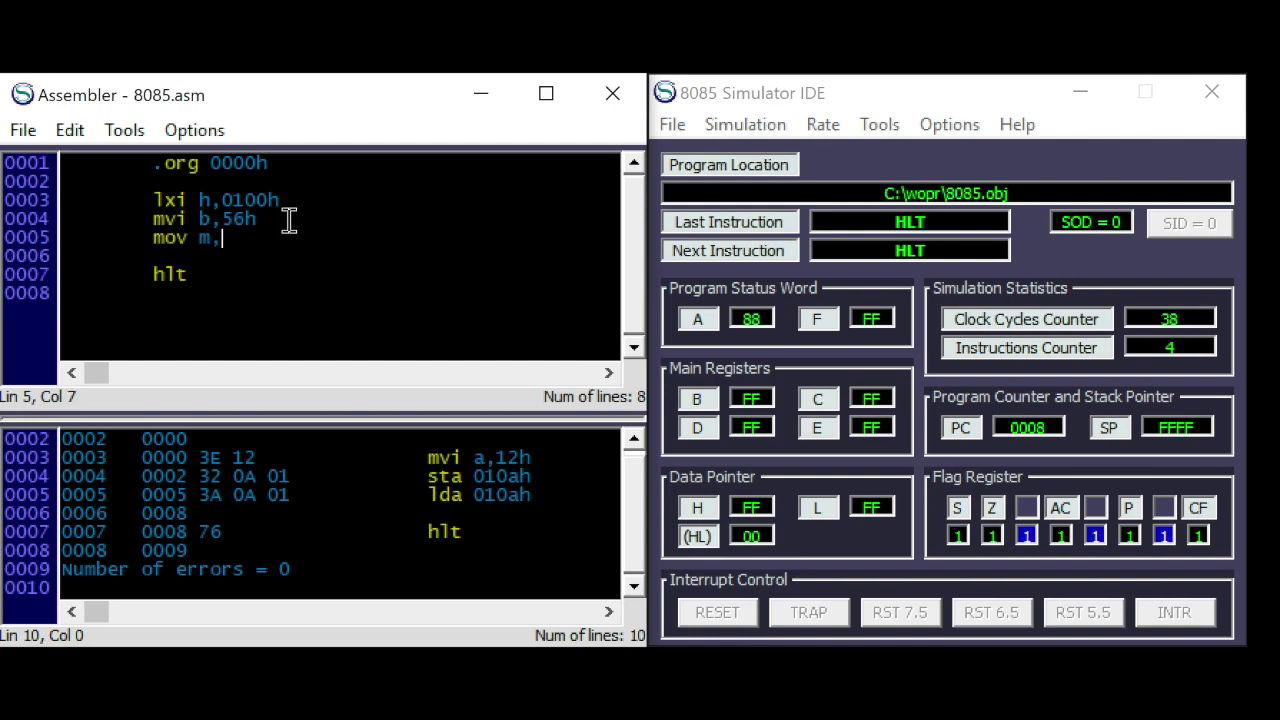
{"action": "type", "text": "a"}
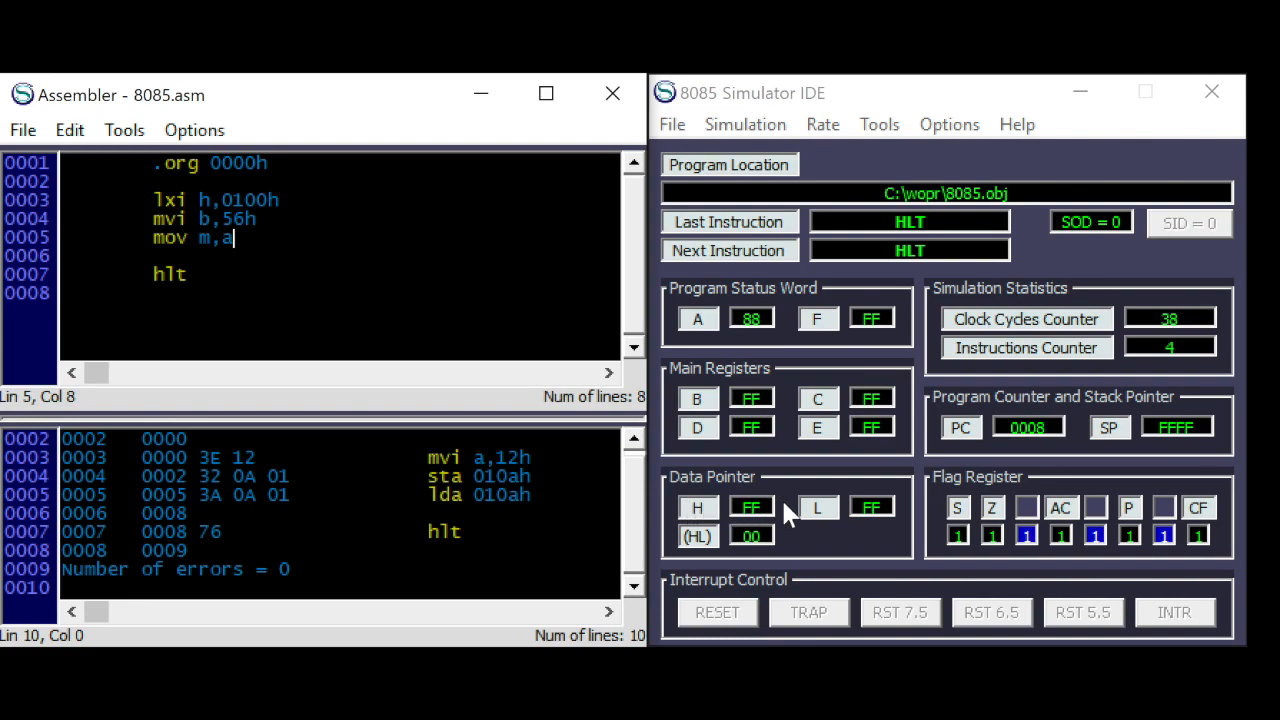
{"action": "mouse_move", "coordinate": [276, 231]}
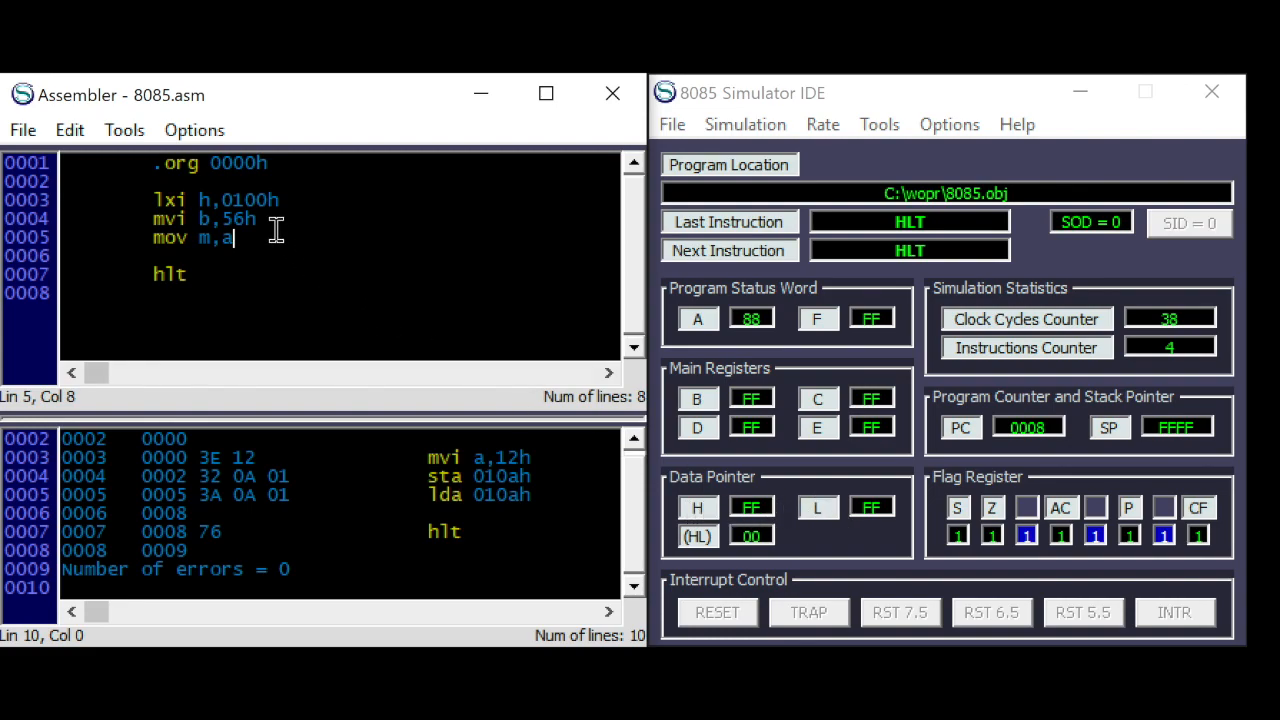
{"action": "type", "text": "b"}
{"action": "key", "text": "Enter"}
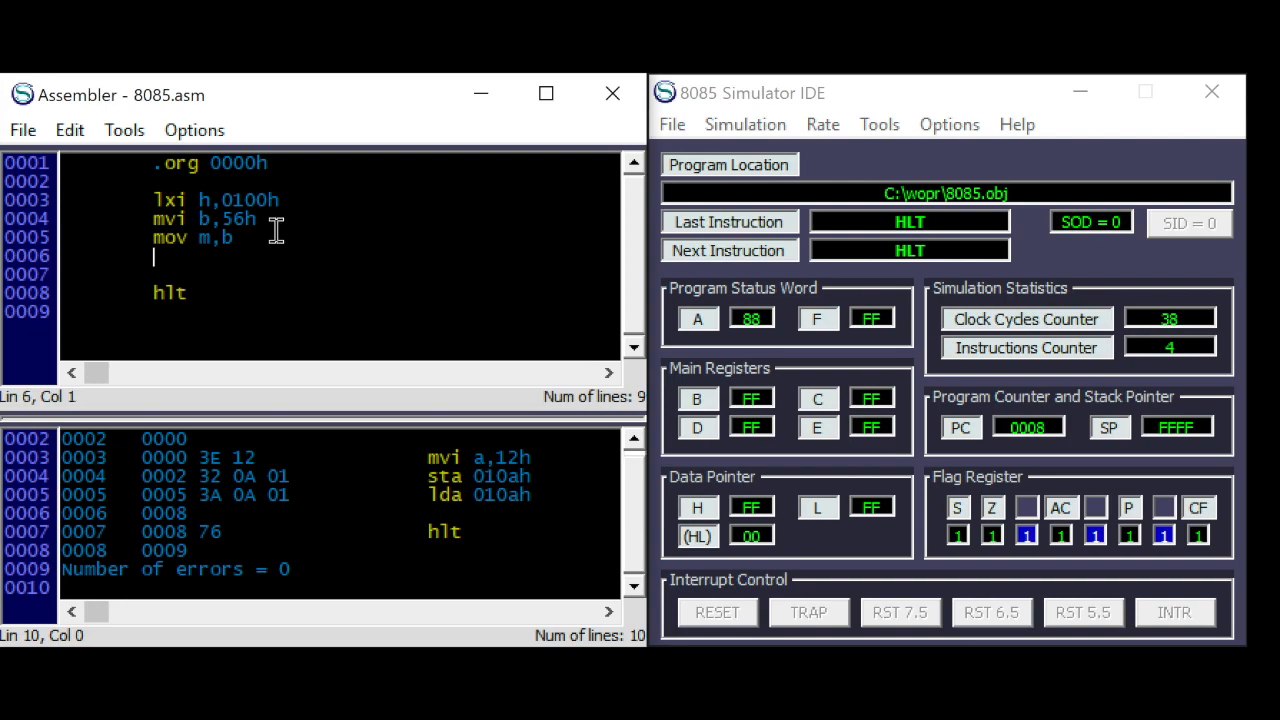
{"action": "type", "text": "mov"}
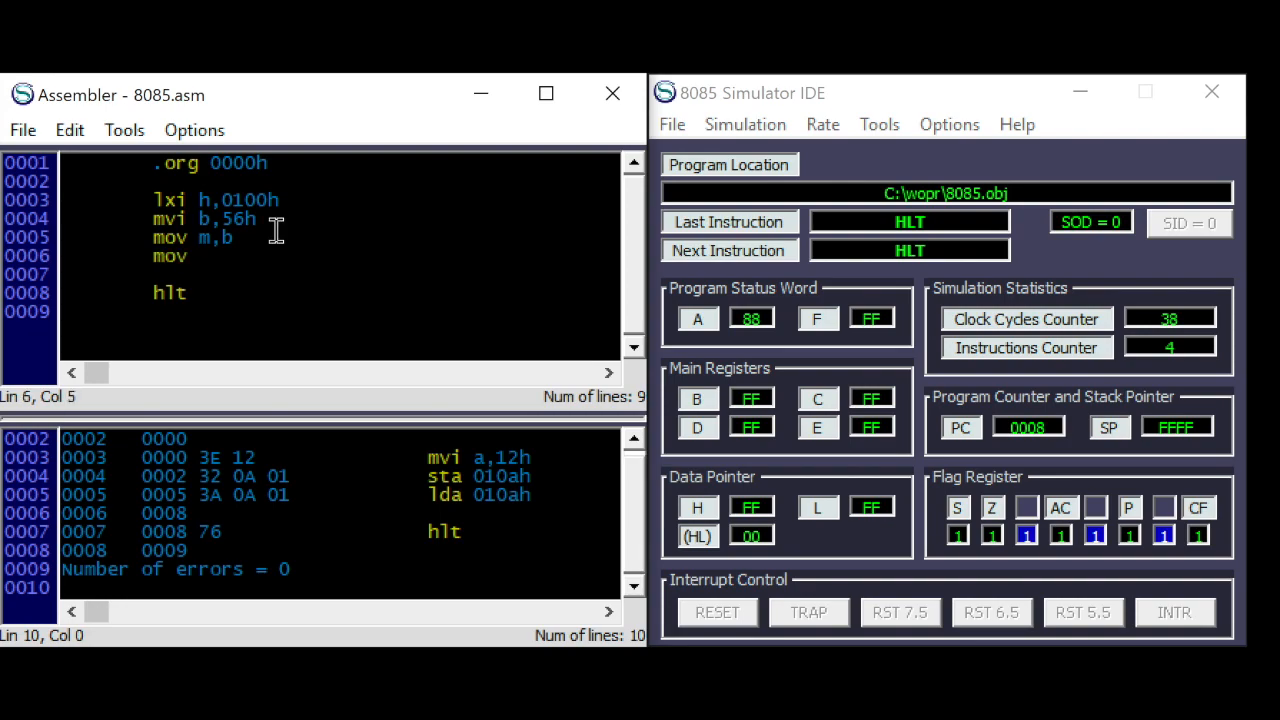
{"action": "type", "text": "c,m"}
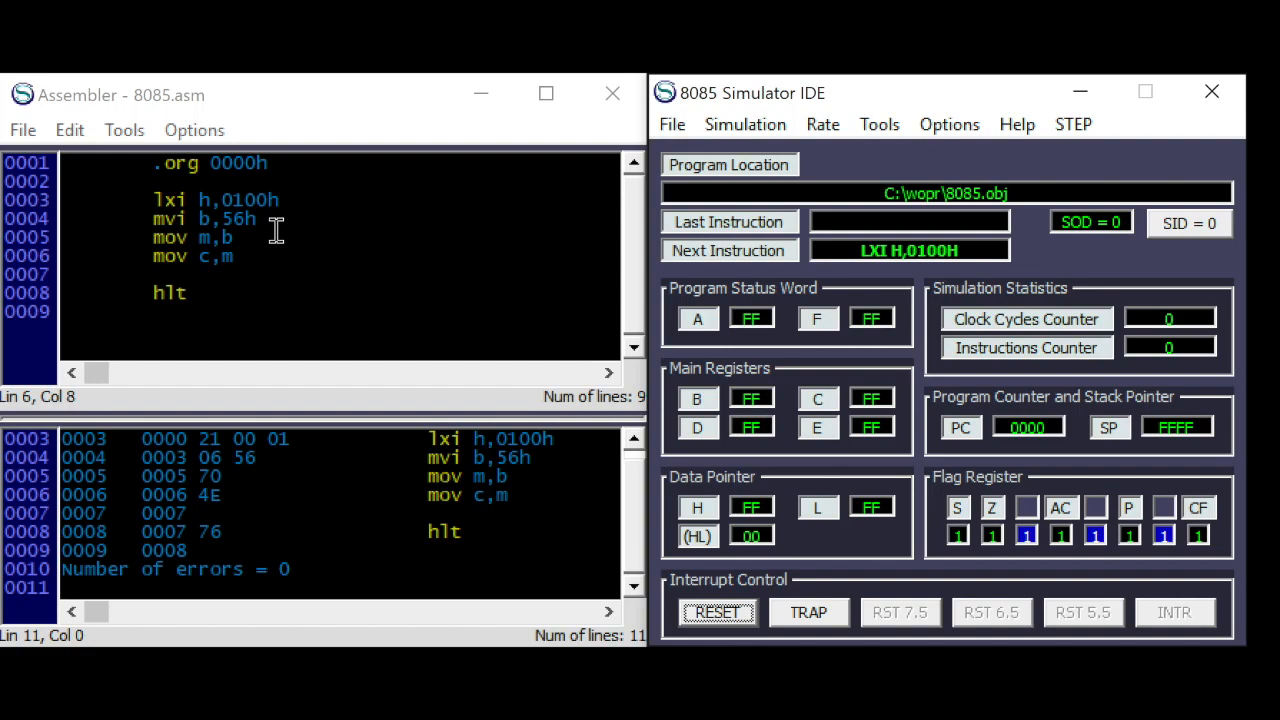
- Step the program, check 0100h in the Memory Editor, then step MOV C,M and HLT
{"action": "left_click", "coordinate": [1072, 124]}
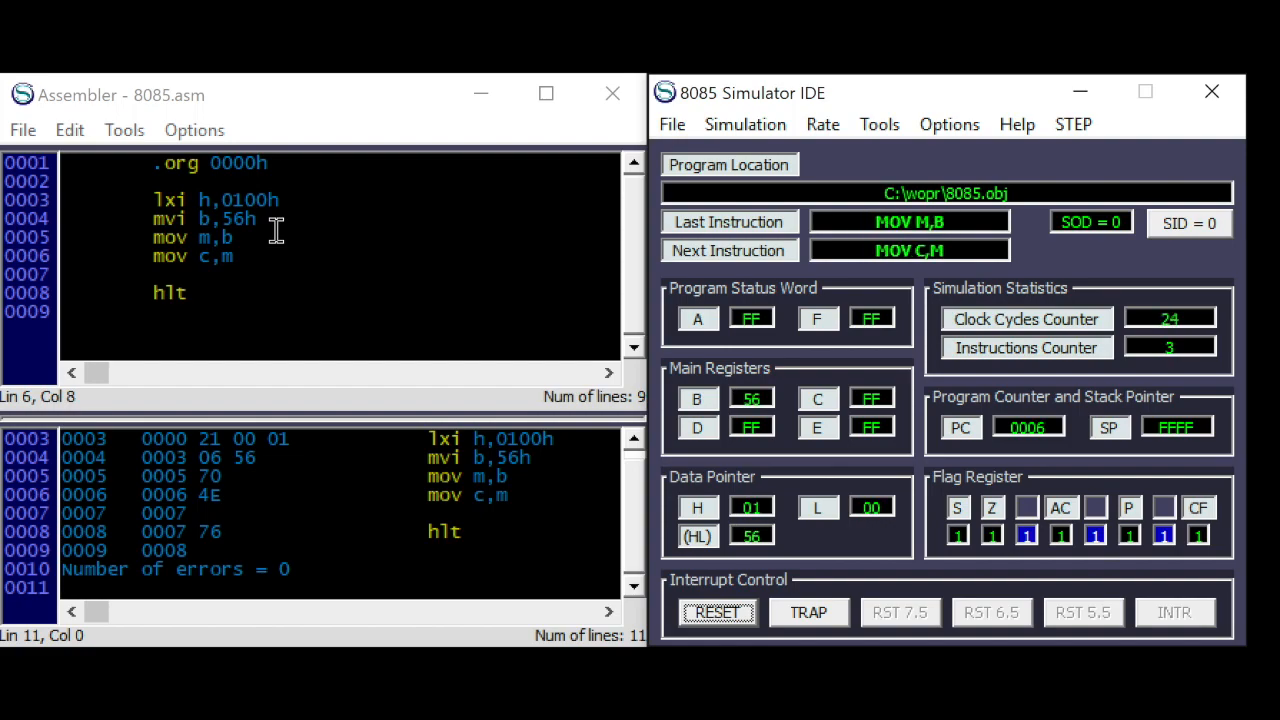
{"action": "mouse_move", "coordinate": [900, 231]}
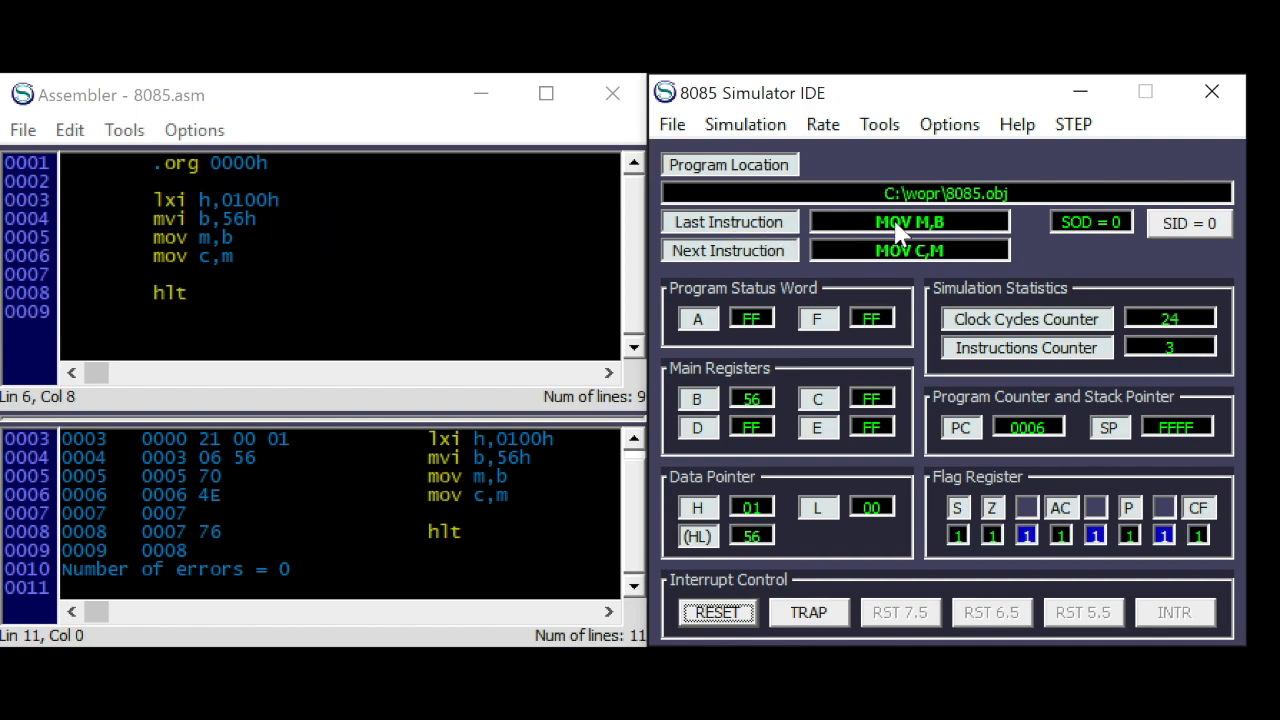
{"action": "mouse_move", "coordinate": [930, 233]}
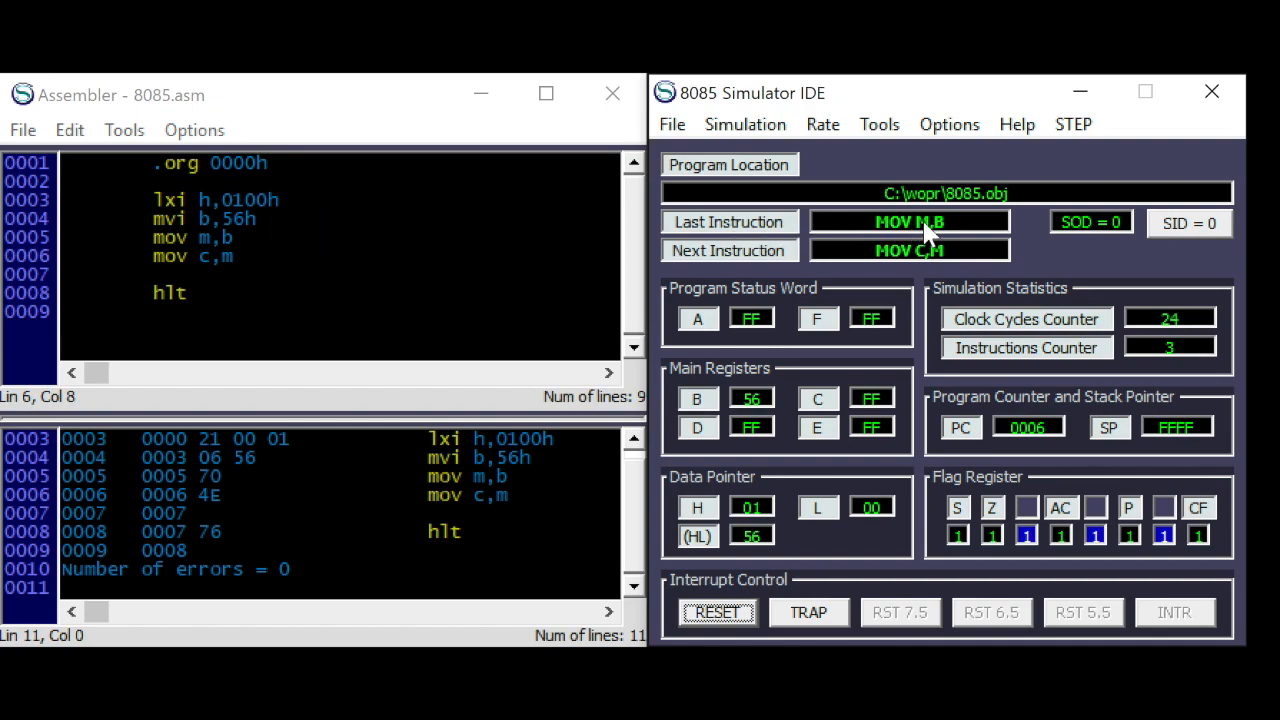
{"action": "left_click", "coordinate": [879, 124]}
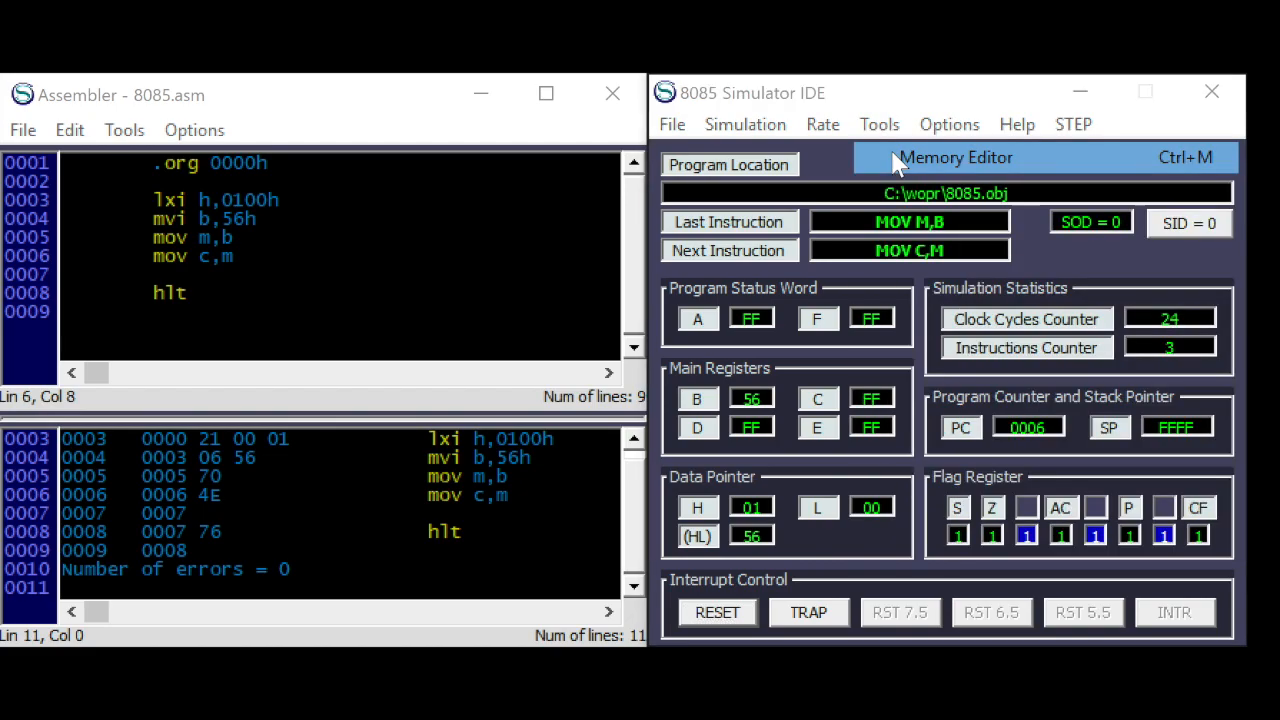
{"action": "left_click", "coordinate": [955, 157]}
{"action": "type", "text": "66"}
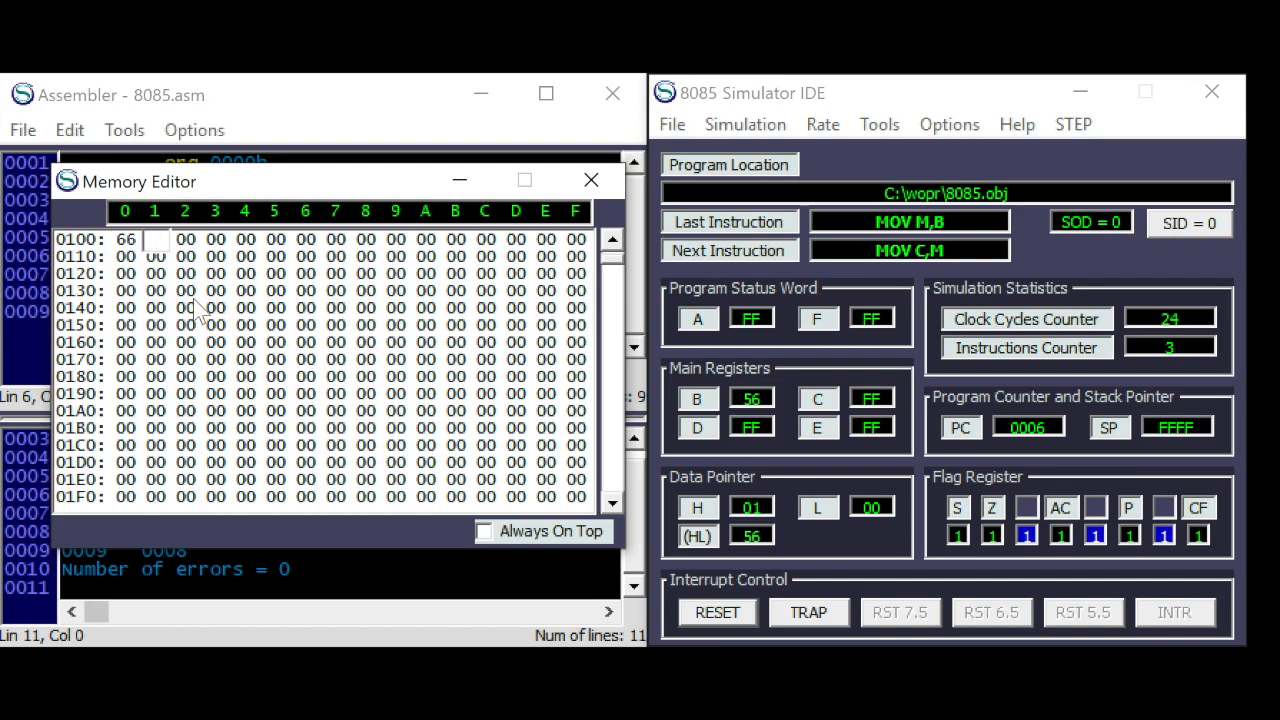
{"action": "left_click", "coordinate": [590, 179]}
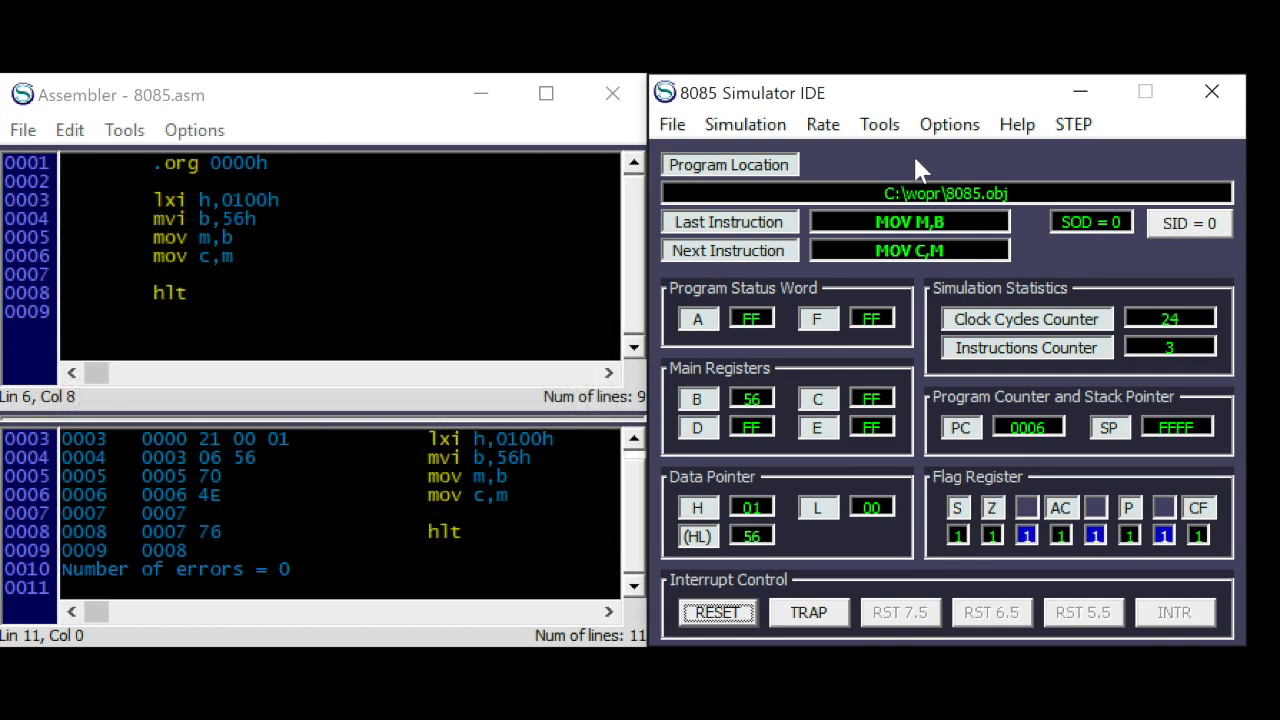
{"action": "mouse_move", "coordinate": [1075, 138]}
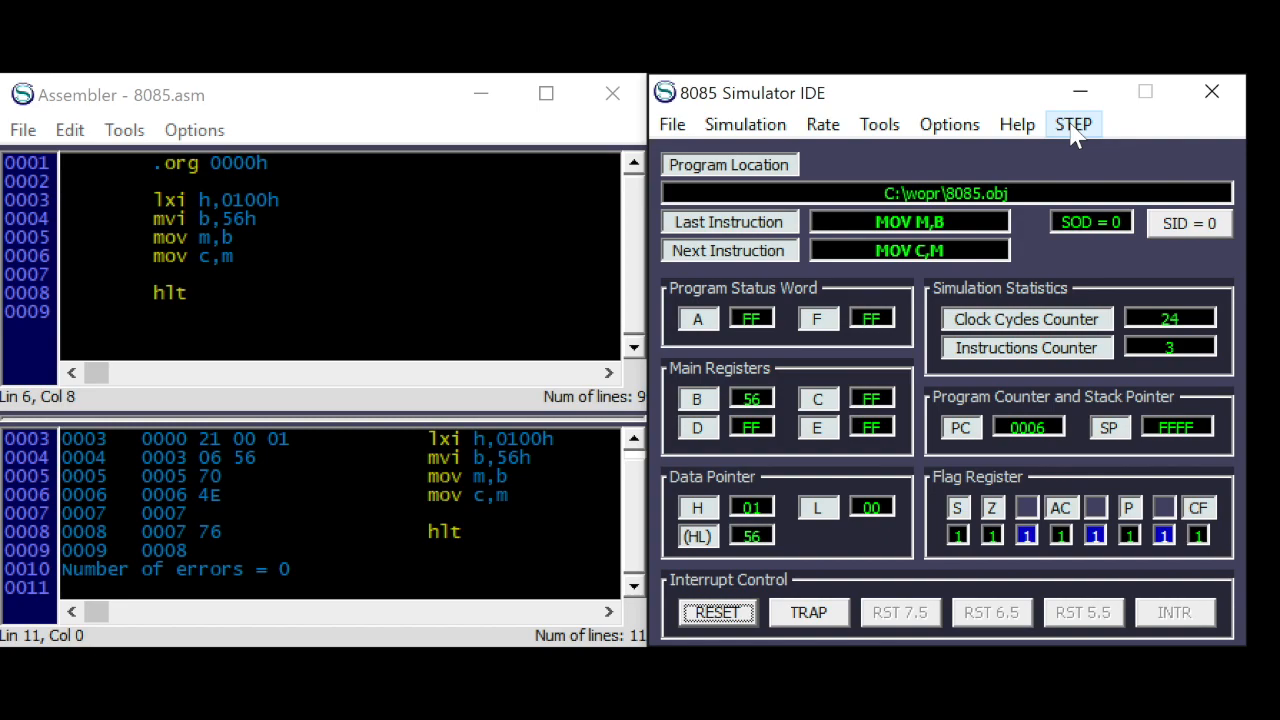
{"action": "left_click", "coordinate": [1072, 124]}
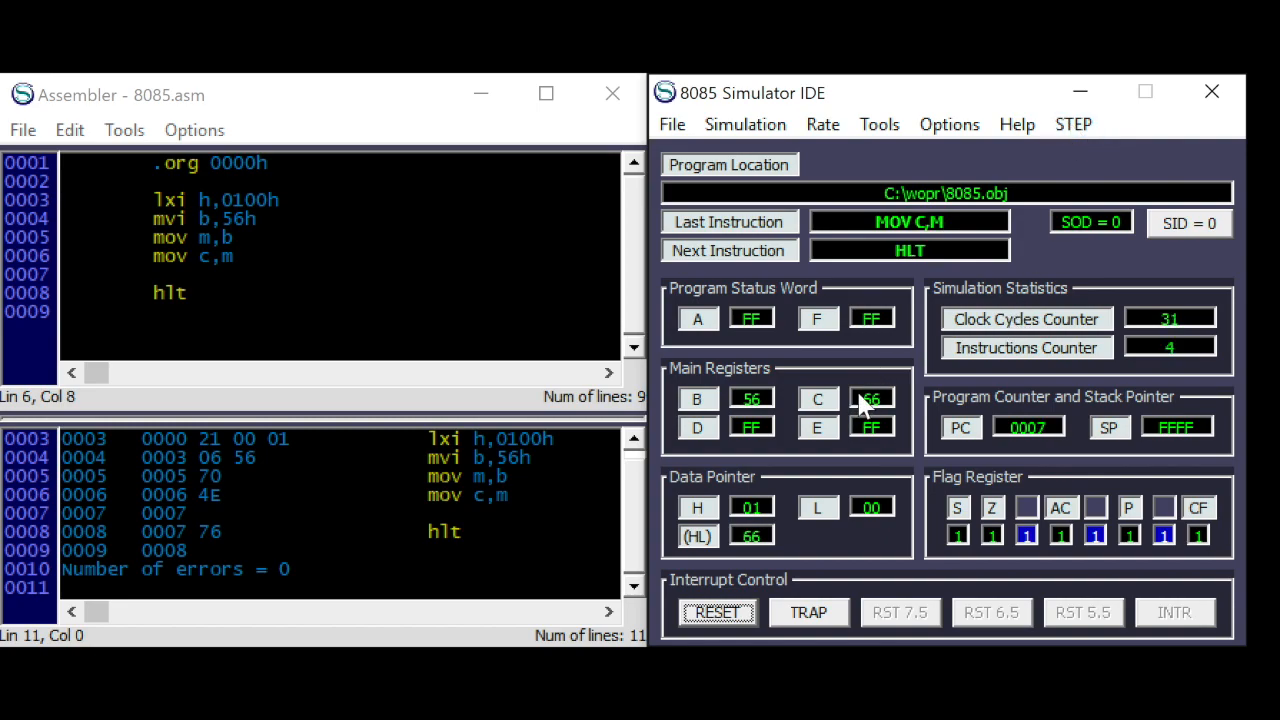
{"action": "left_click", "coordinate": [1072, 124]}
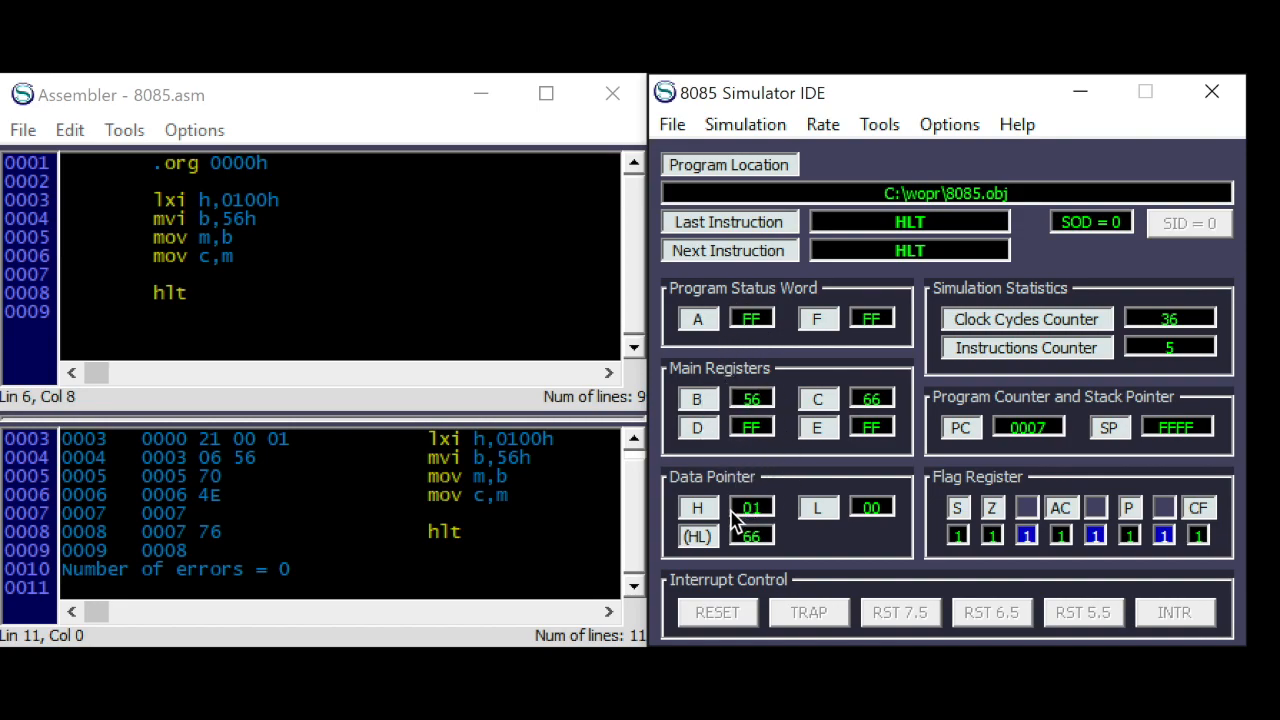
{"action": "mouse_move", "coordinate": [828, 526]}
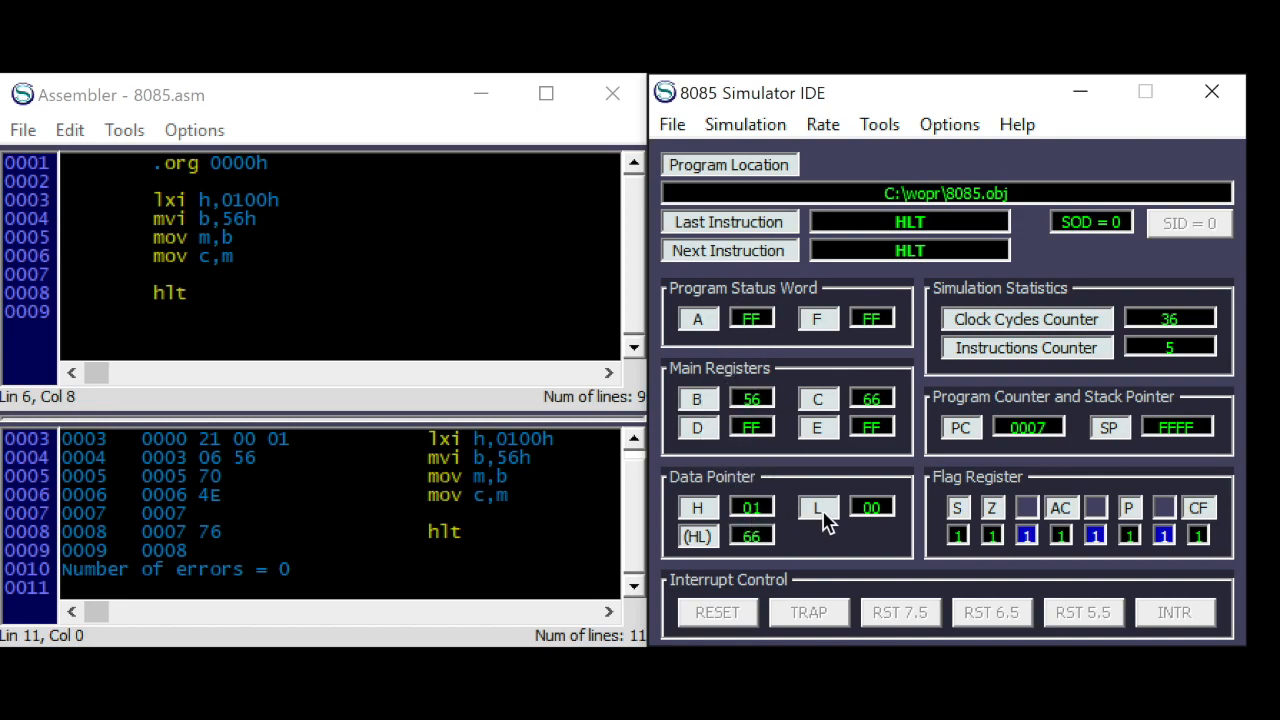
{"action": "mouse_move", "coordinate": [724, 510]}
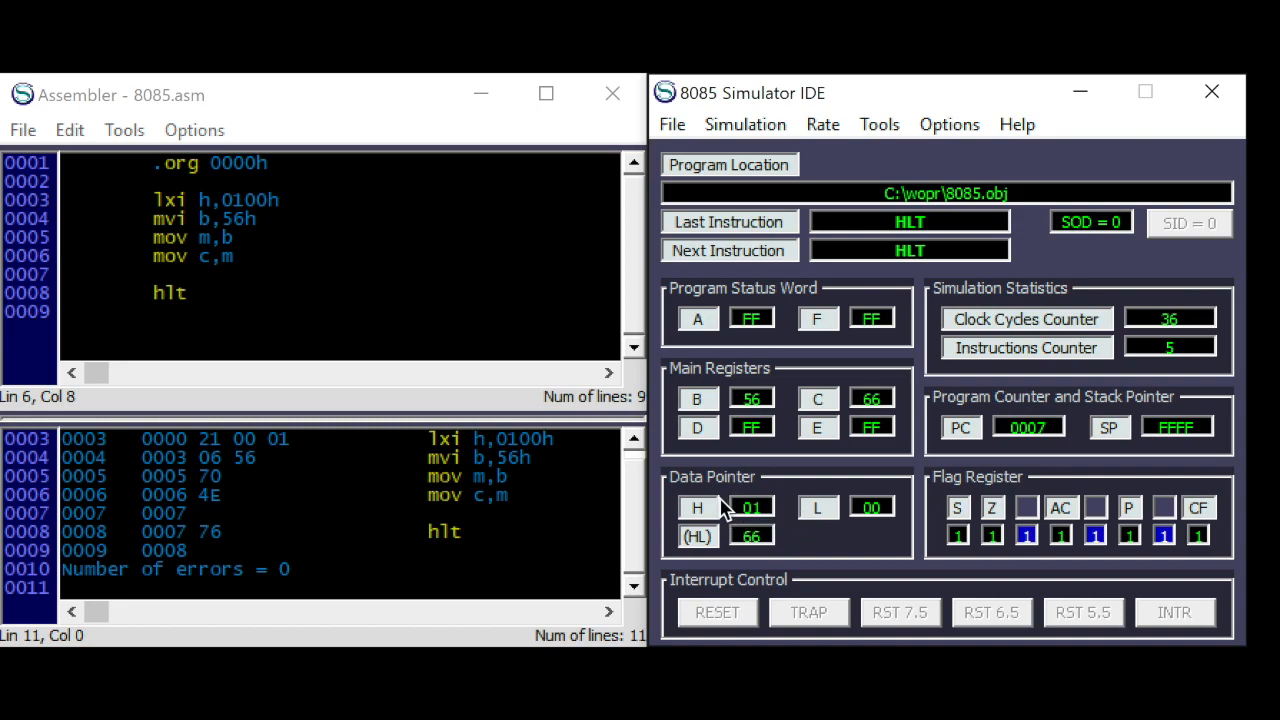
{"action": "mouse_move", "coordinate": [800, 508]}
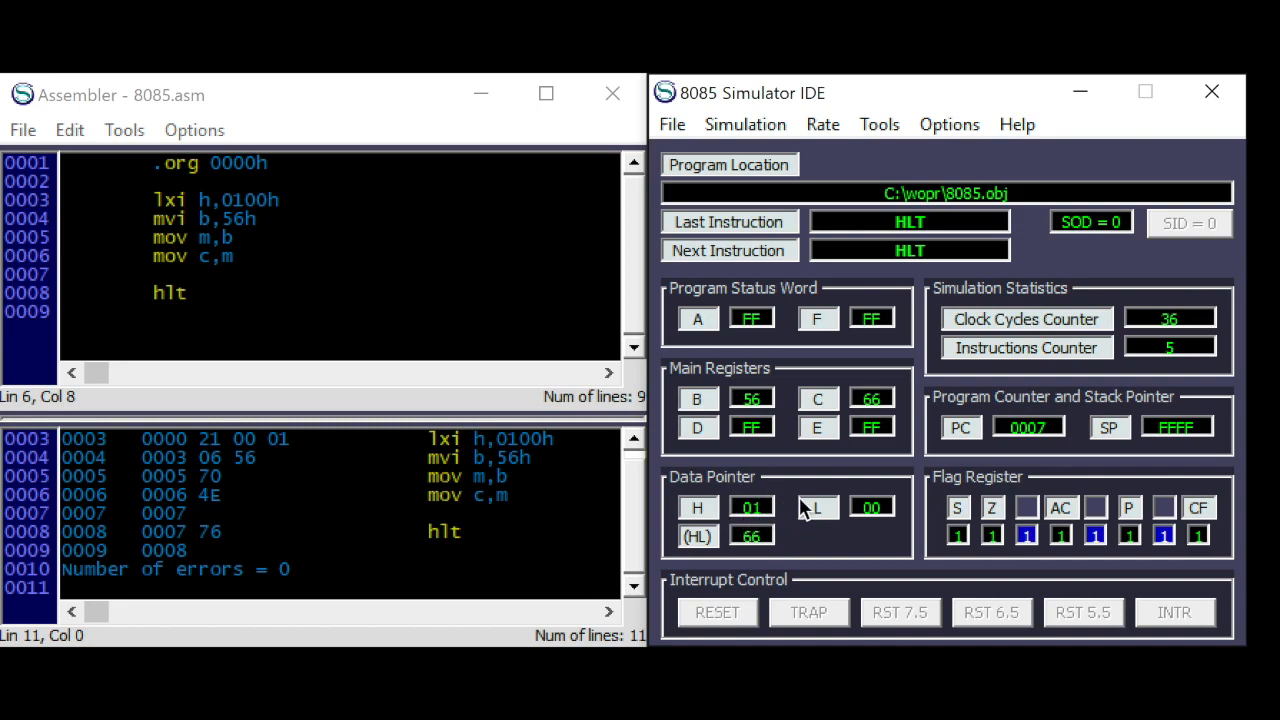
{"action": "mouse_move", "coordinate": [505, 360]}
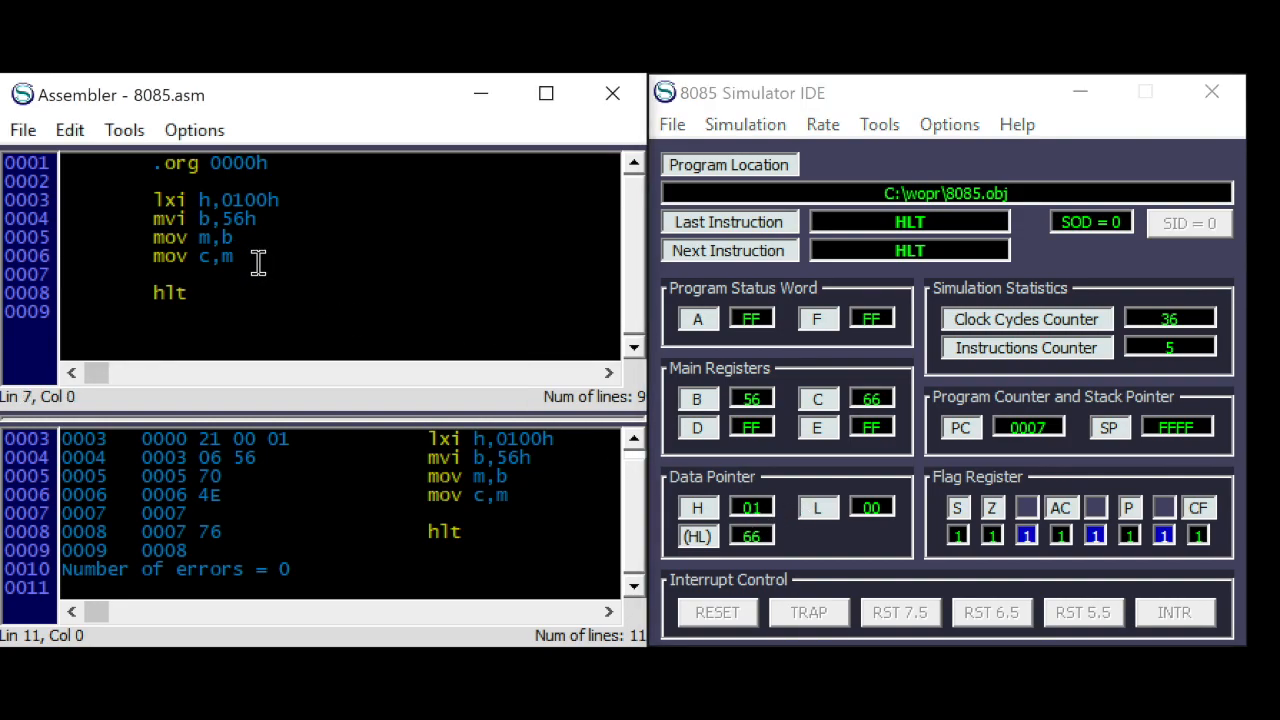
- Insert 'mvi m,78h' before hlt, reassemble, run, and confirm 0100h holds 78
{"action": "type", "text": "mvi m,"}
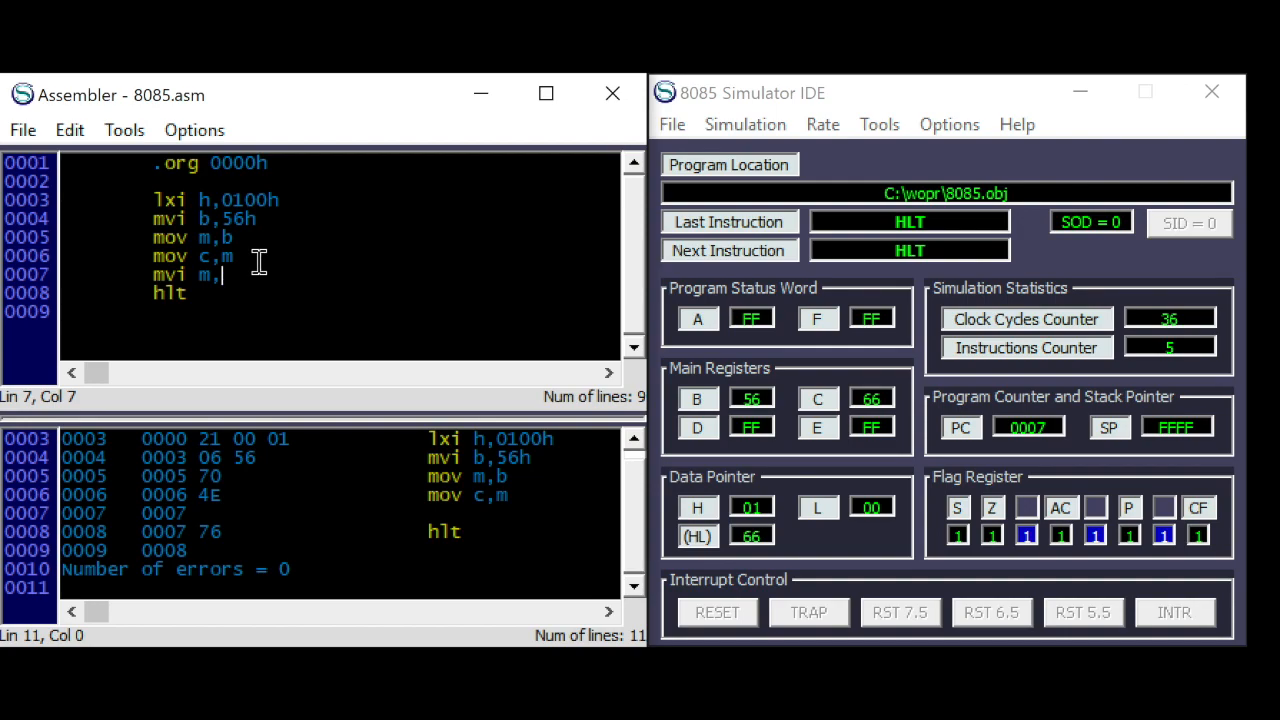
{"action": "type", "text": "78"}
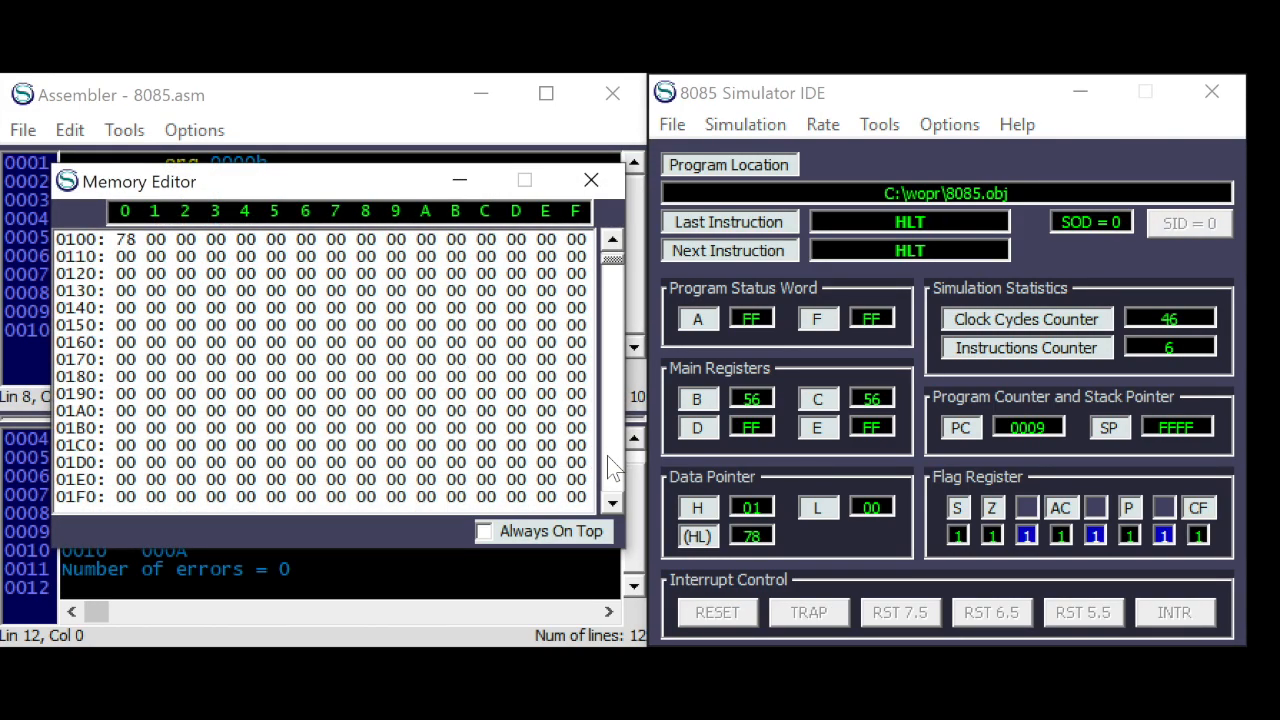
{"action": "mouse_move", "coordinate": [108, 245]}
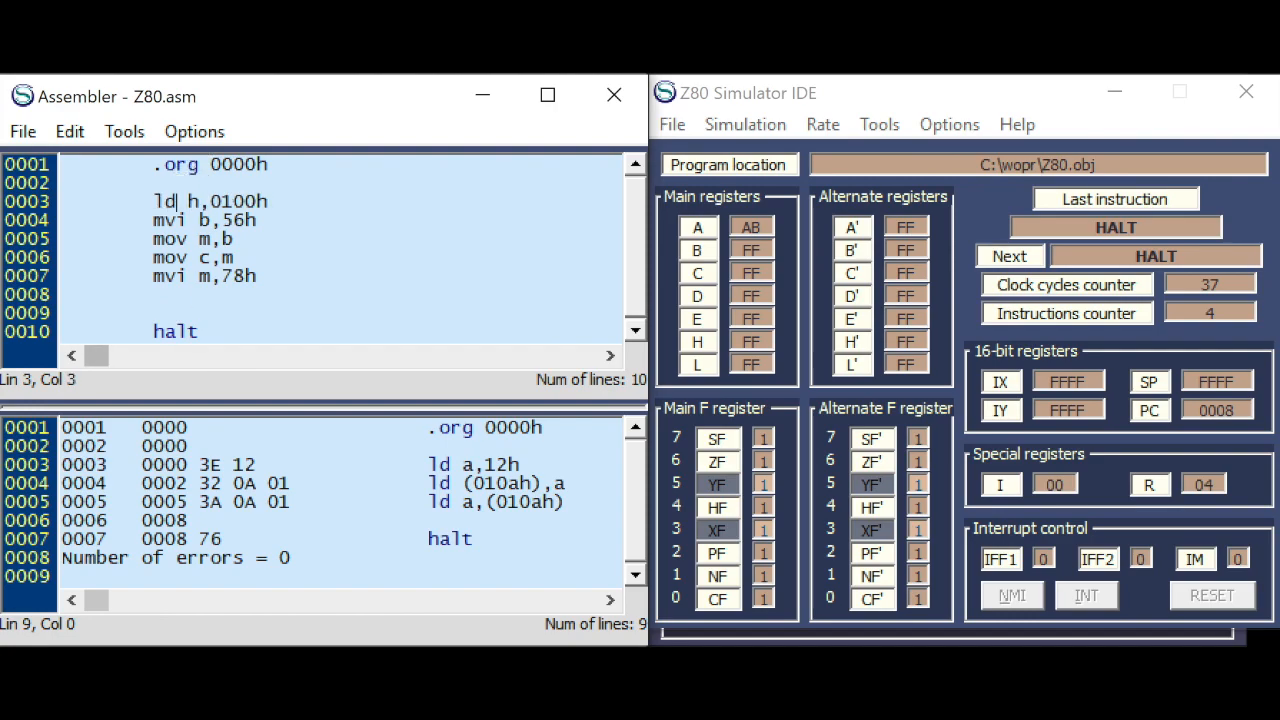
- Rewrite the opening lines as ld hl,0100h, ld b,56h, ld (hl),b and ld c,(hl)
{"action": "type", "text": "ld"}
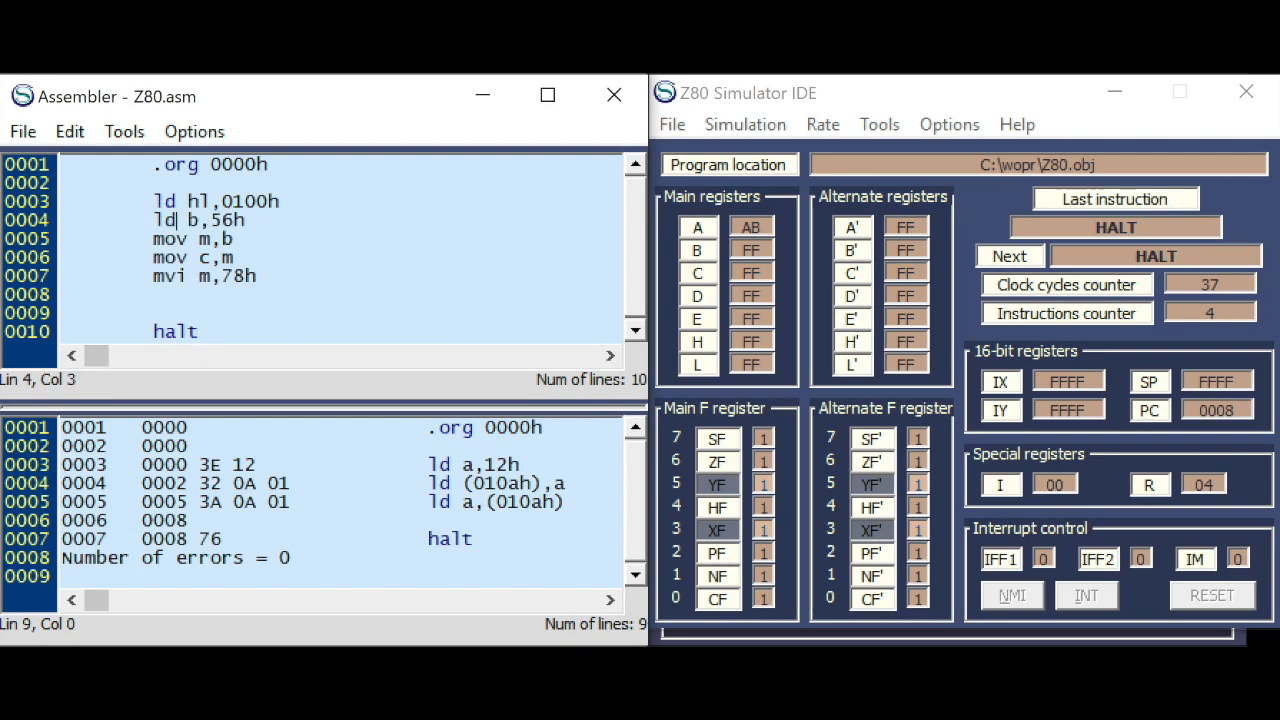
{"action": "mouse_move", "coordinate": [170, 238]}
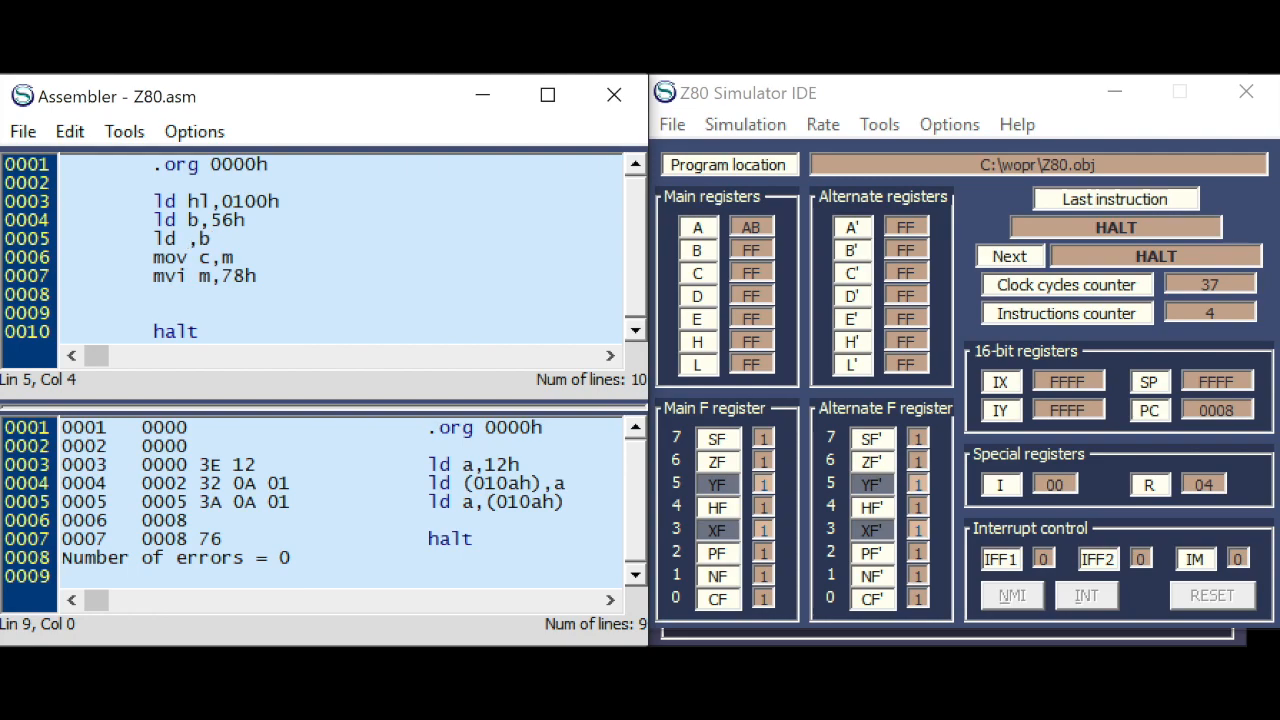
{"action": "type", "text": "("}
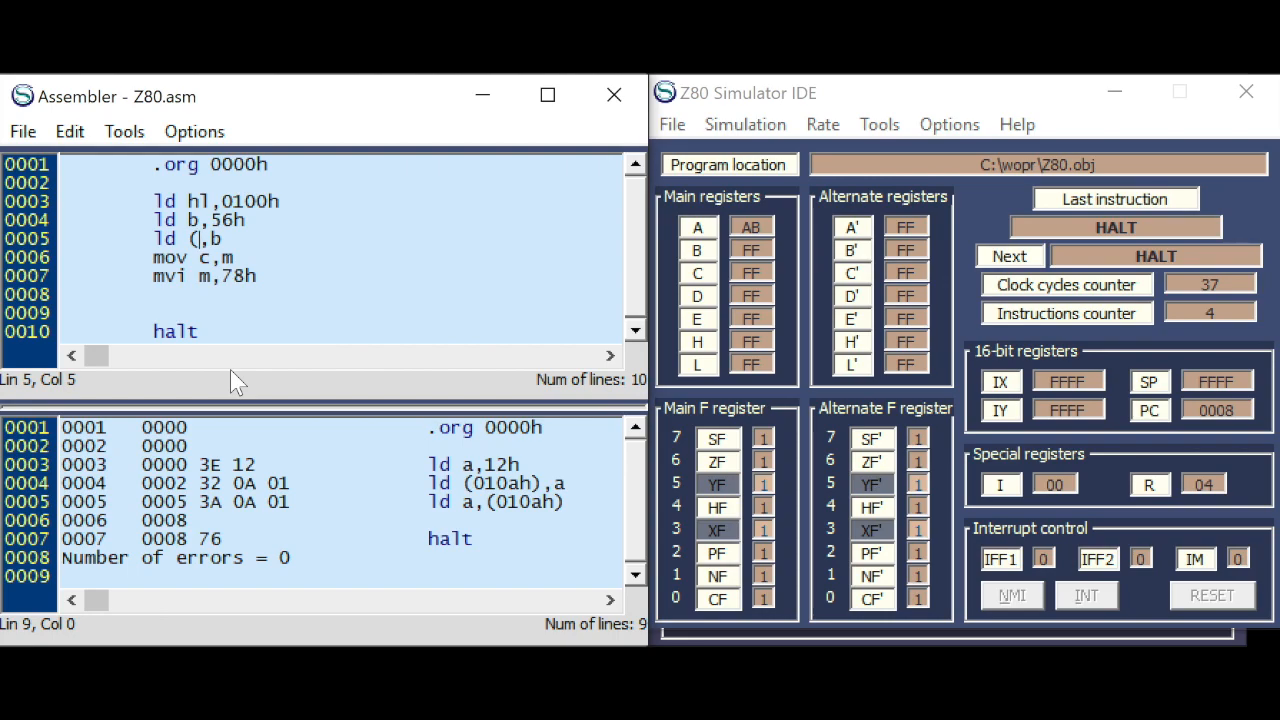
{"action": "type", "text": "hl)"}
{"action": "left_click", "coordinate": [340, 257]}
{"action": "type", "text": "ld"}
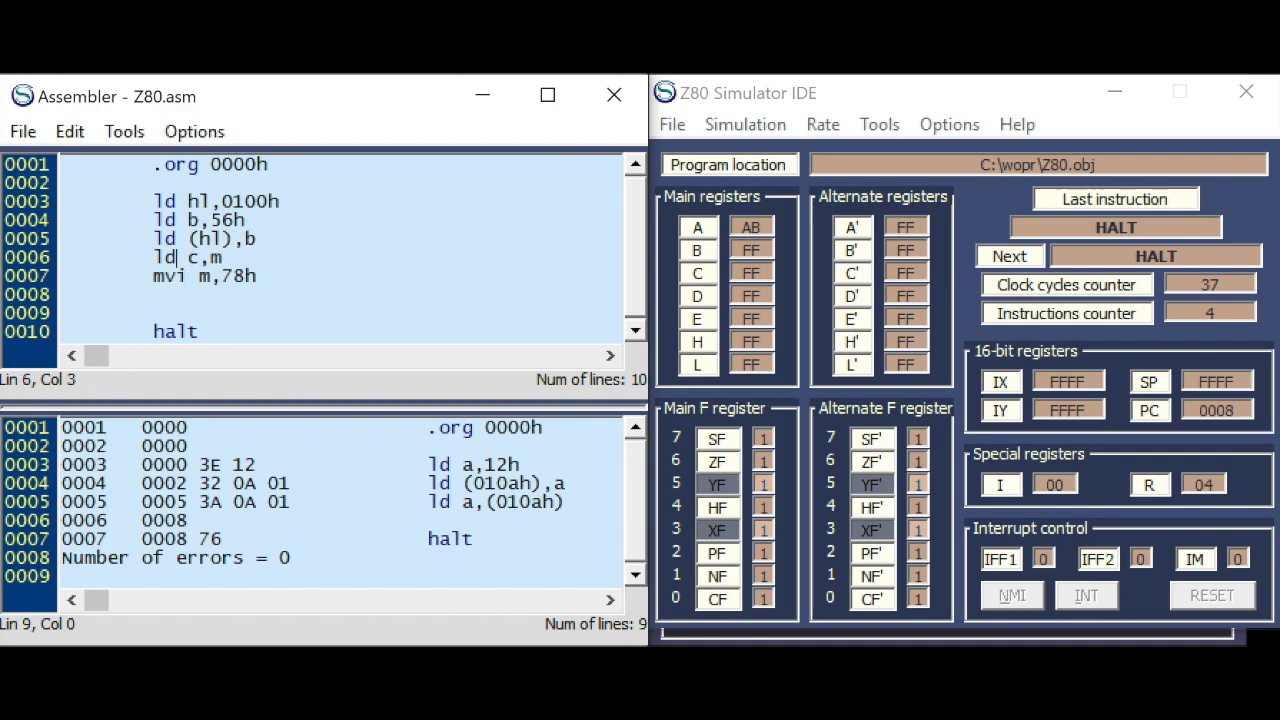
{"action": "key", "text": "Backspace"}
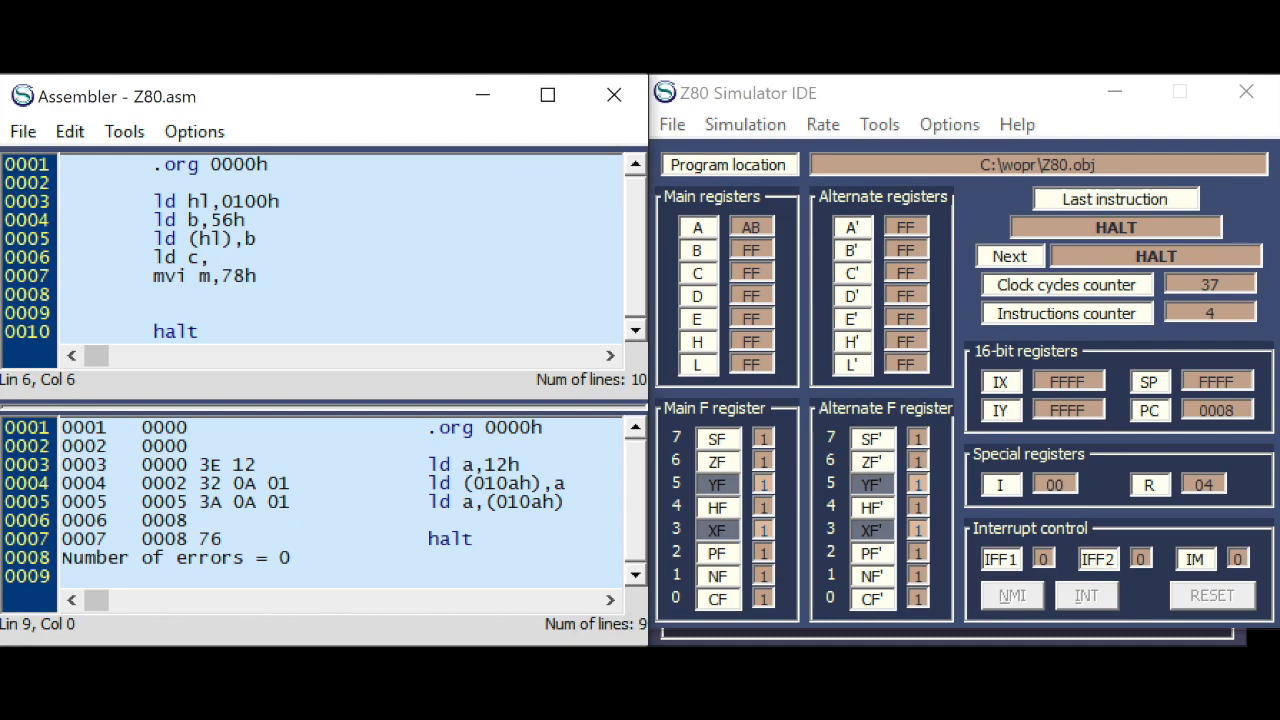
{"action": "type", "text": "(hl)"}
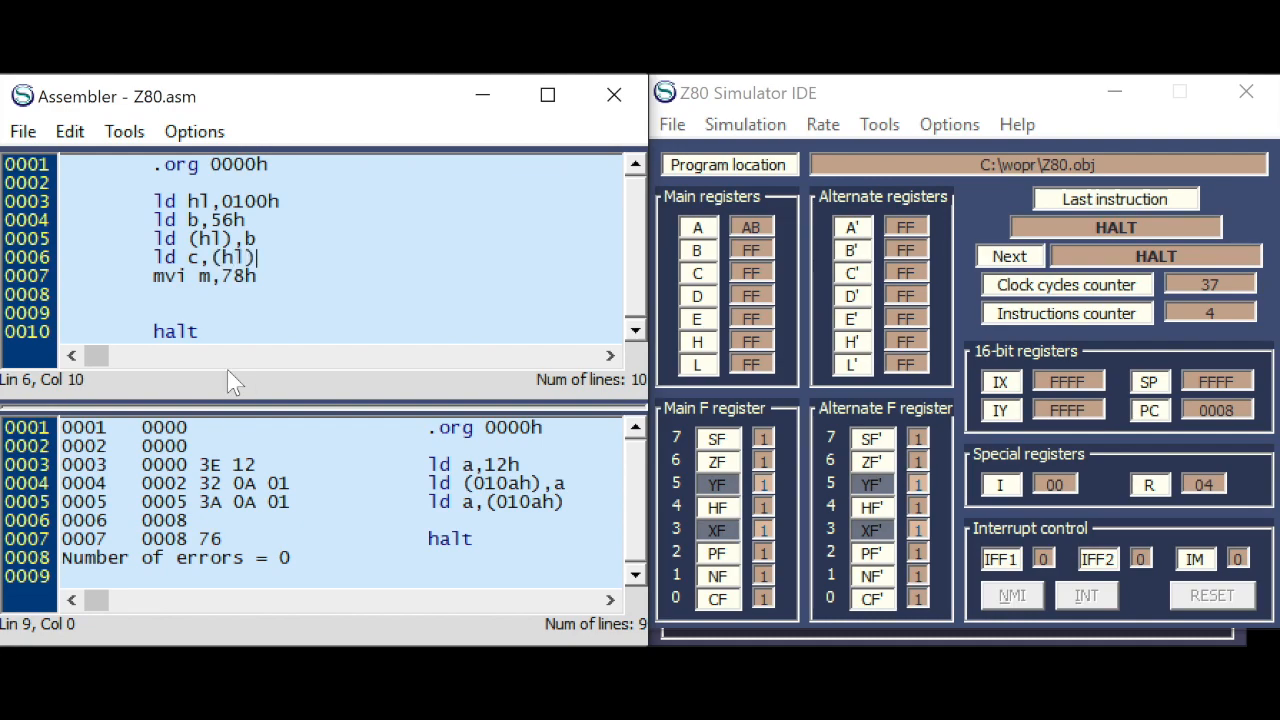
{"action": "double_click", "coordinate": [168, 276]}
{"action": "type", "text": "ld"}
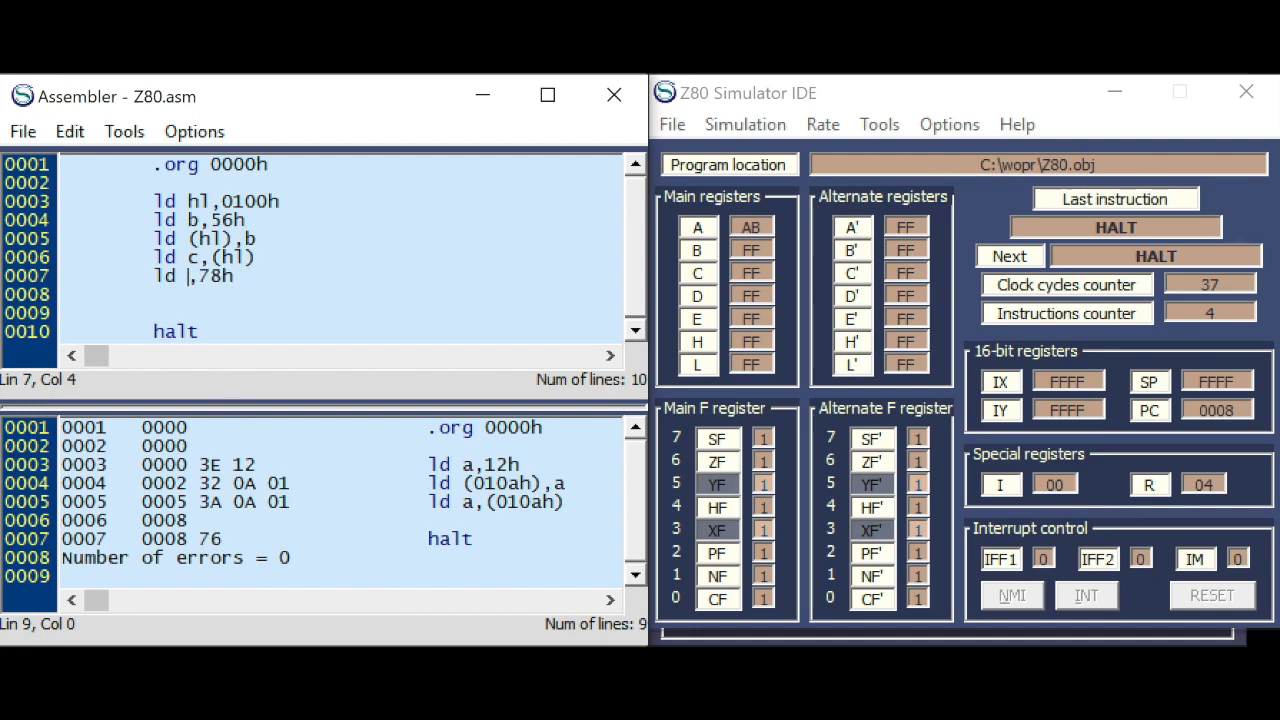
- Finish line 7 as ld (hl),78h, assemble, and step the first instruction
{"action": "type", "text": "hl)"}
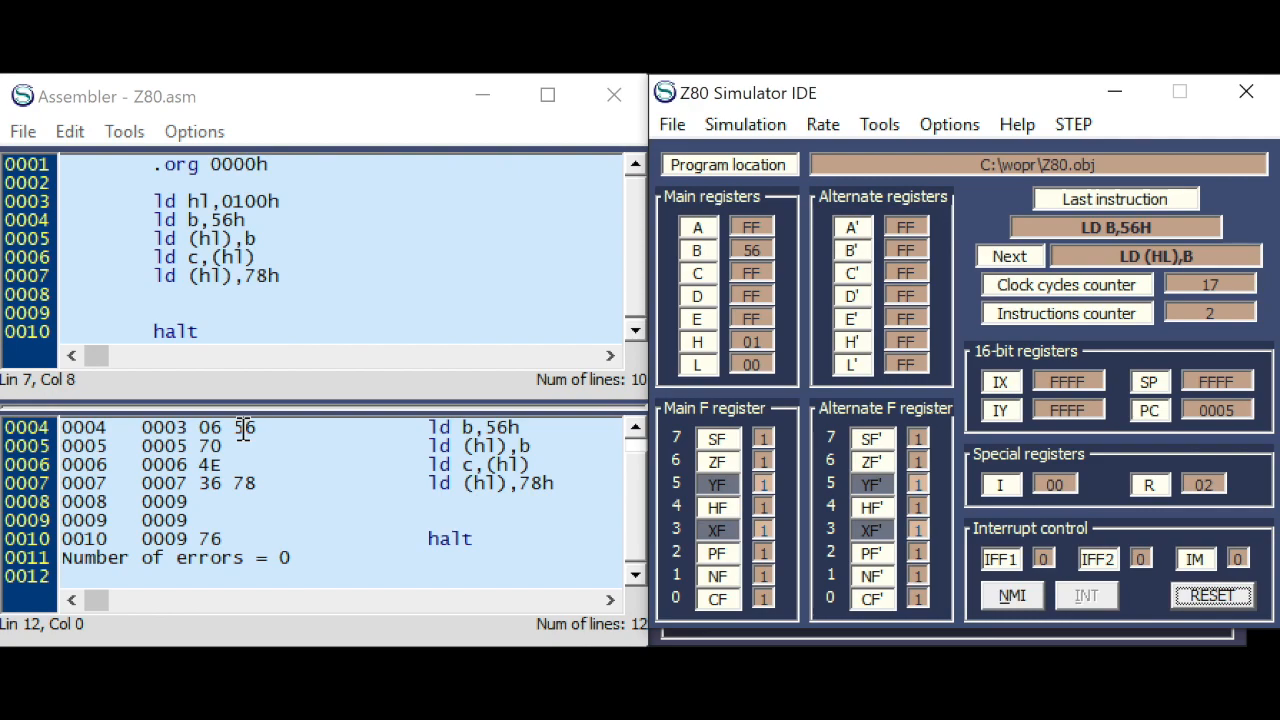
{"action": "left_click", "coordinate": [1008, 256]}
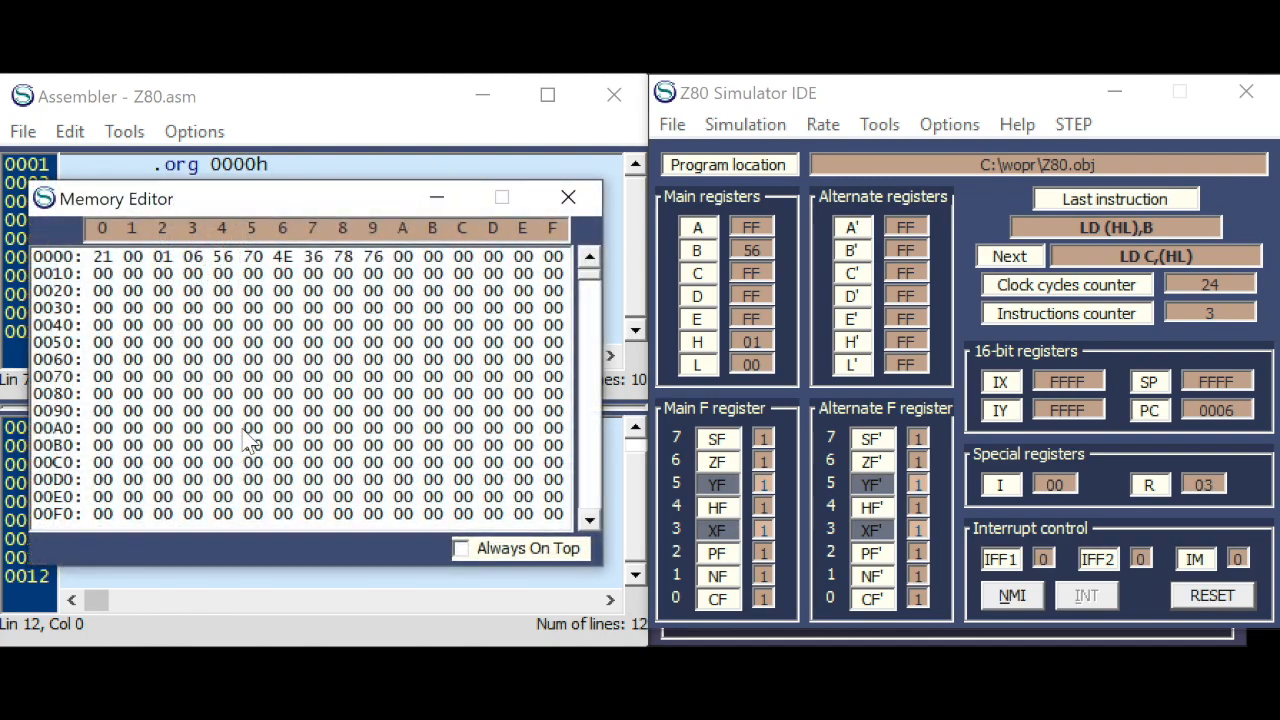
{"action": "scroll", "scroll_direction": "down", "scroll_amount": 3}
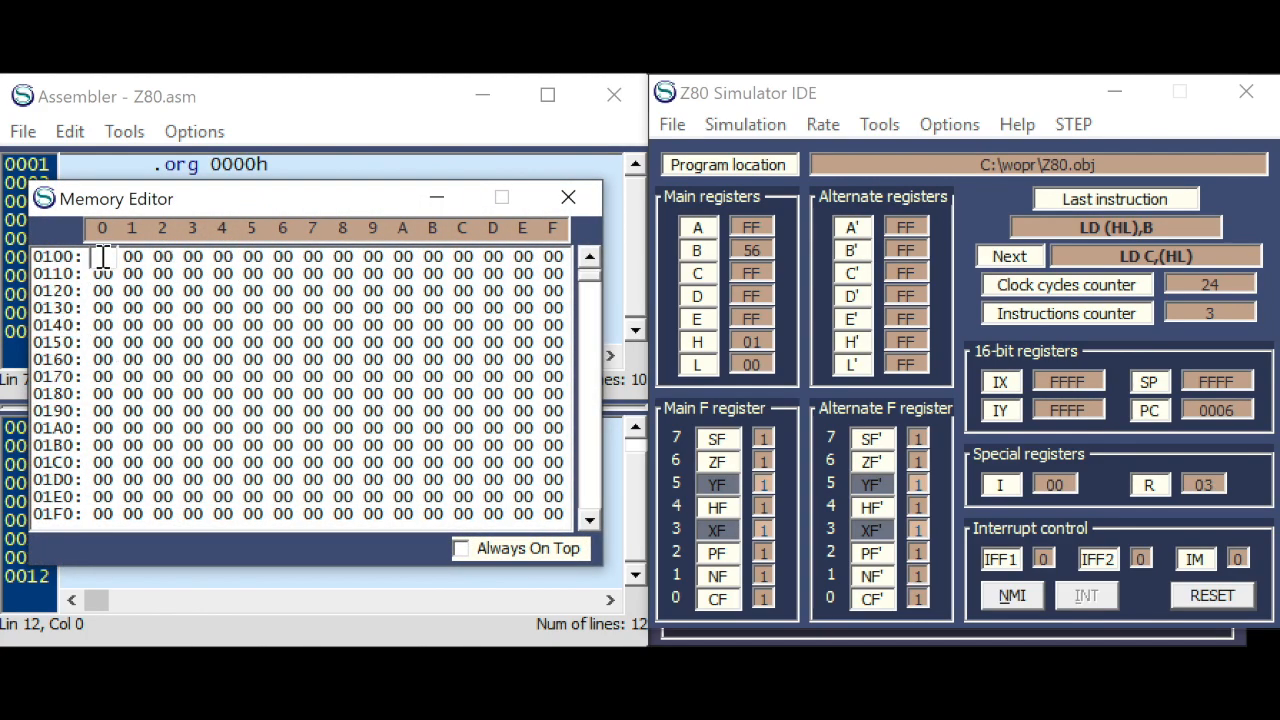
- Set address 0100h to 99 in the Memory Editor, step to HALT, and close the editor
{"action": "type", "text": "99"}
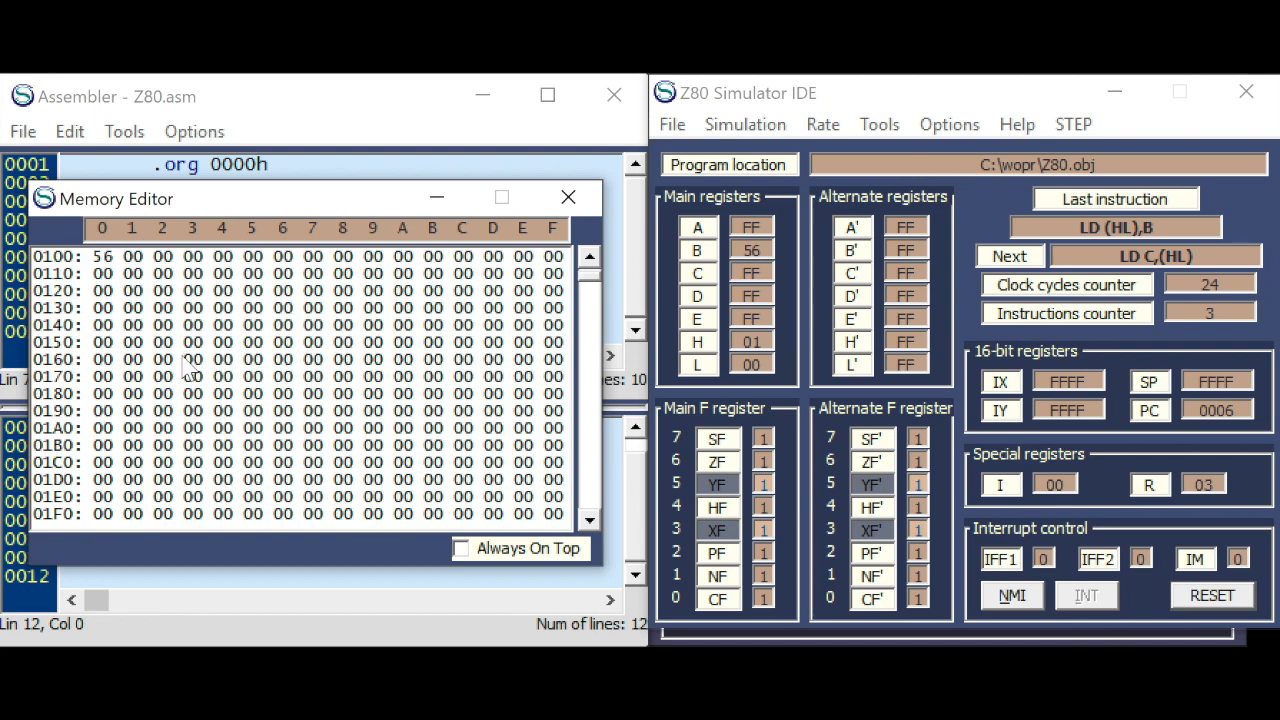
{"action": "left_click", "coordinate": [103, 256]}
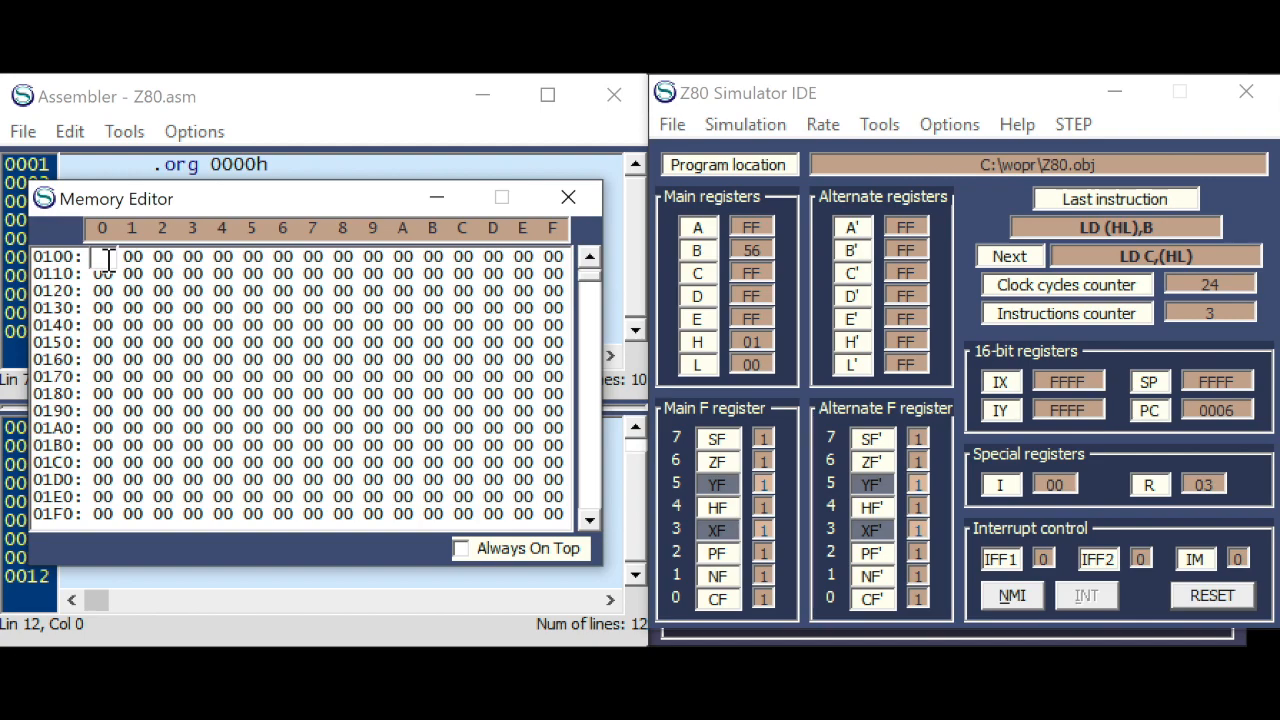
{"action": "type", "text": "99"}
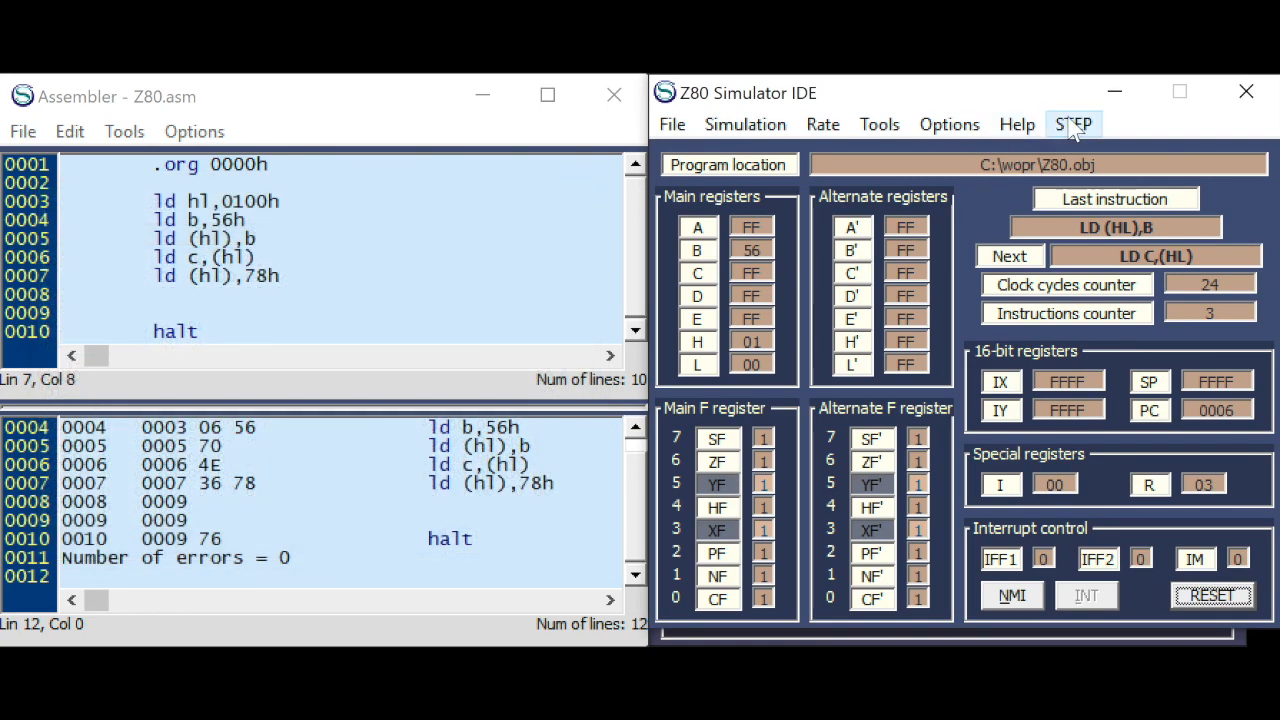
{"action": "left_click", "coordinate": [1072, 124]}
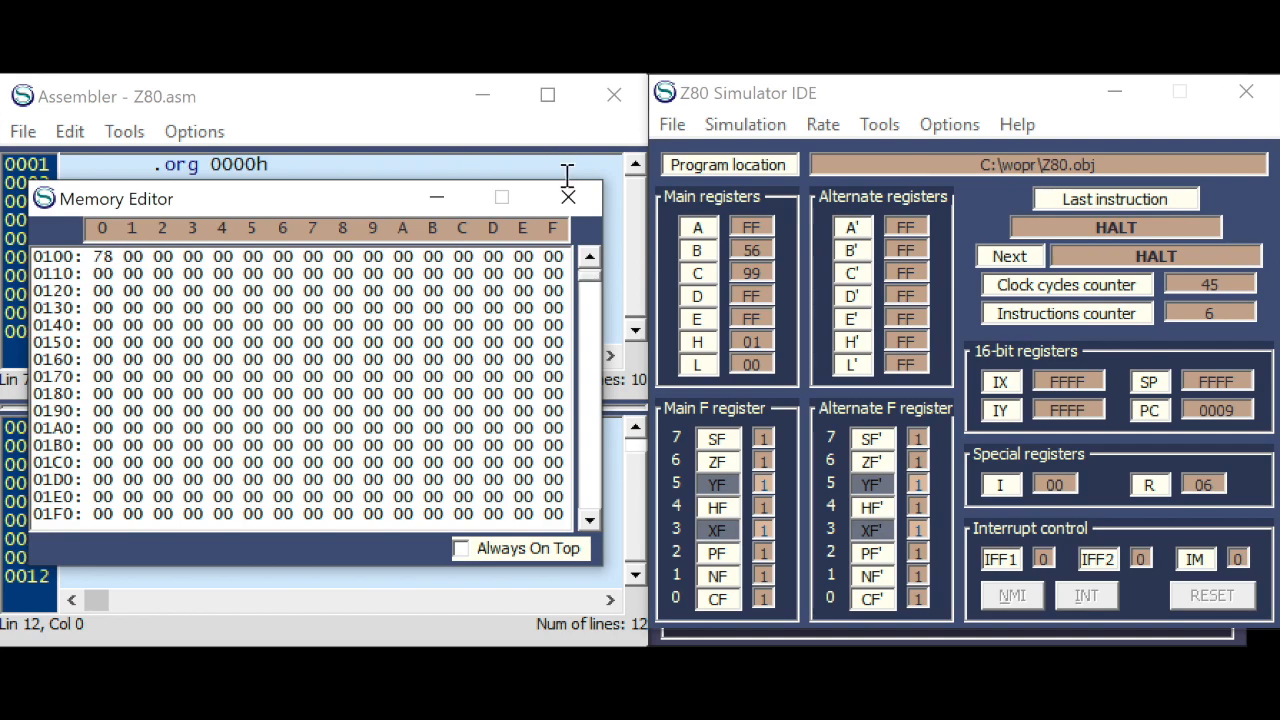
{"action": "left_click", "coordinate": [568, 196]}
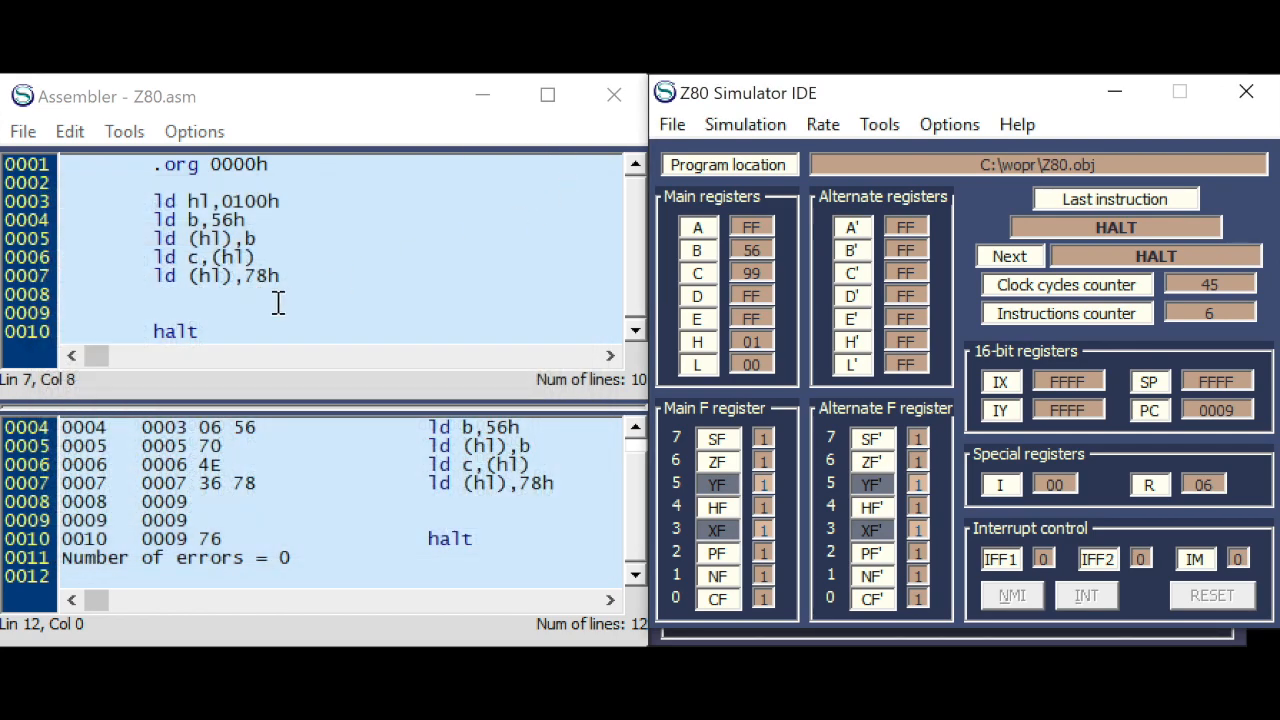
- Change the (hl) operands on lines 5 and 6 to (ix+1) and start converting line 7
{"action": "left_click", "coordinate": [320, 290]}
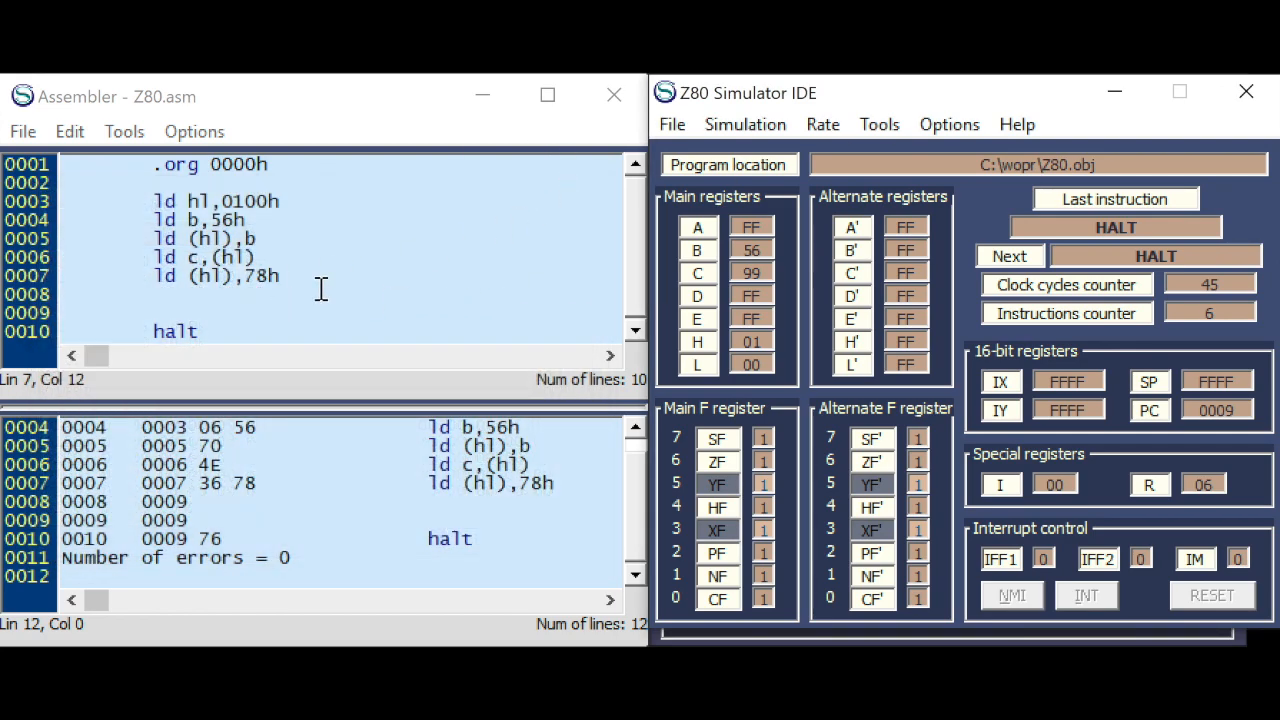
{"action": "mouse_move", "coordinate": [295, 277]}
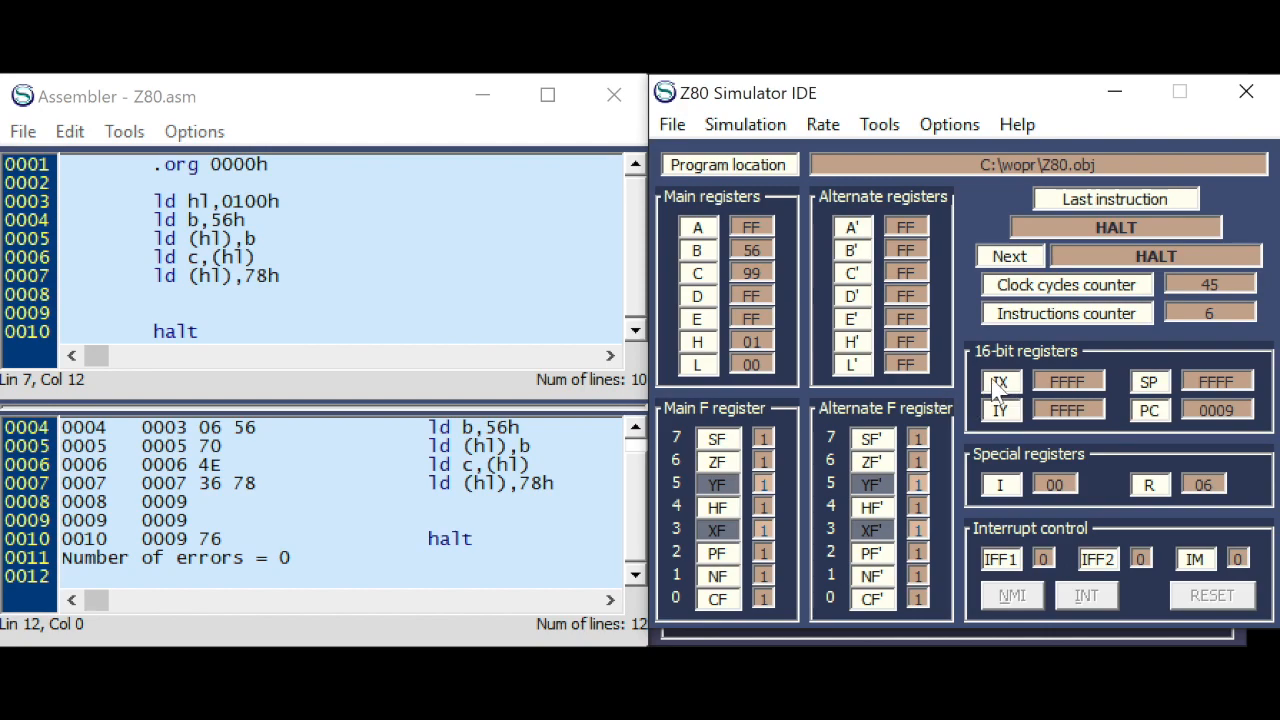
{"action": "mouse_move", "coordinate": [1014, 425]}
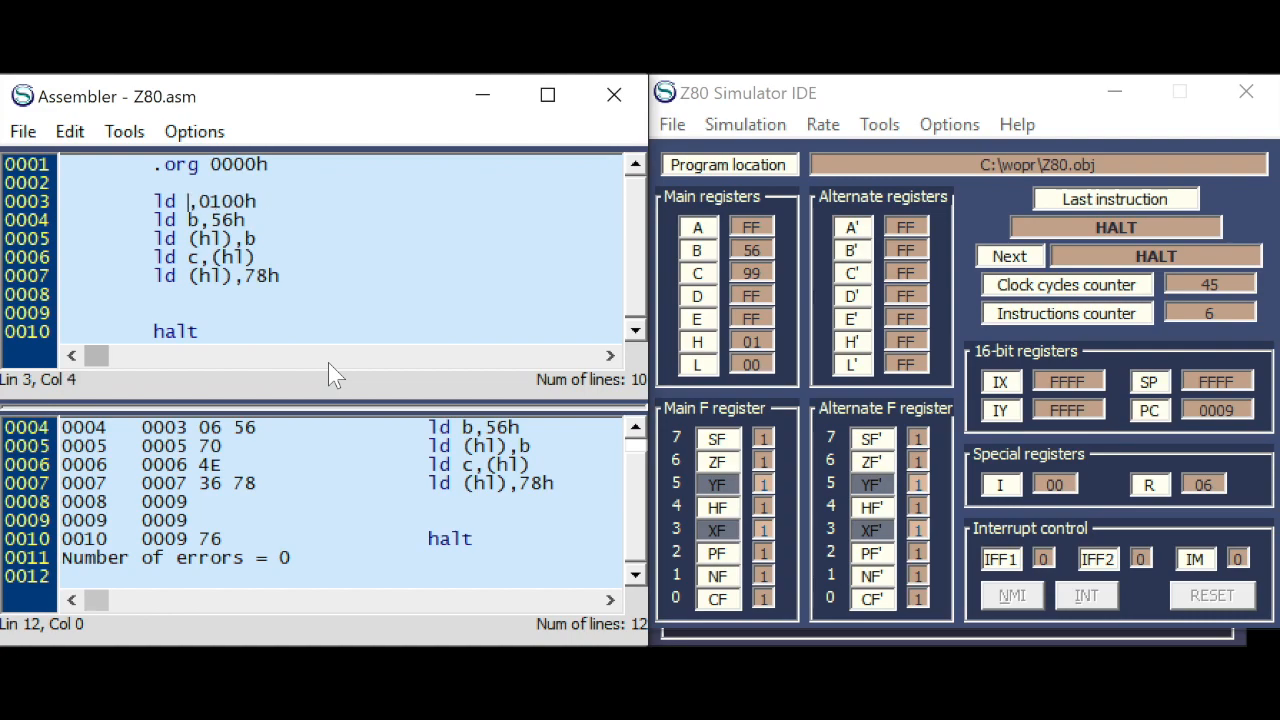
{"action": "type", "text": "ix"}
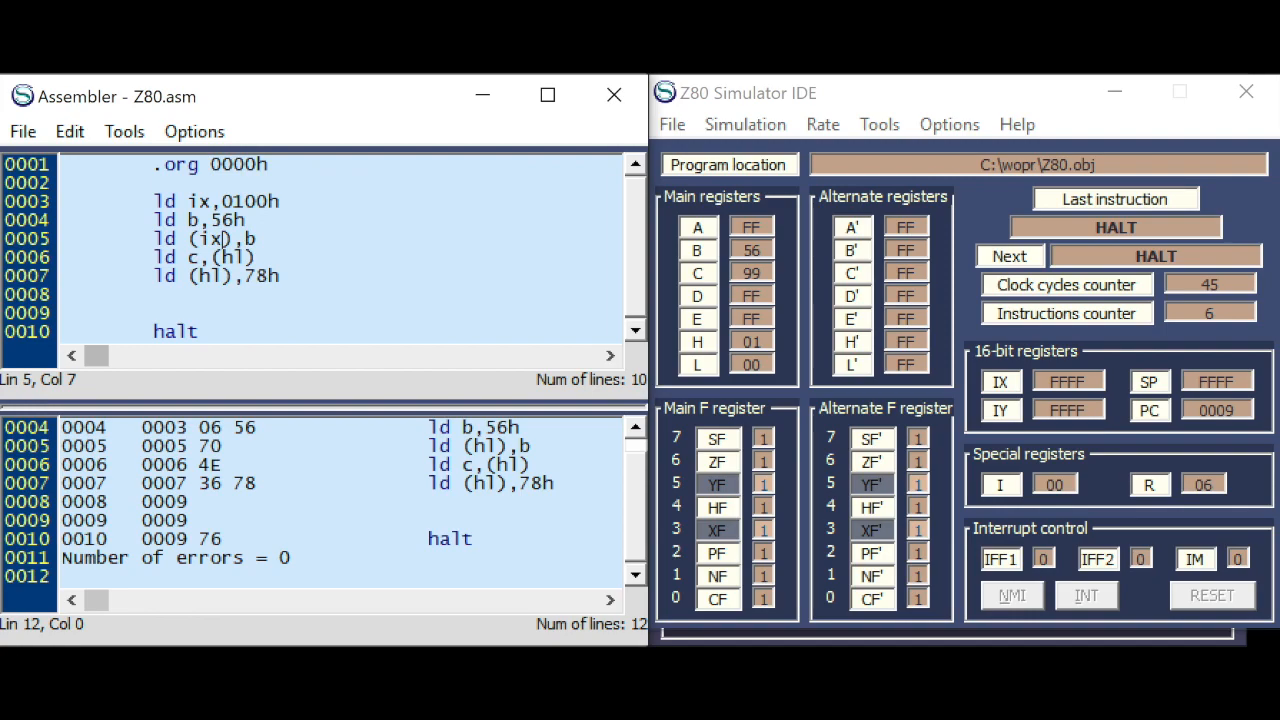
{"action": "type", "text": "+"}
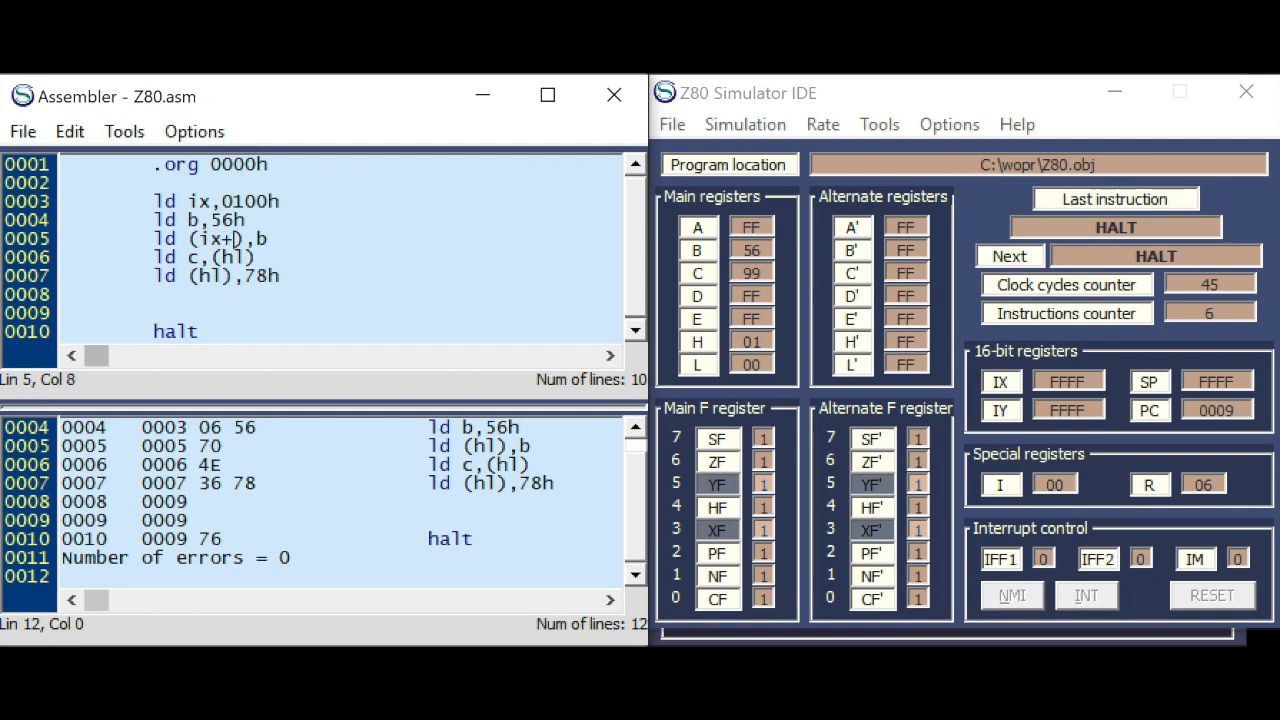
{"action": "type", "text": "127"}
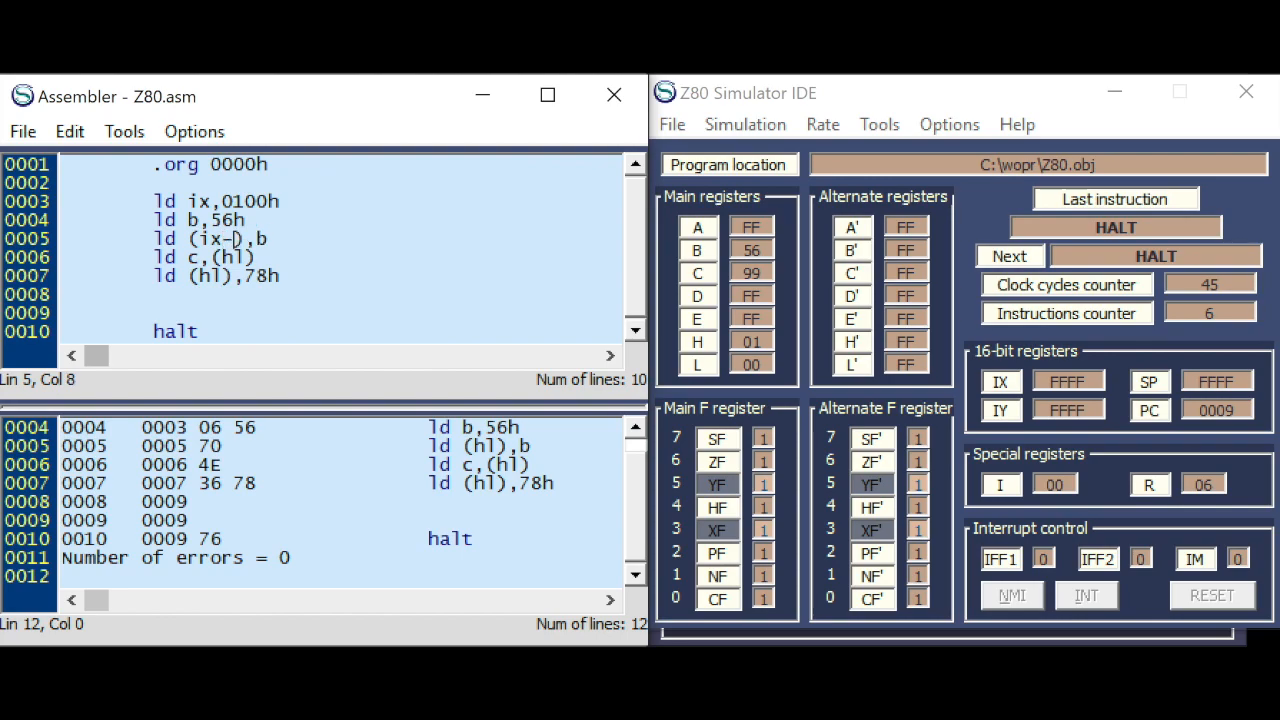
{"action": "type", "text": "128"}
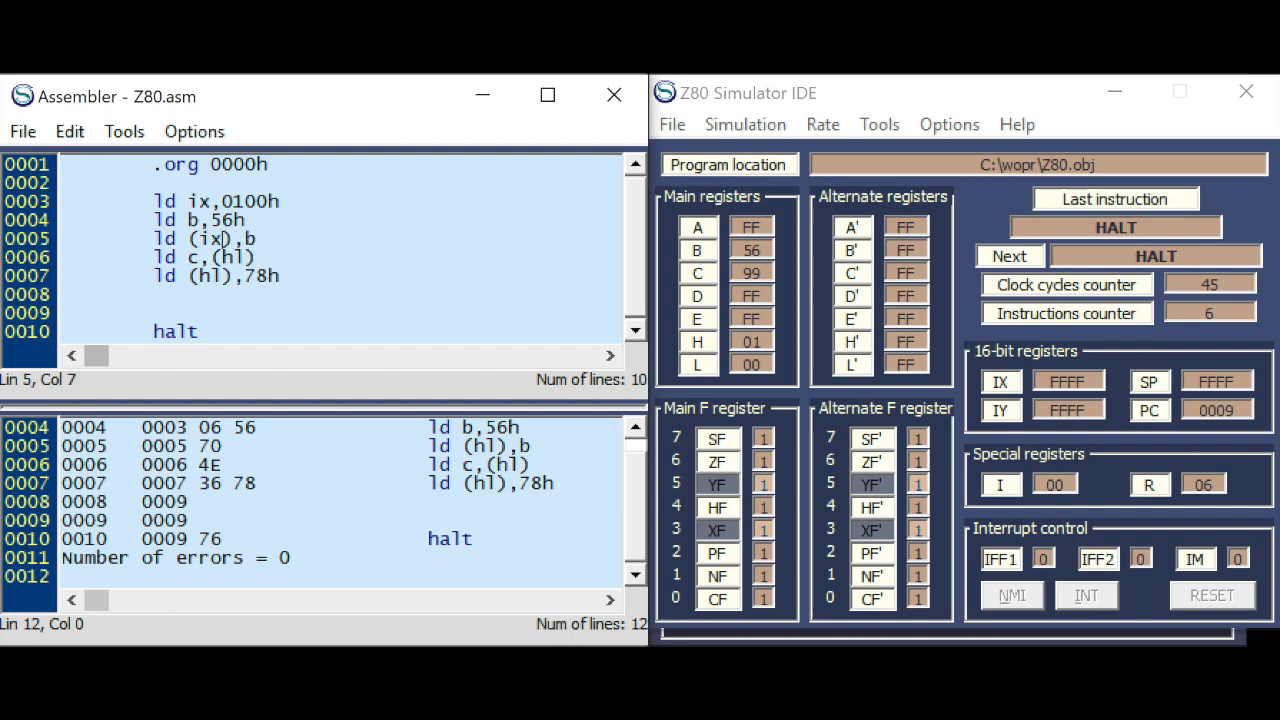
{"action": "type", "text": "+0"}
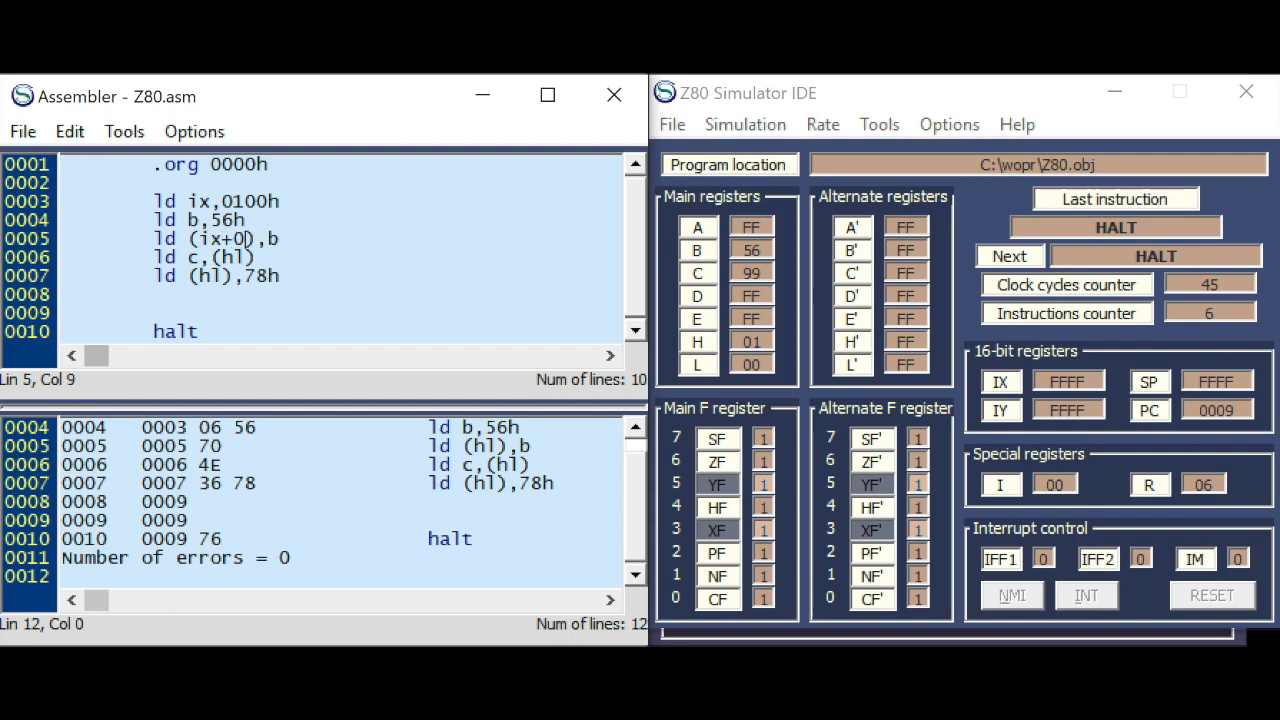
{"action": "type", "text": "1"}
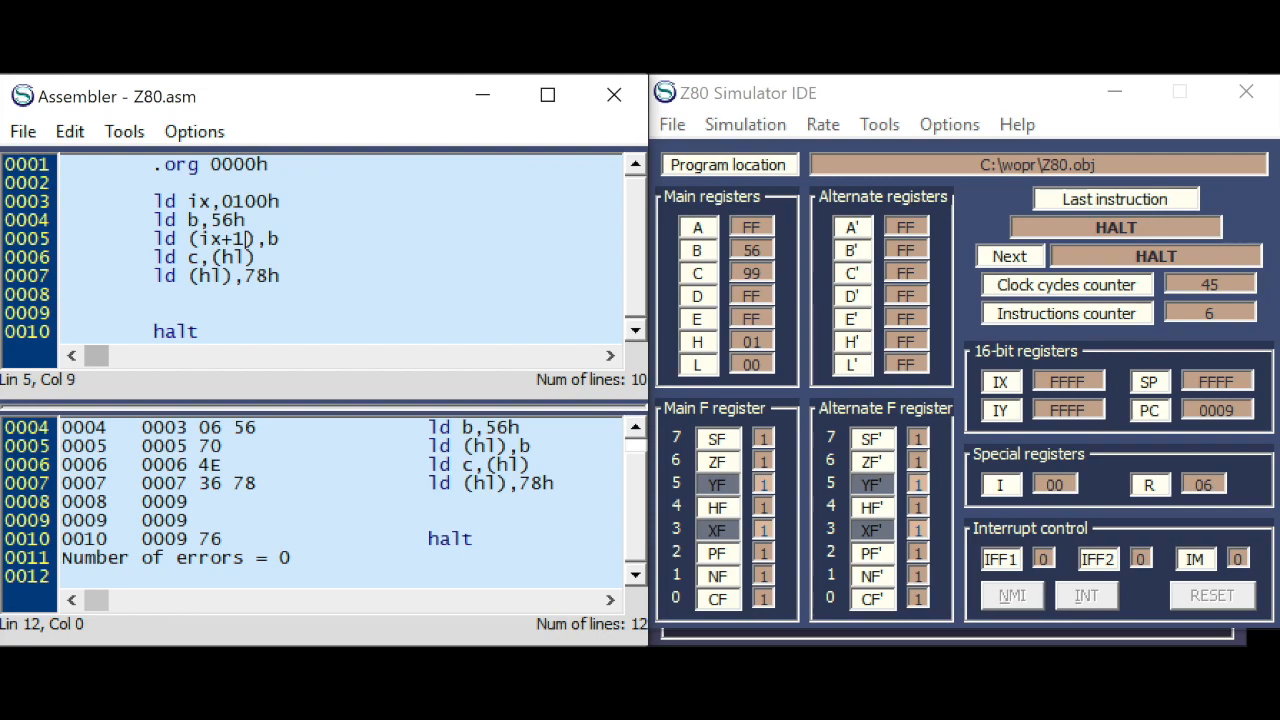
{"action": "mouse_move", "coordinate": [240, 195]}
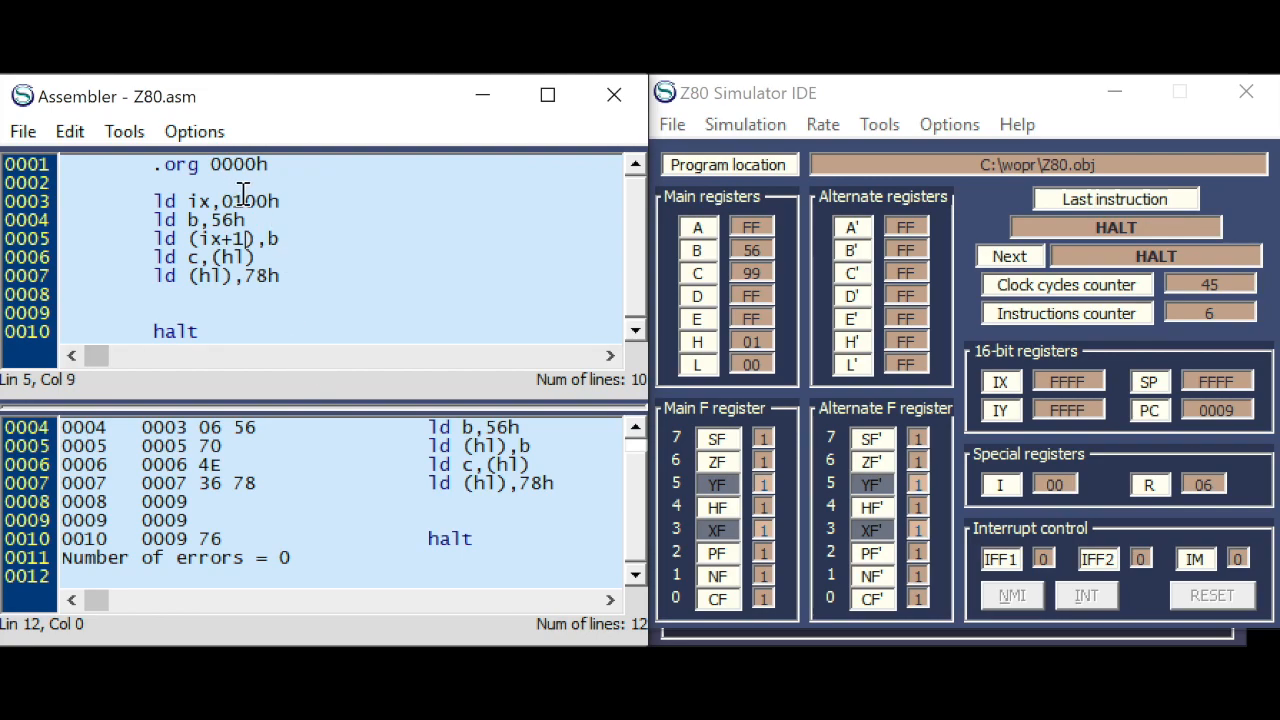
{"action": "mouse_move", "coordinate": [377, 219]}
{"action": "type", "text": "ix"}
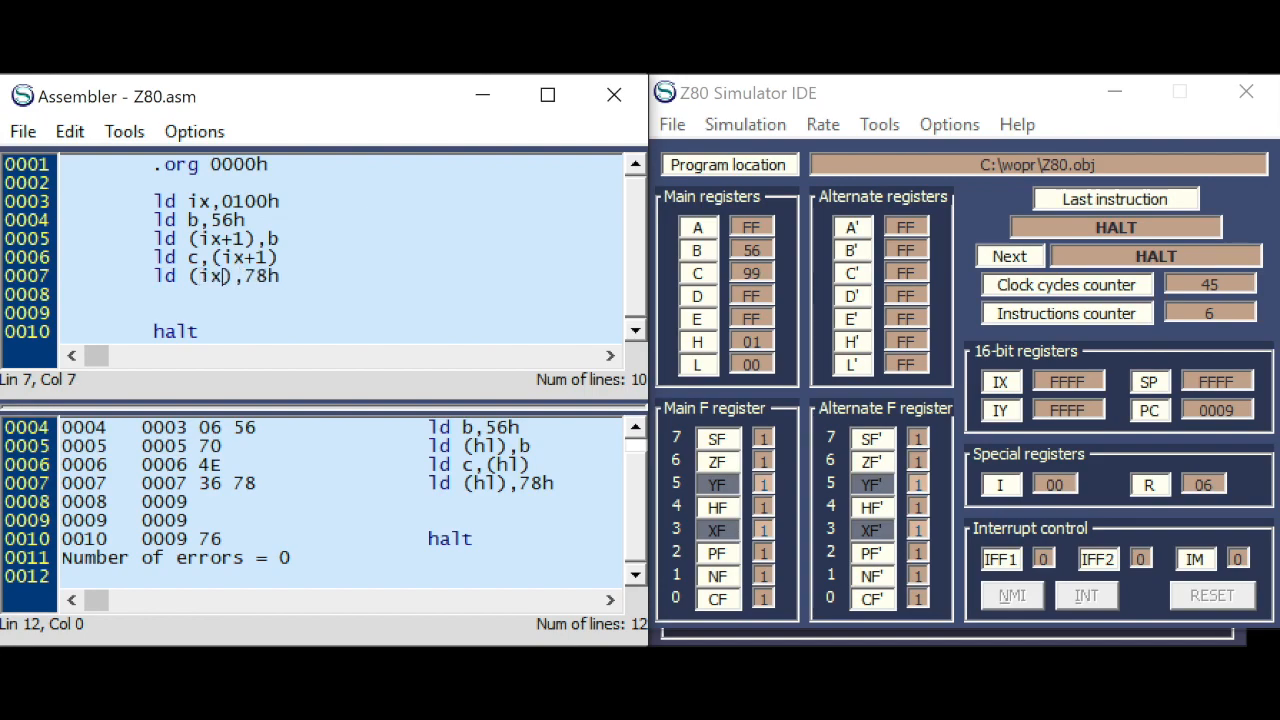
- Give line 7 a -1 offset, then step to HALT, checking 0101h=56 and 00FFh=78
{"action": "type", "text": "-1"}
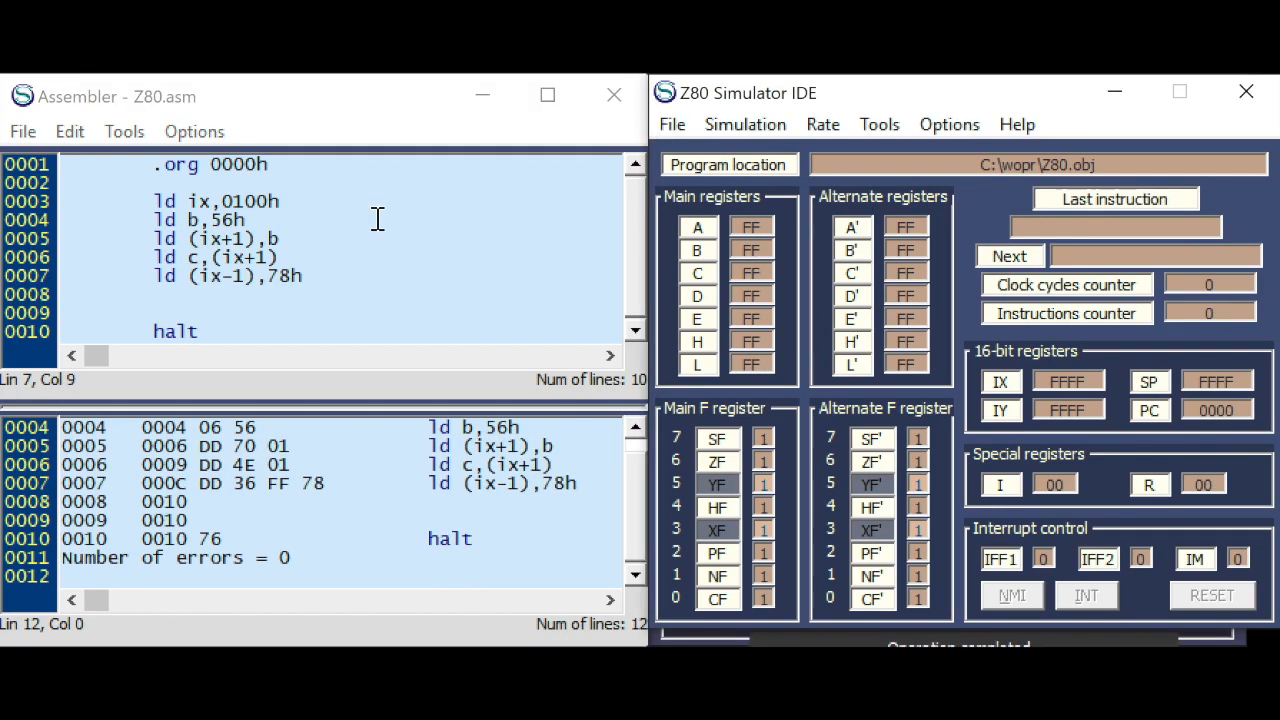
{"action": "left_click", "coordinate": [1008, 256]}
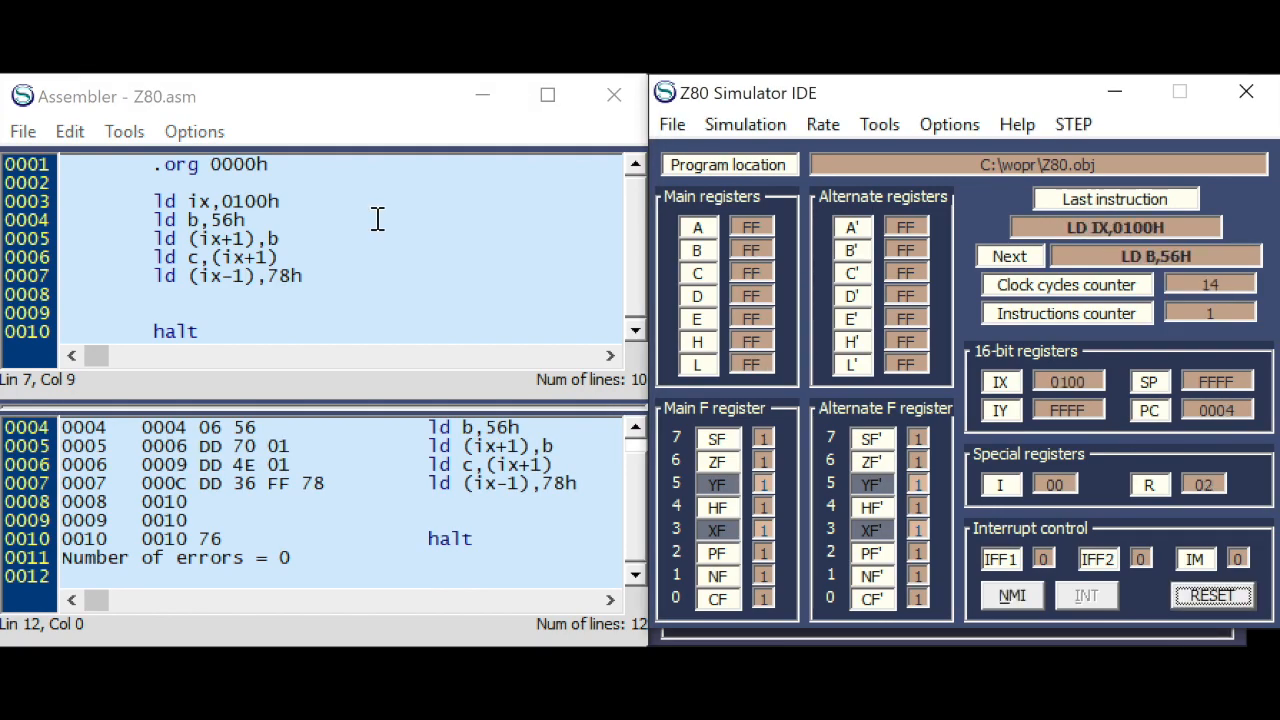
{"action": "left_click", "coordinate": [1008, 256]}
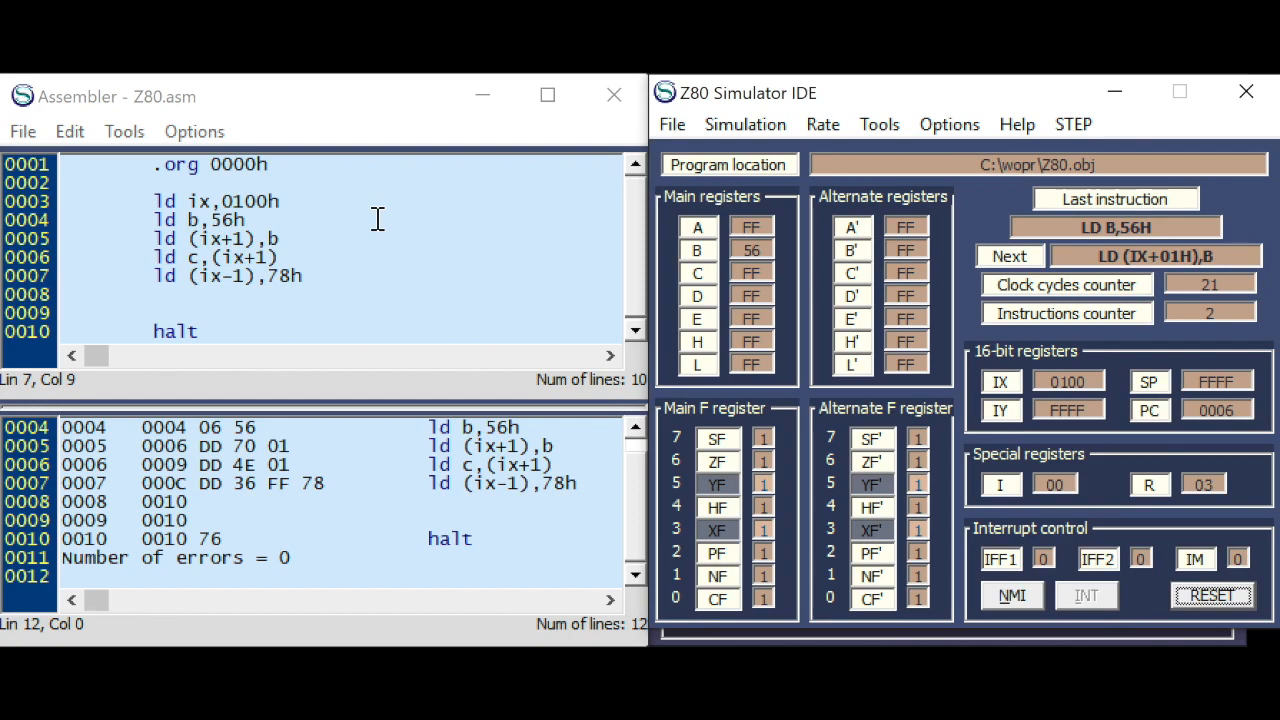
{"action": "left_click", "coordinate": [1008, 256]}
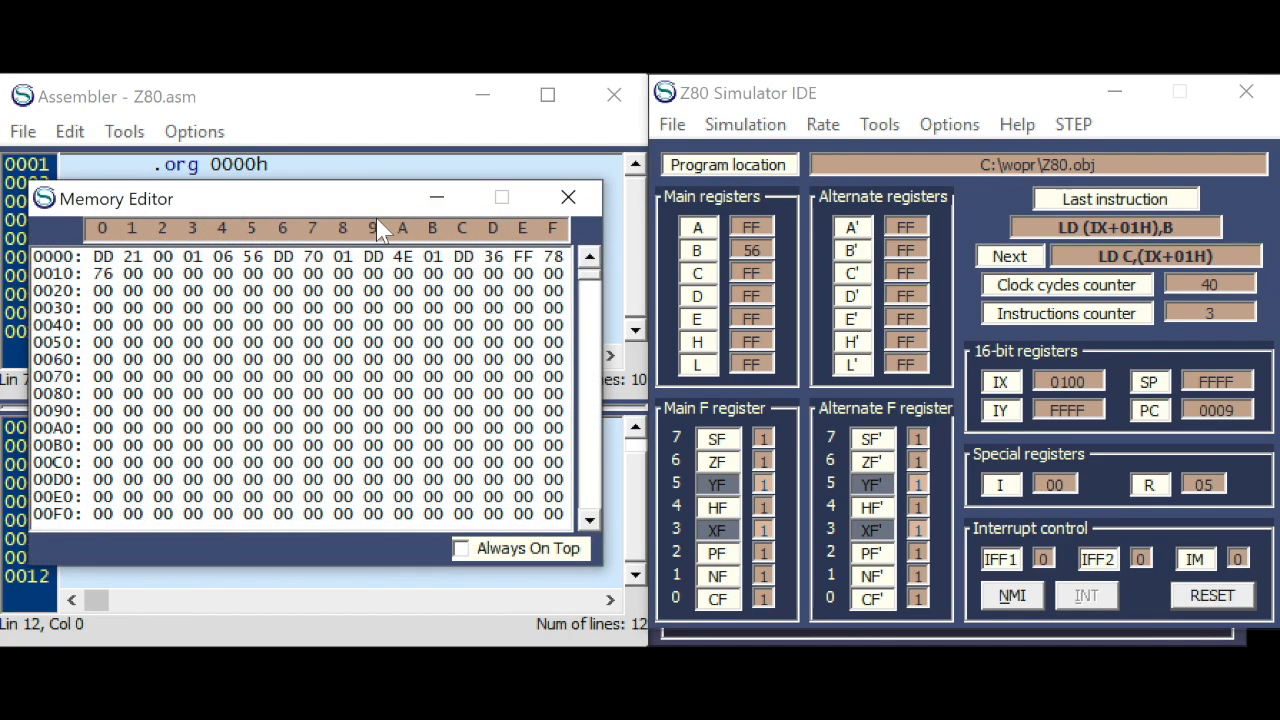
{"action": "scroll", "scroll_direction": "down", "scroll_amount": 3}
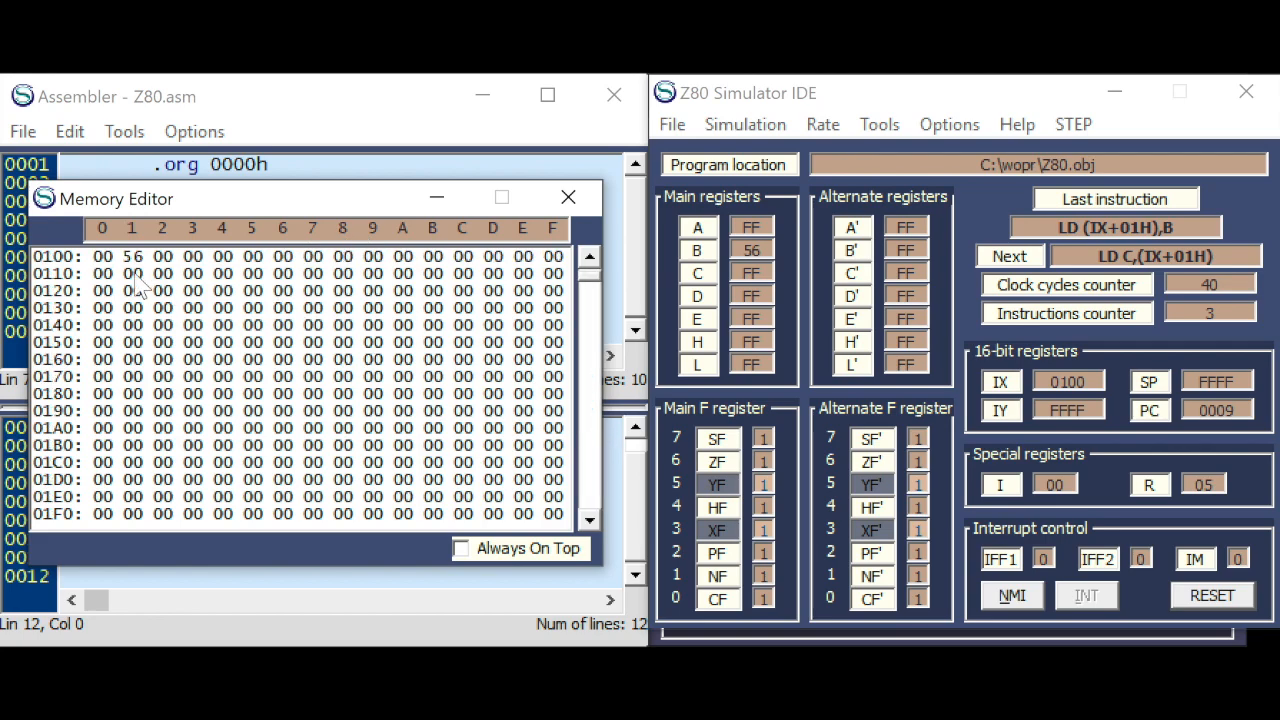
{"action": "mouse_move", "coordinate": [137, 240]}
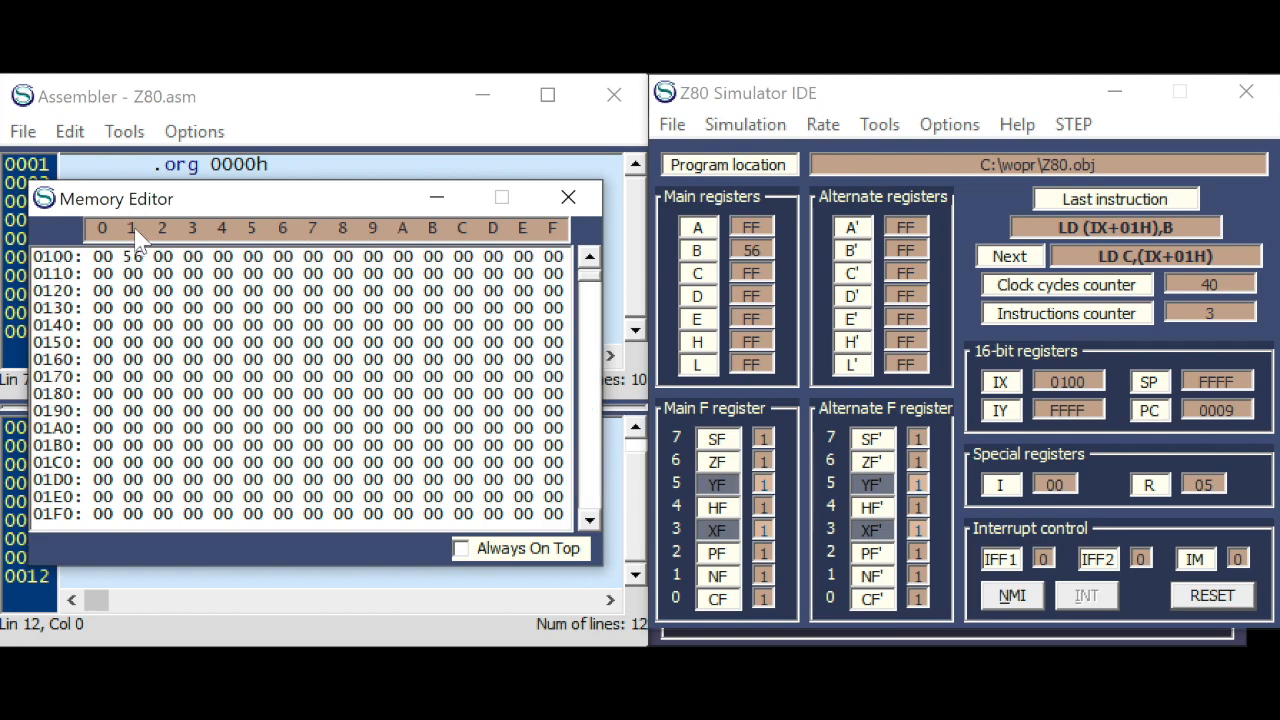
{"action": "mouse_move", "coordinate": [1040, 90]}
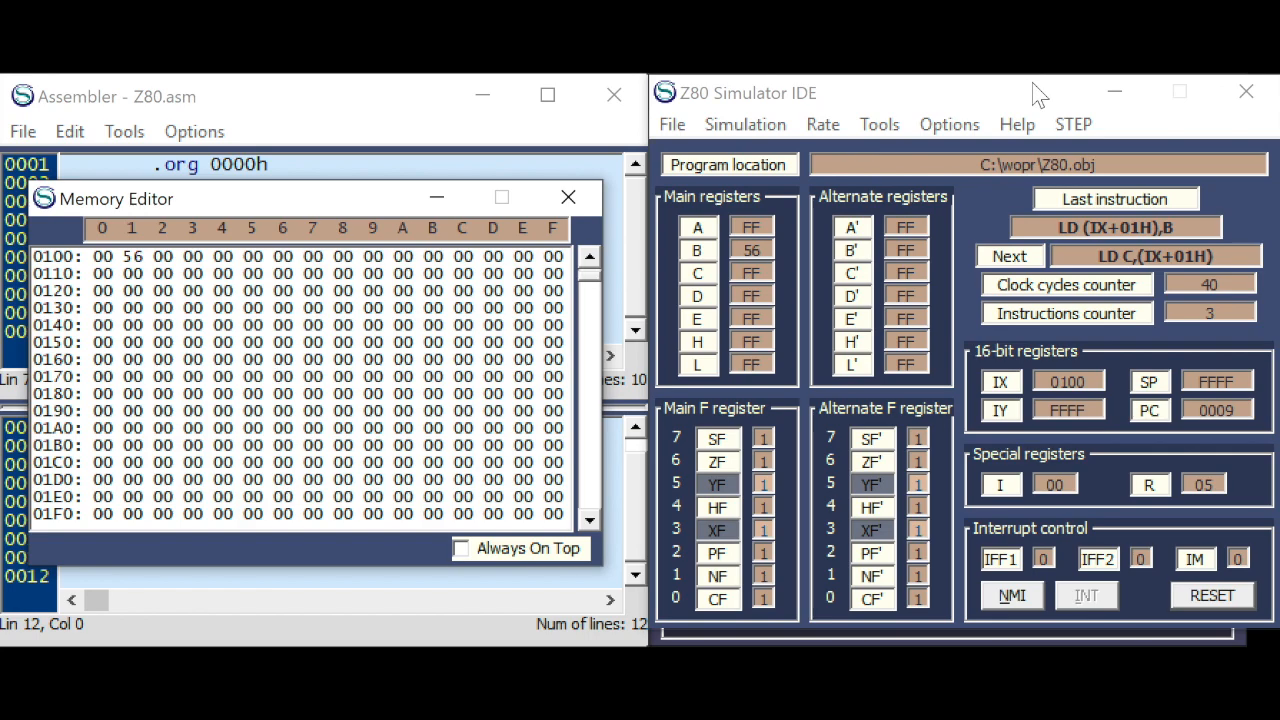
{"action": "mouse_move", "coordinate": [523, 276]}
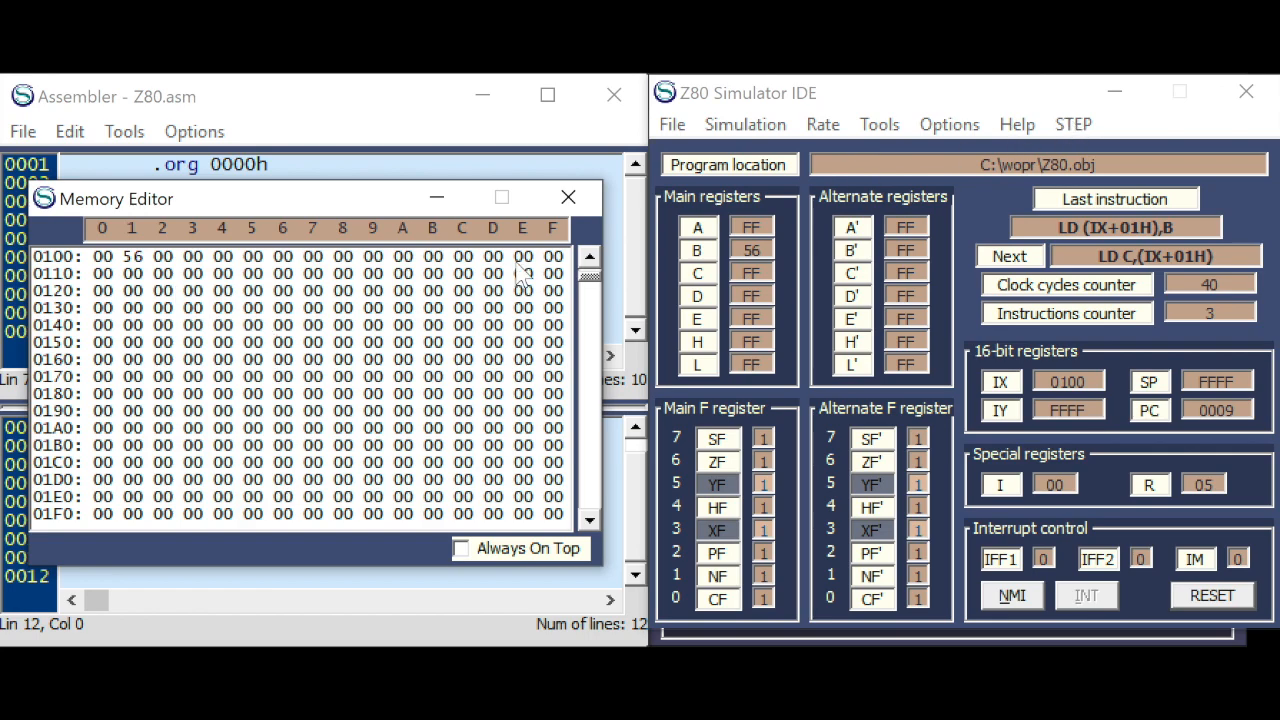
{"action": "left_click", "coordinate": [1072, 124]}
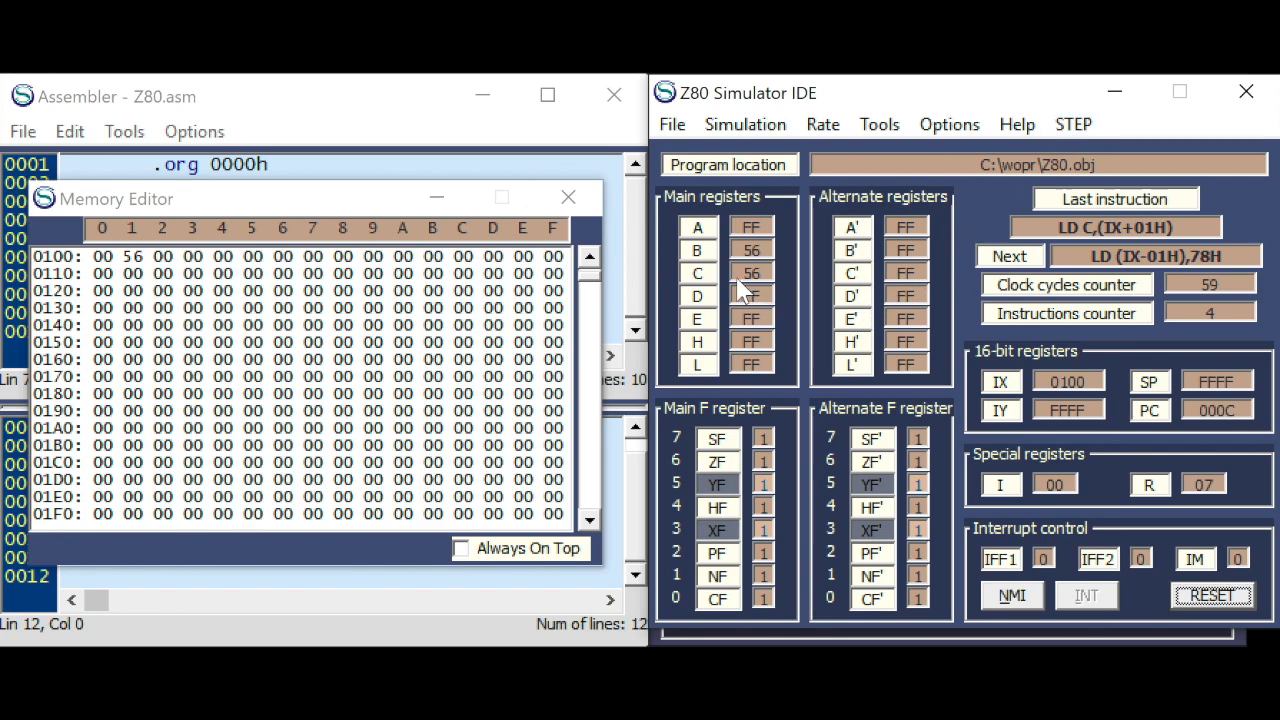
{"action": "mouse_move", "coordinate": [1073, 124]}
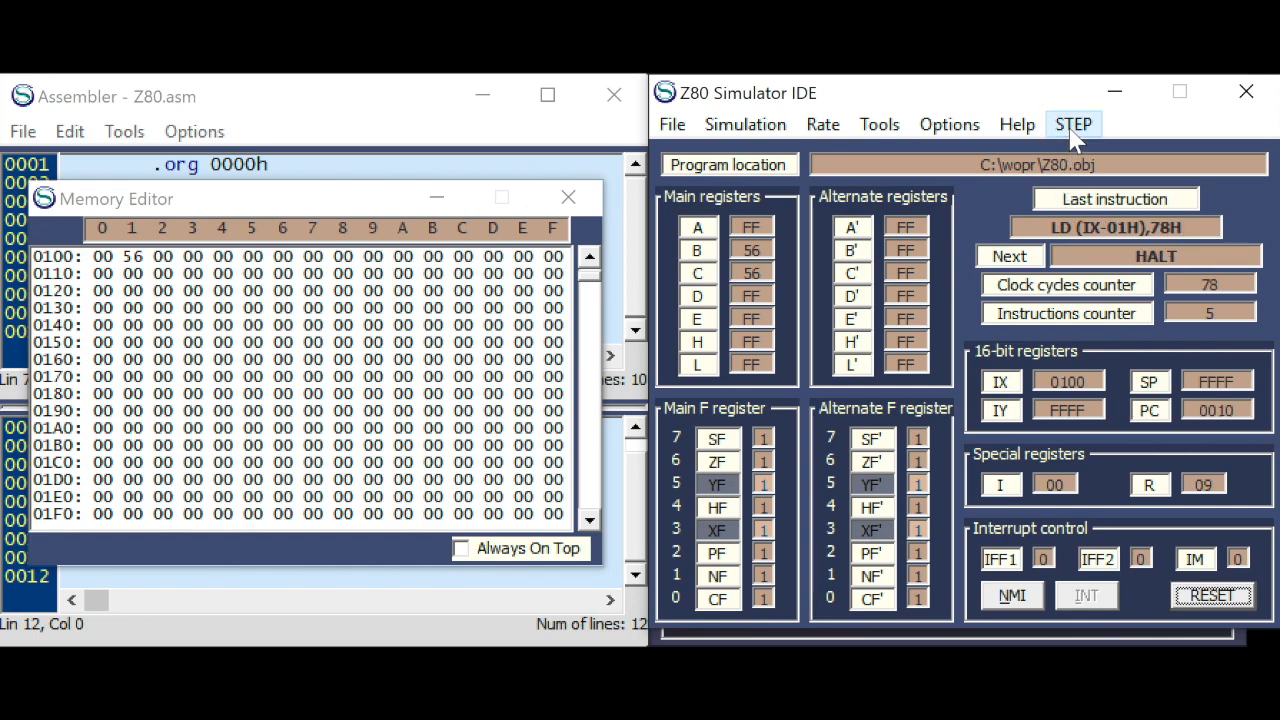
{"action": "left_click", "coordinate": [1072, 124]}
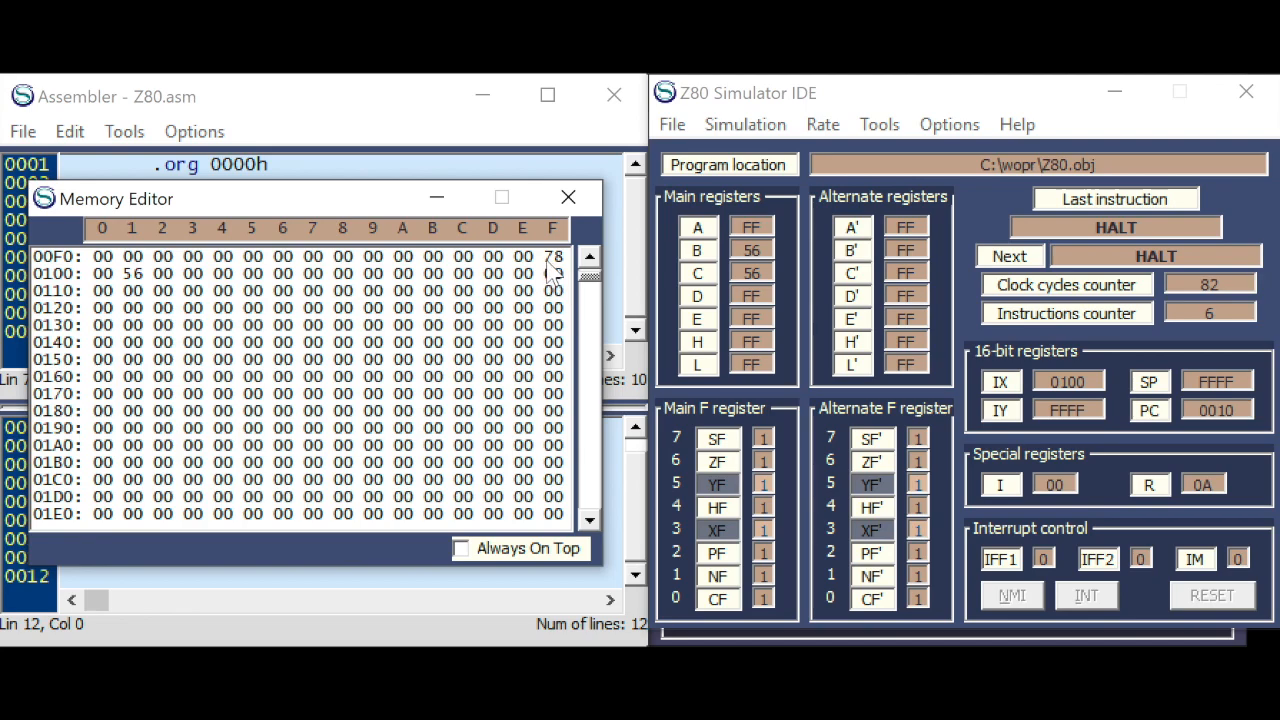
{"action": "mouse_move", "coordinate": [618, 147]}
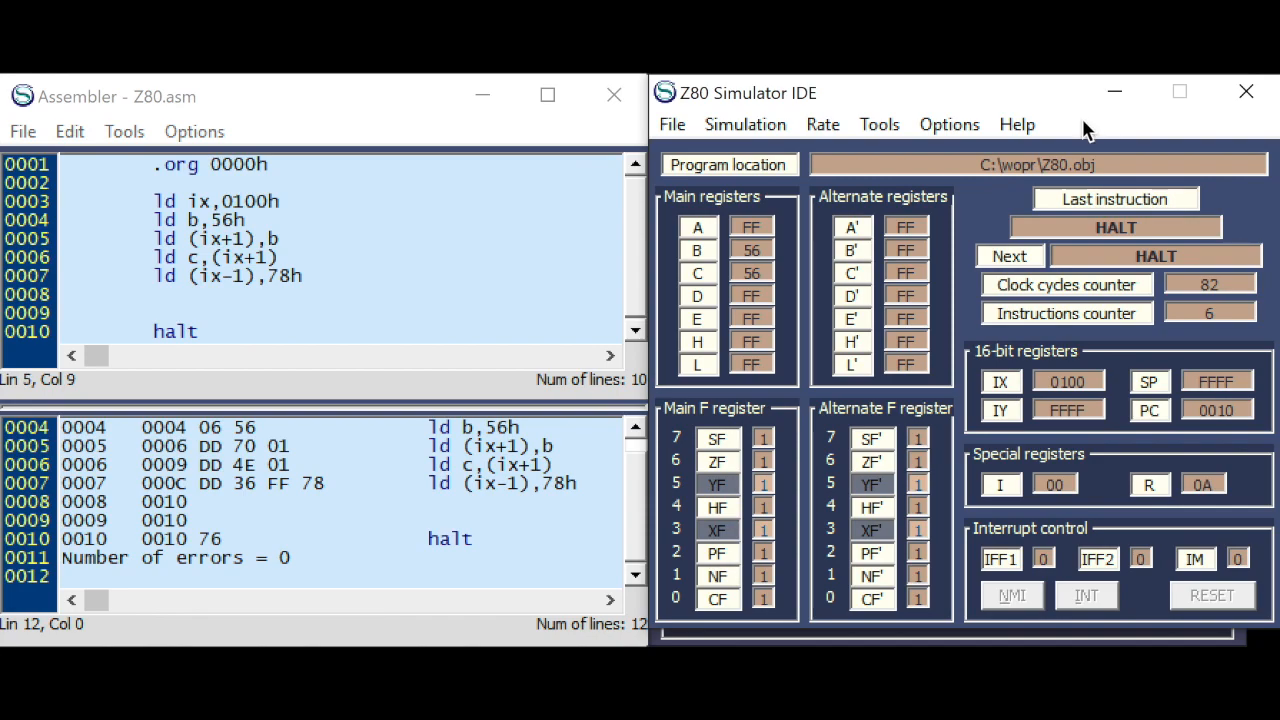
{"action": "mouse_move", "coordinate": [1020, 423]}
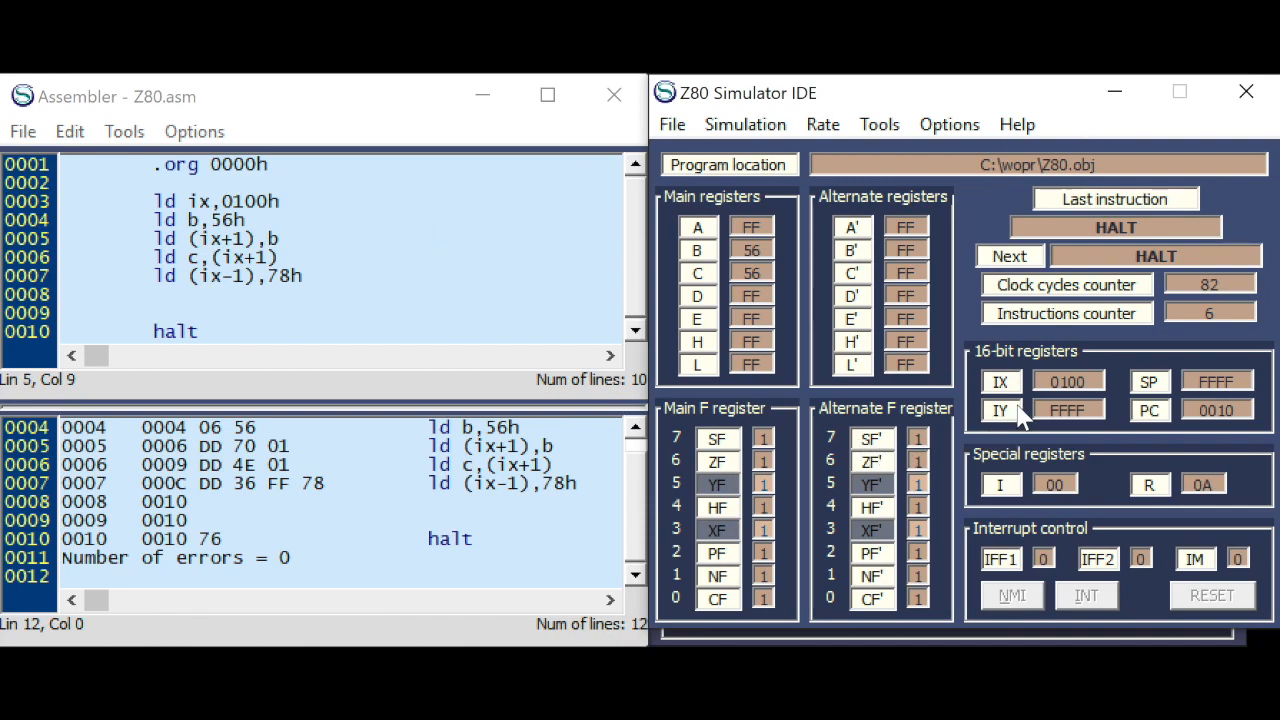
{"action": "mouse_move", "coordinate": [1007, 422]}
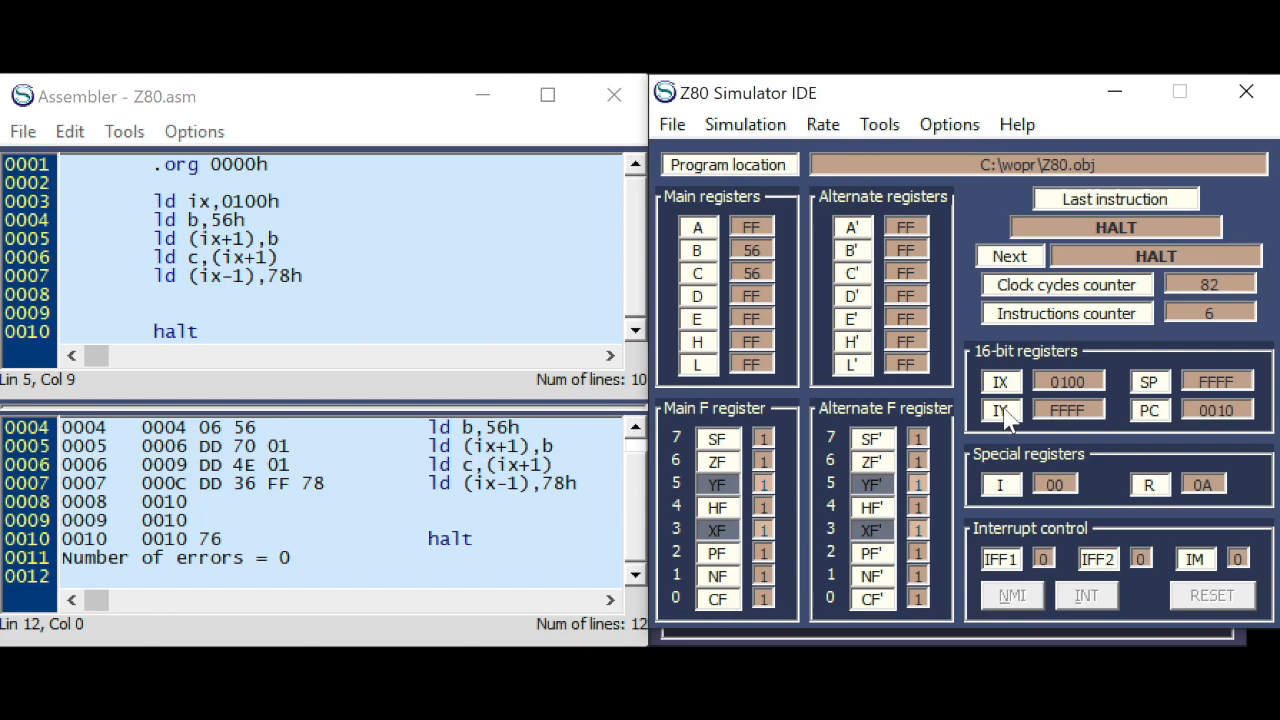
{"action": "mouse_move", "coordinate": [252, 238]}
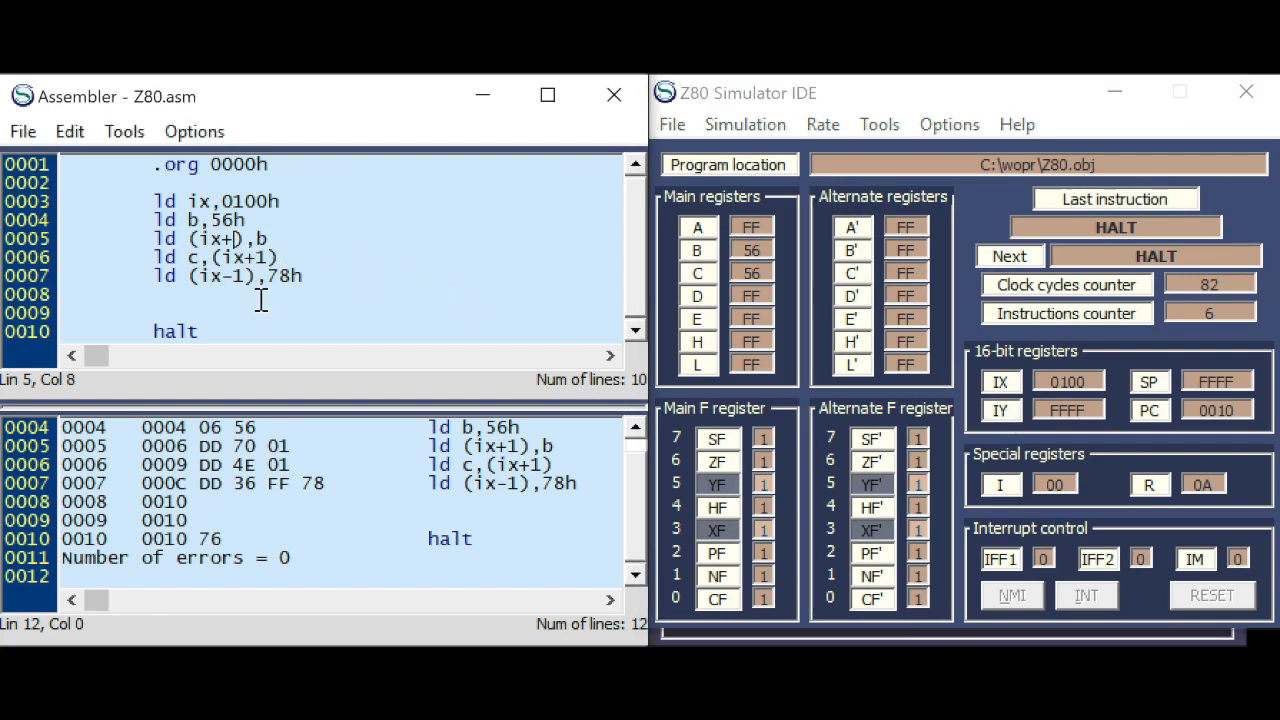
- Switch the pointer from IX to IY and add displacements after the LD (IY),B error
{"action": "key", "text": "Backspace"}
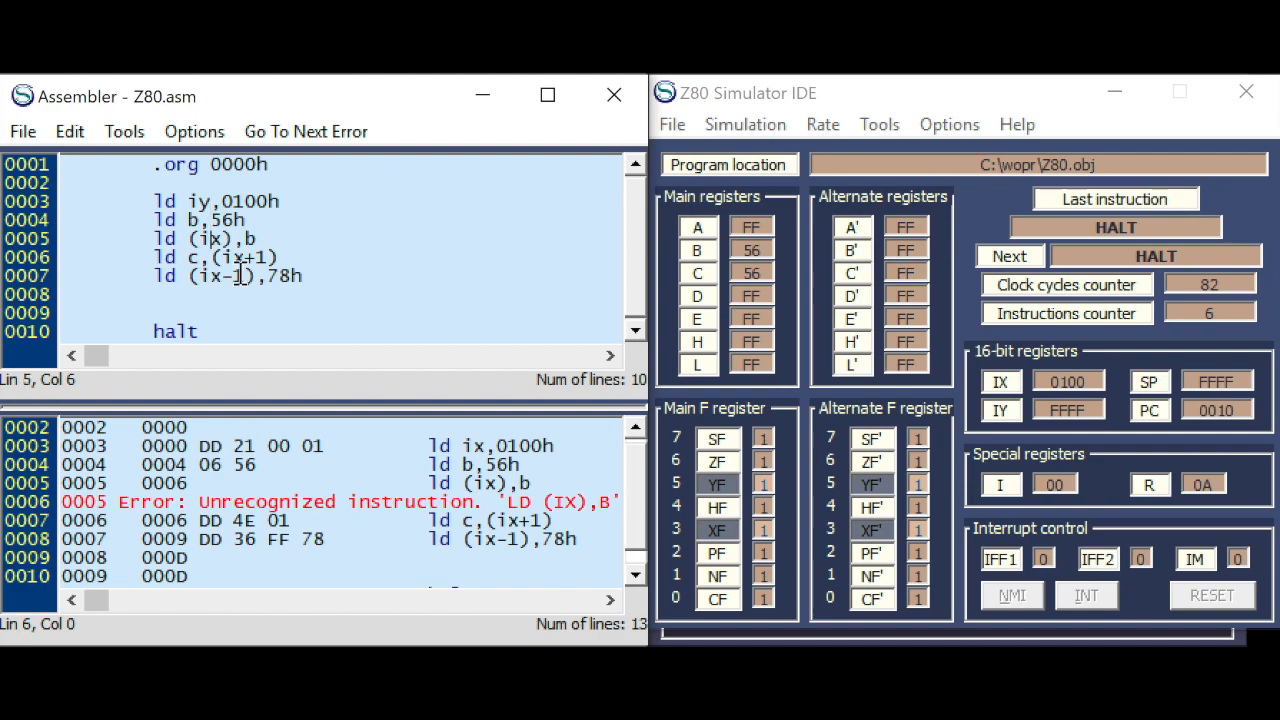
{"action": "type", "text": "y"}
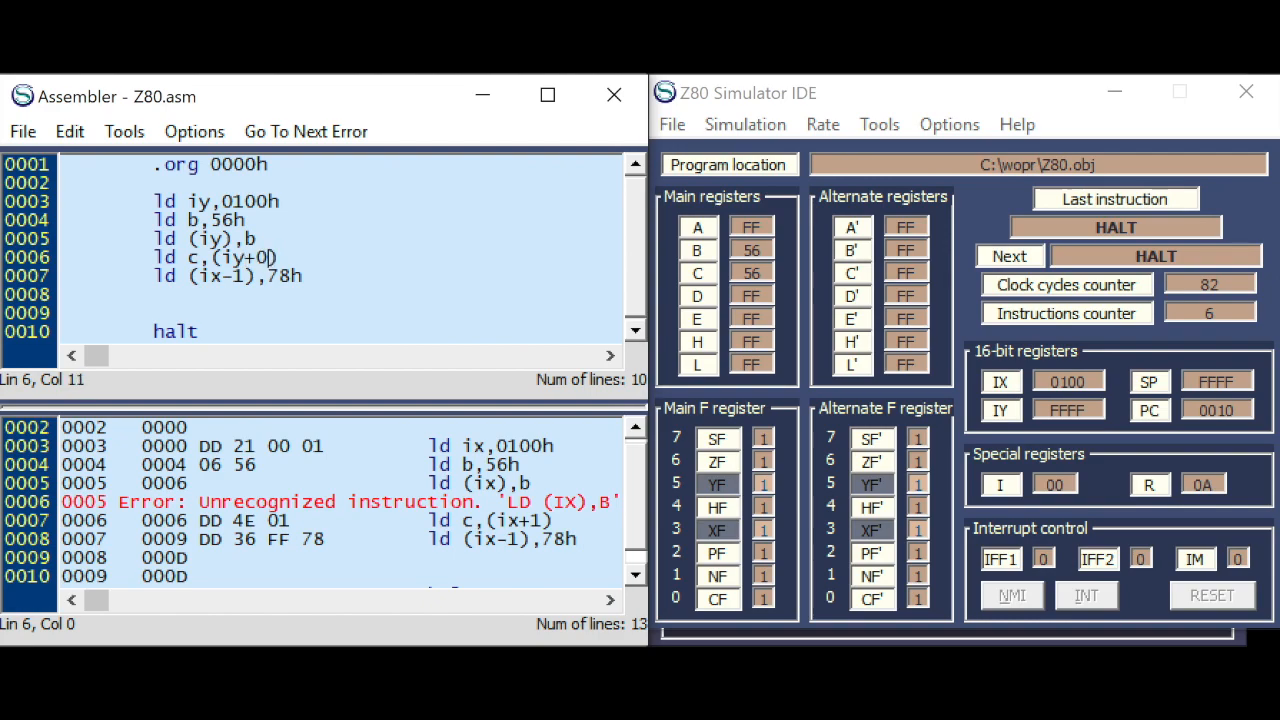
{"action": "left_click", "coordinate": [235, 276]}
{"action": "type", "text": "+"}
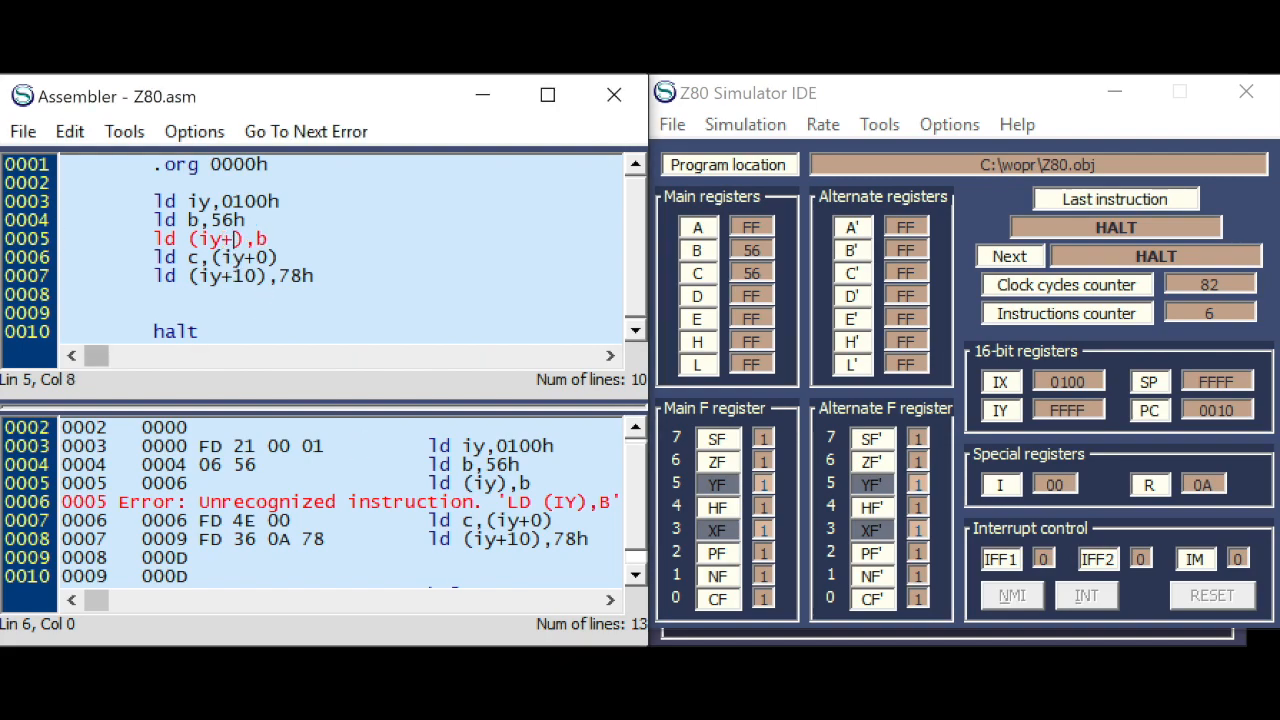
{"action": "type", "text": "0"}
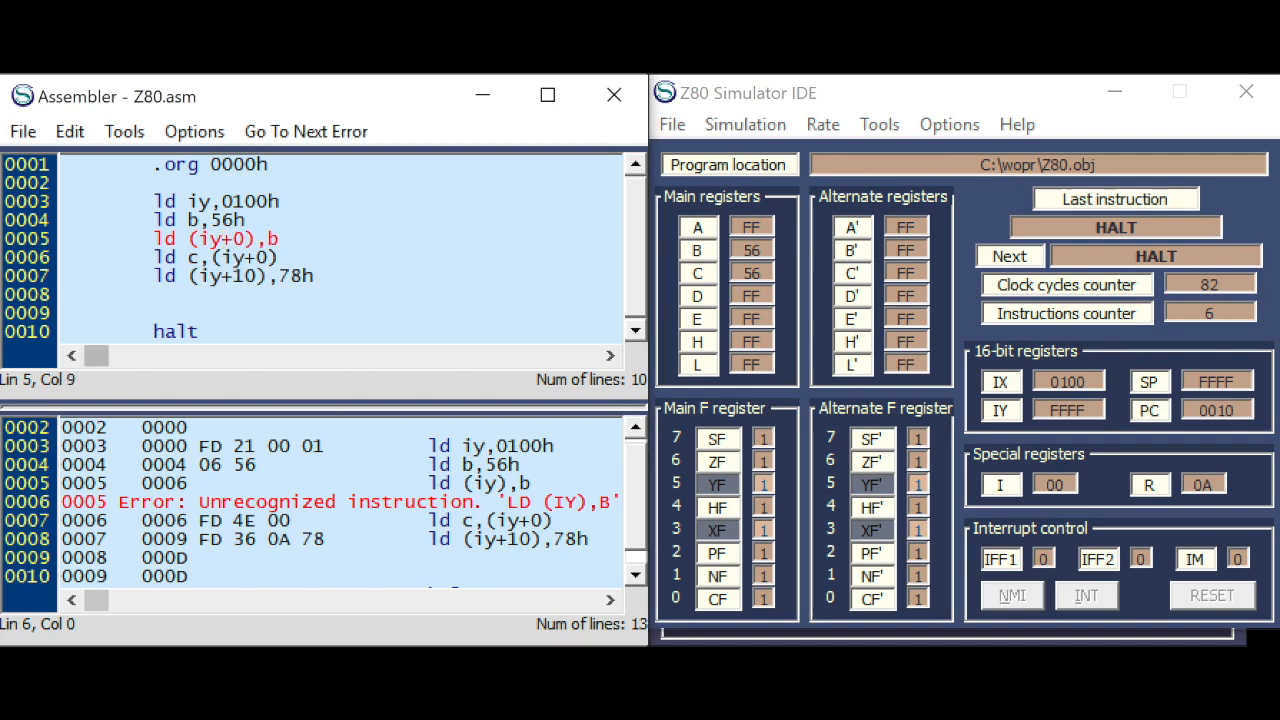